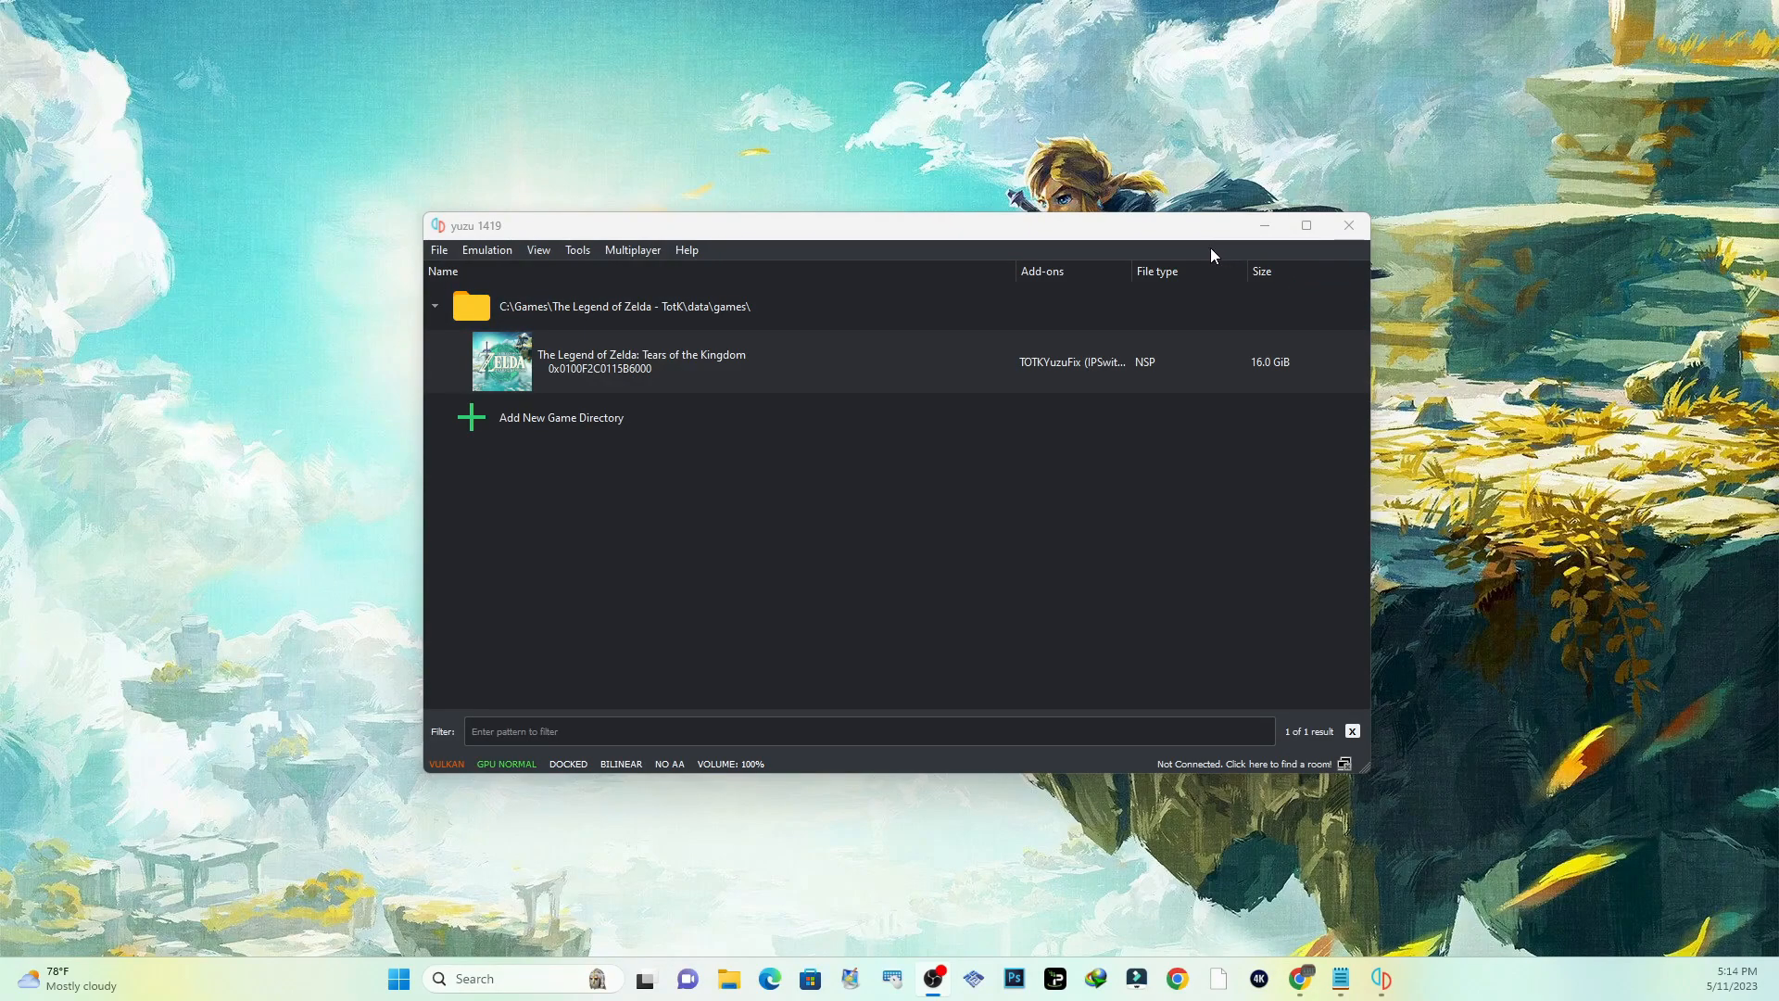
{"action": "mouse_move", "coordinate": [1179, 261]}
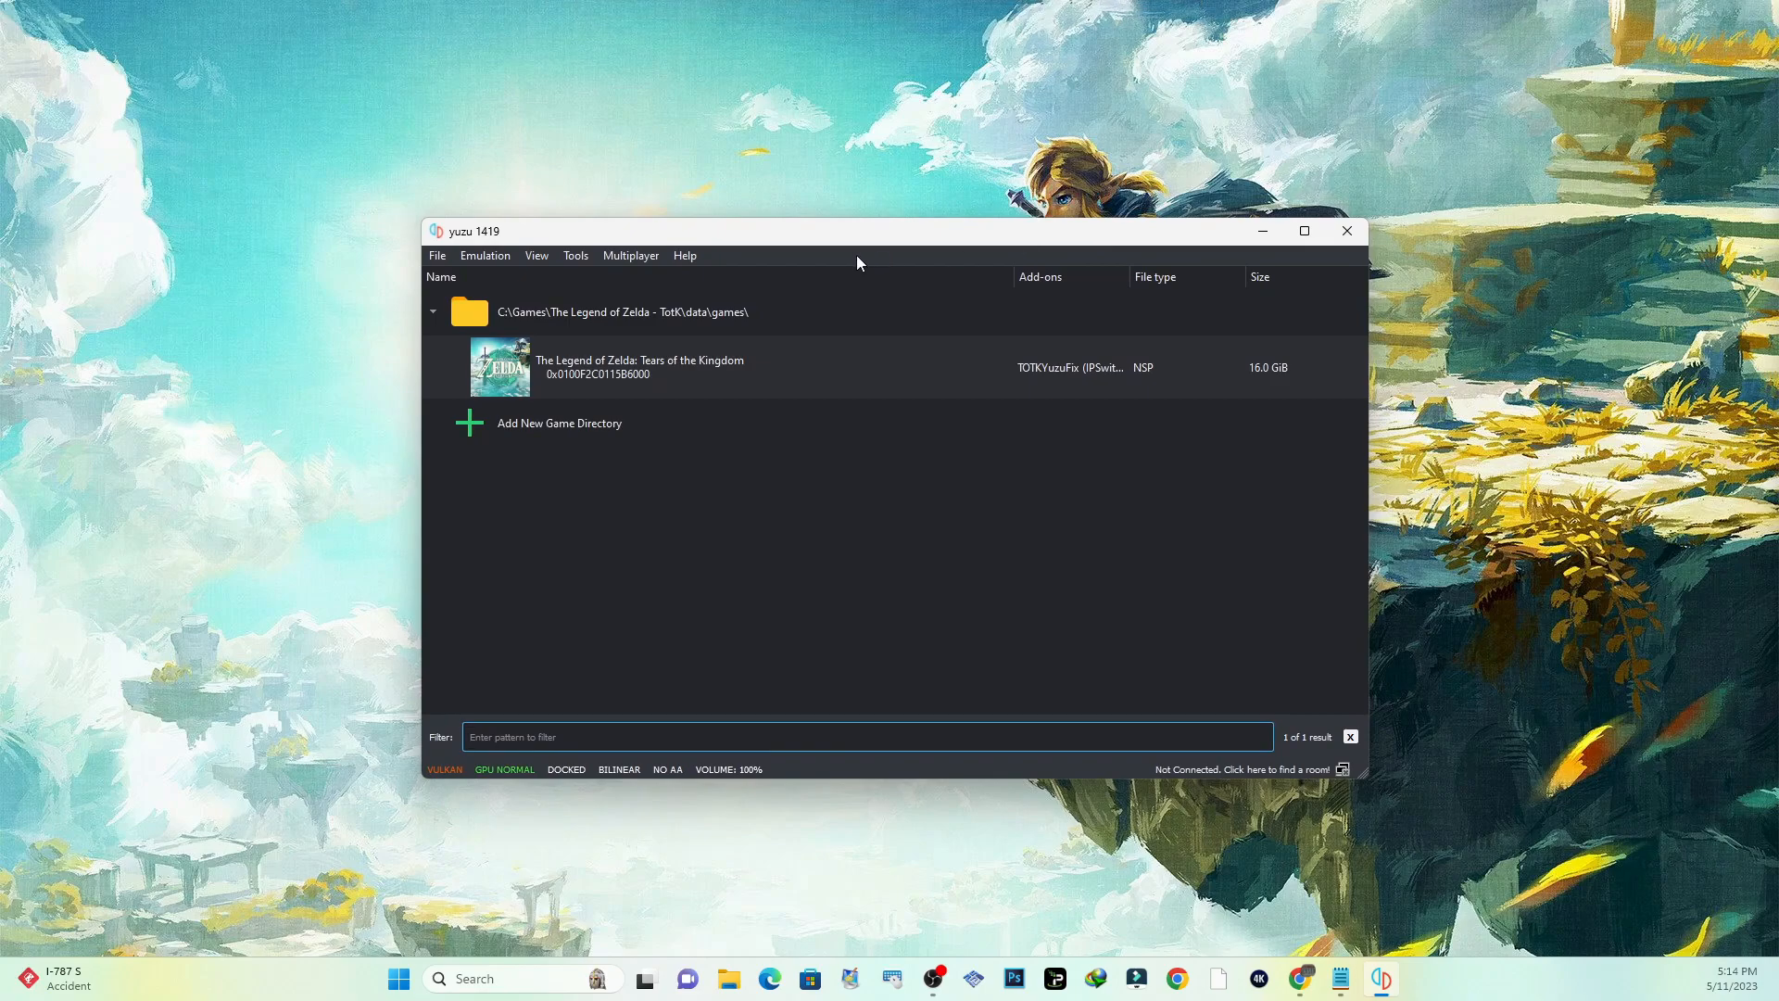
{"action": "mouse_move", "coordinate": [580, 232]}
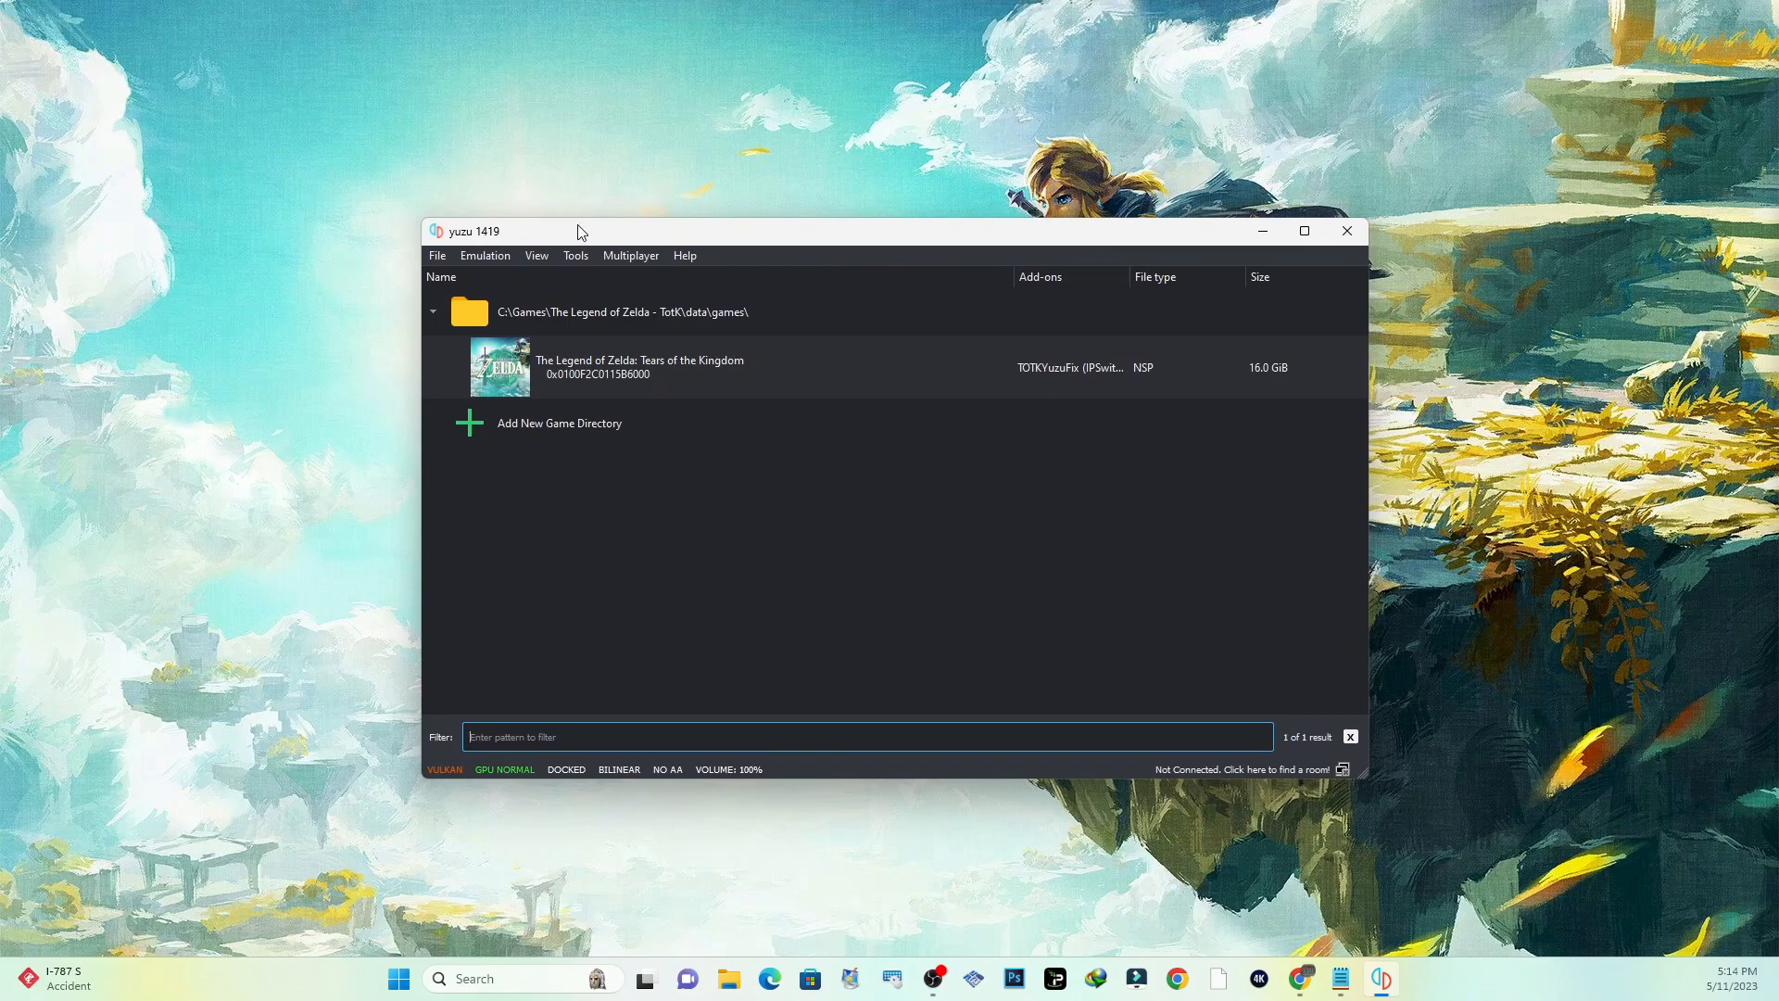
{"action": "mouse_move", "coordinate": [545, 235]}
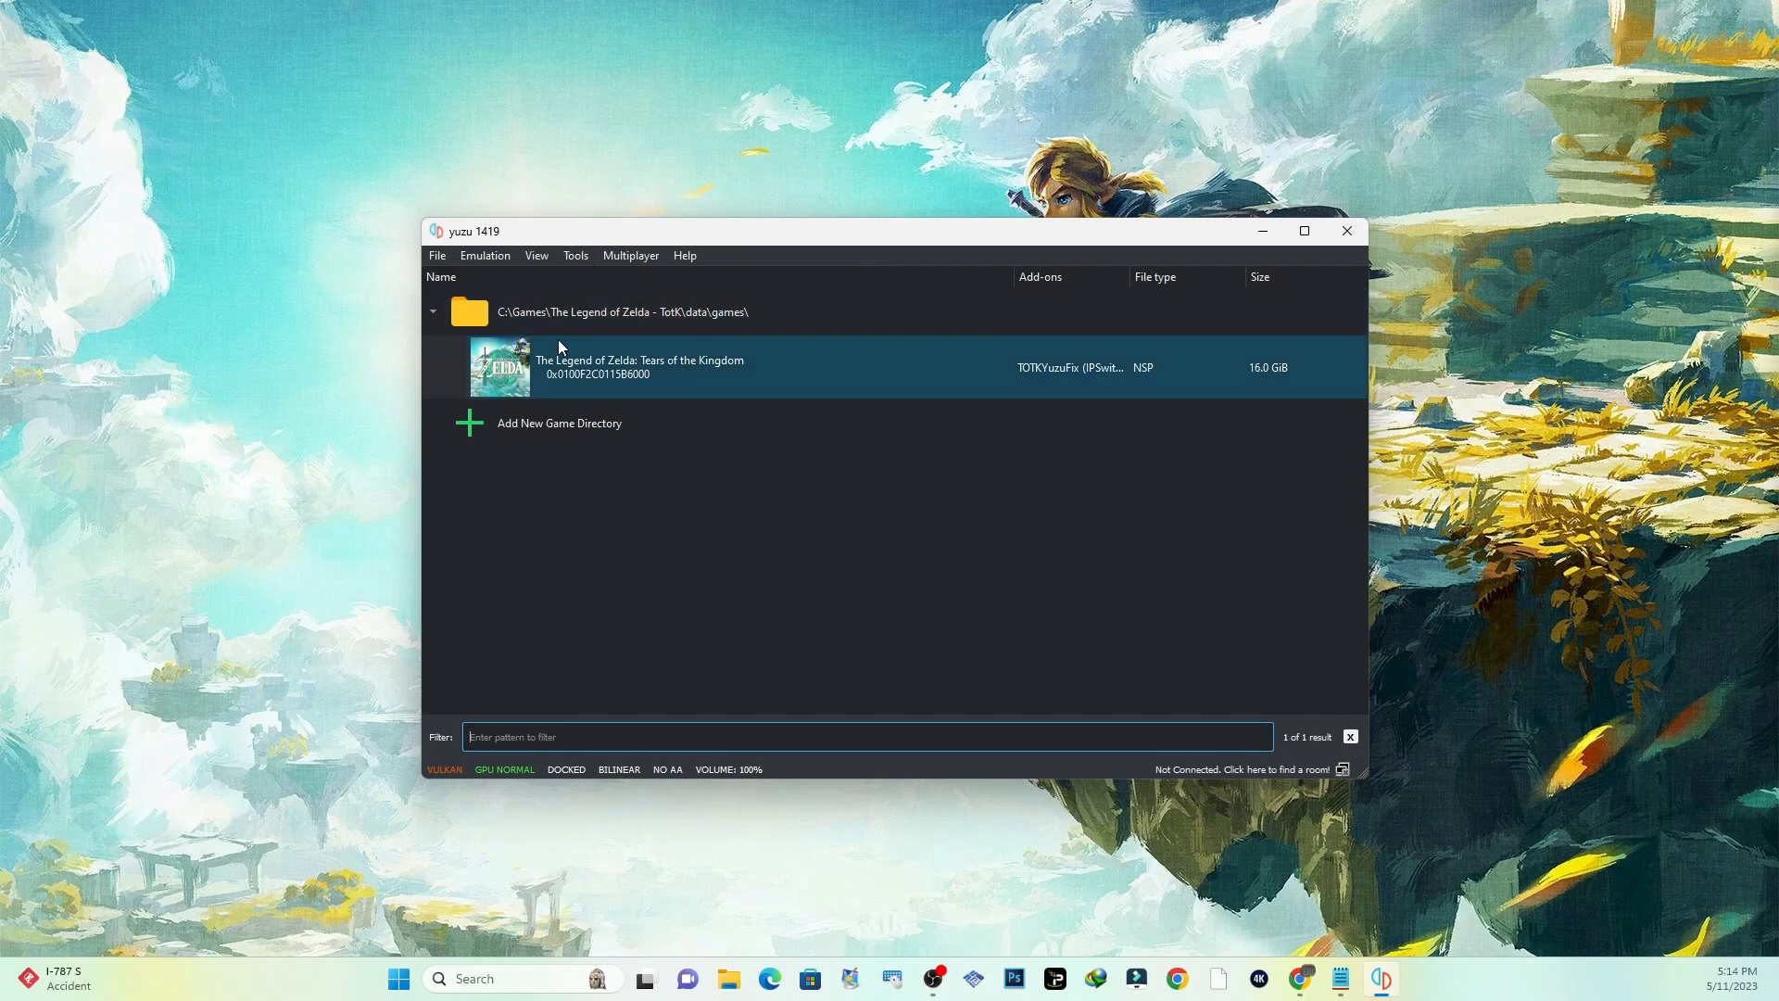
{"action": "mouse_move", "coordinate": [732, 368]}
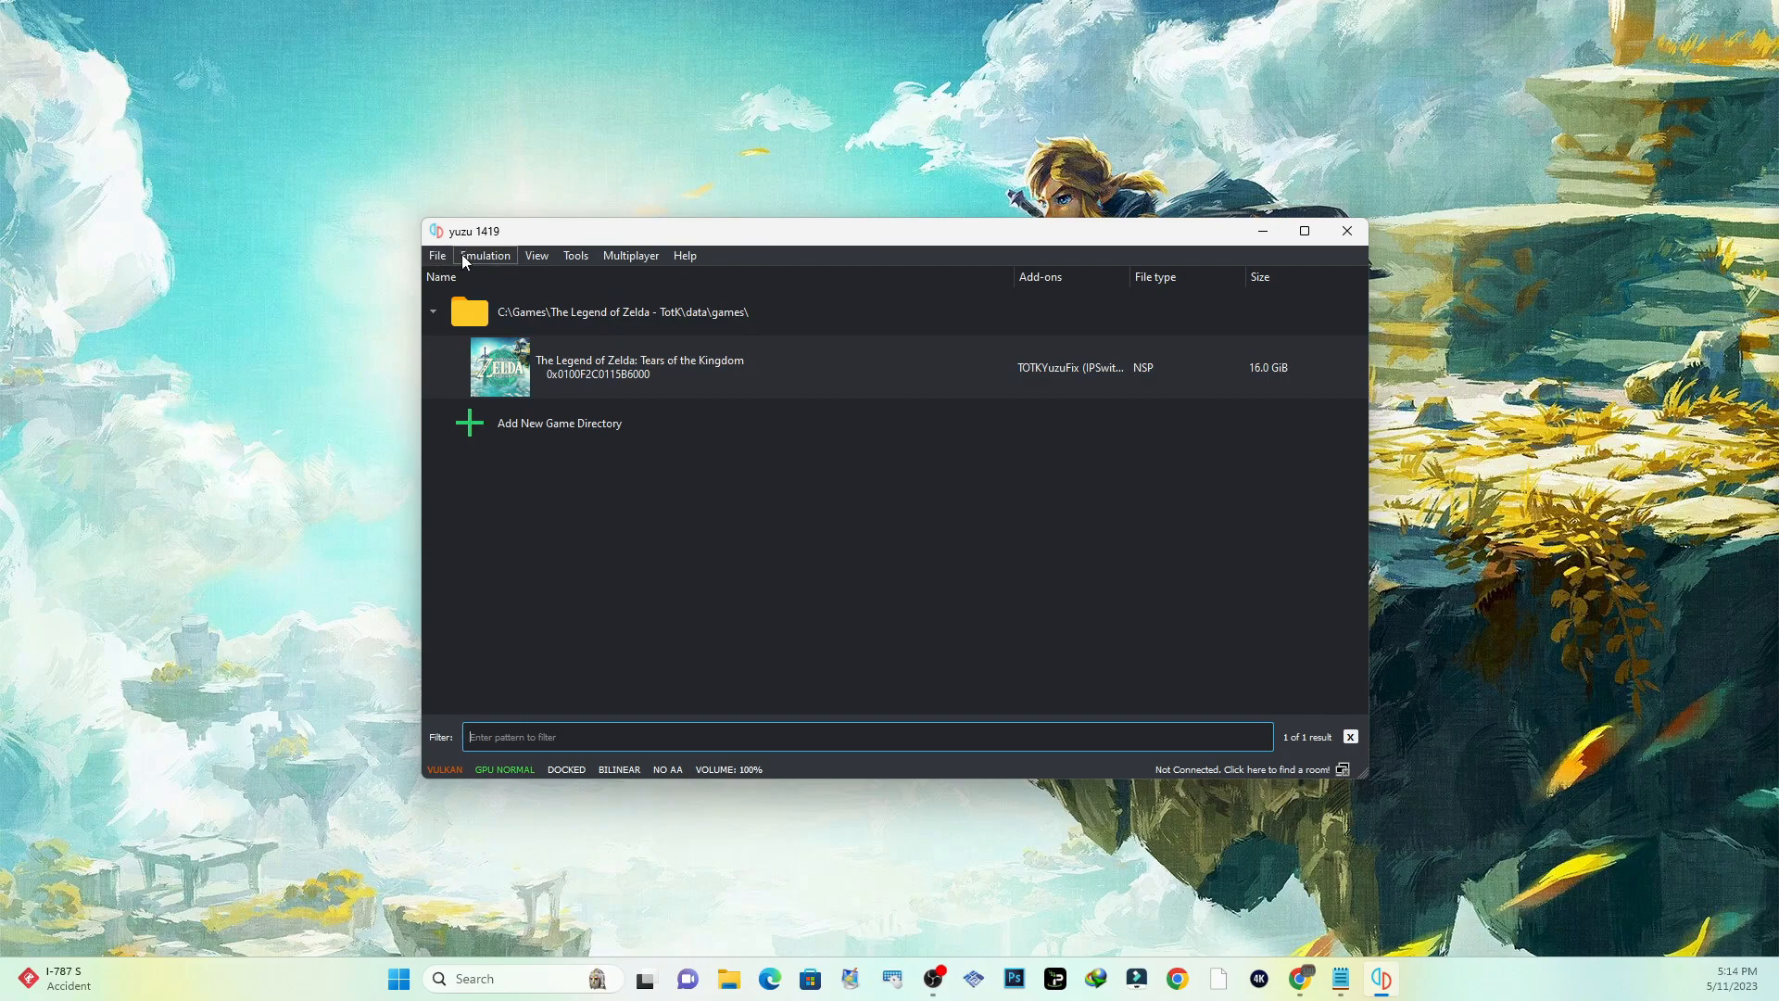
Step: Bring up the Emulation menu that leads to the Configure option
{"action": "left_click", "coordinate": [484, 254]}
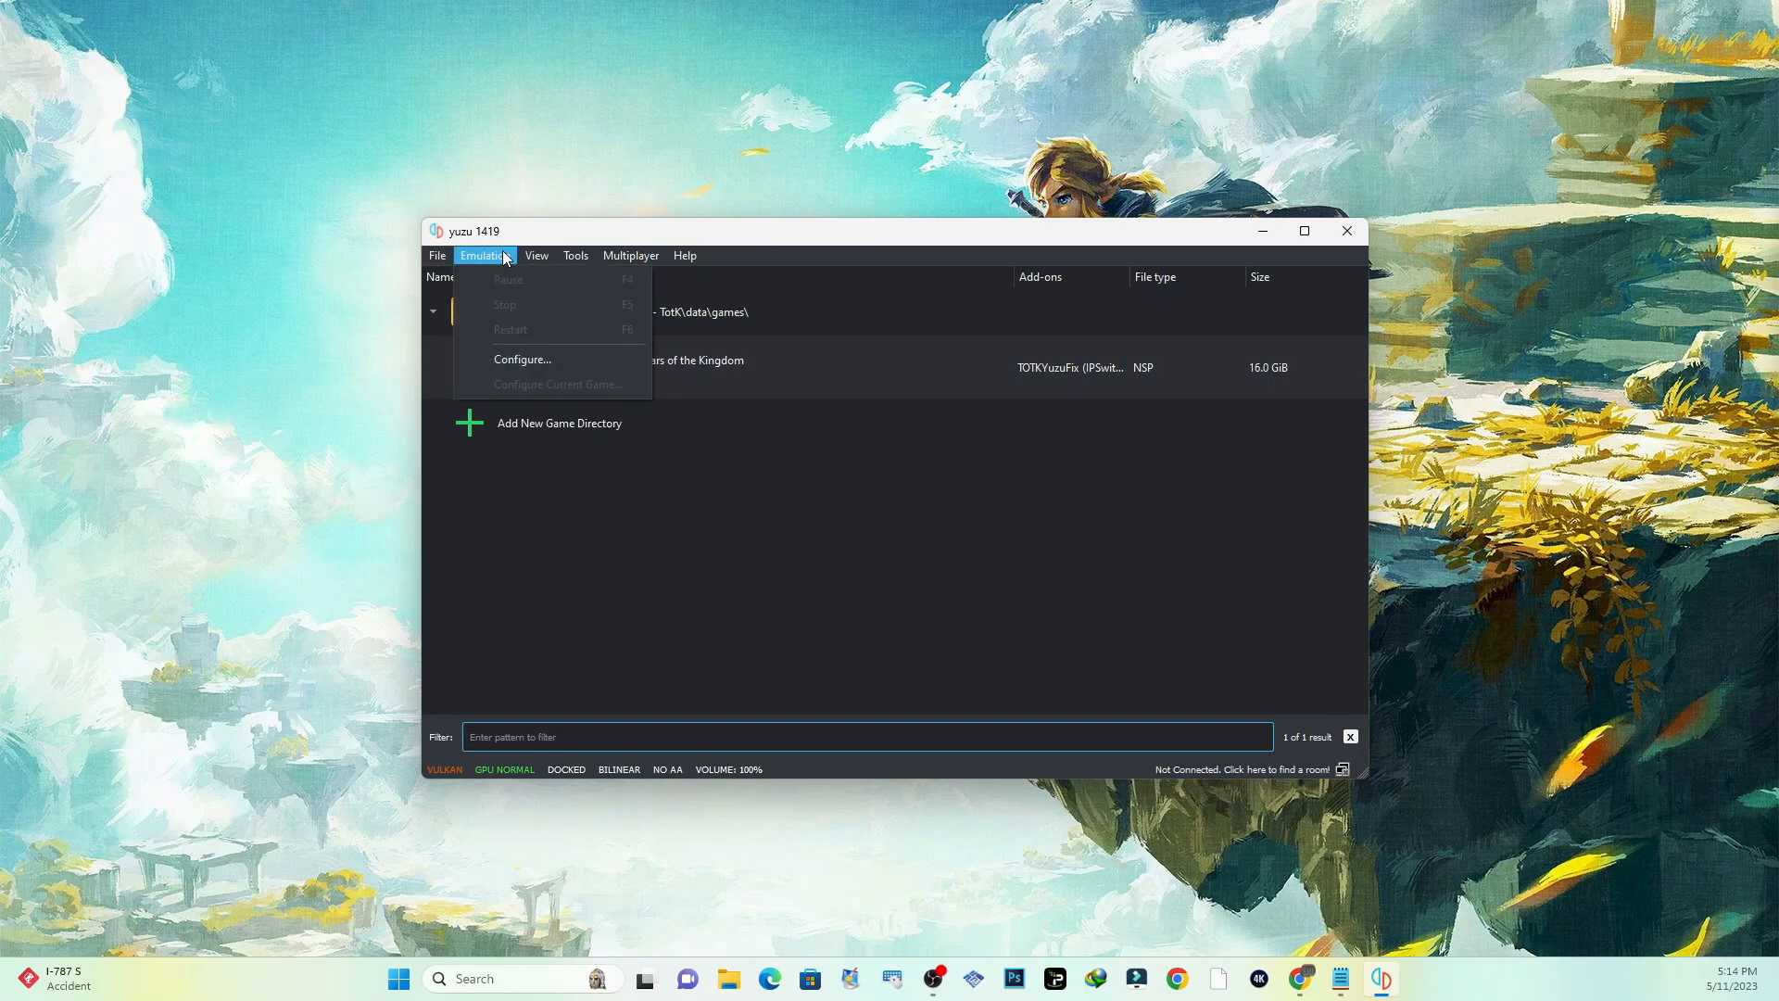
{"action": "mouse_move", "coordinate": [493, 259]}
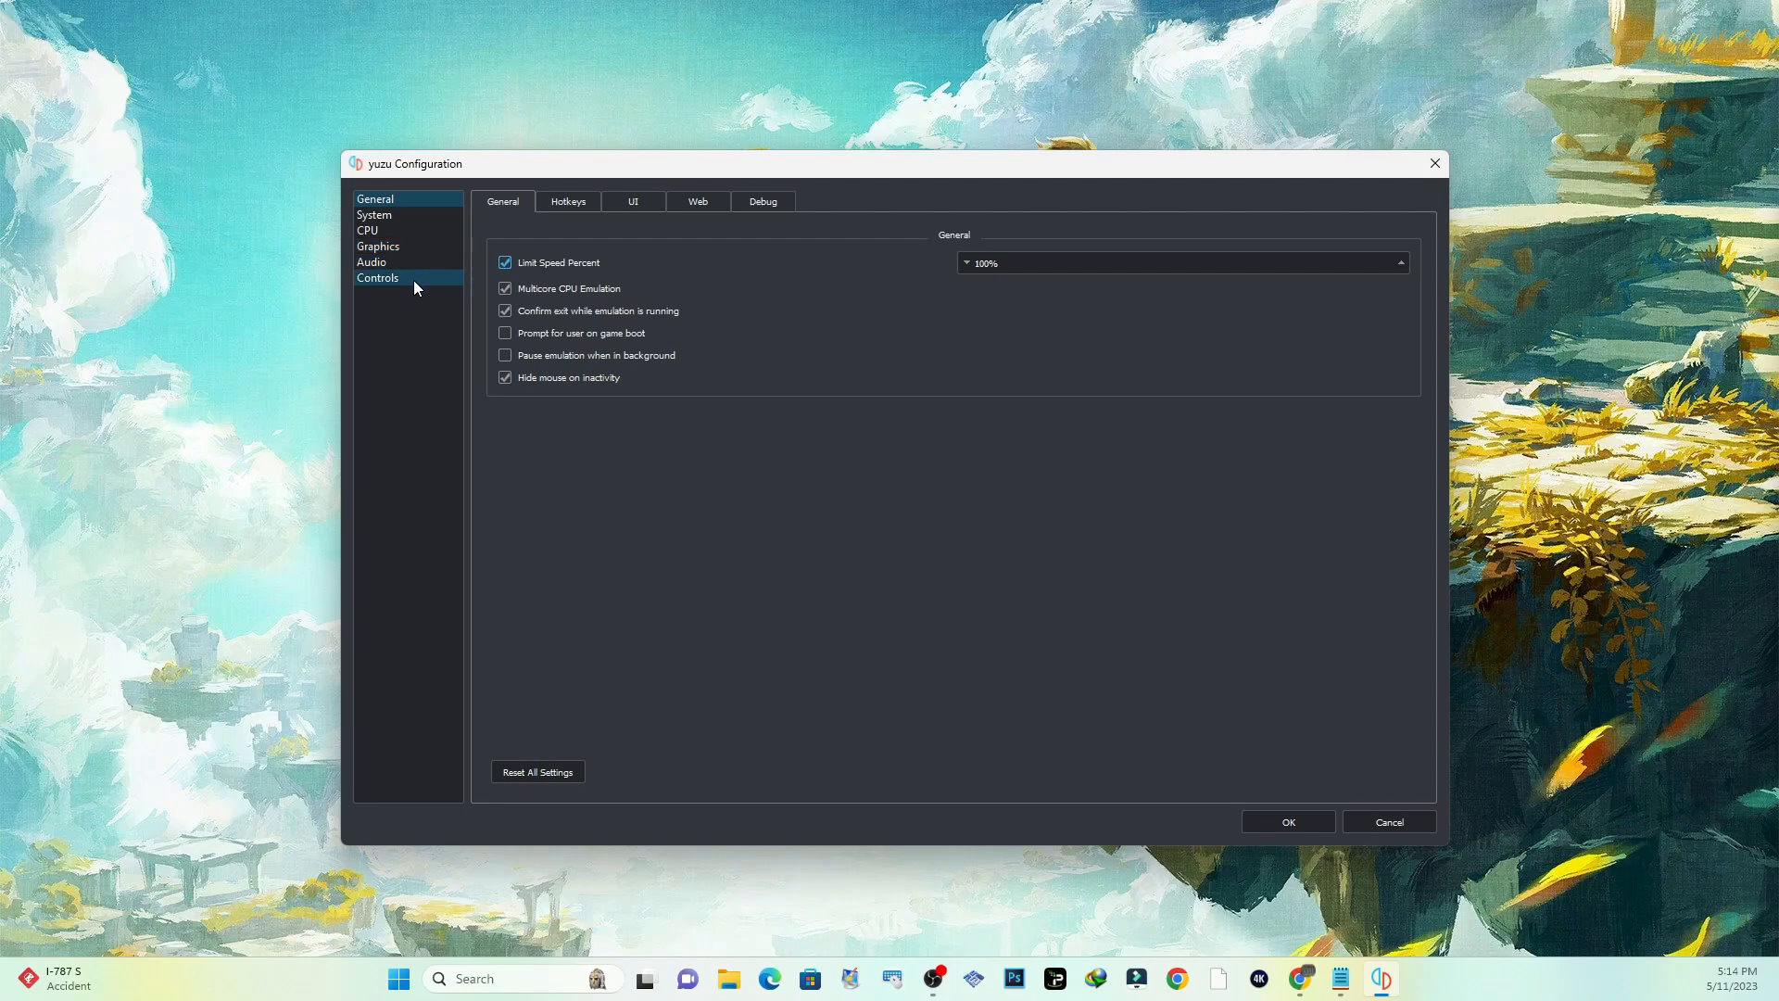
{"action": "mouse_move", "coordinate": [586, 226]}
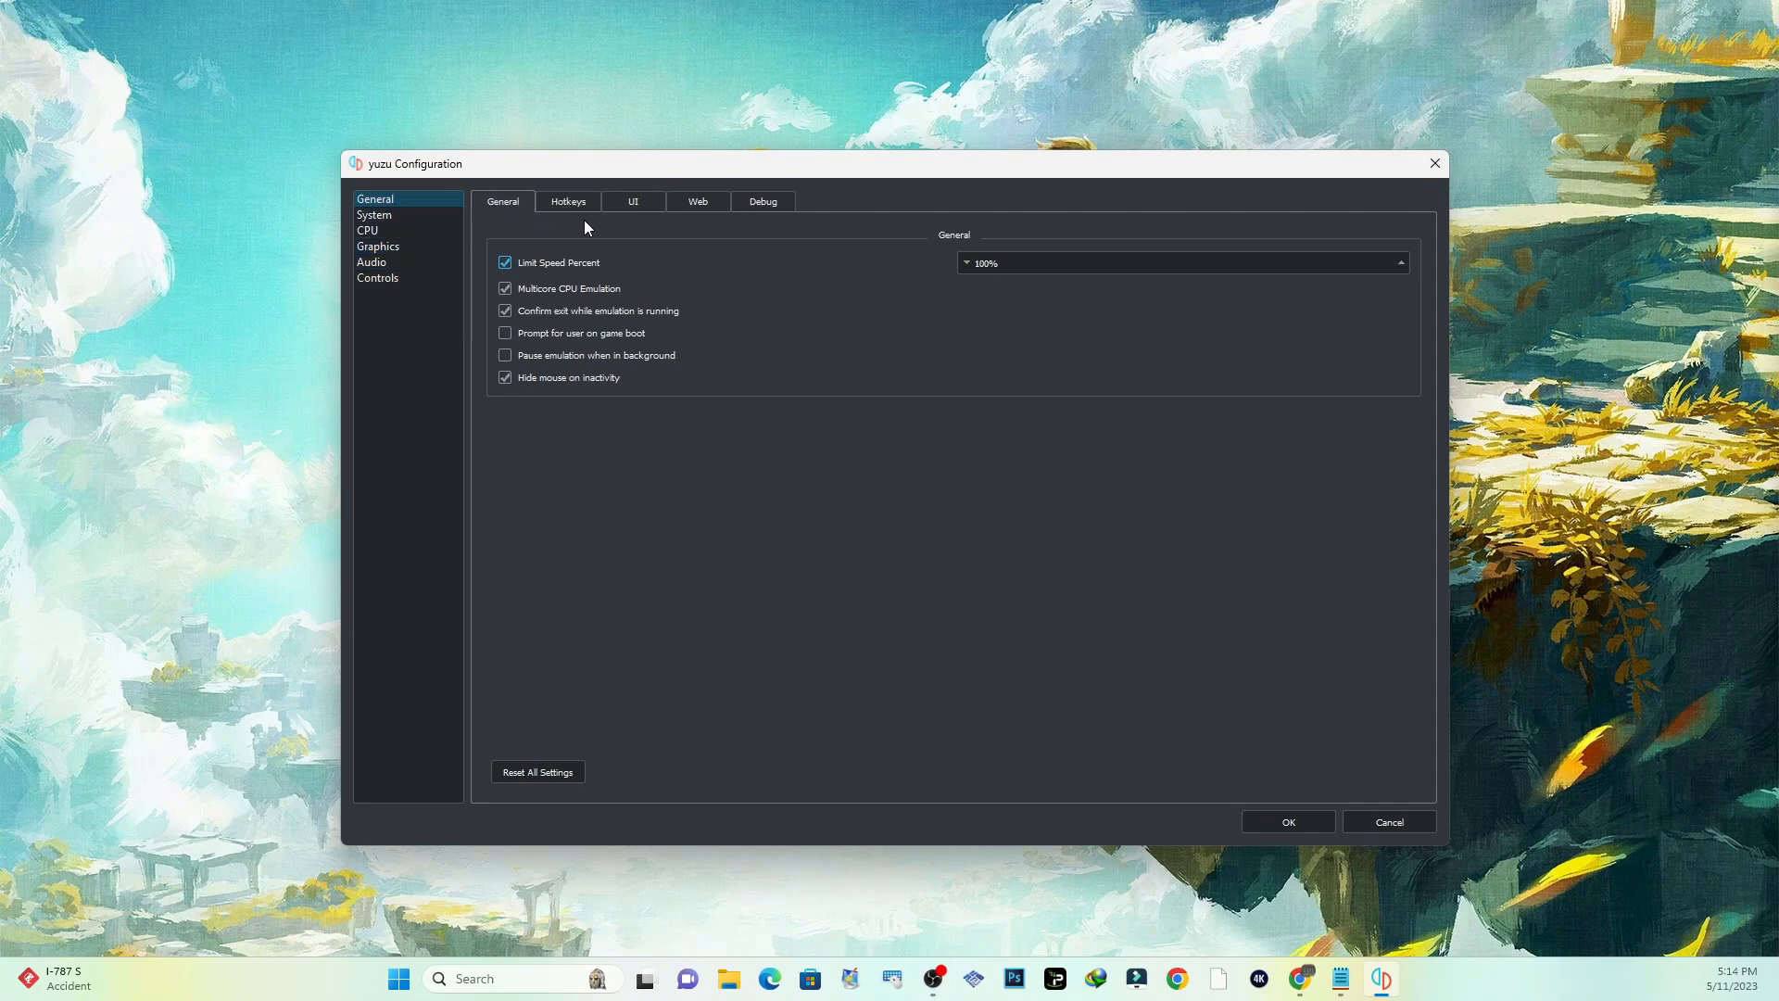
{"action": "mouse_move", "coordinate": [610, 195]}
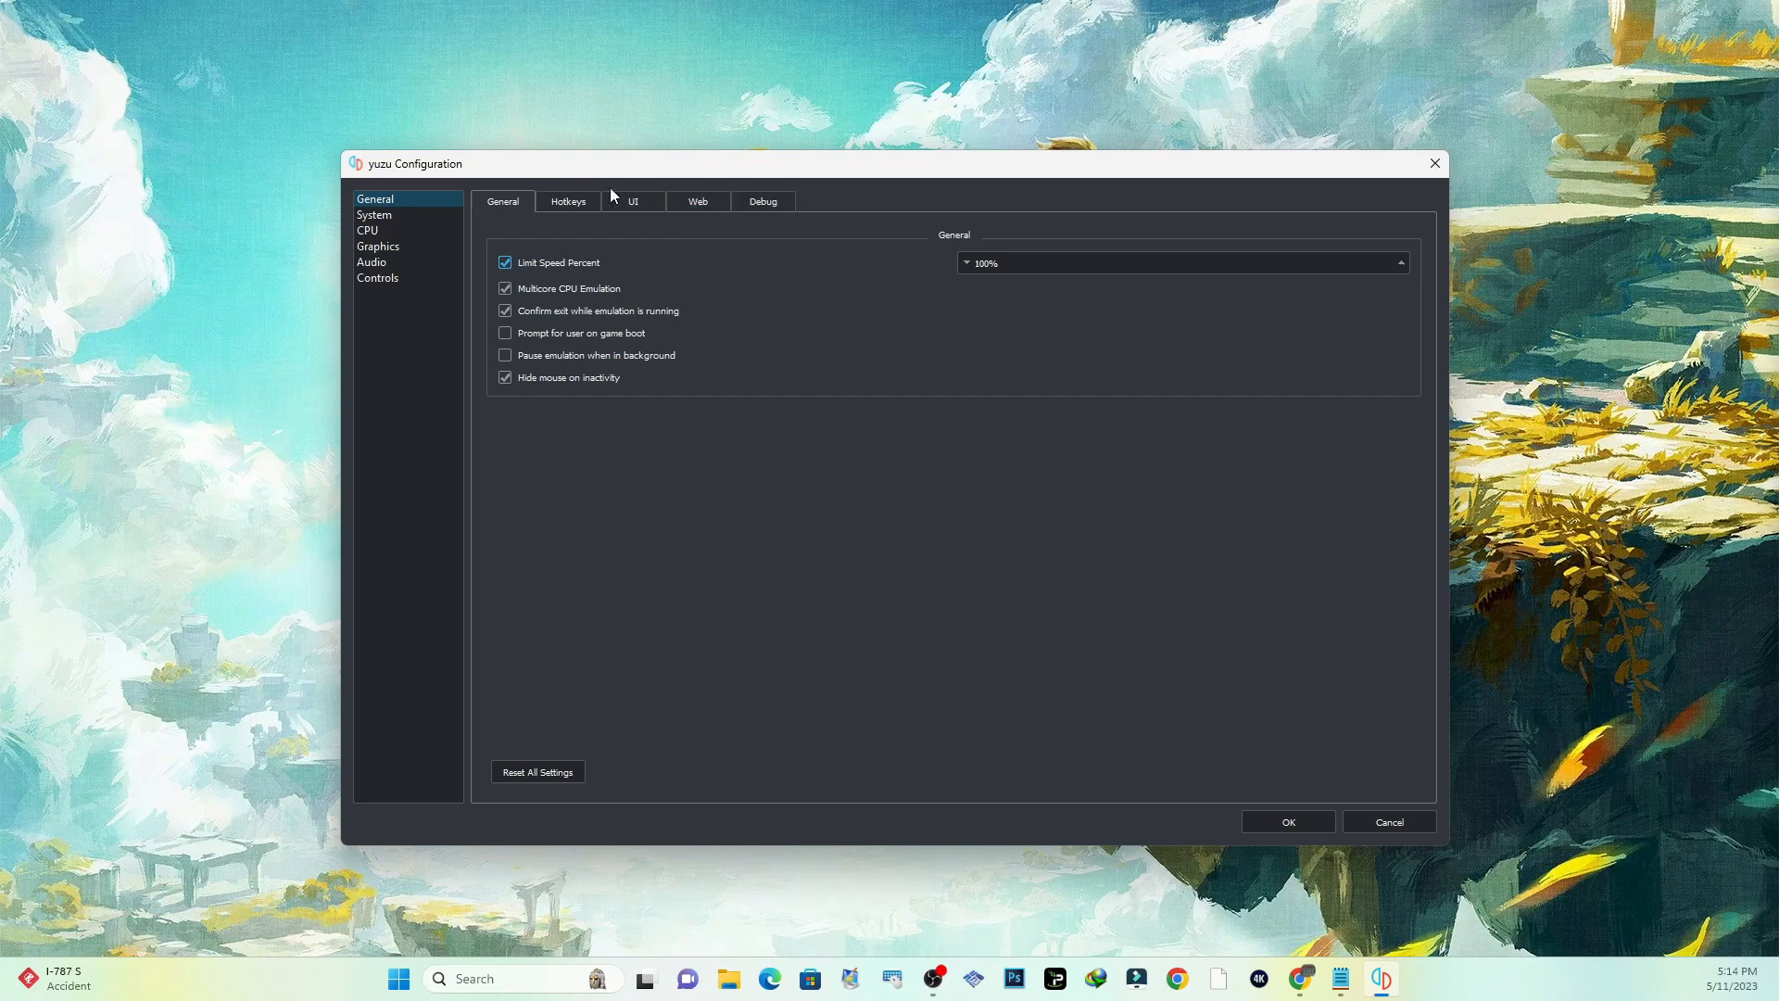
{"action": "mouse_move", "coordinate": [589, 374]}
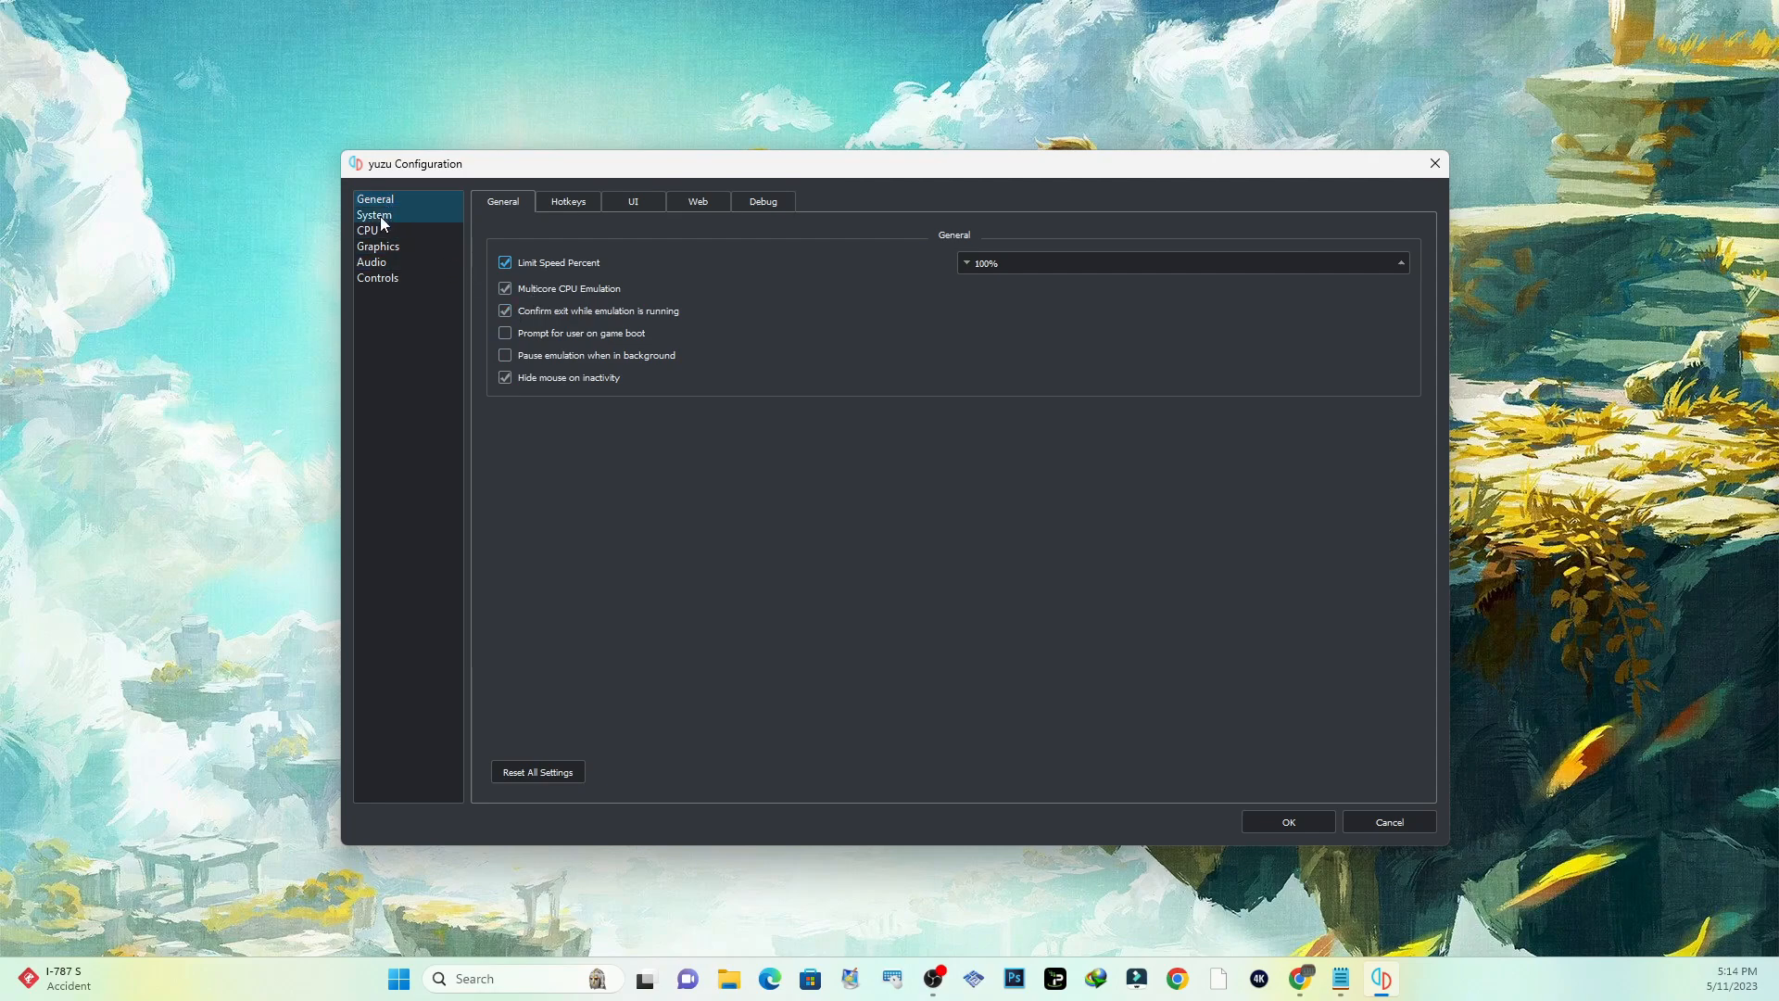
Step: View System settings, then CPU settings, keeping CPU accuracy on Auto
{"action": "left_click", "coordinate": [373, 215]}
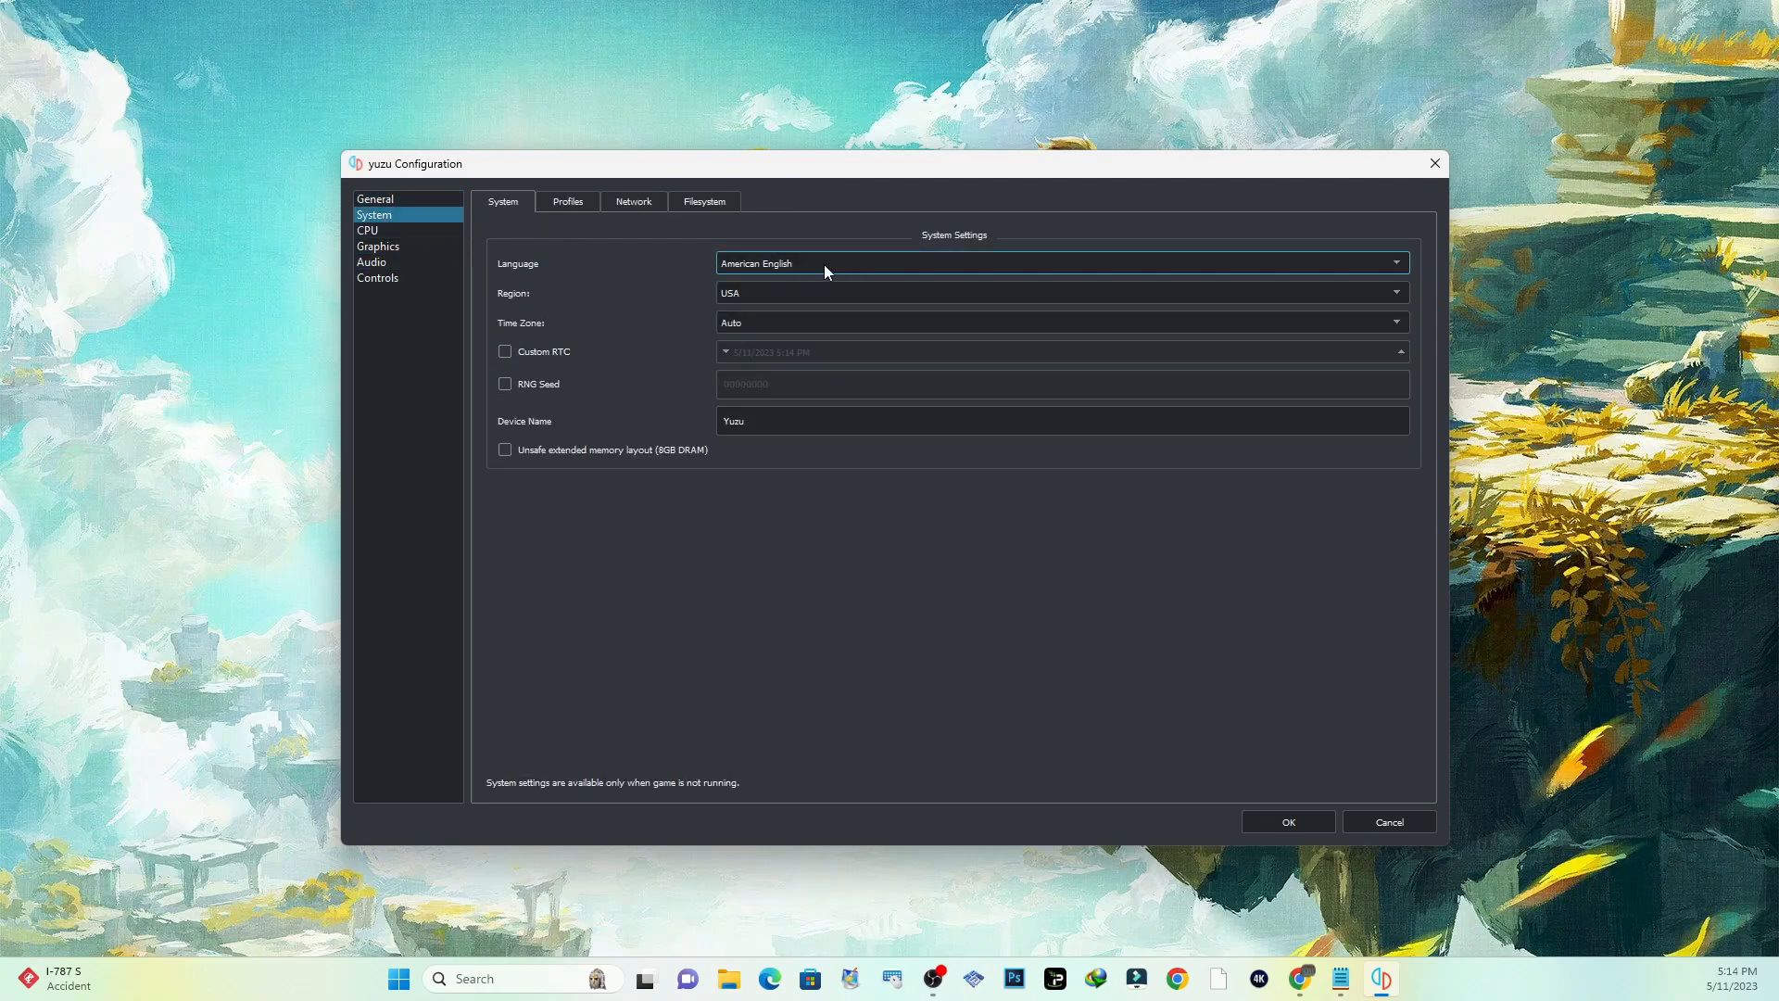
{"action": "mouse_move", "coordinate": [789, 407]}
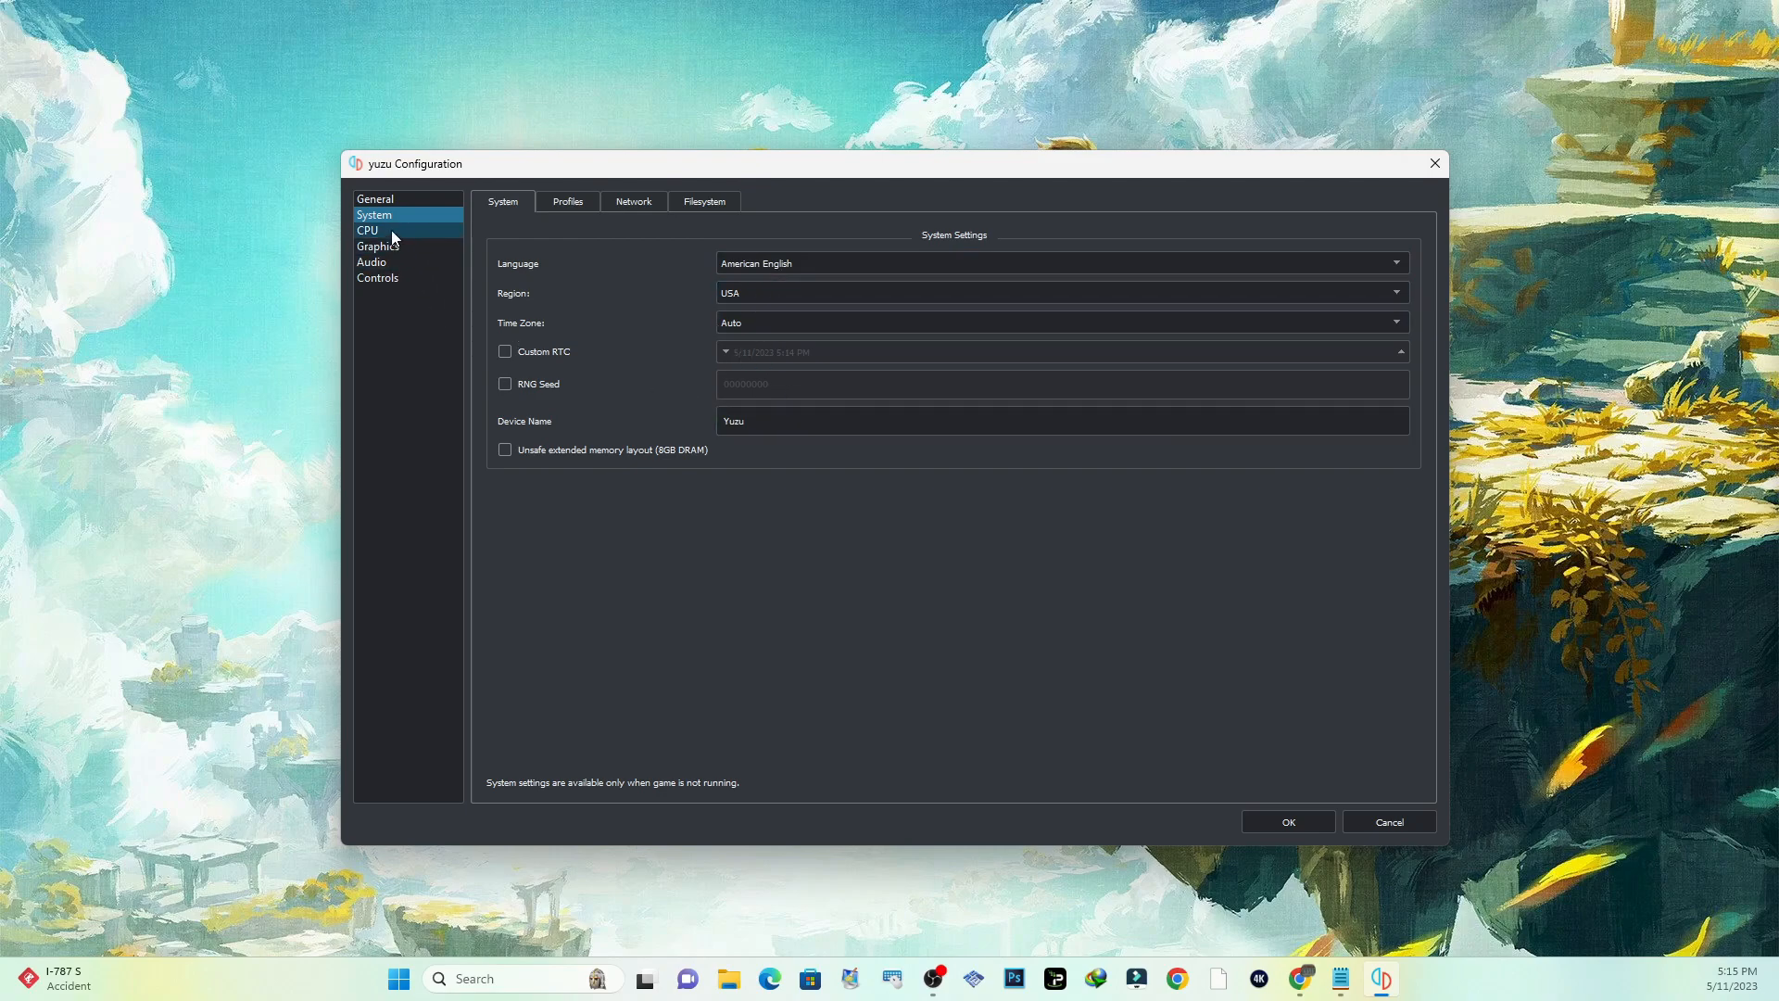
{"action": "left_click", "coordinate": [367, 230]}
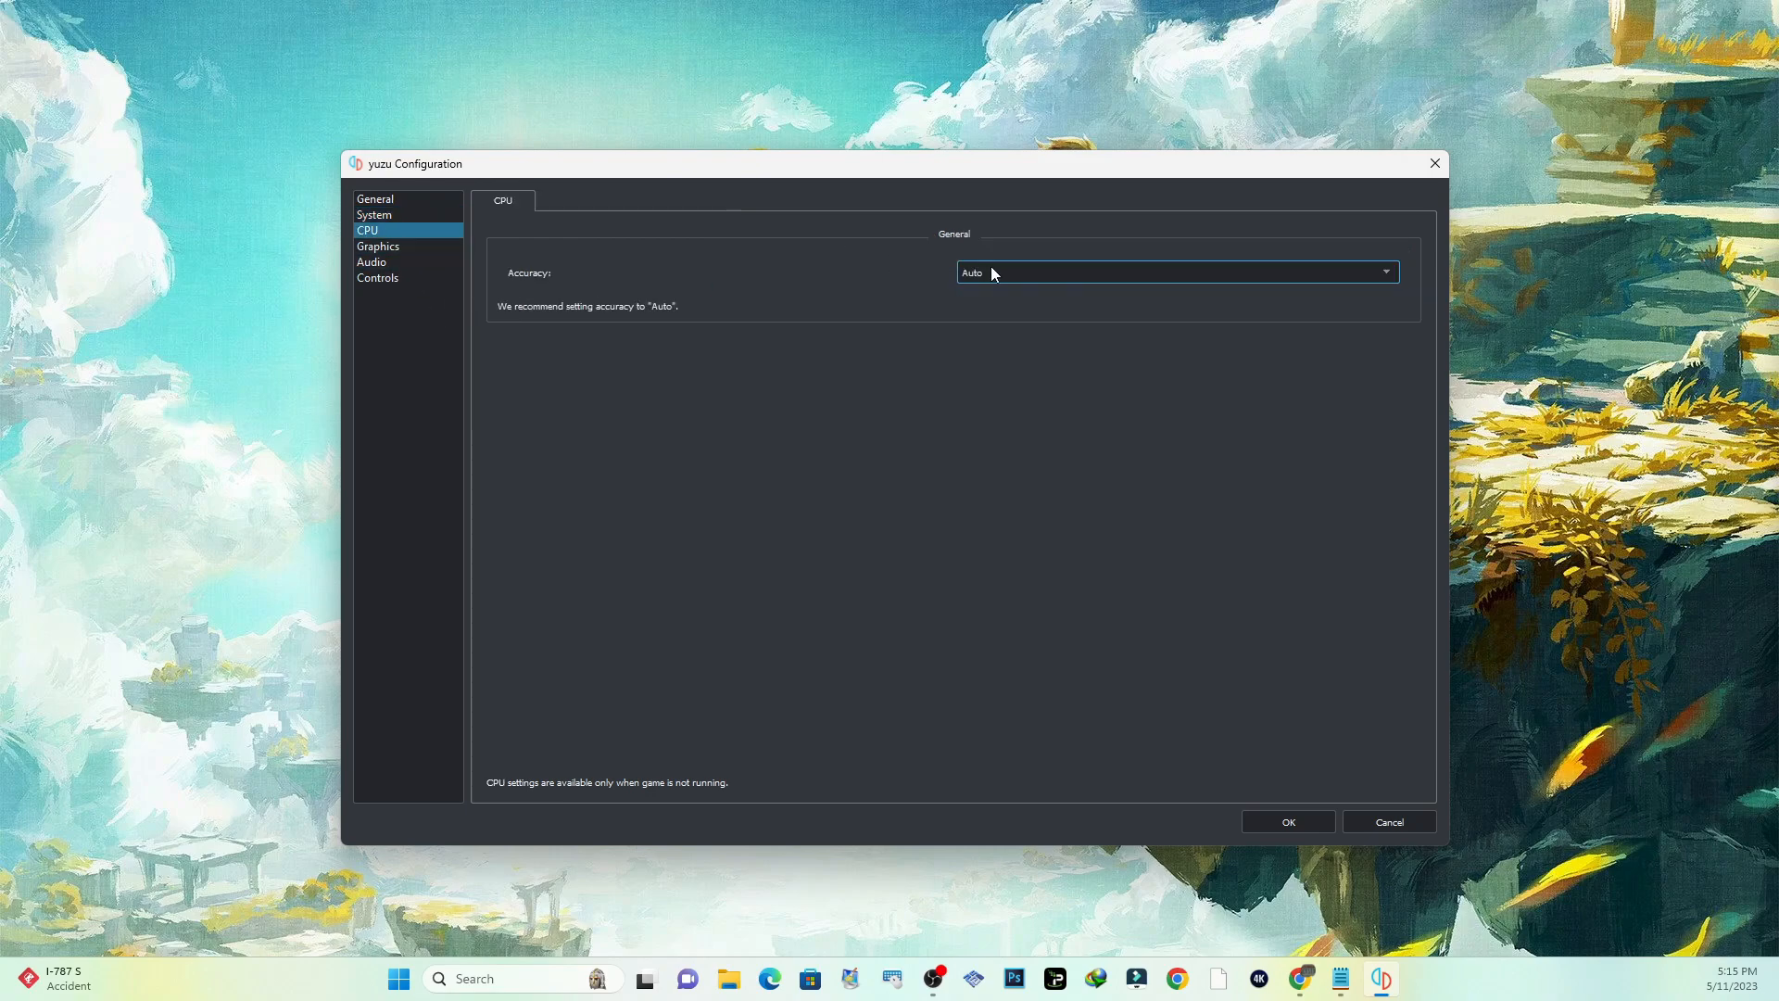
{"action": "left_click", "coordinate": [1175, 272]}
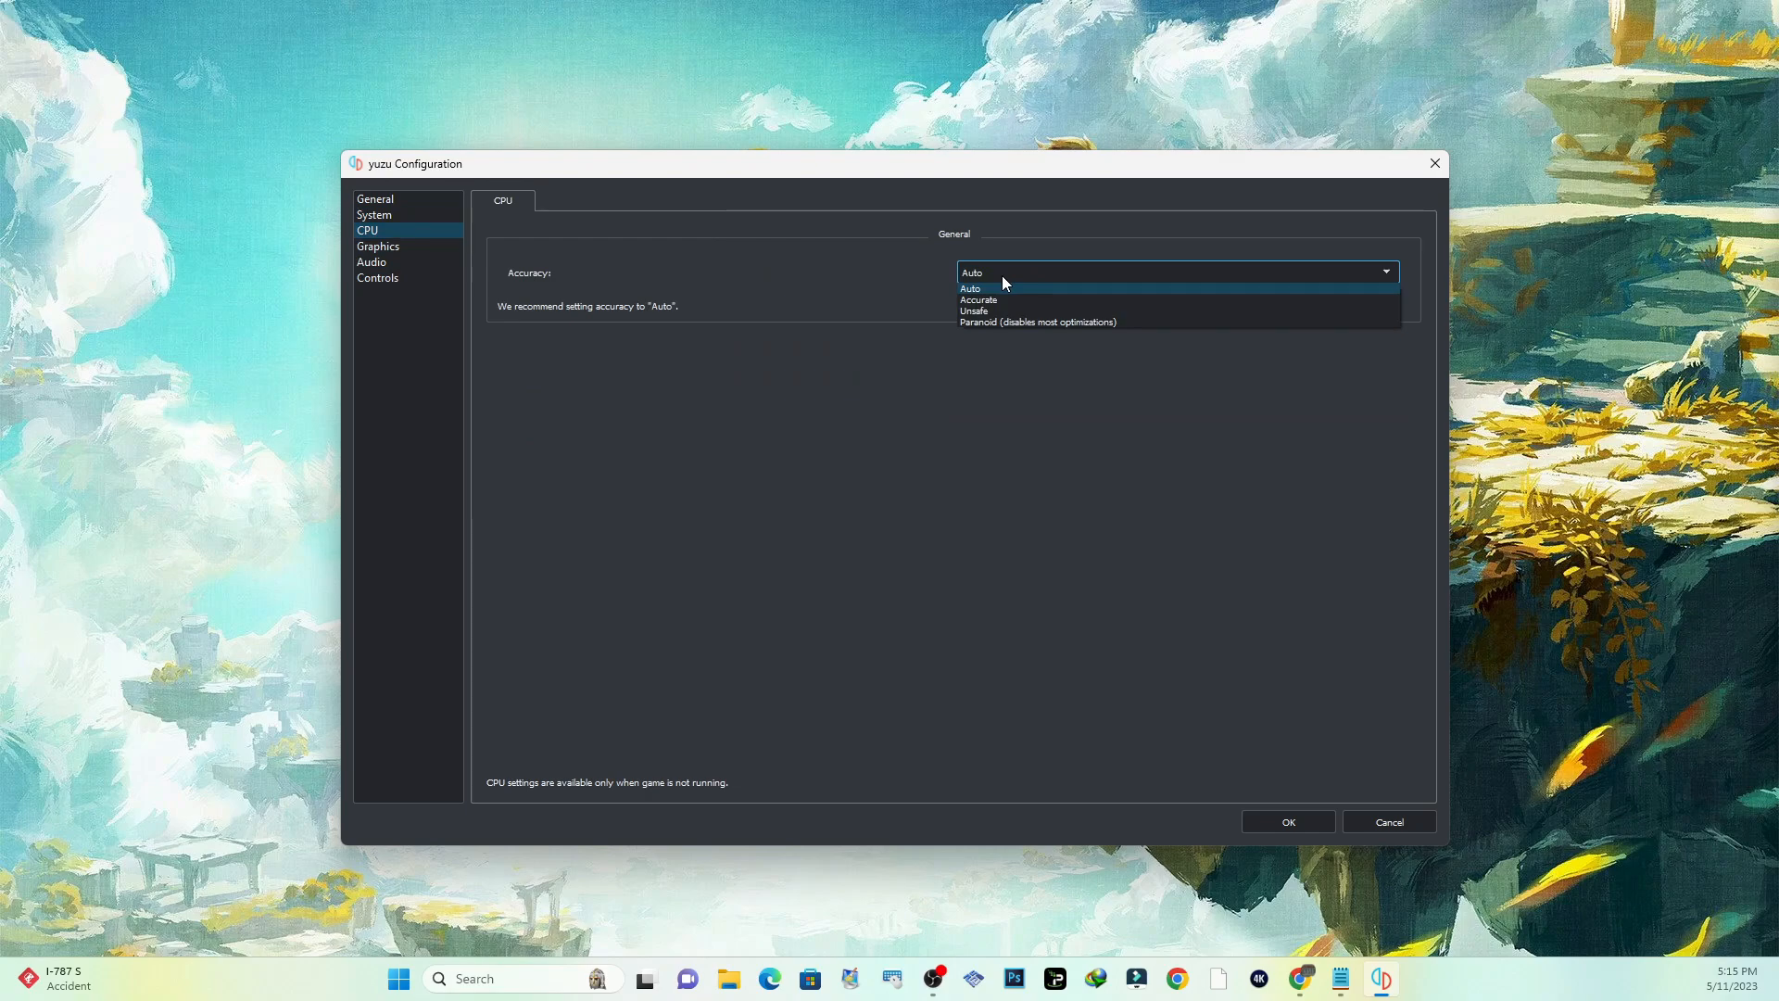
{"action": "left_click", "coordinate": [969, 288]}
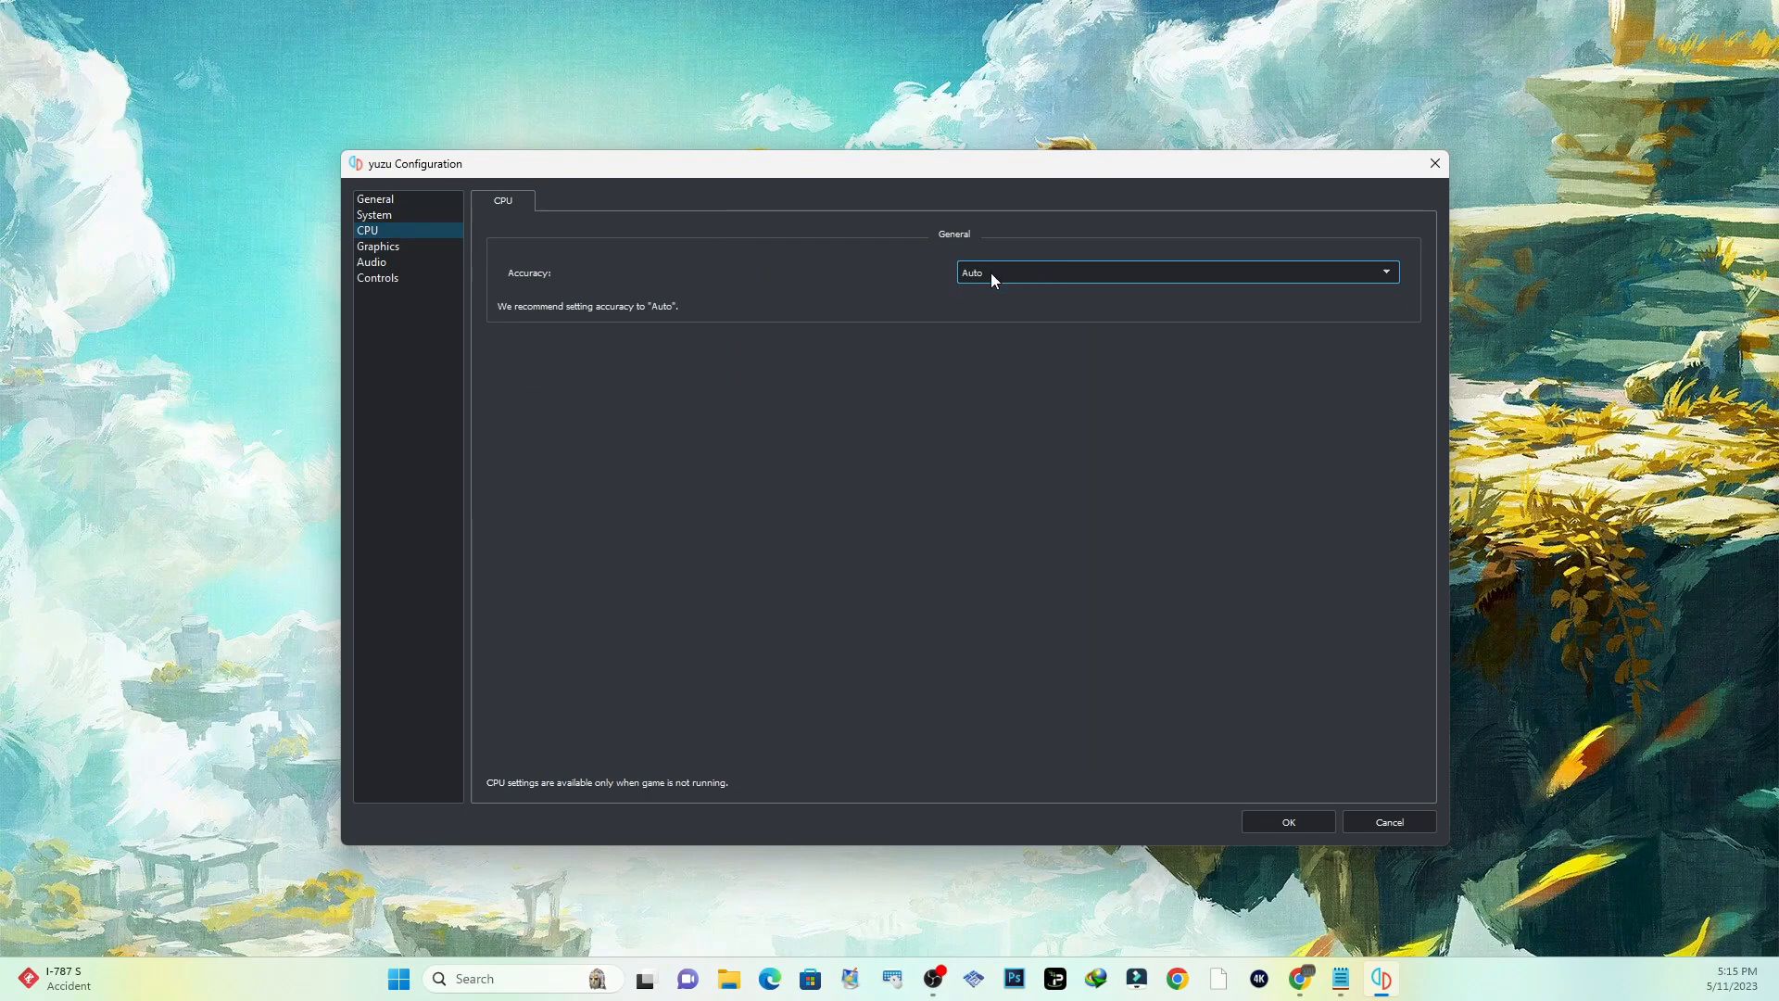
Step: In Graphics settings, change the API from Vulkan to OpenGL
{"action": "left_click", "coordinate": [378, 246]}
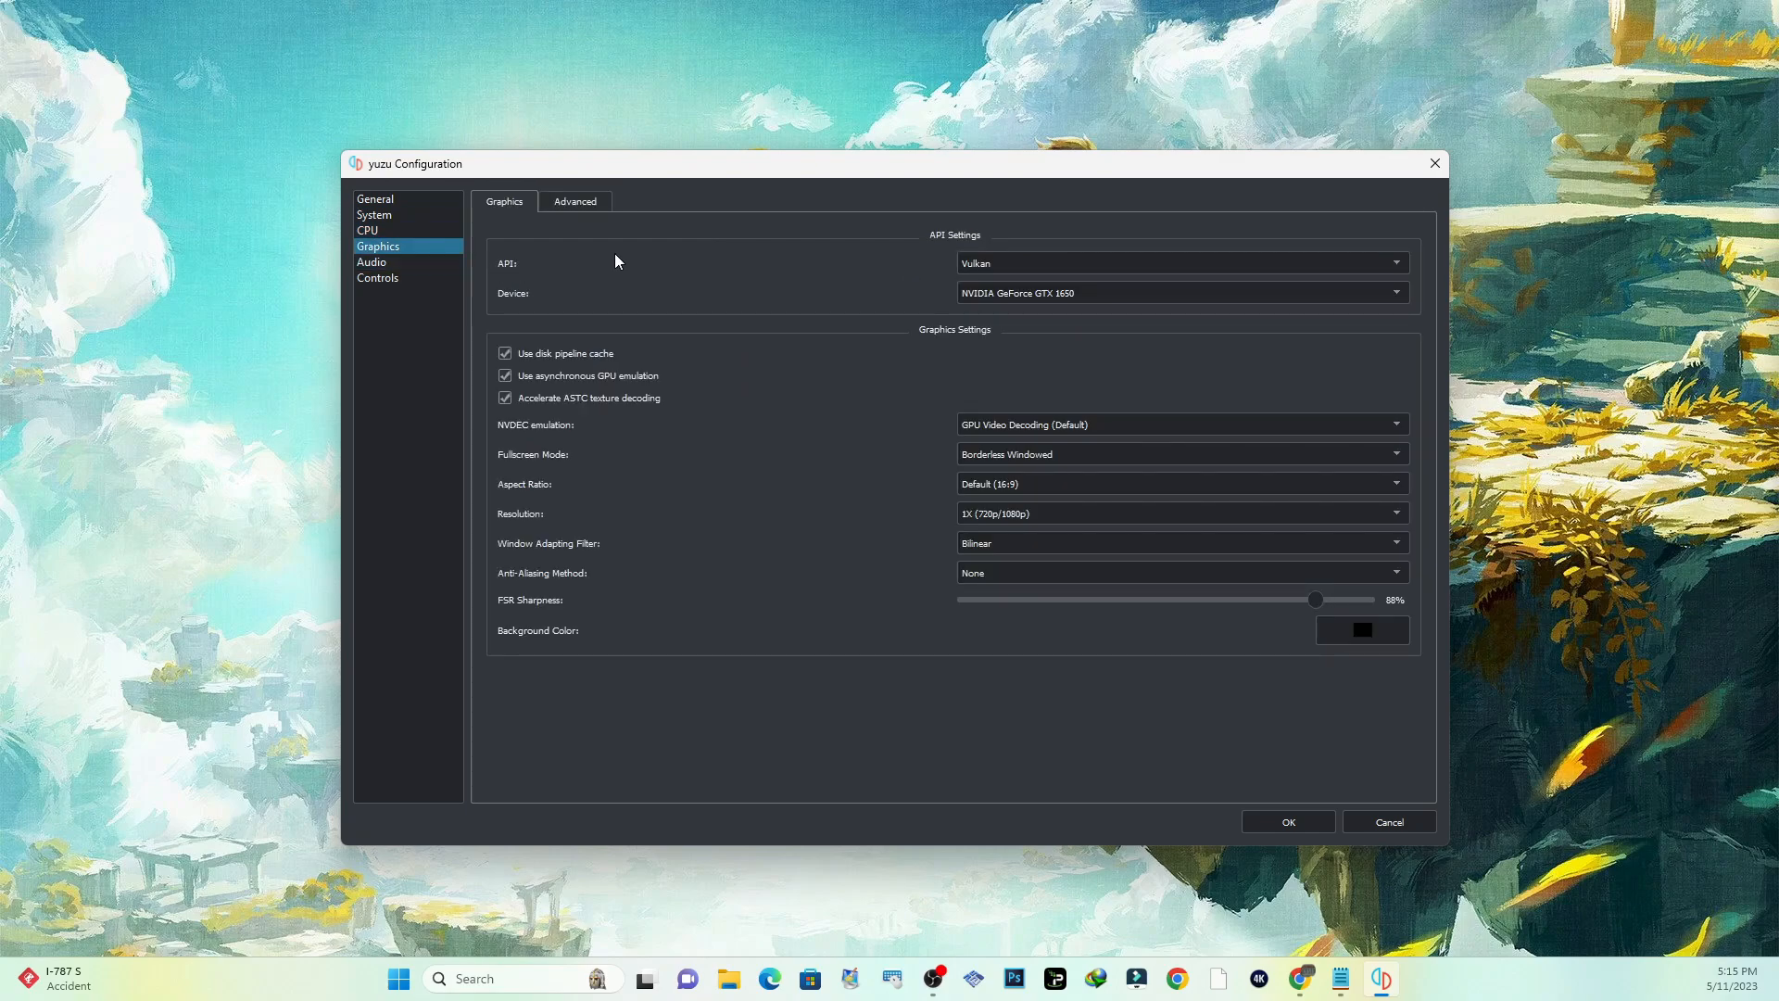
{"action": "mouse_move", "coordinate": [850, 297]}
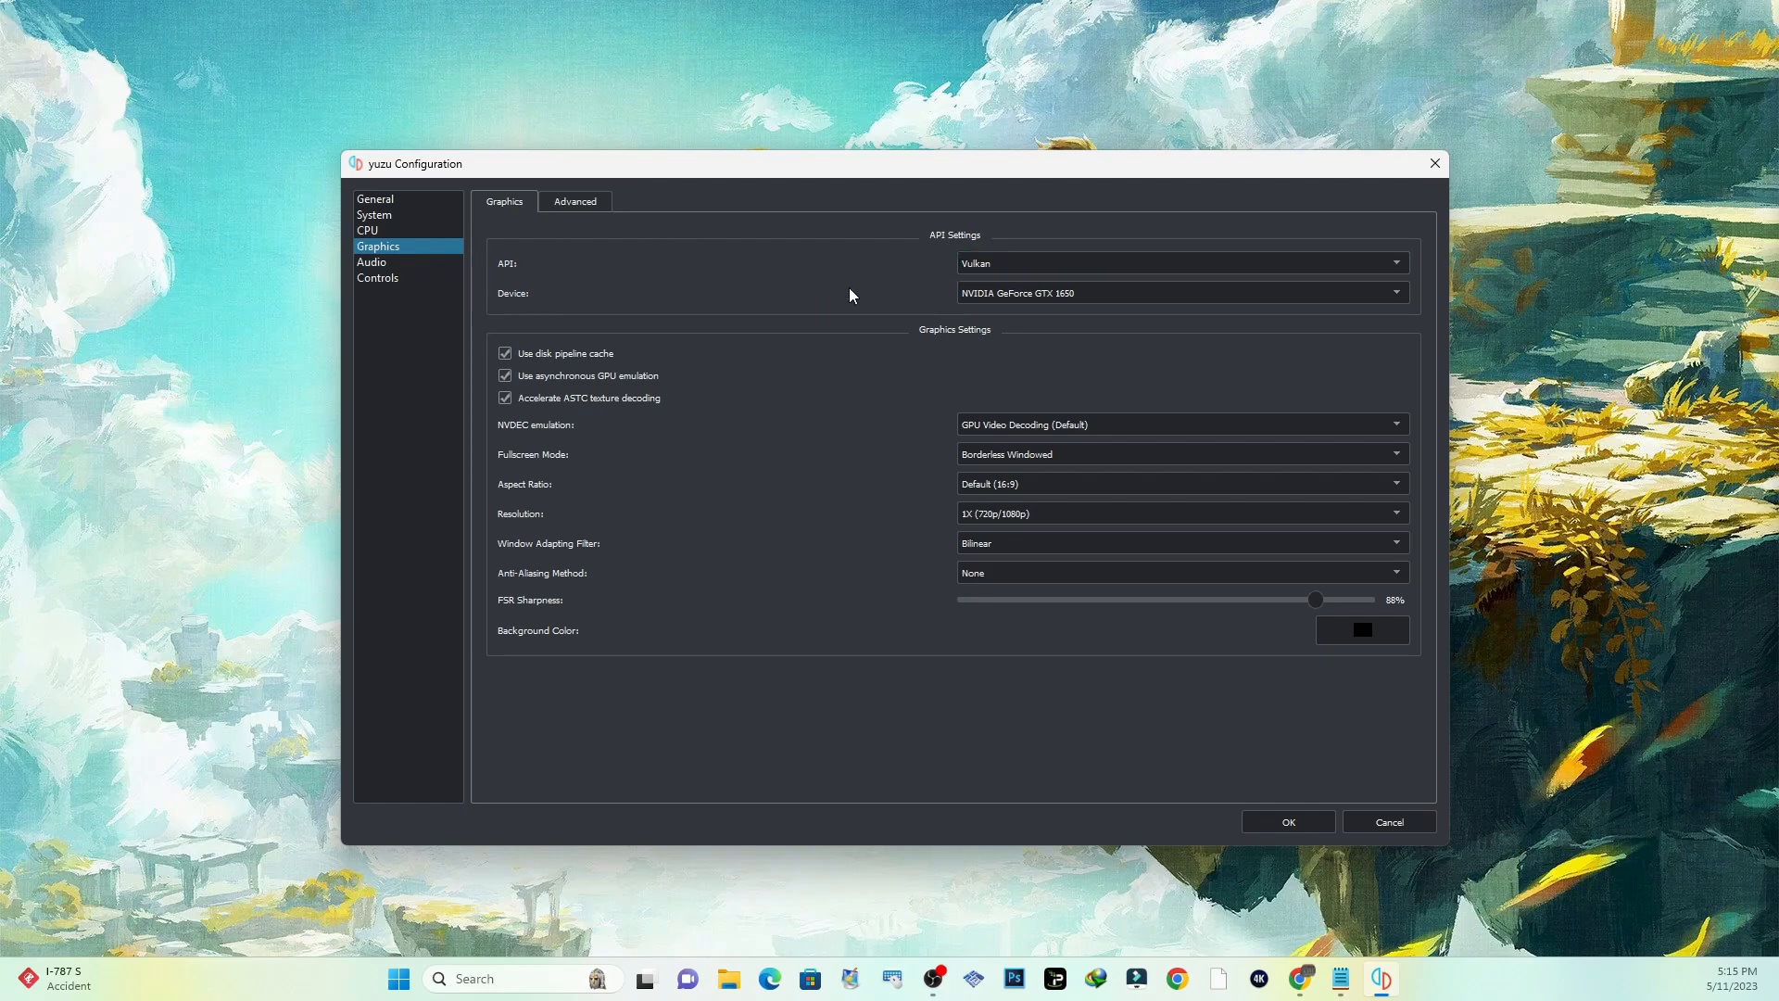
{"action": "mouse_move", "coordinate": [1002, 285]}
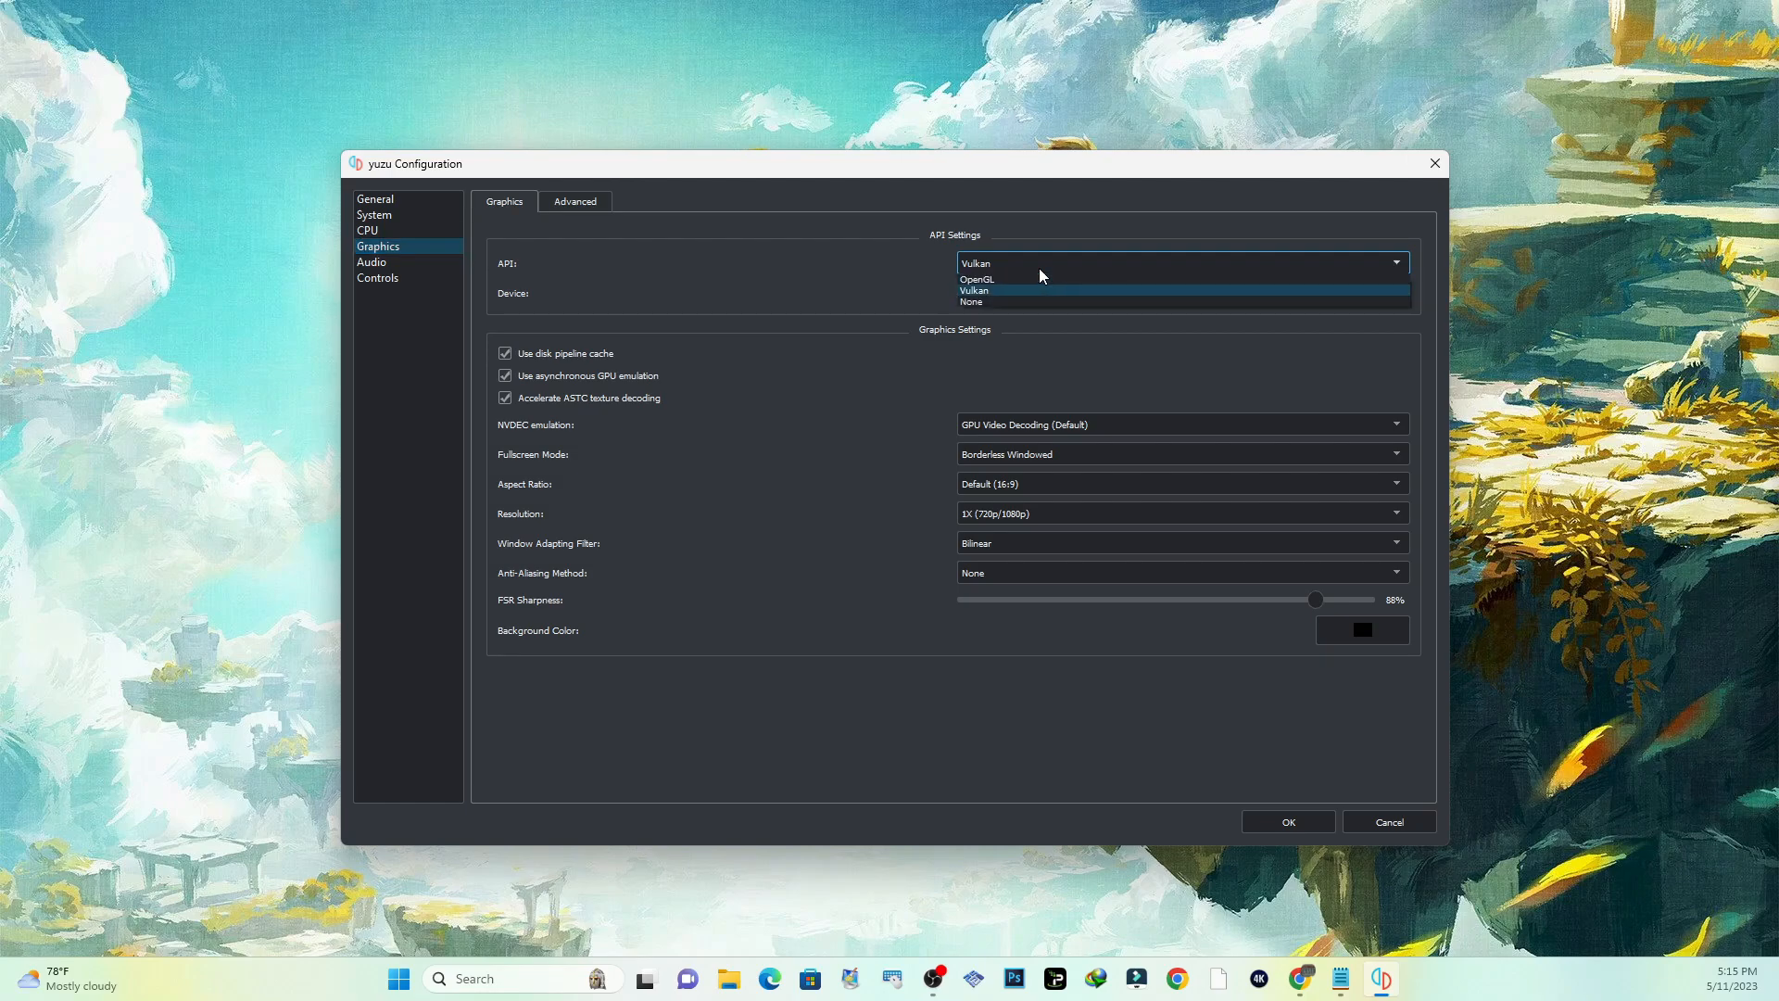
{"action": "left_click", "coordinate": [972, 291]}
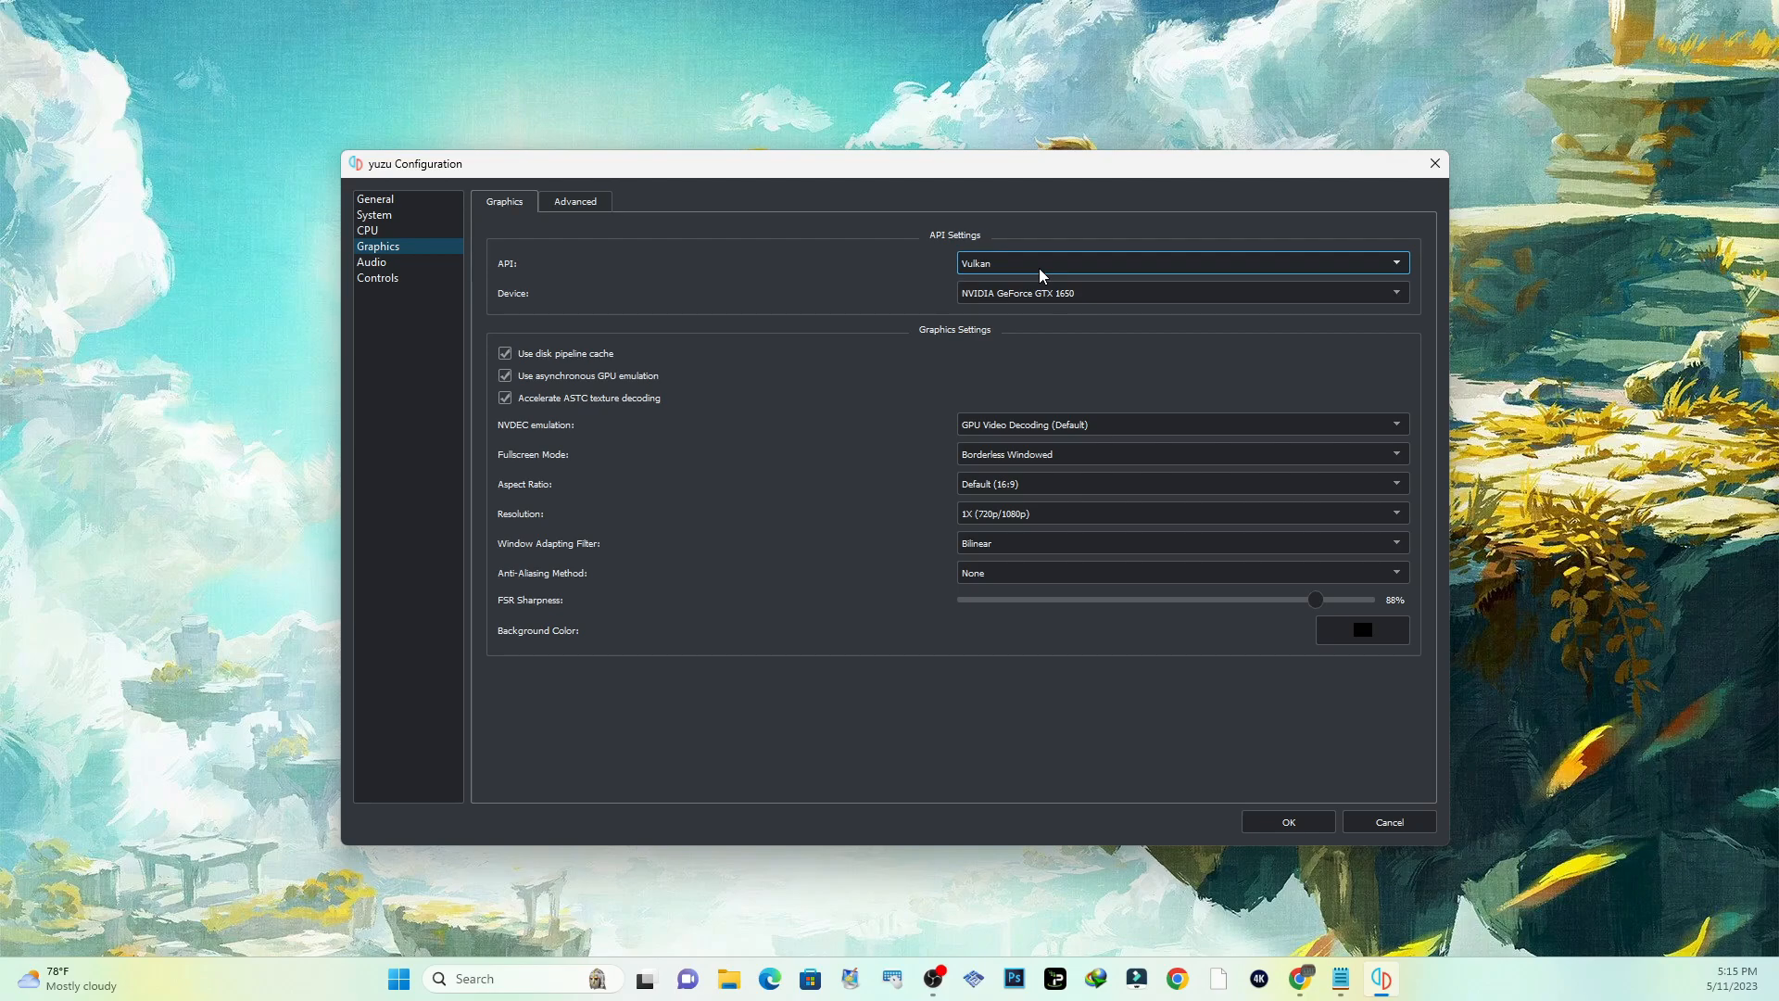
{"action": "left_click", "coordinate": [1181, 261]}
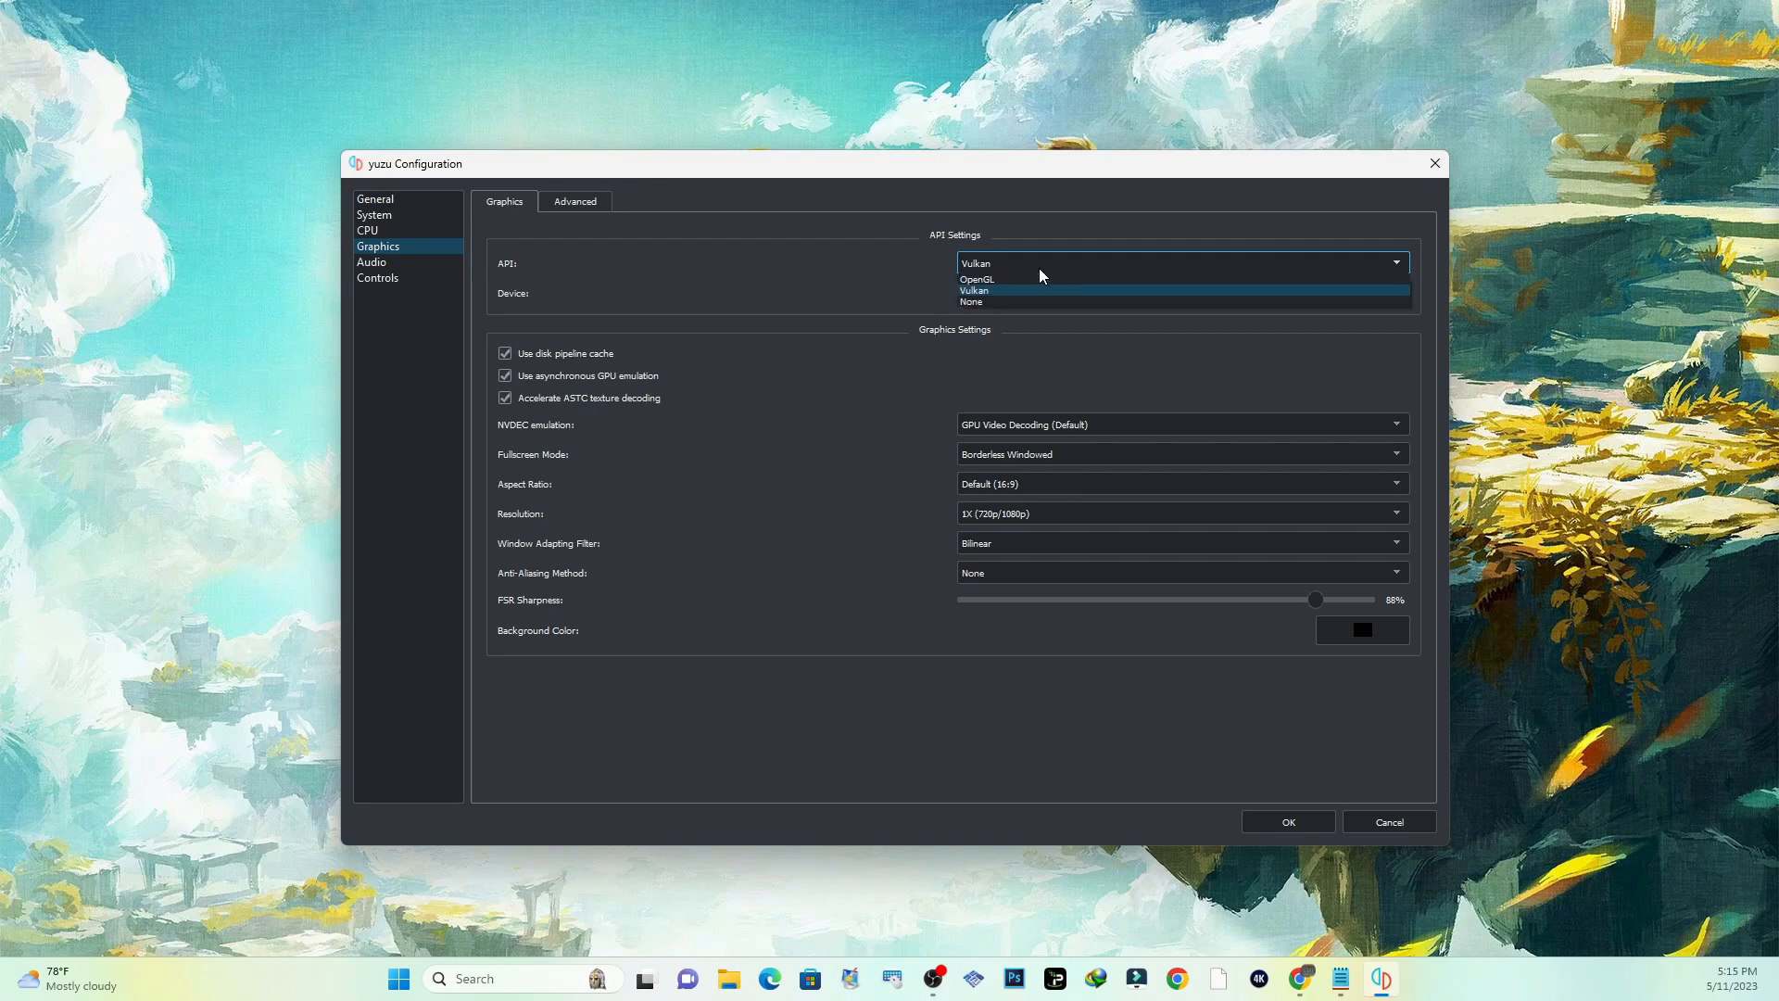
{"action": "mouse_move", "coordinate": [1024, 279]}
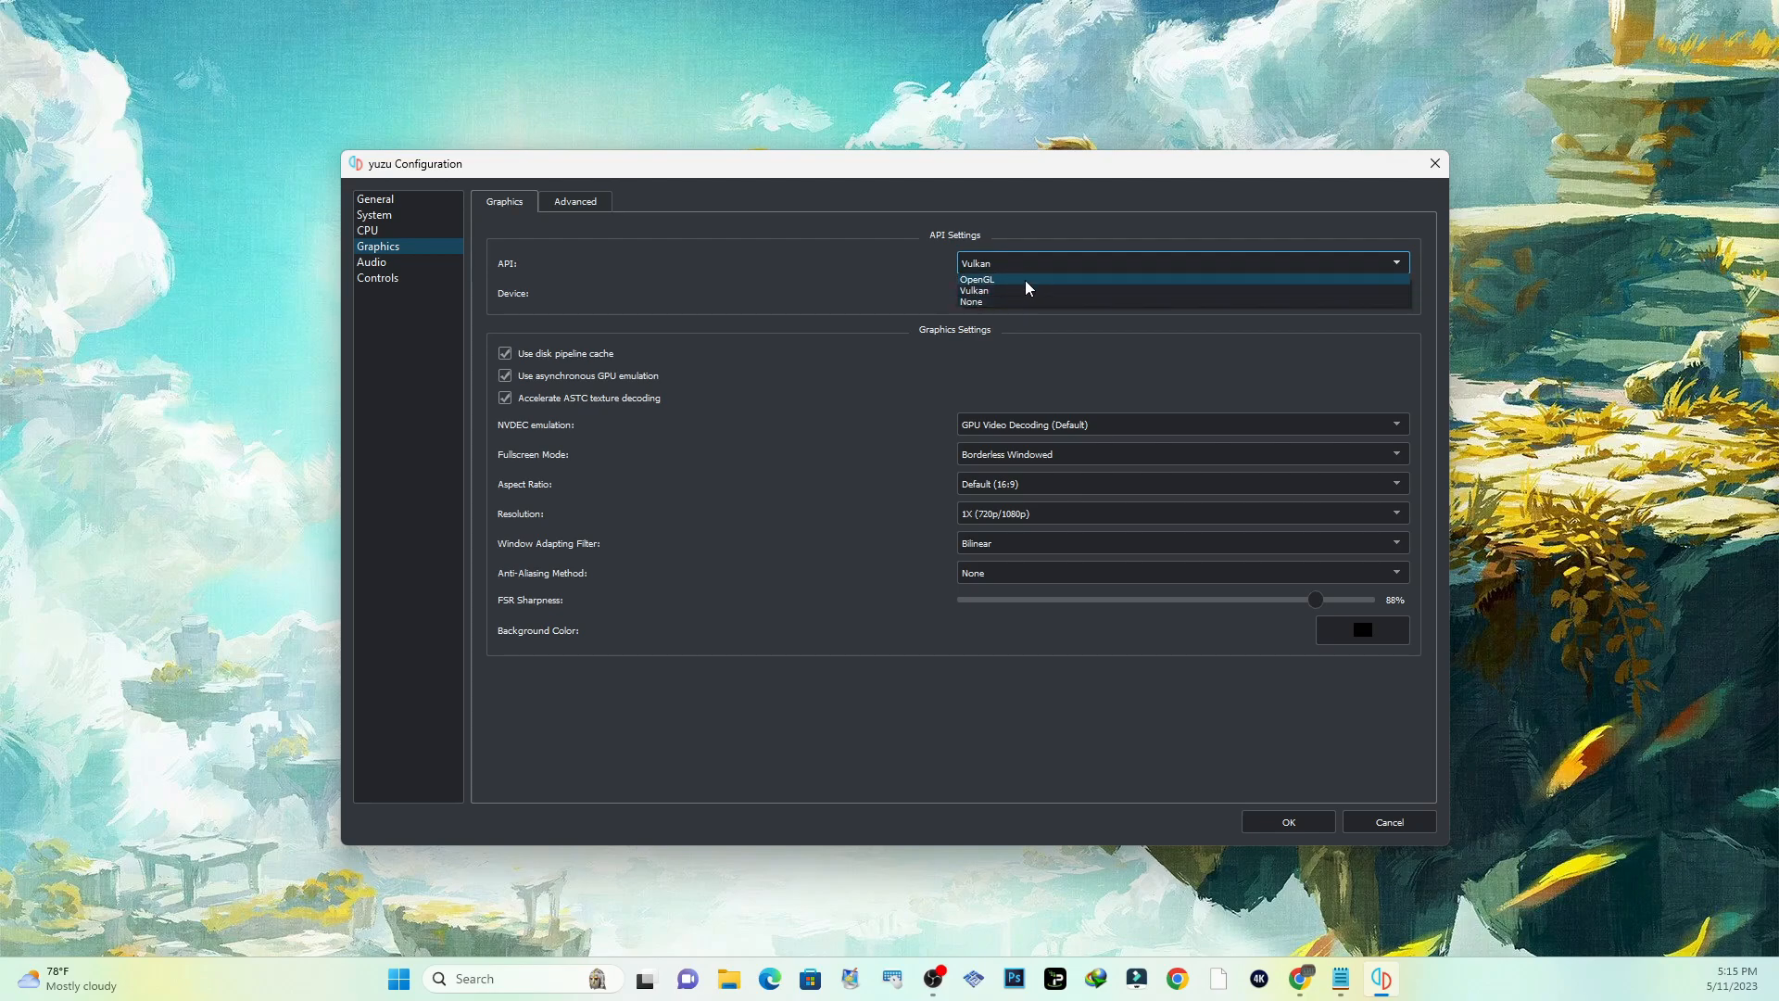
{"action": "left_click", "coordinate": [976, 280]}
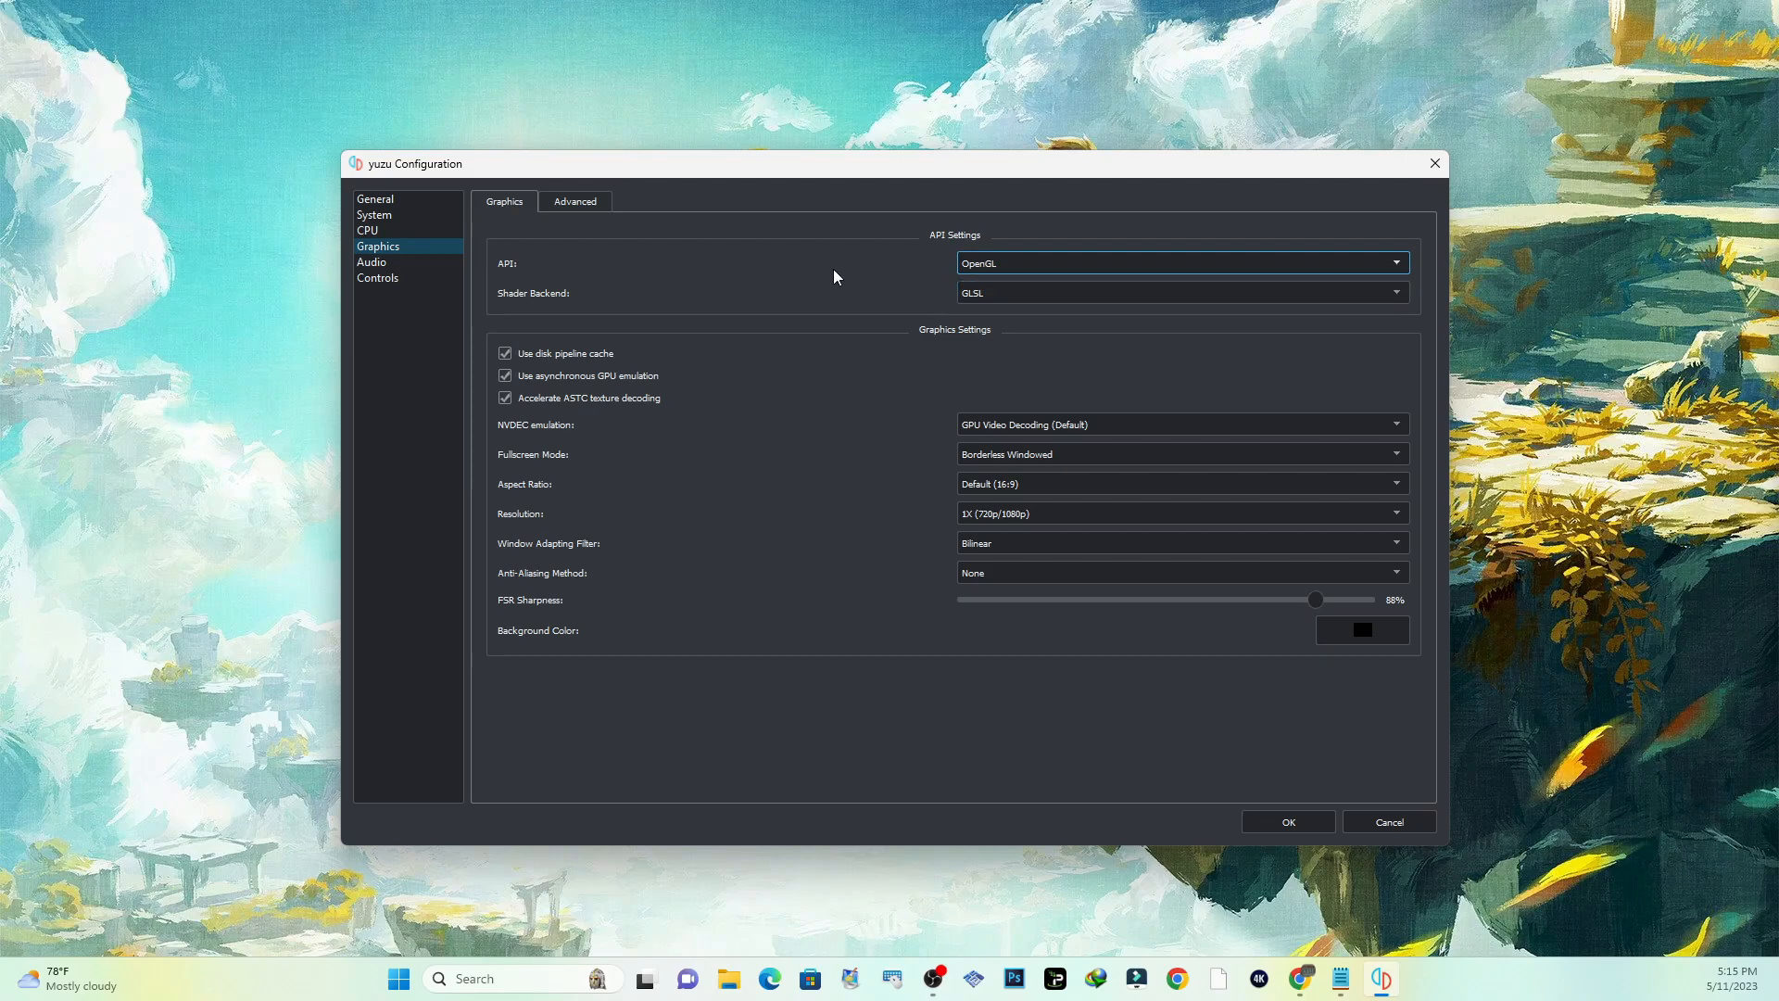
{"action": "mouse_move", "coordinate": [891, 291]}
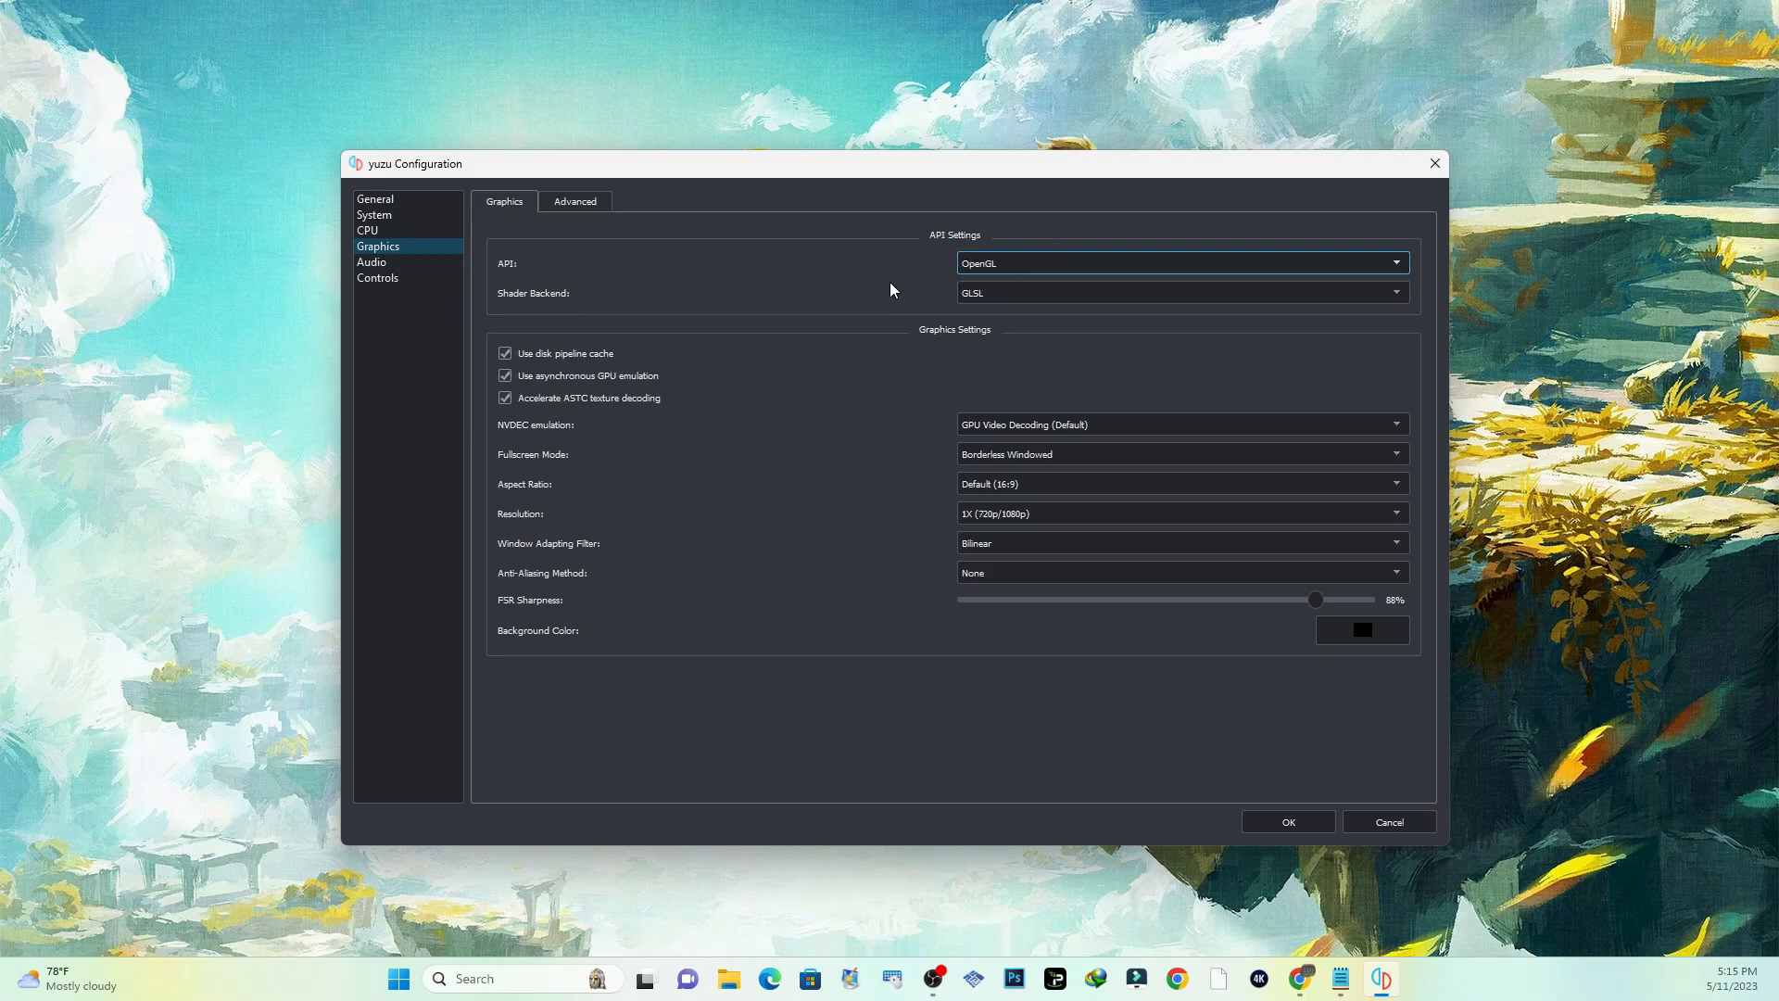
{"action": "mouse_move", "coordinate": [961, 286]}
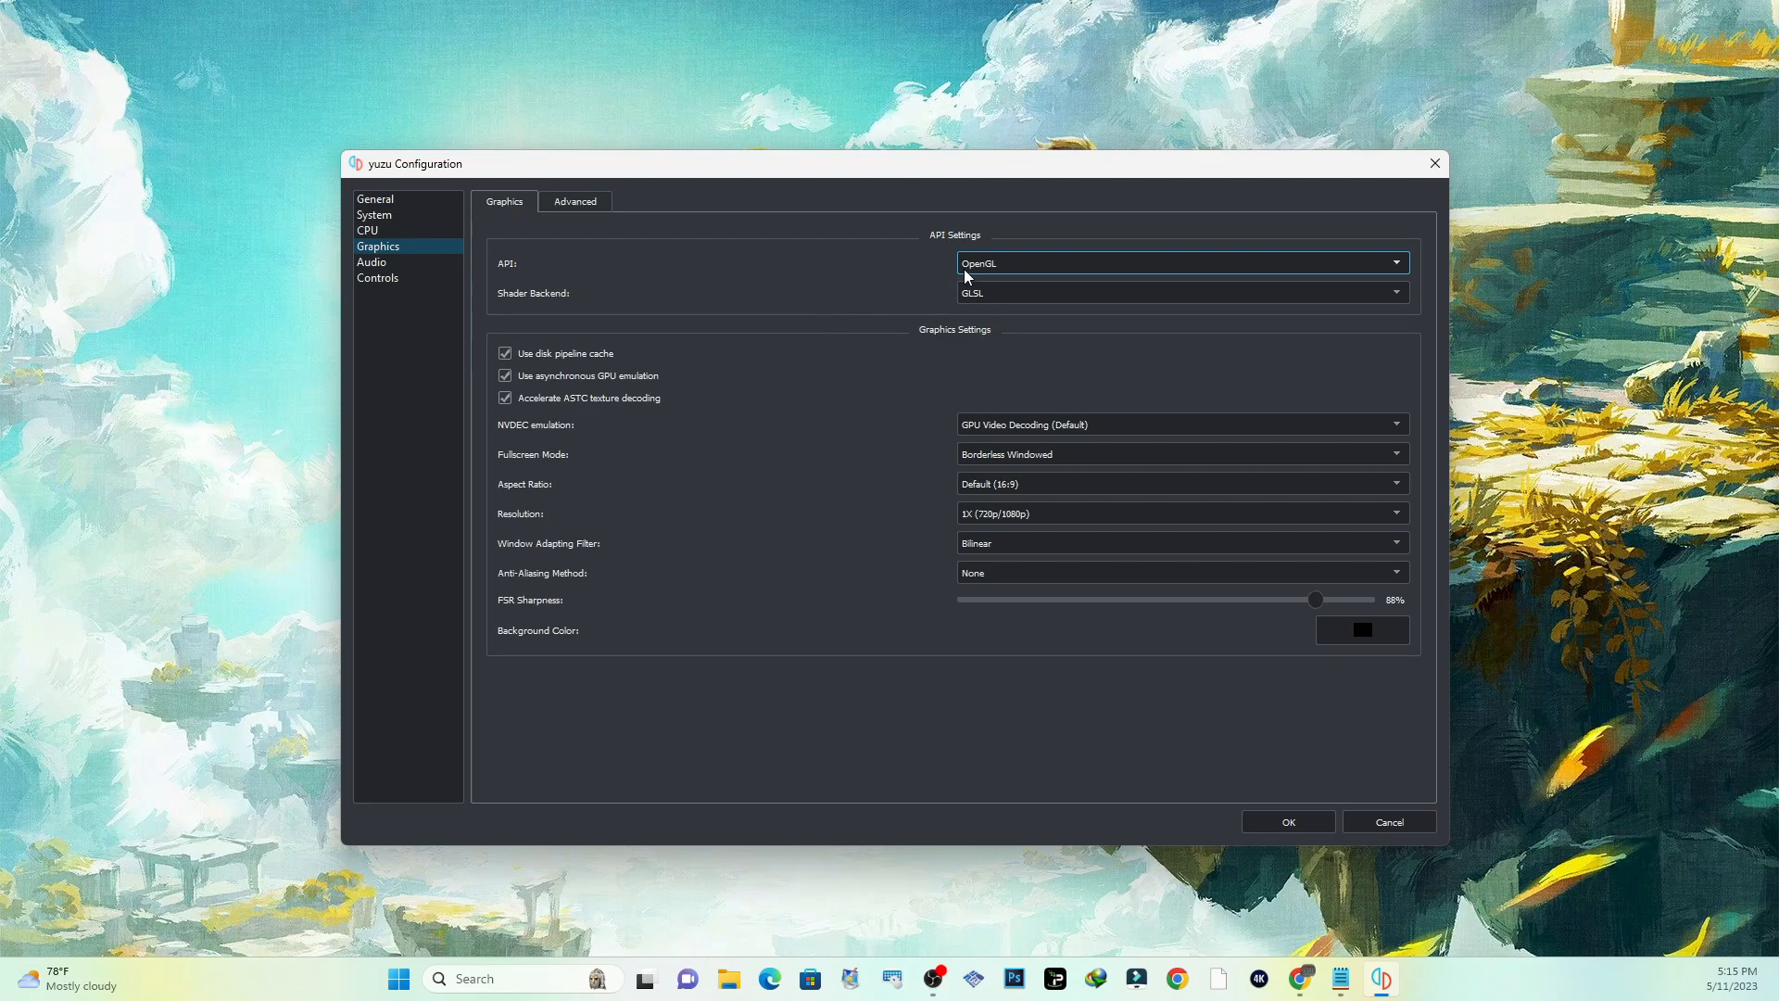
{"action": "mouse_move", "coordinate": [852, 407]}
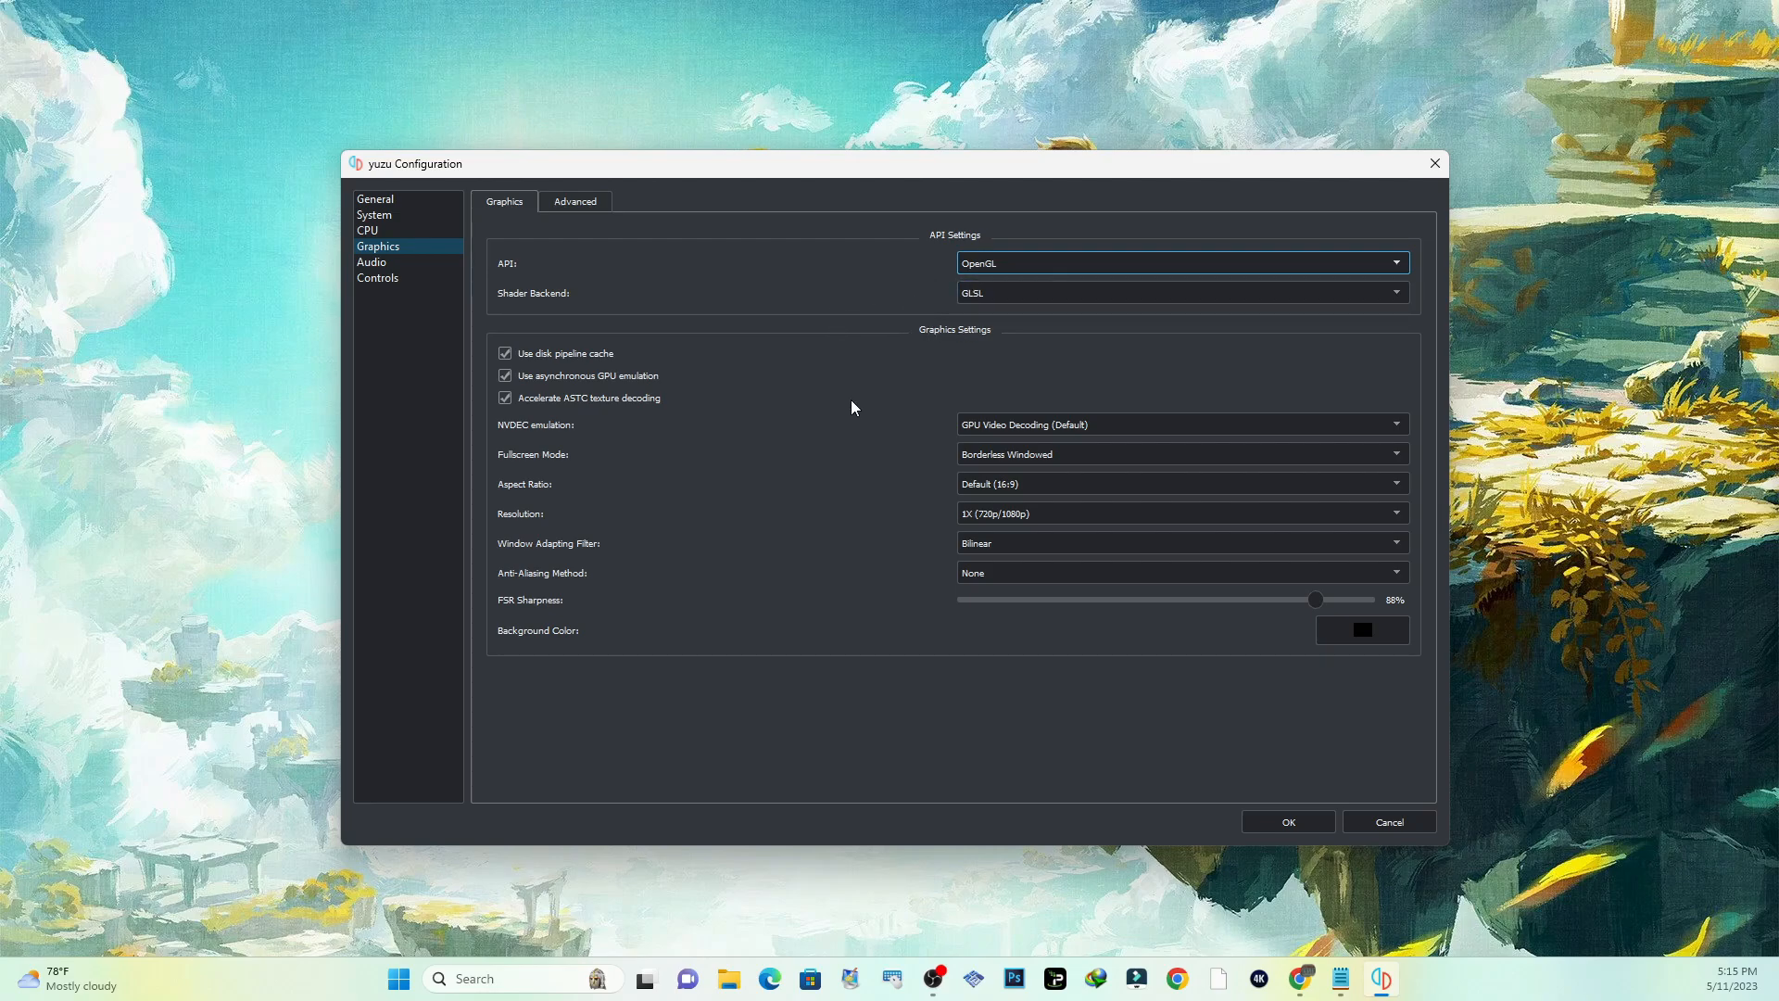
{"action": "mouse_move", "coordinate": [973, 293]}
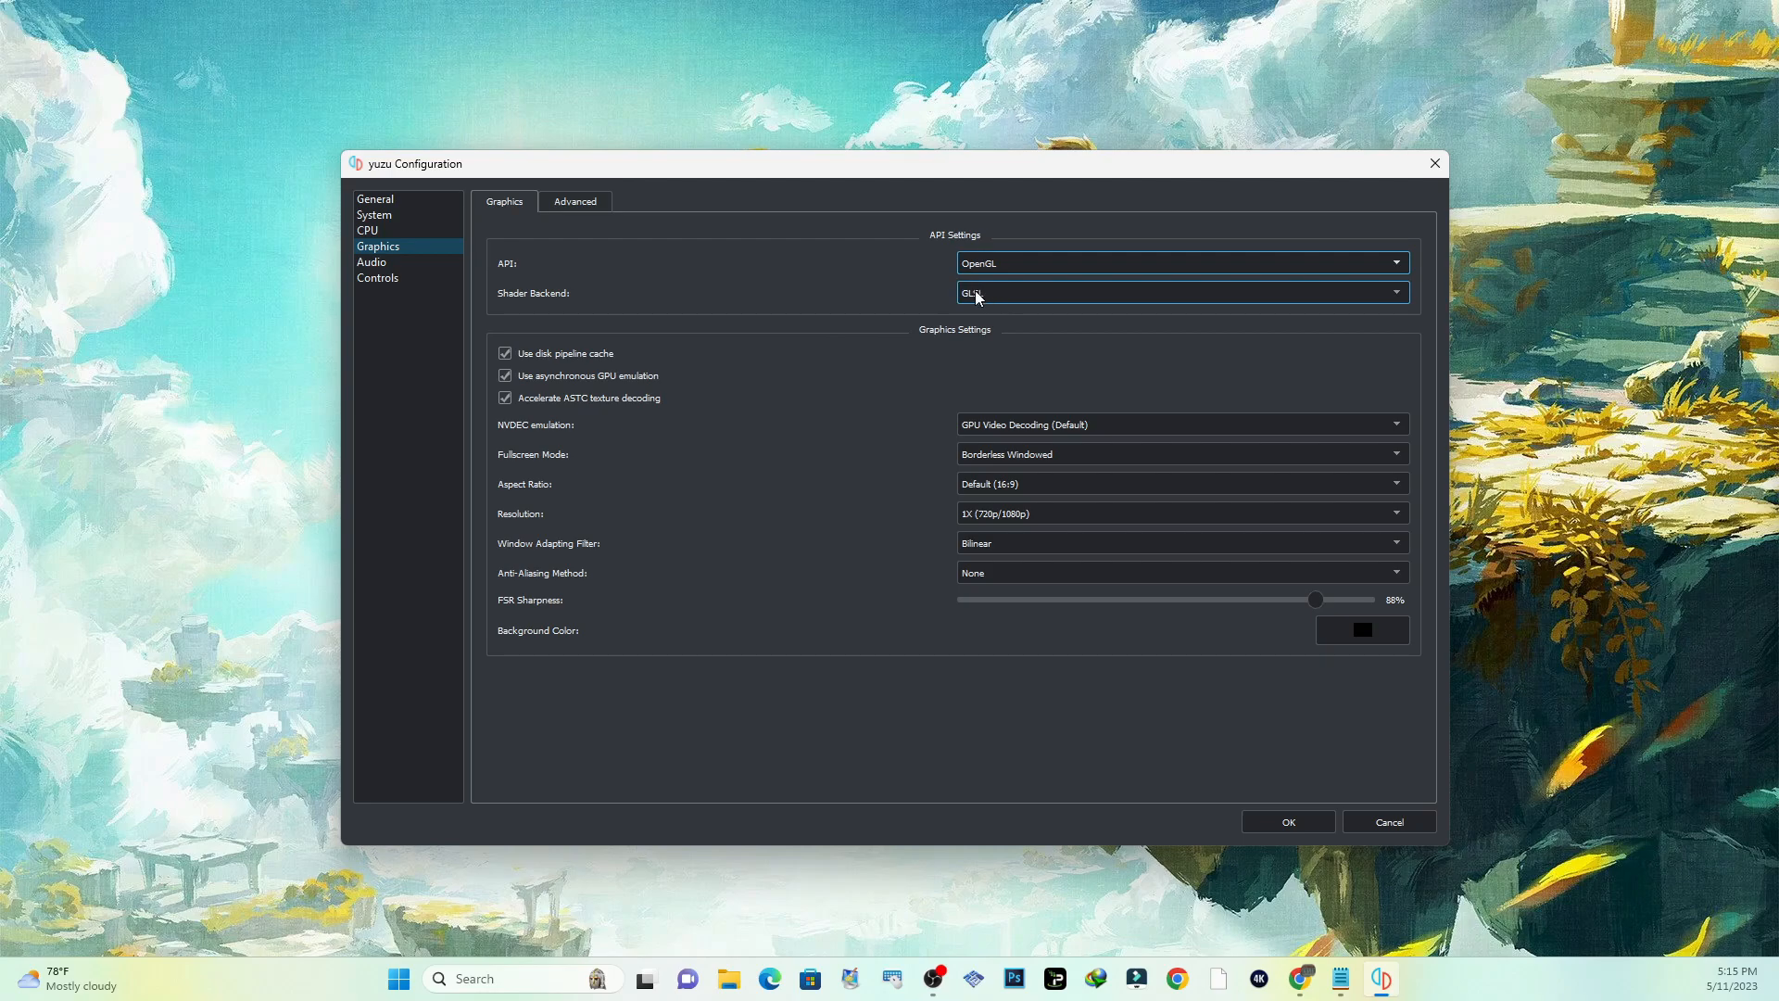
Step: Choose GLASM (Assembly Shaders, NVIDIA Only) as the shader backend
{"action": "left_click", "coordinate": [1181, 293]}
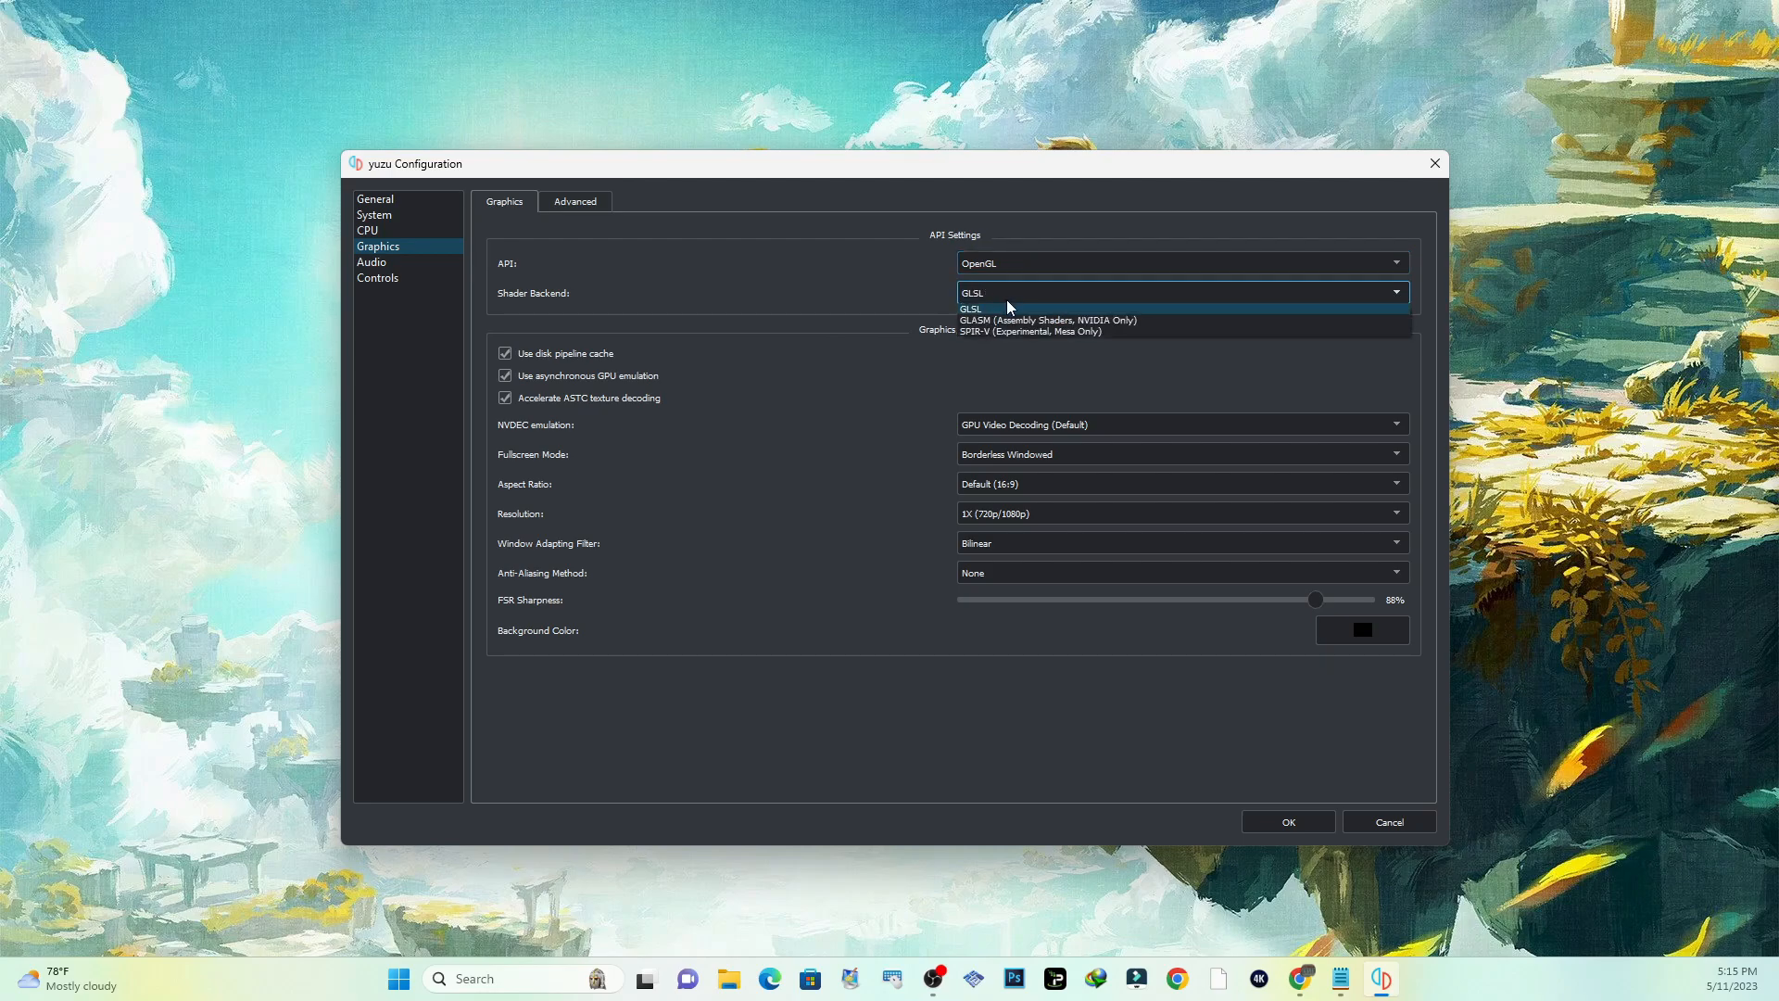
{"action": "mouse_move", "coordinate": [1042, 321]}
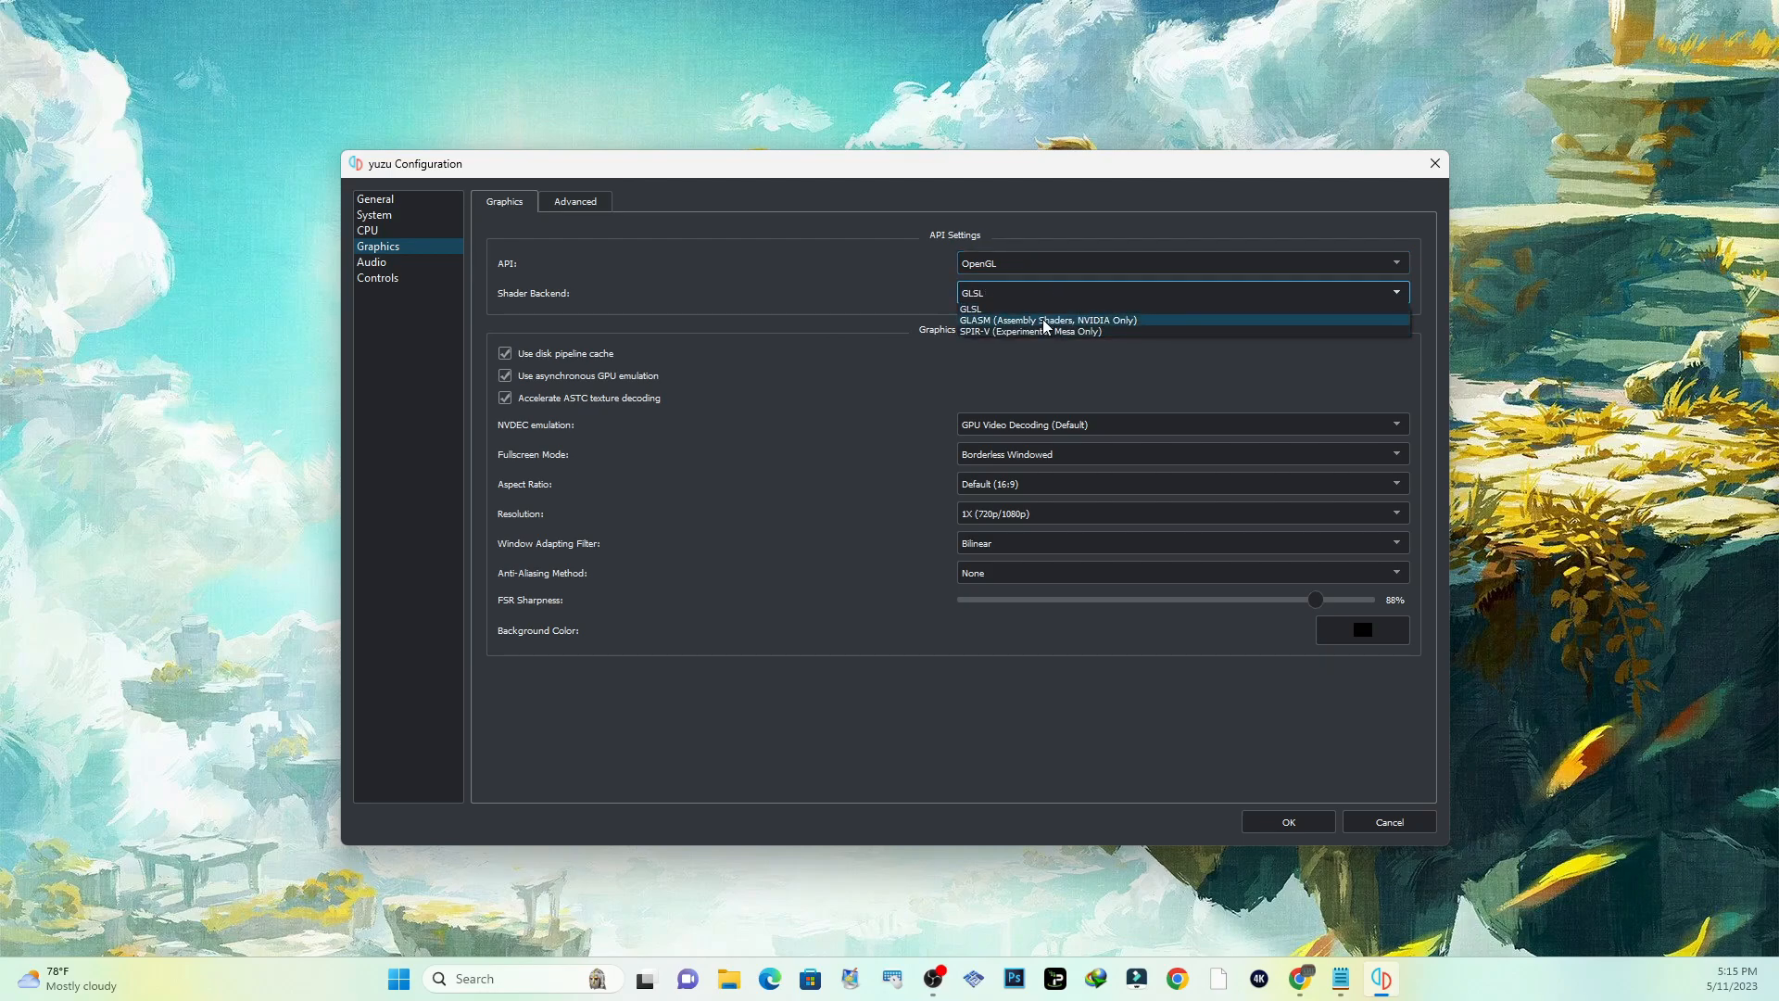
{"action": "mouse_move", "coordinate": [1036, 326]}
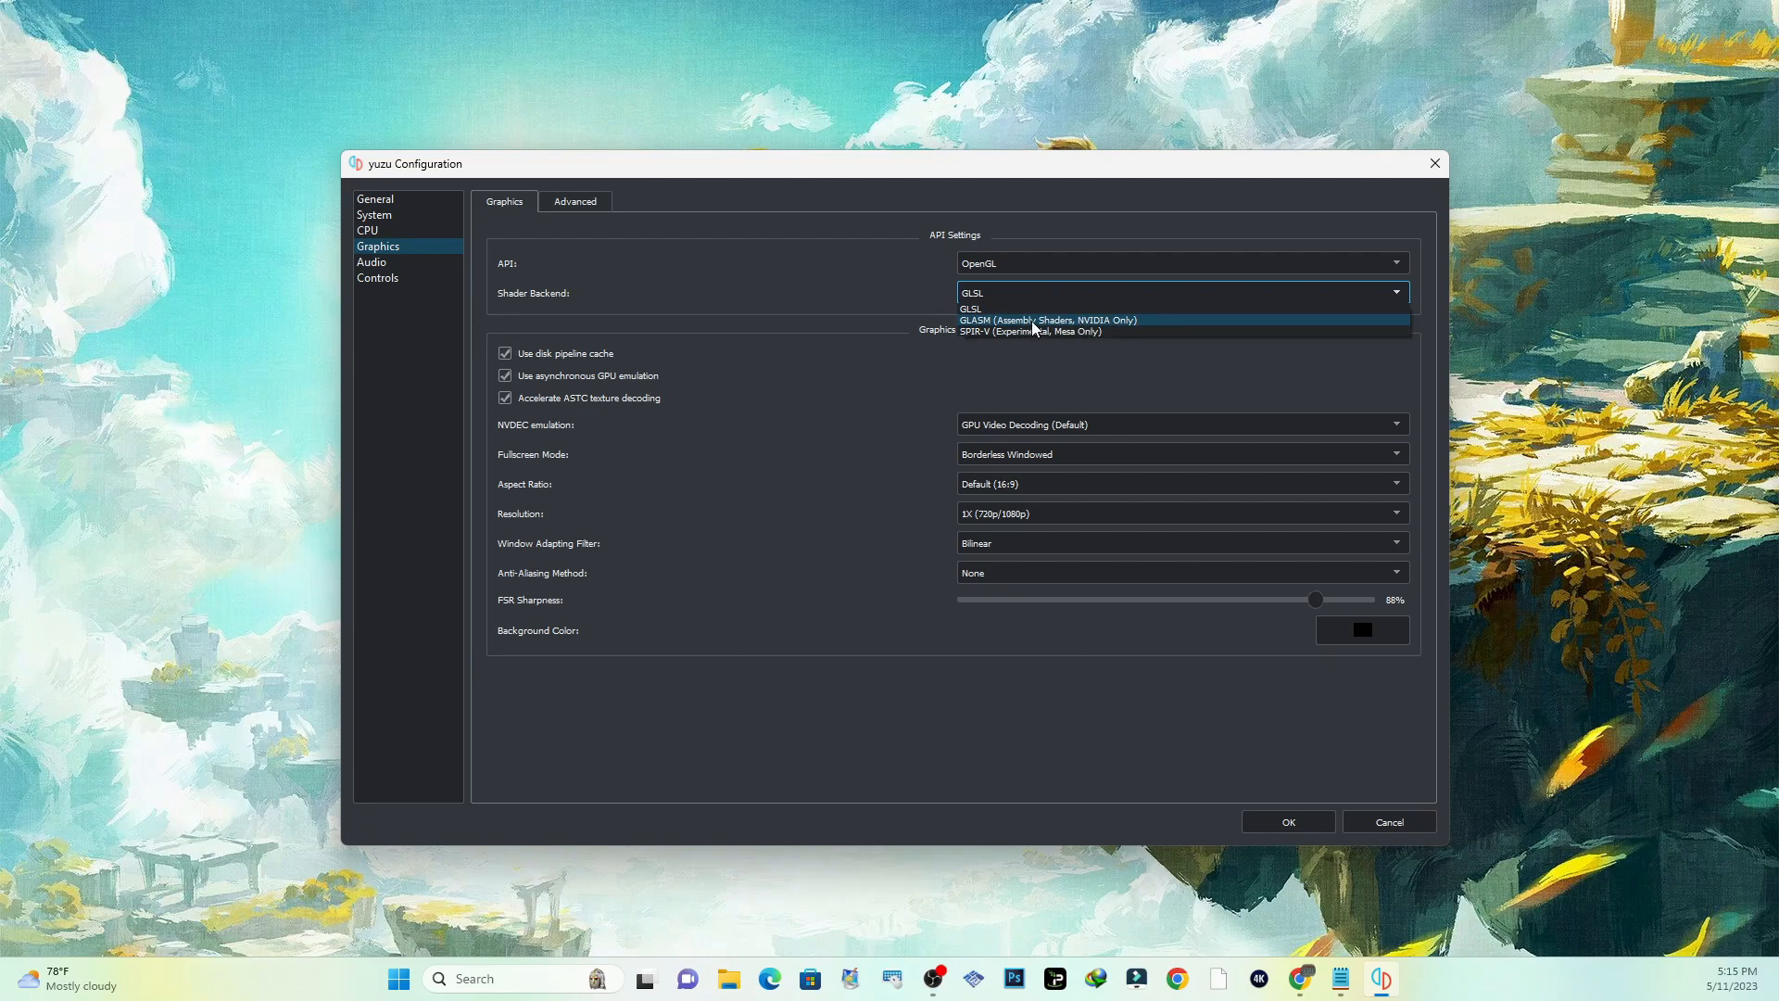
{"action": "left_click", "coordinate": [1045, 319]}
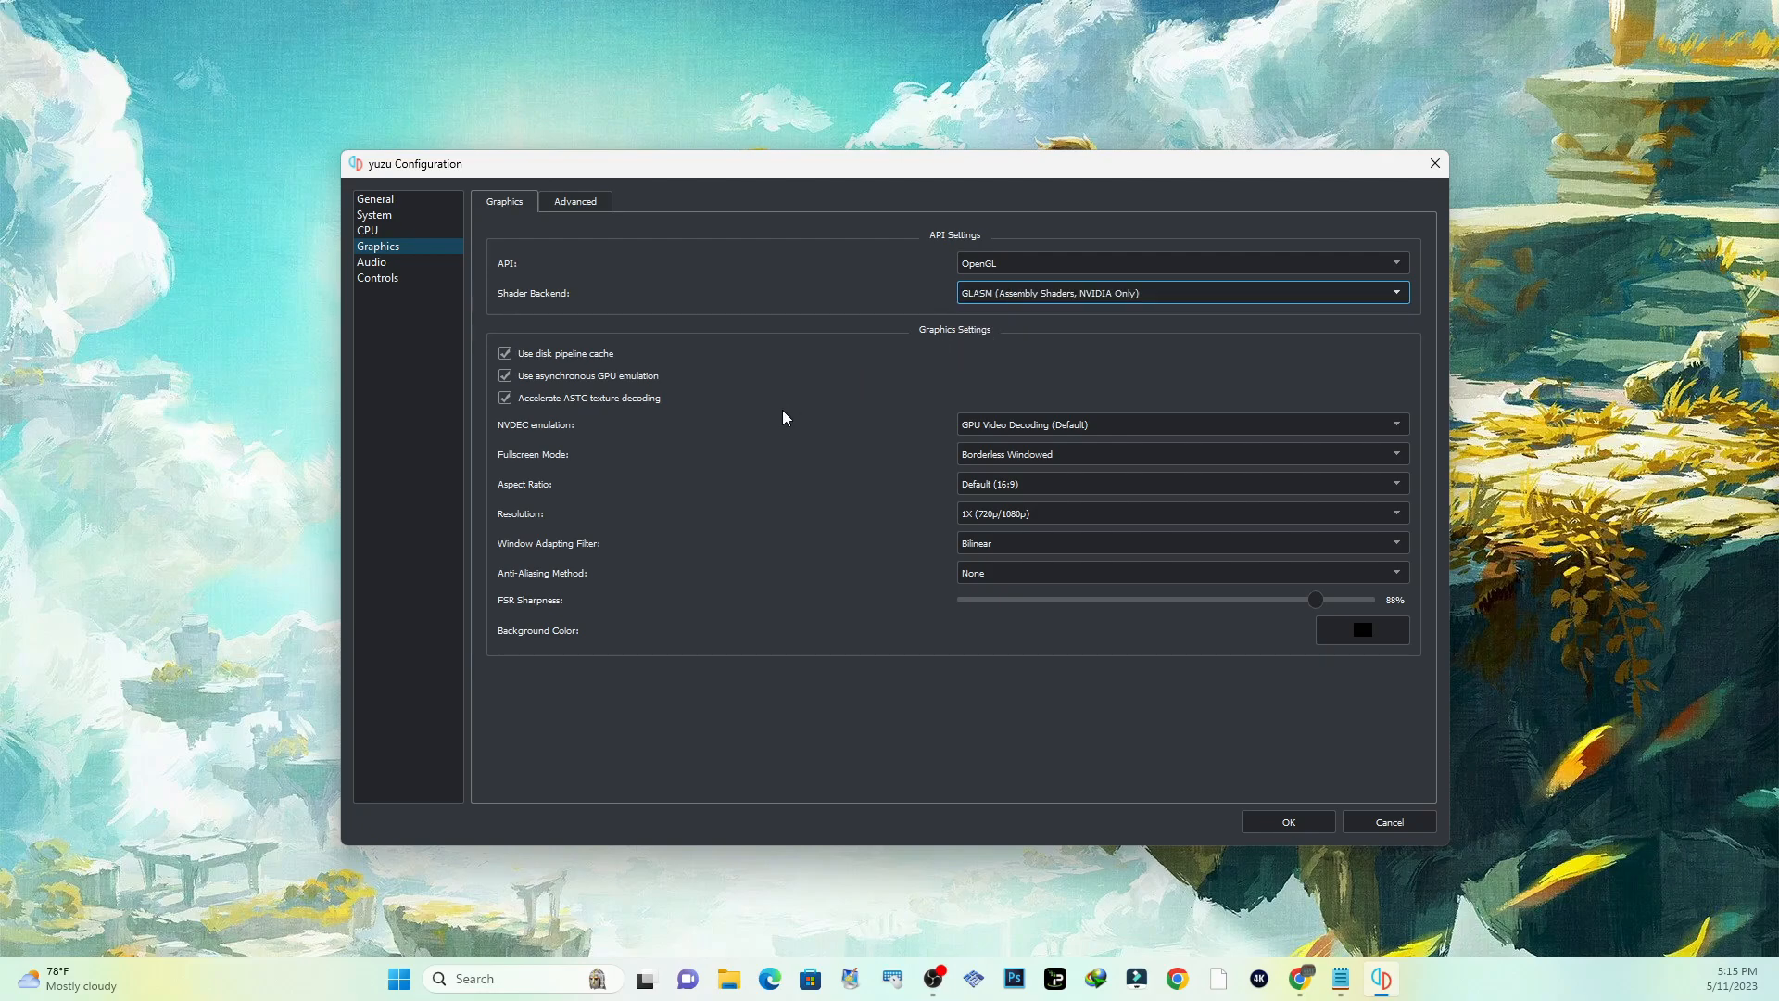
{"action": "mouse_move", "coordinate": [573, 450]}
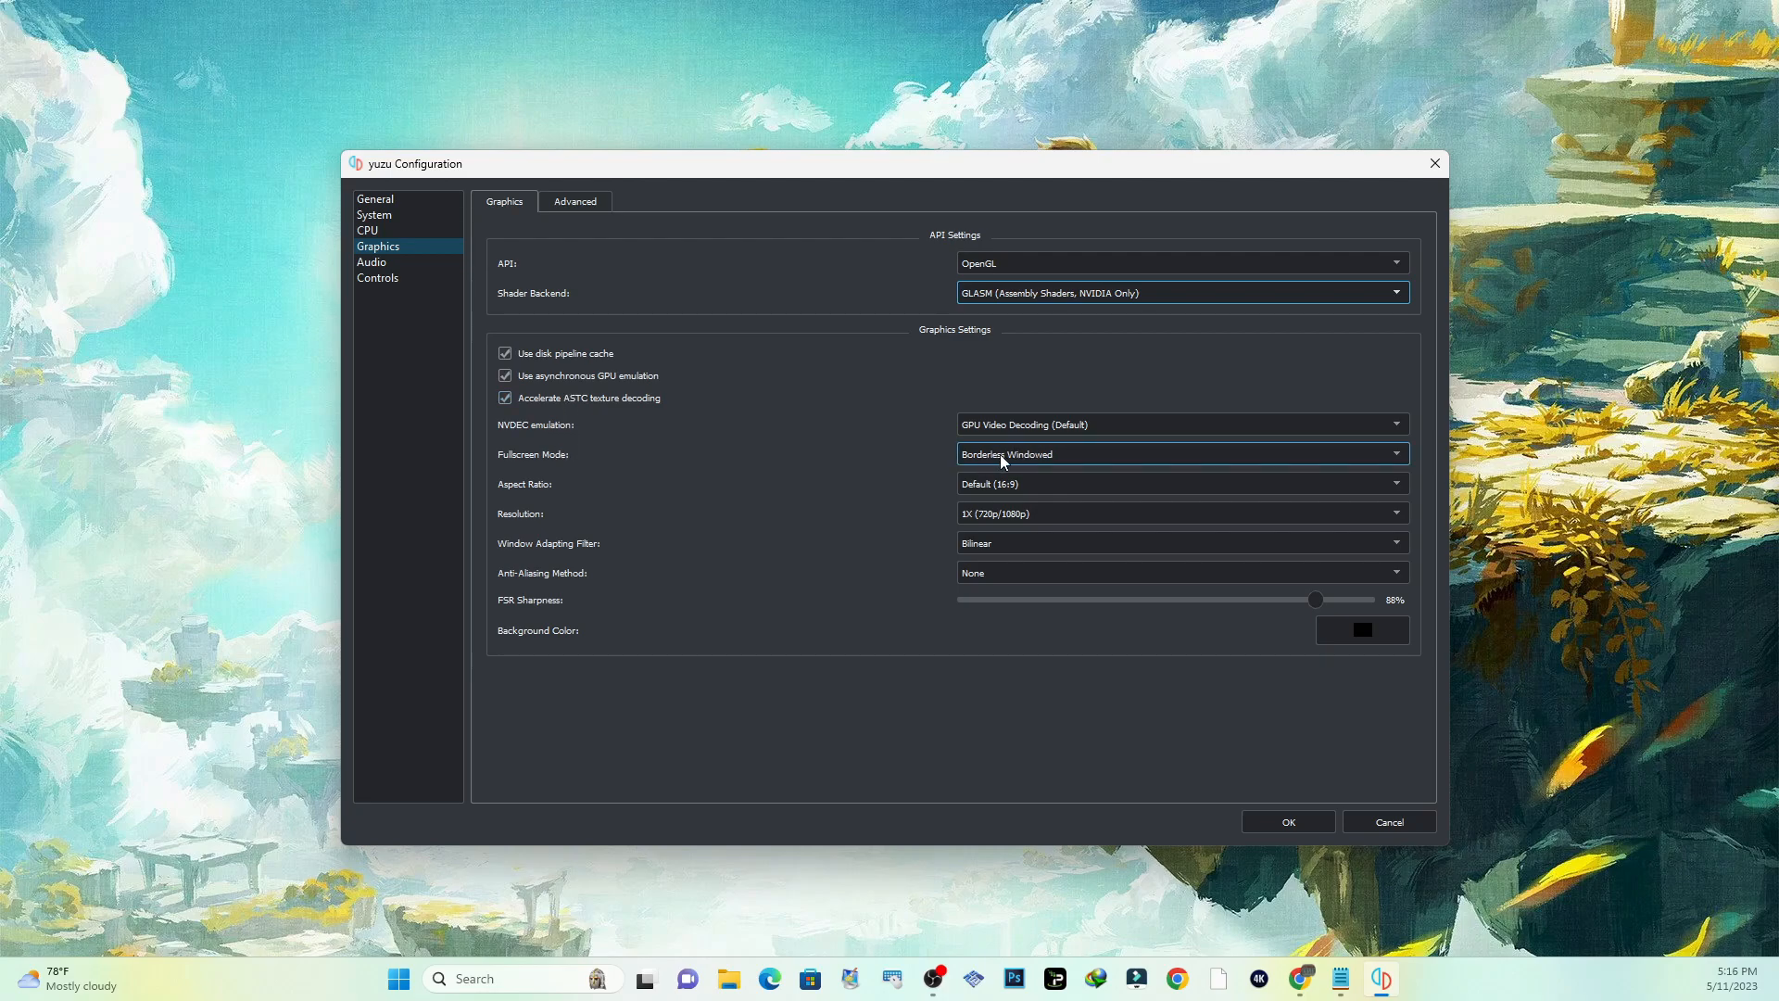
Step: Keep Borderless Windowed fullscreen and raise resolution to 1.5X (1080p/1620p) [EXPERIMENTAL]
{"action": "left_click", "coordinate": [1180, 454]}
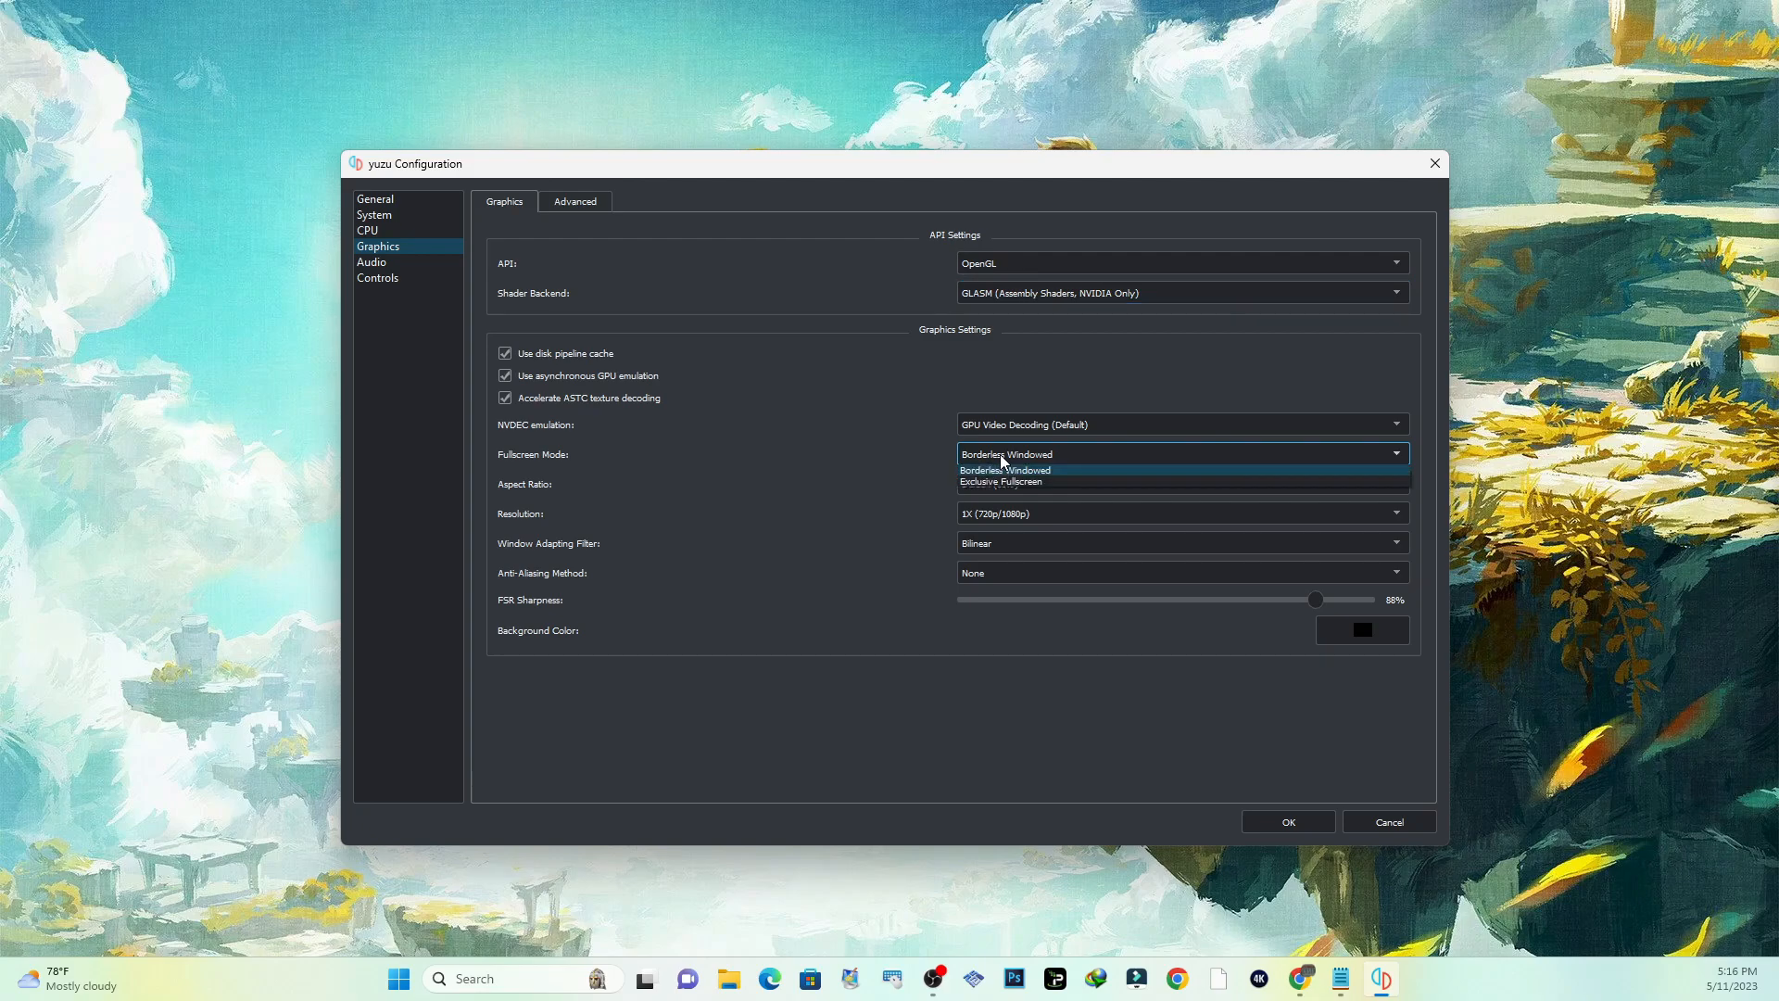
{"action": "mouse_move", "coordinate": [1014, 482]}
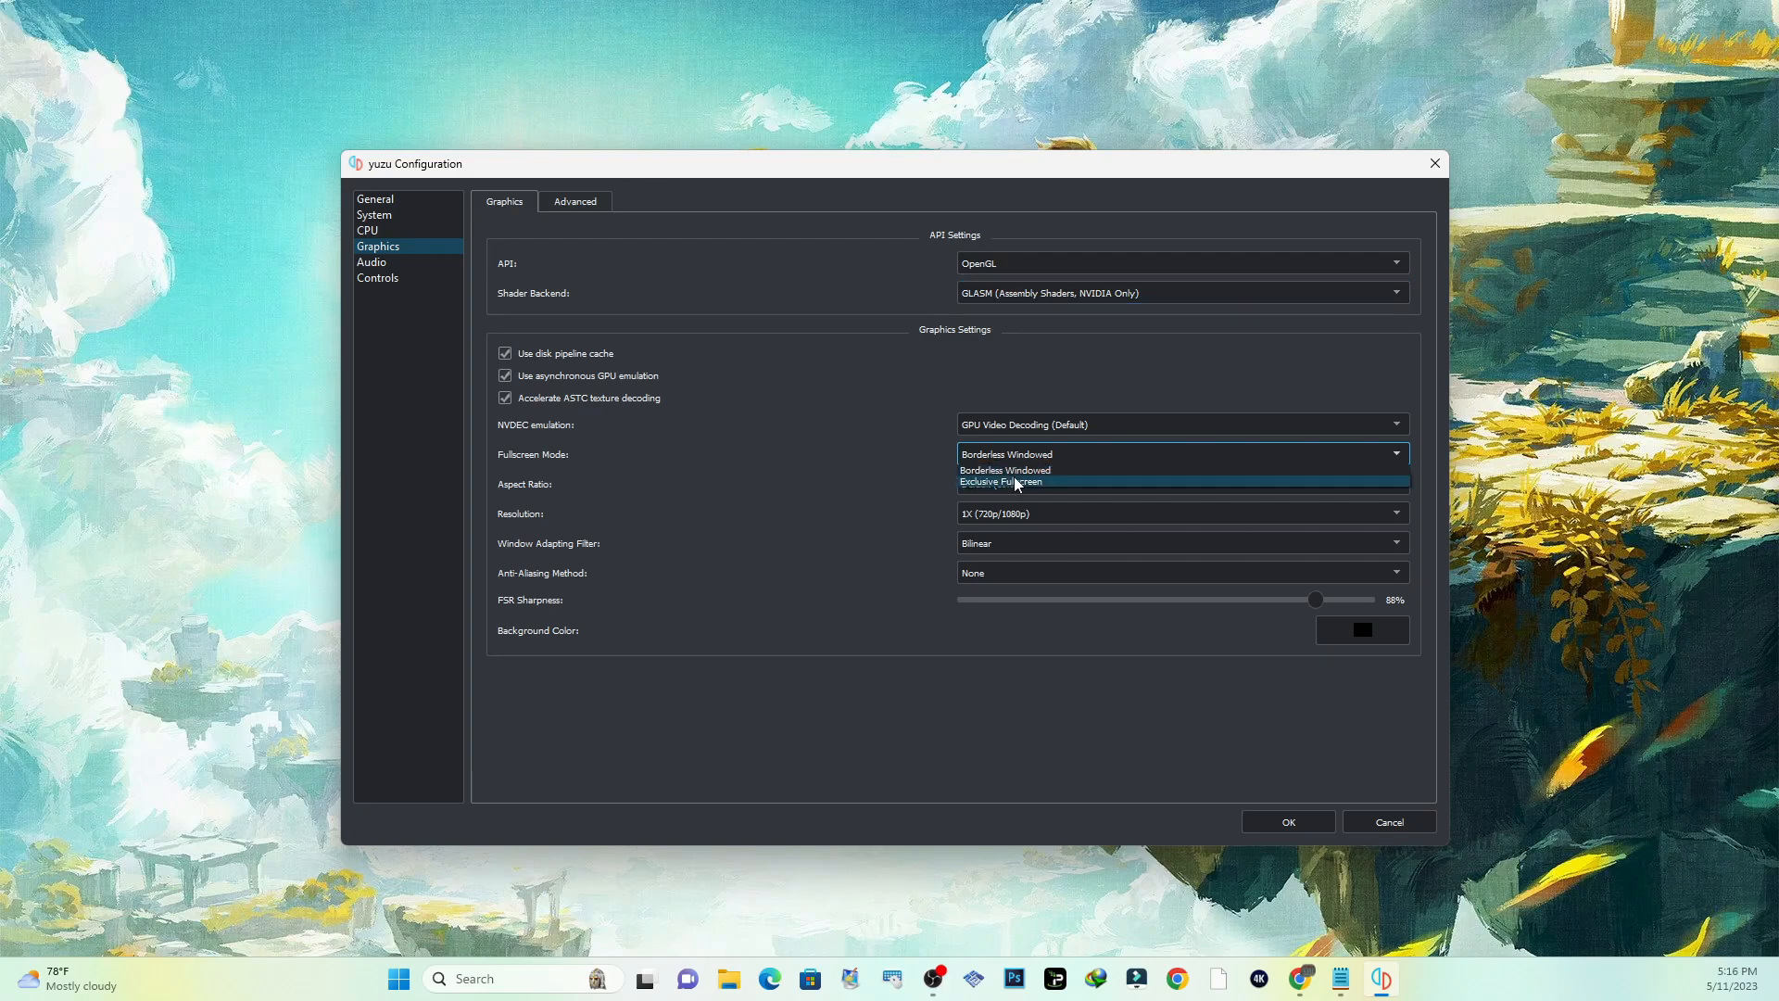
{"action": "left_click", "coordinate": [1003, 469]}
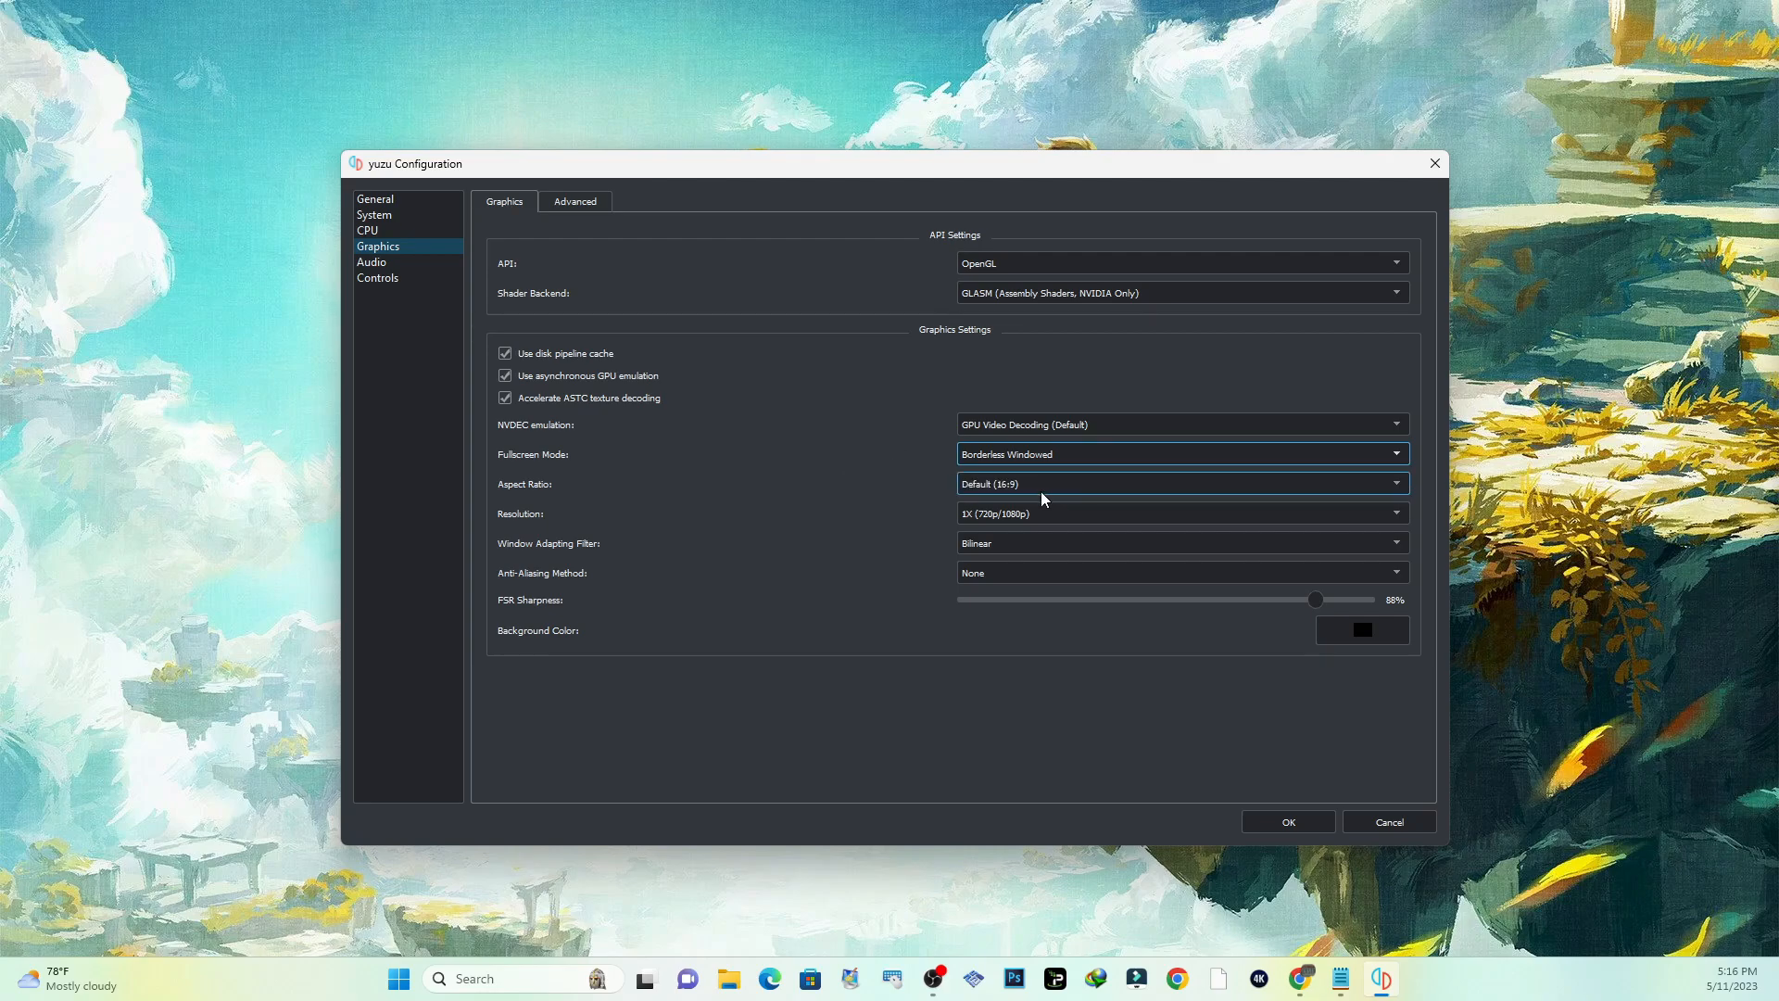
{"action": "mouse_move", "coordinate": [1003, 519]}
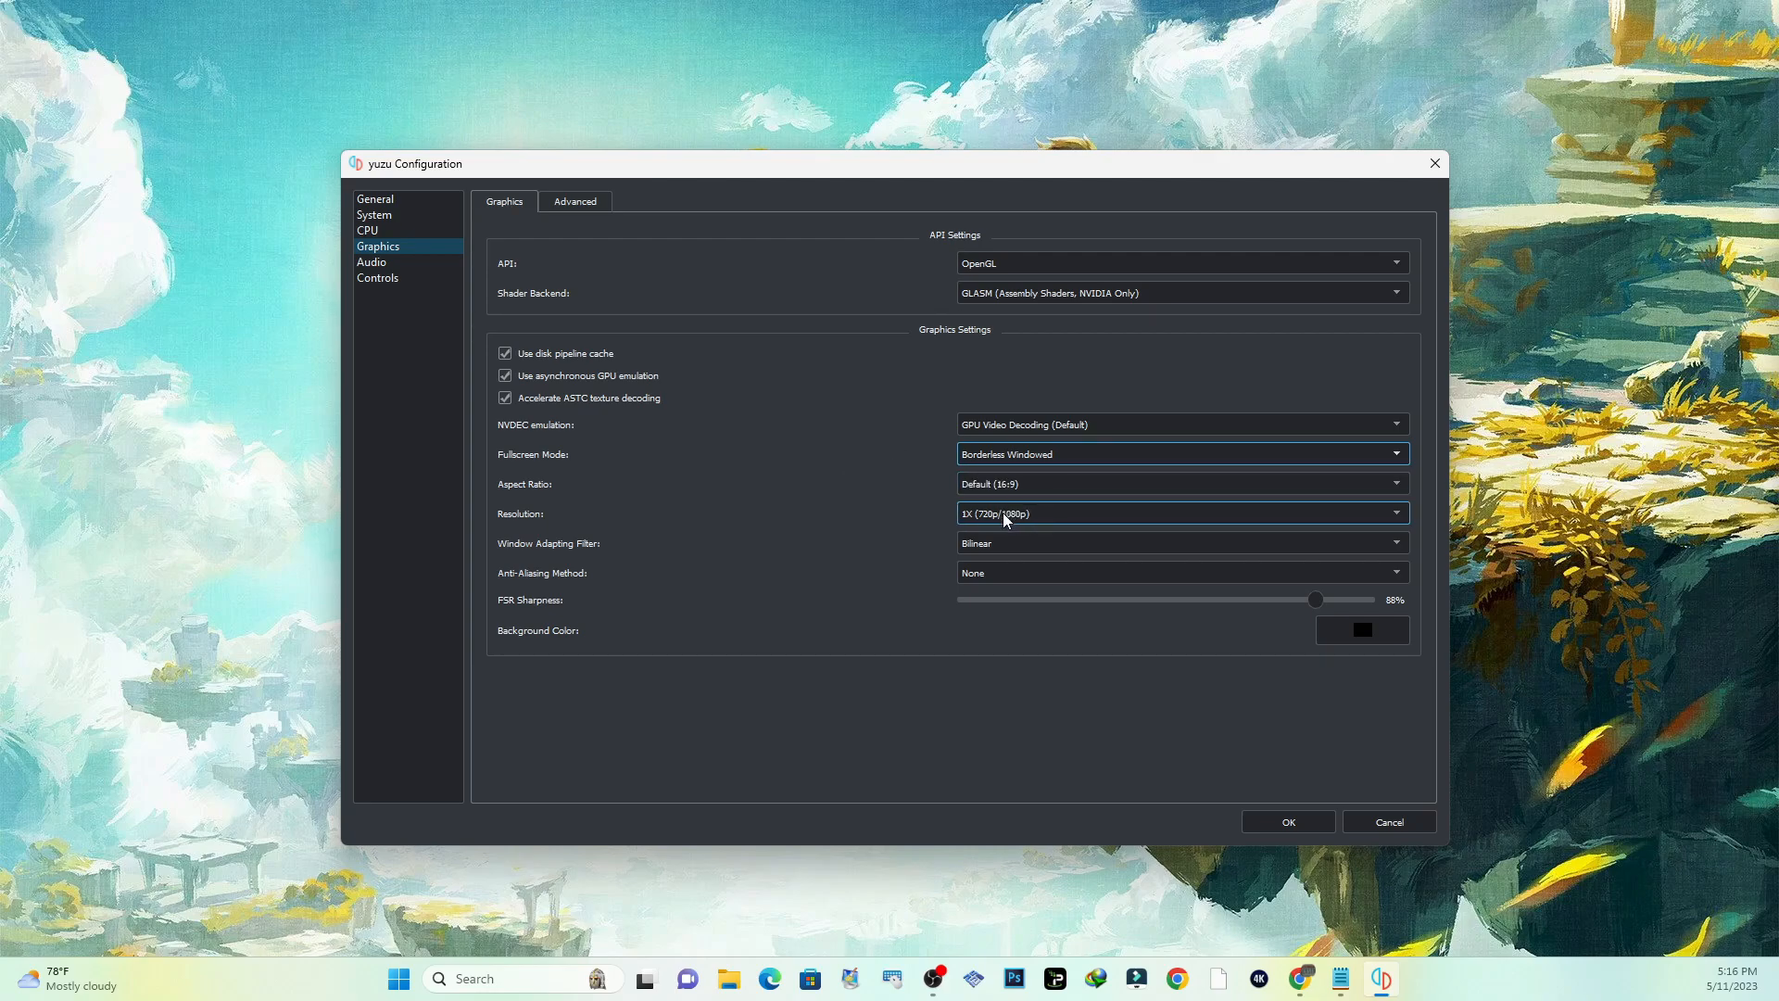
{"action": "mouse_move", "coordinate": [587, 513]}
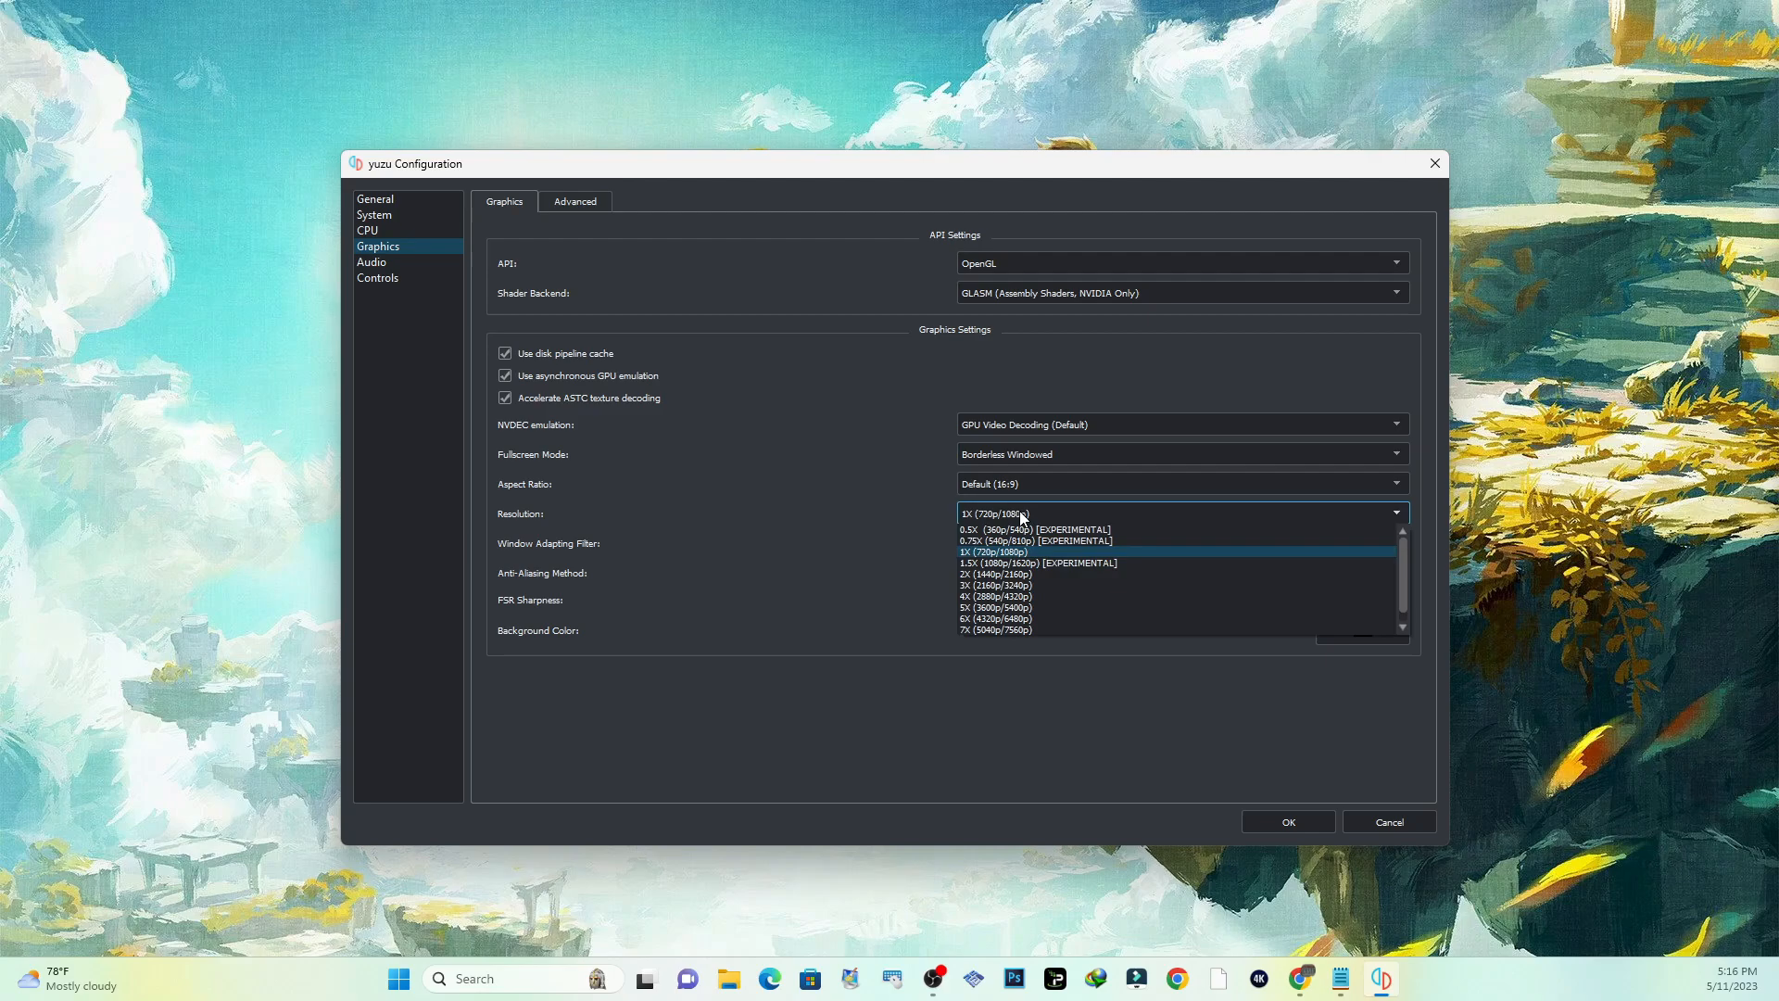
{"action": "mouse_move", "coordinate": [1008, 556]}
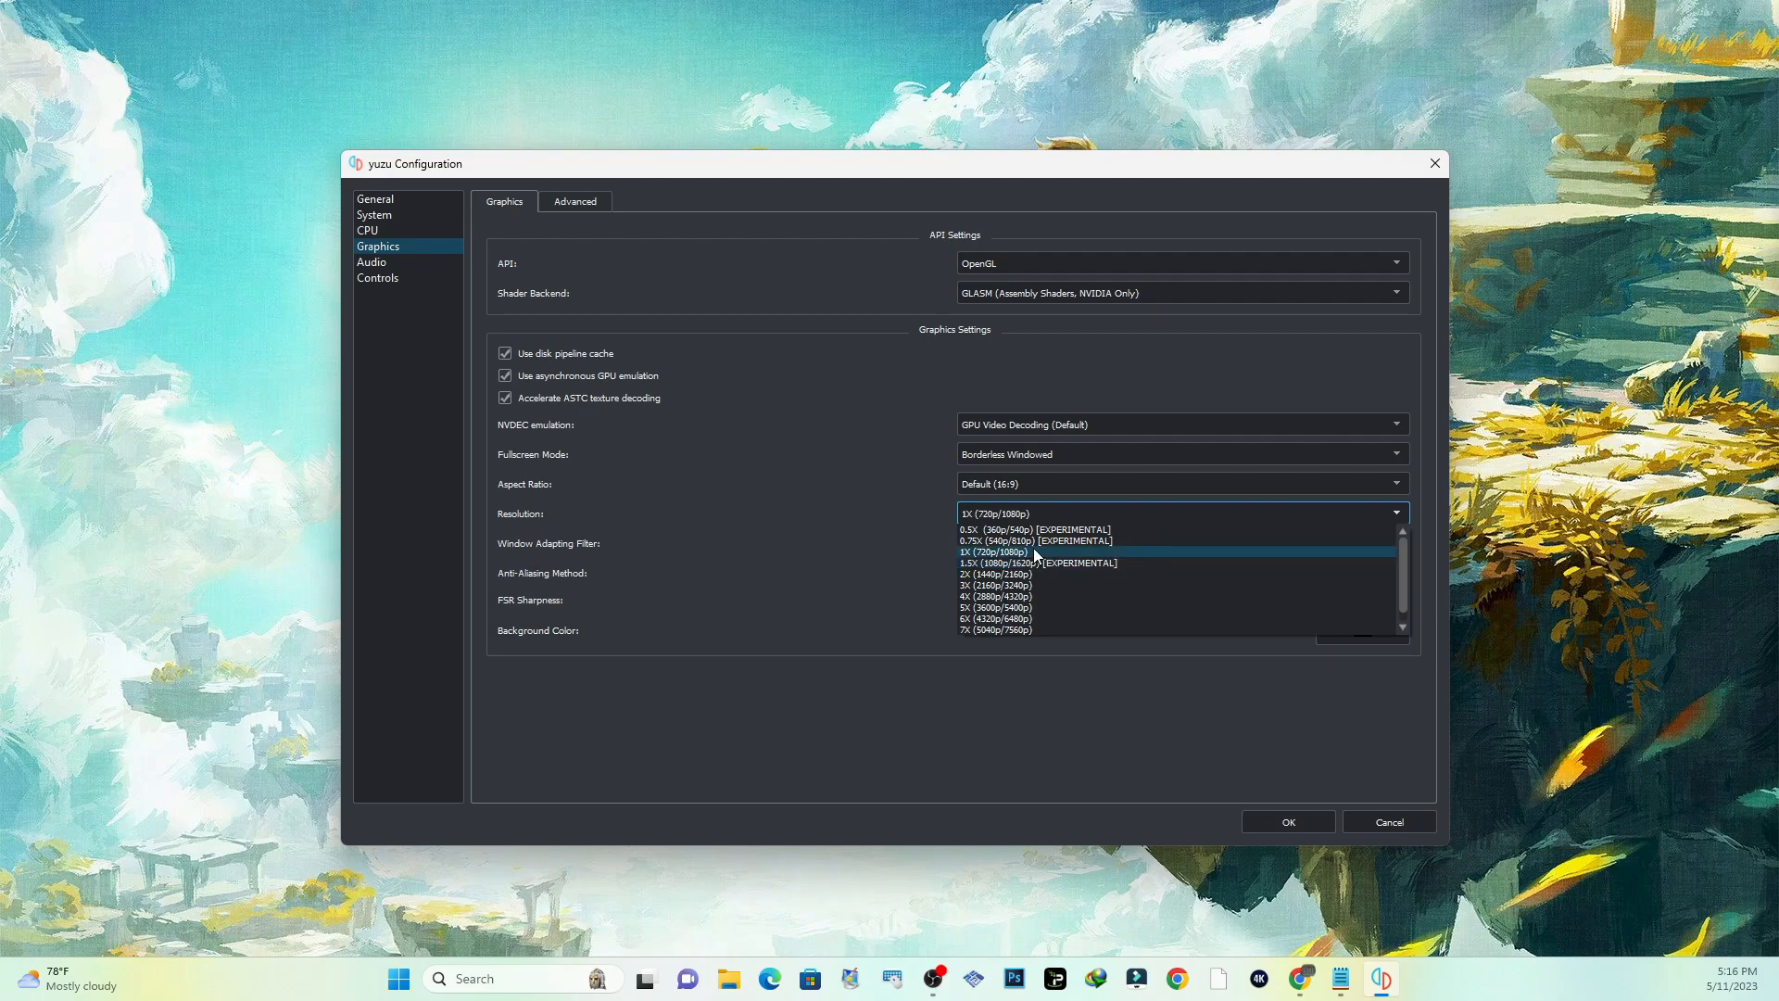
{"action": "mouse_move", "coordinate": [1016, 539]}
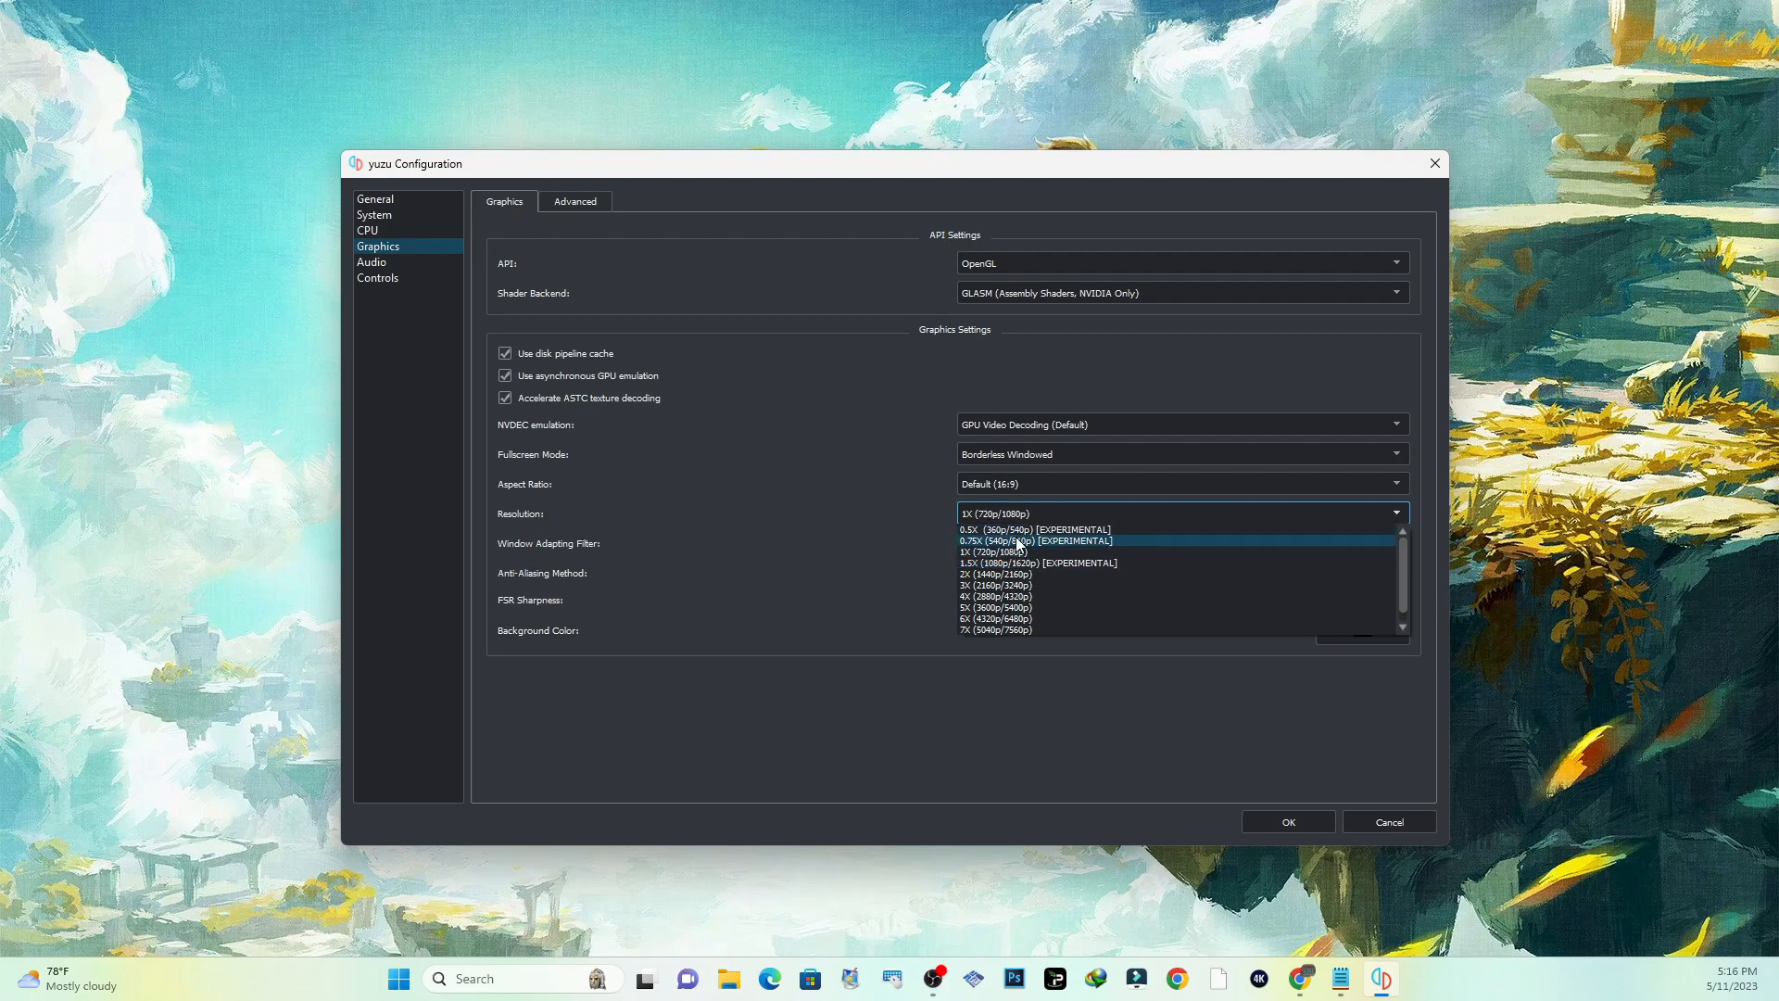
{"action": "mouse_move", "coordinate": [1027, 552]}
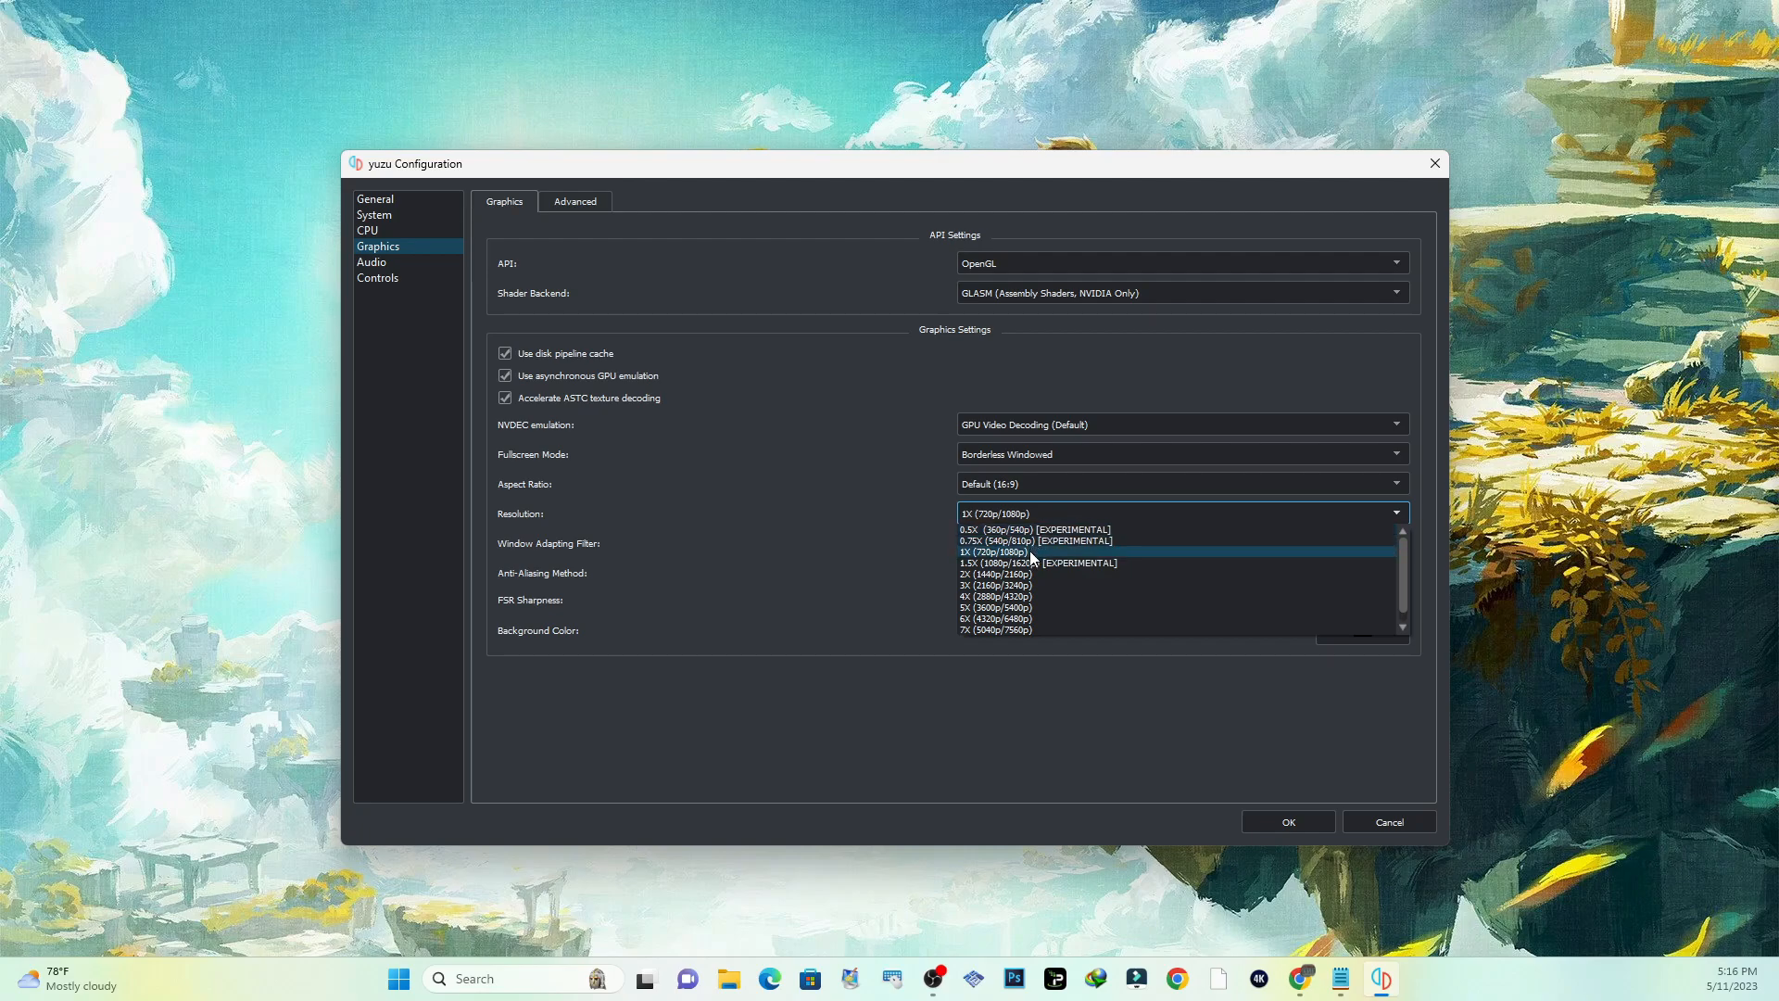
{"action": "mouse_move", "coordinate": [1015, 574]}
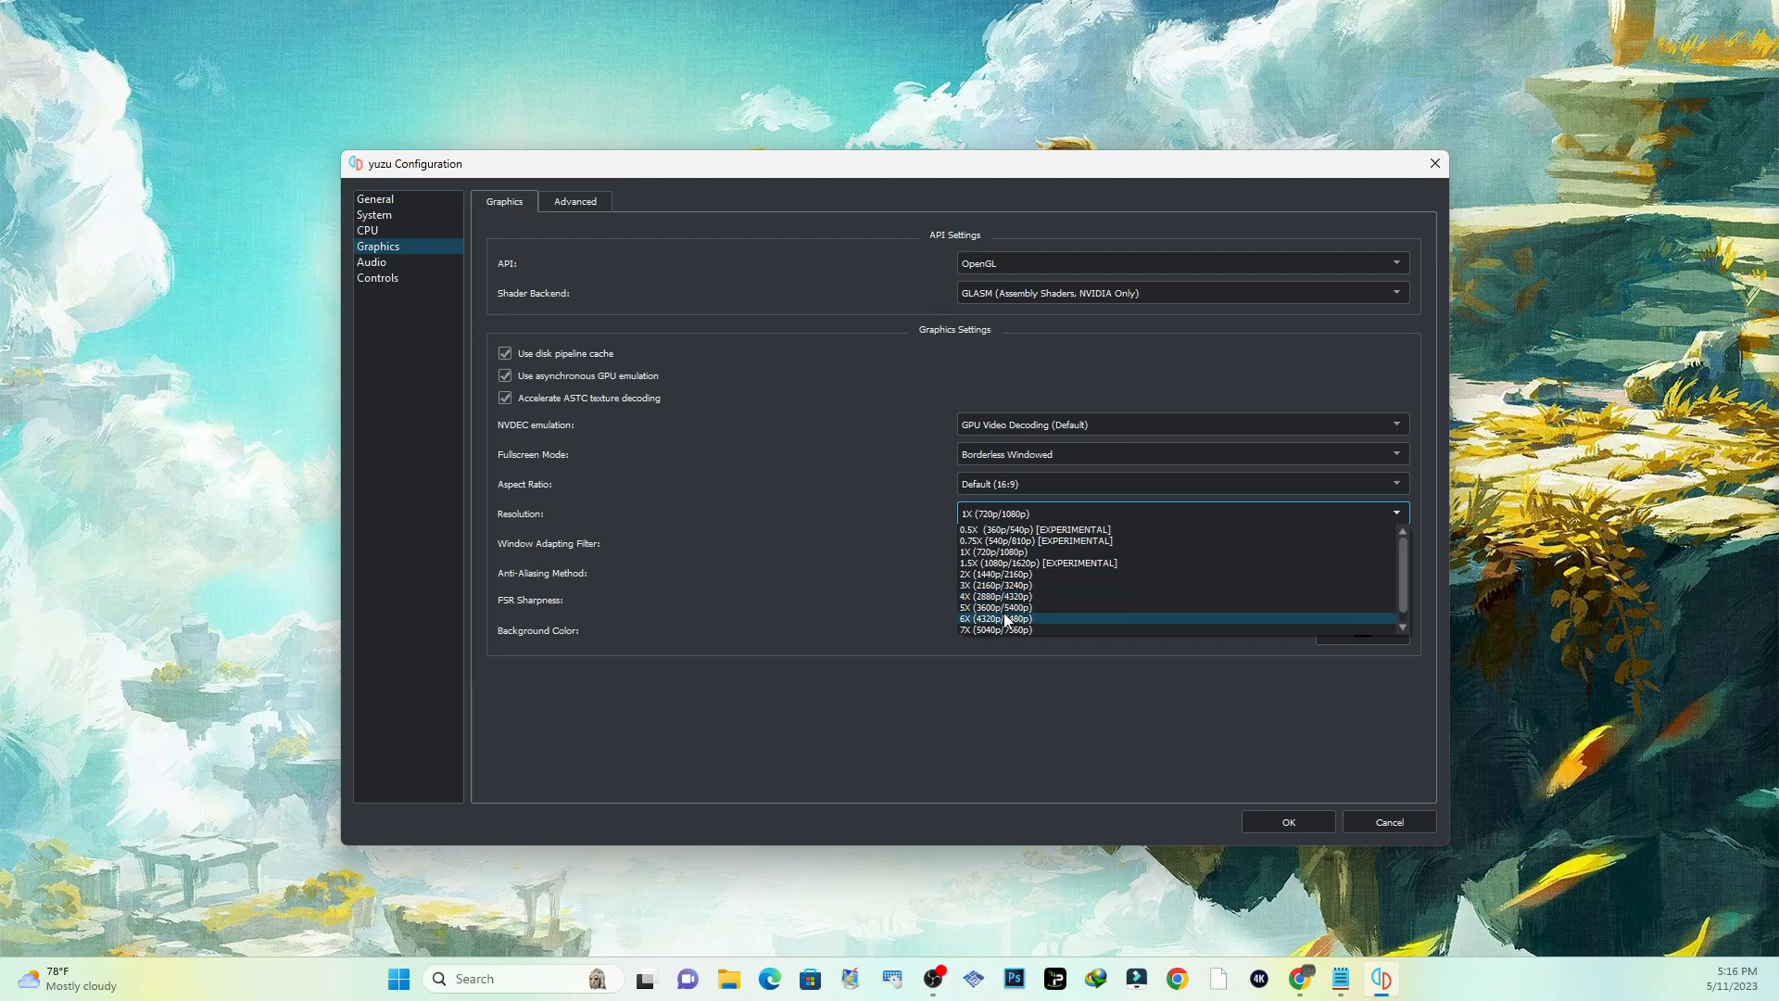
{"action": "mouse_move", "coordinate": [1019, 627]}
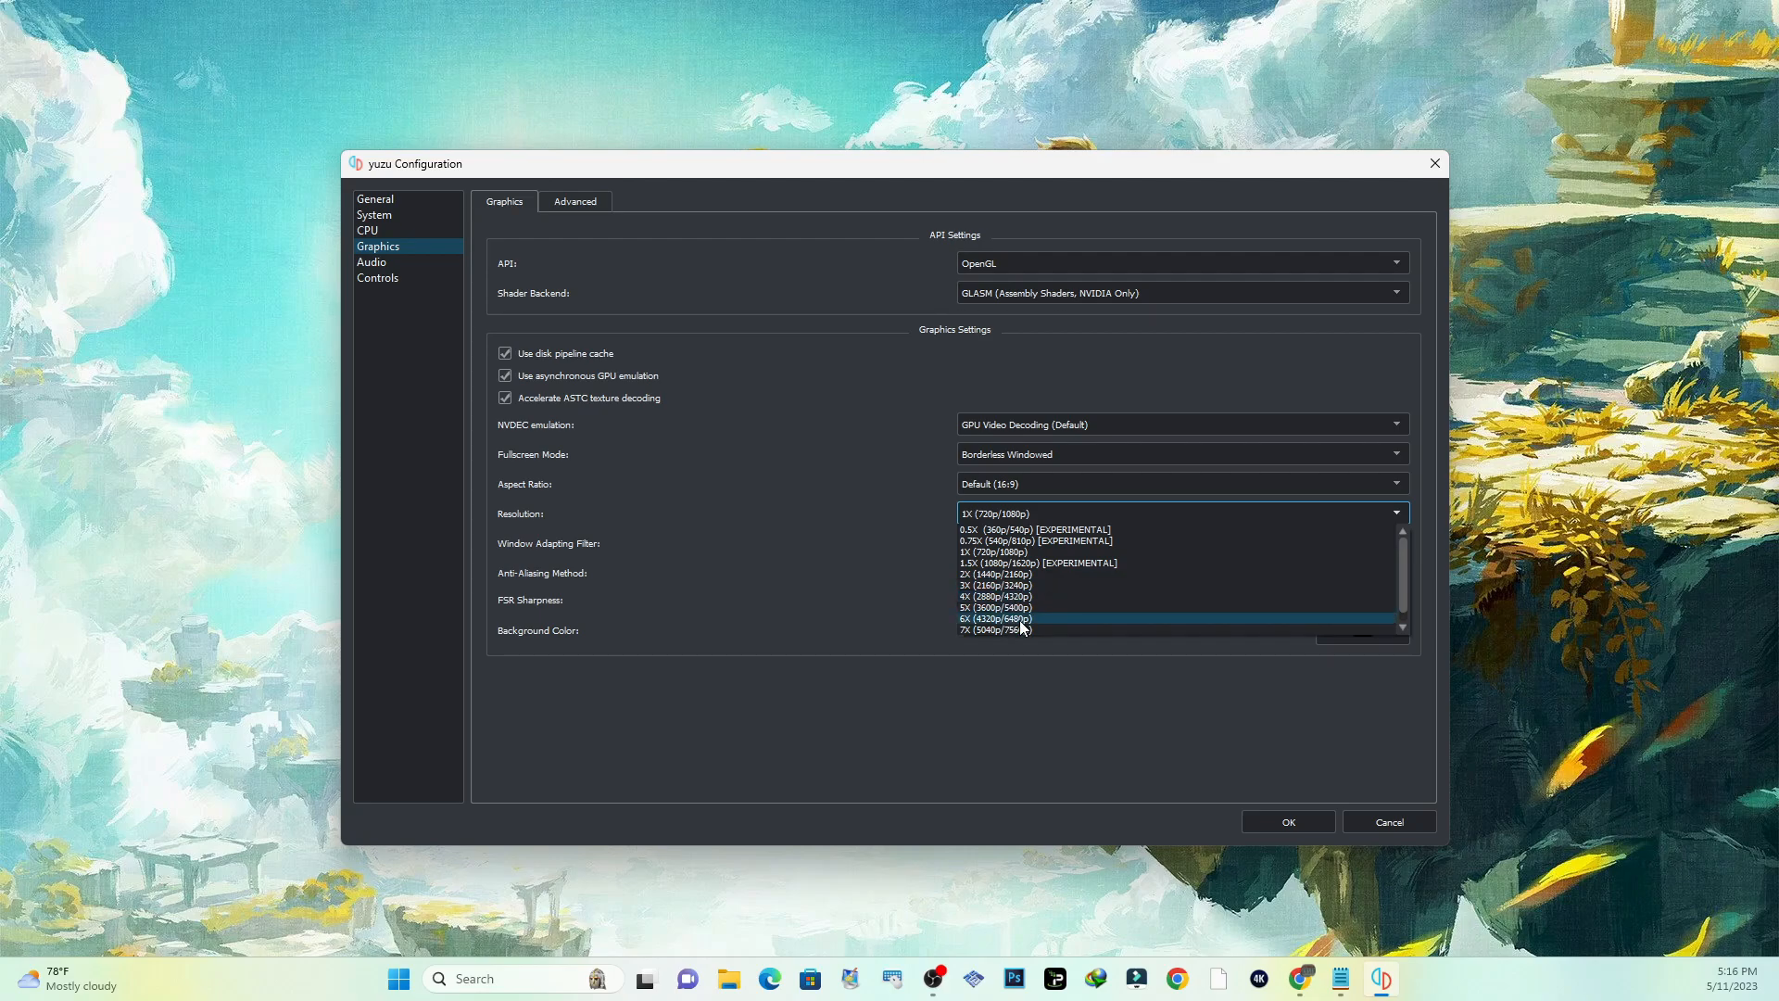
{"action": "mouse_move", "coordinate": [1008, 632]}
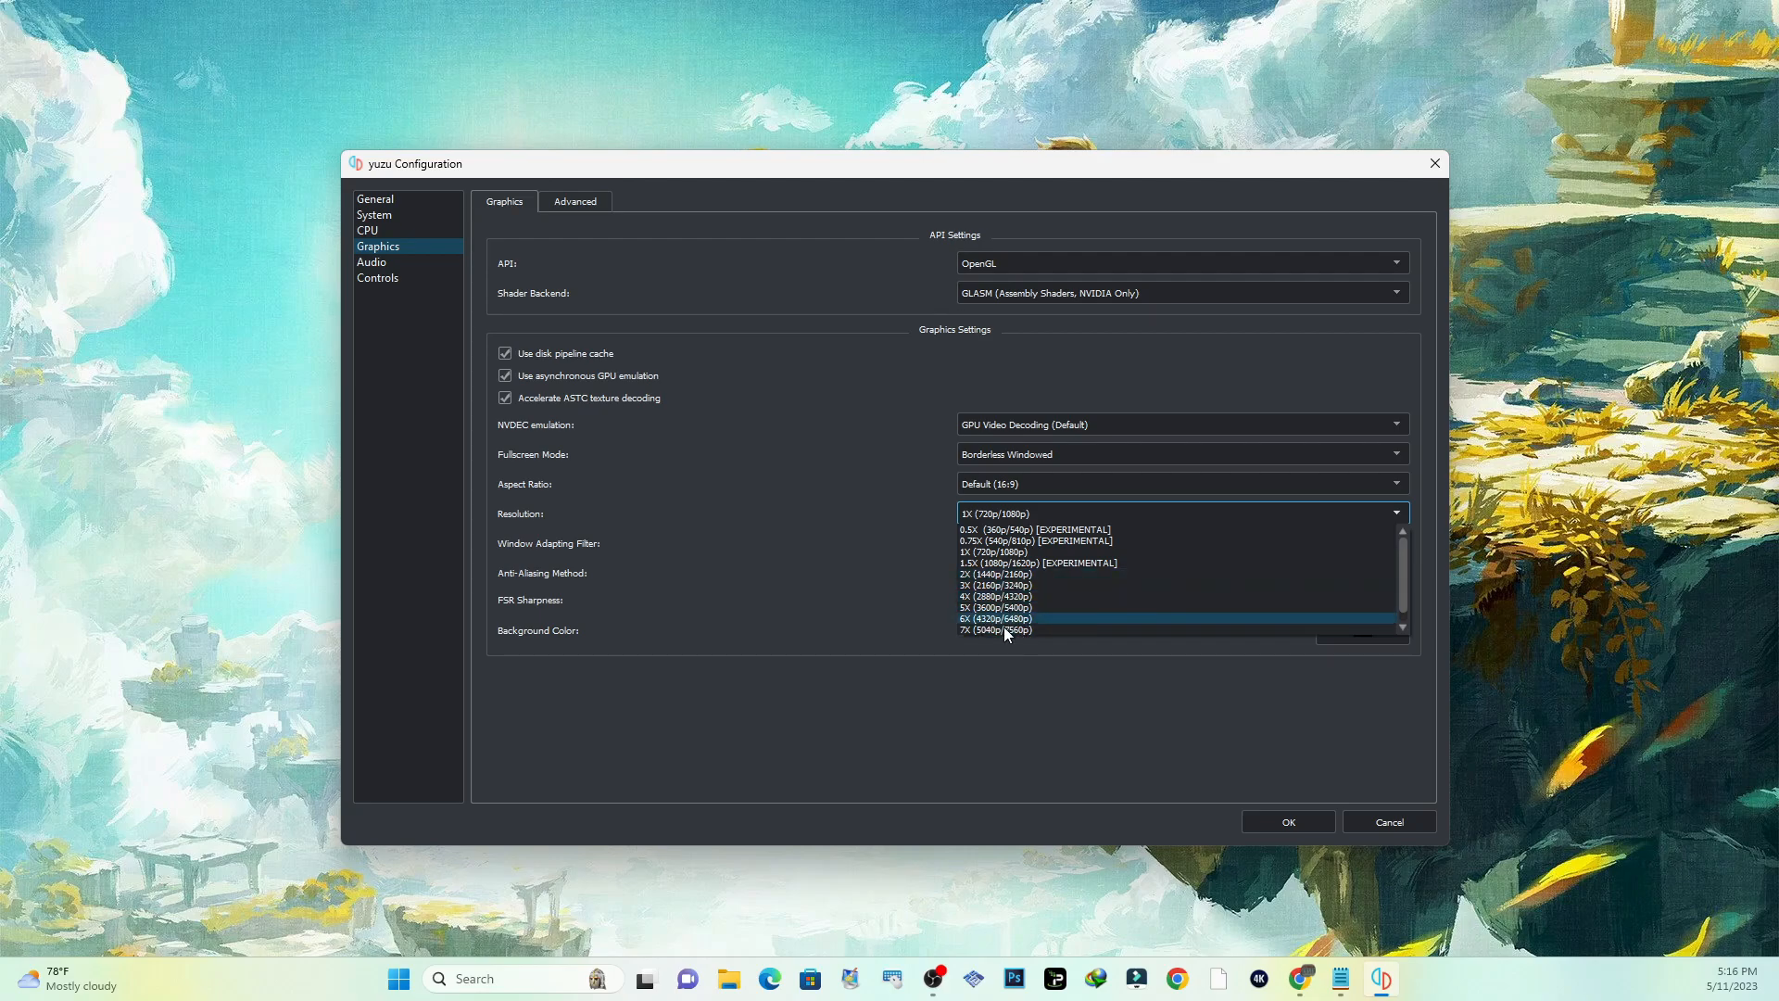
{"action": "mouse_move", "coordinate": [1004, 575]}
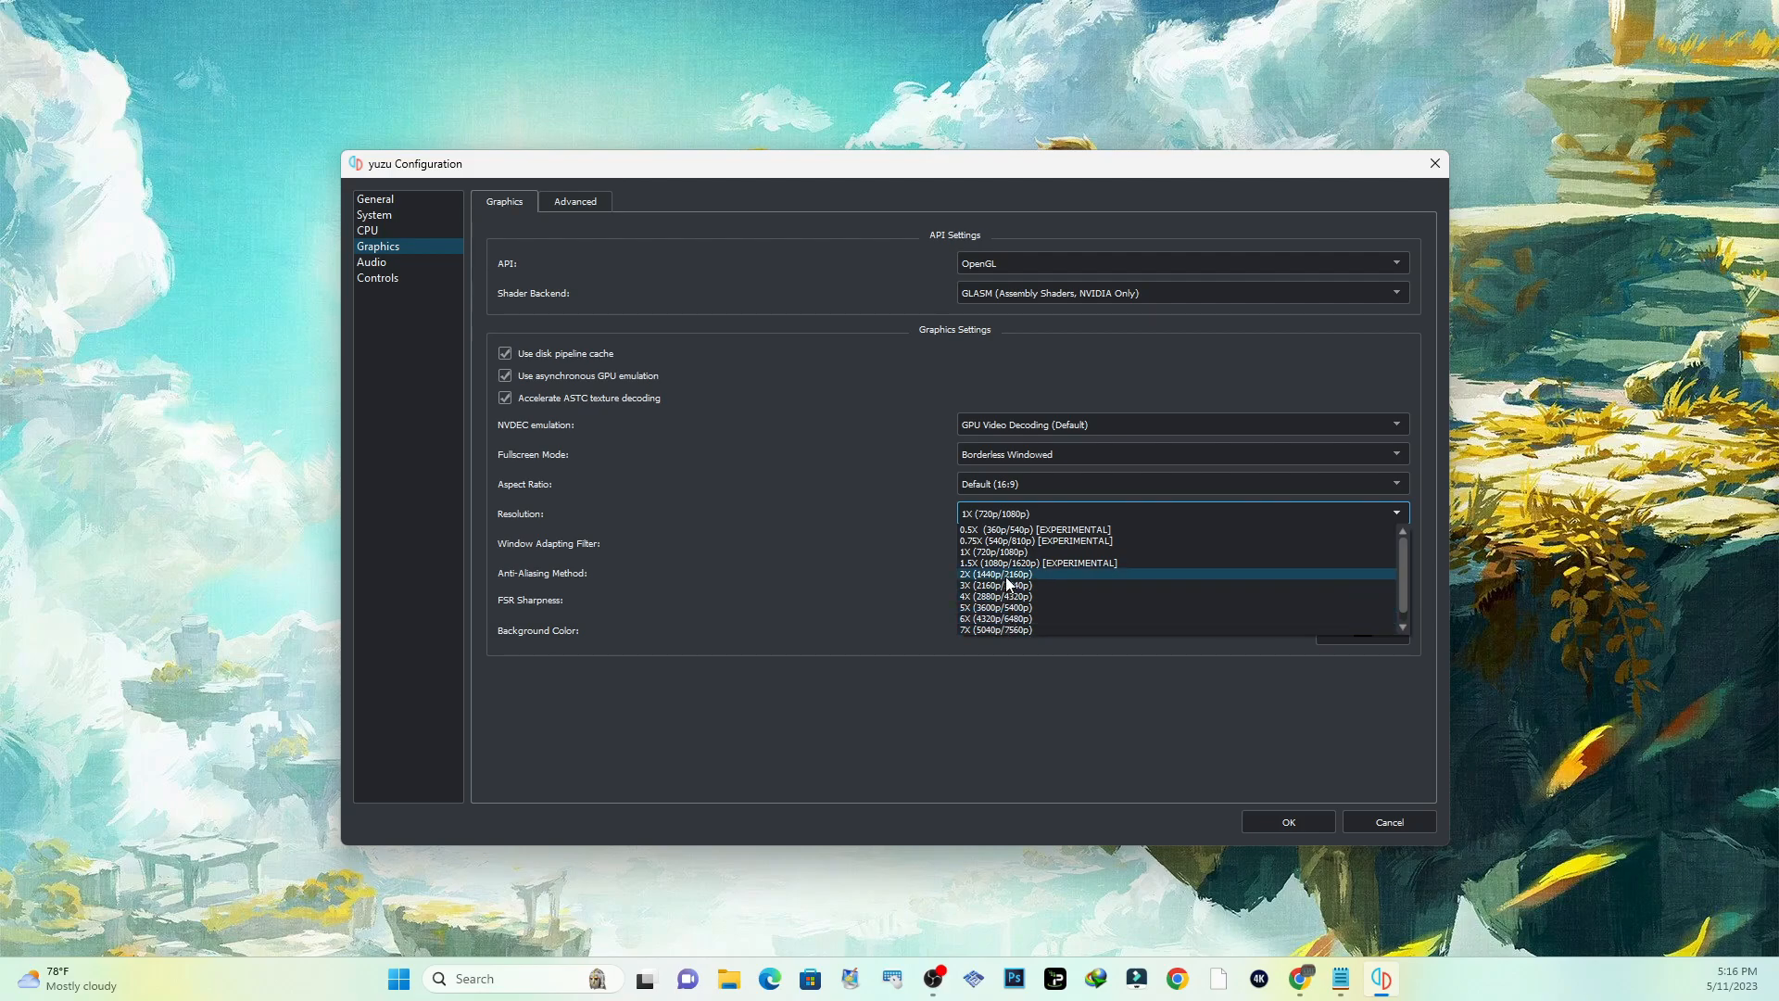
{"action": "mouse_move", "coordinate": [998, 618]}
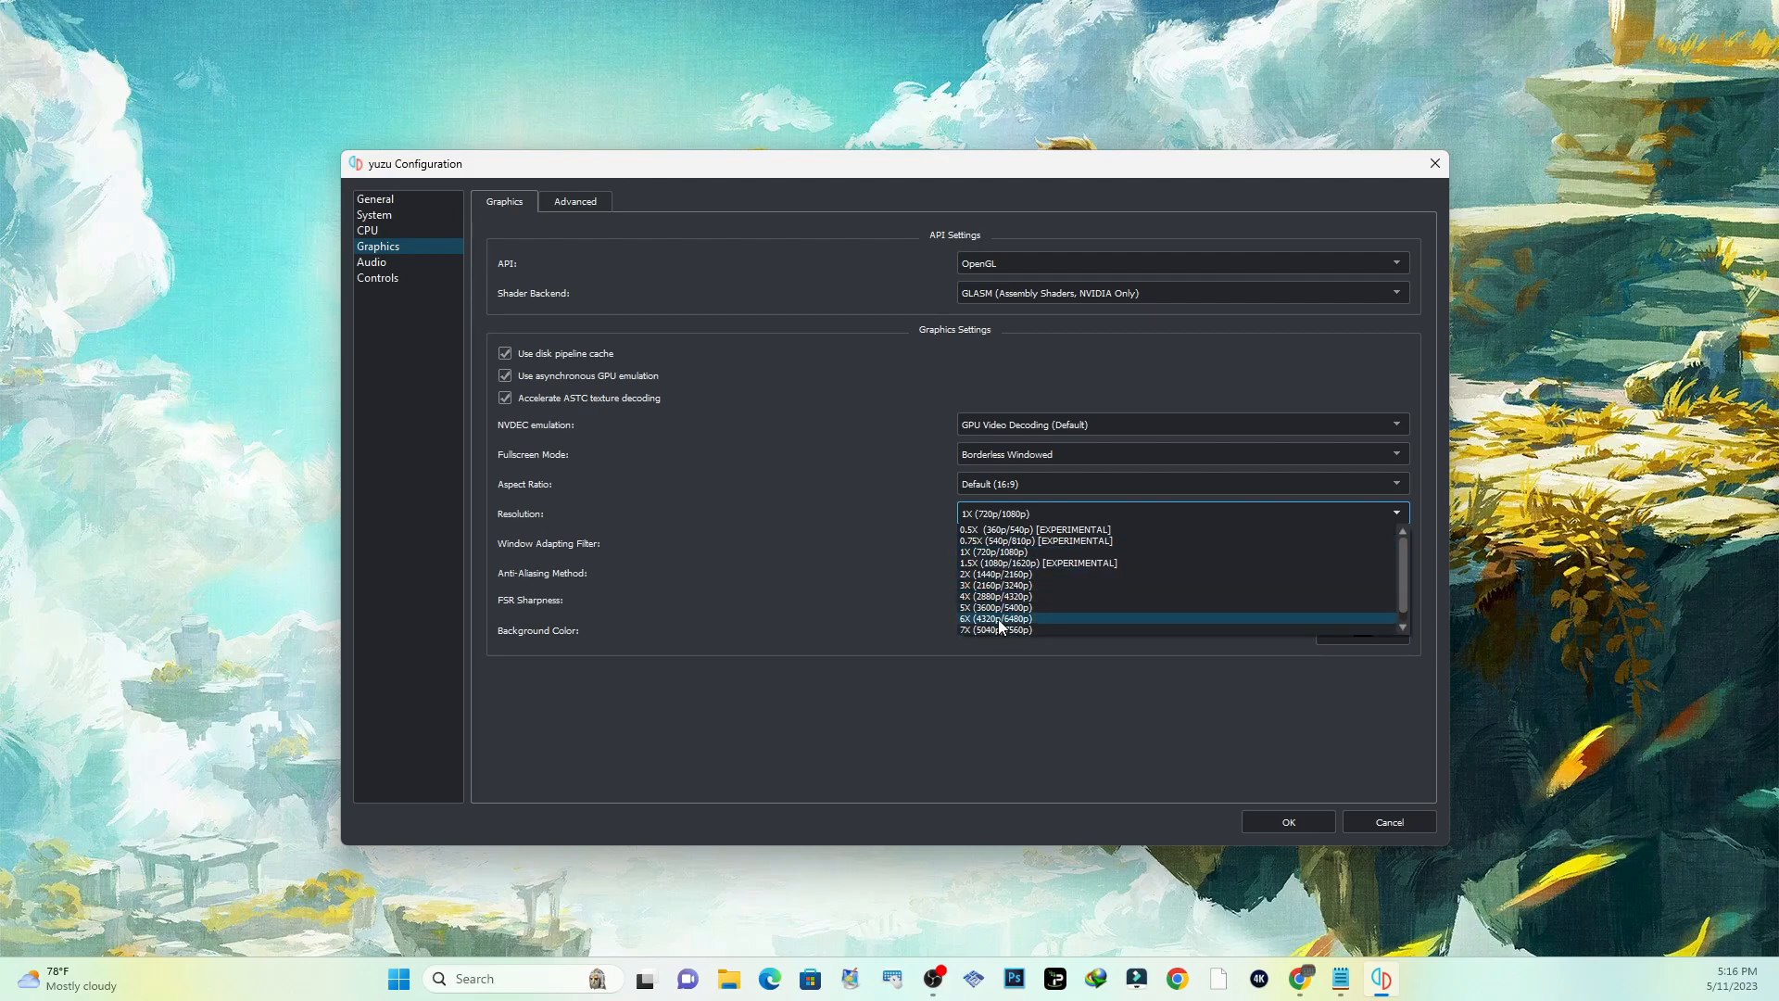
{"action": "mouse_move", "coordinate": [1002, 630]}
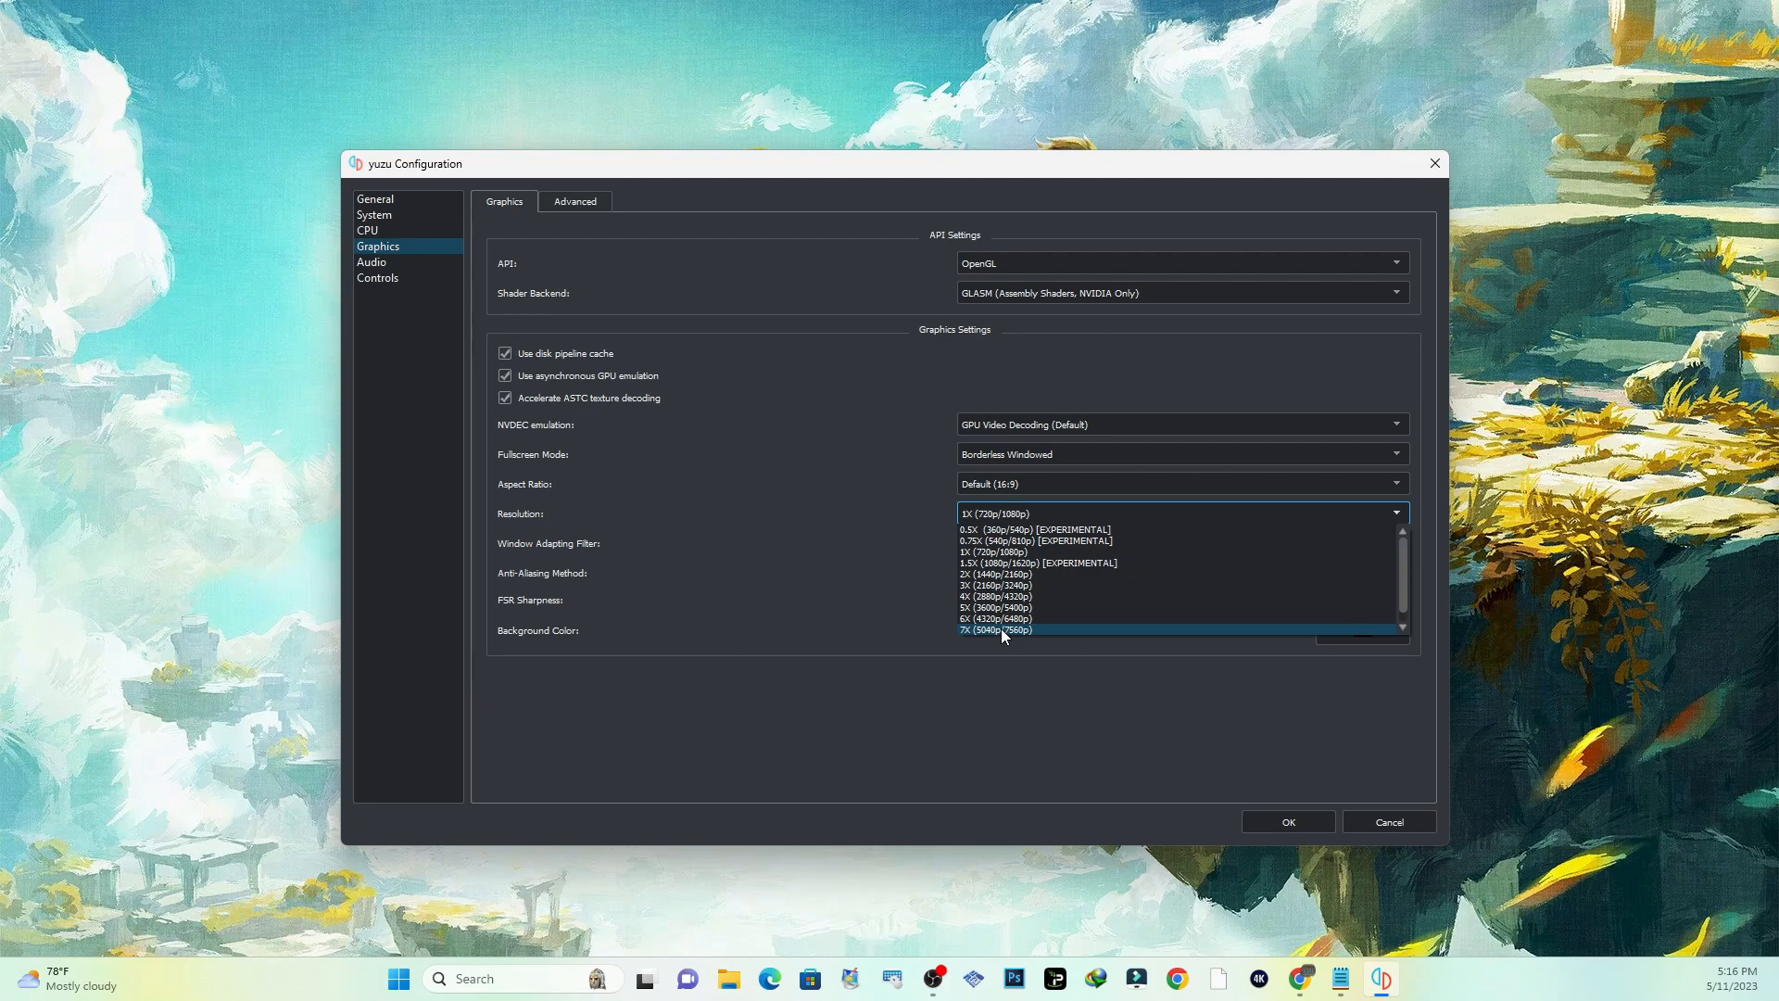
{"action": "mouse_move", "coordinate": [1016, 631]}
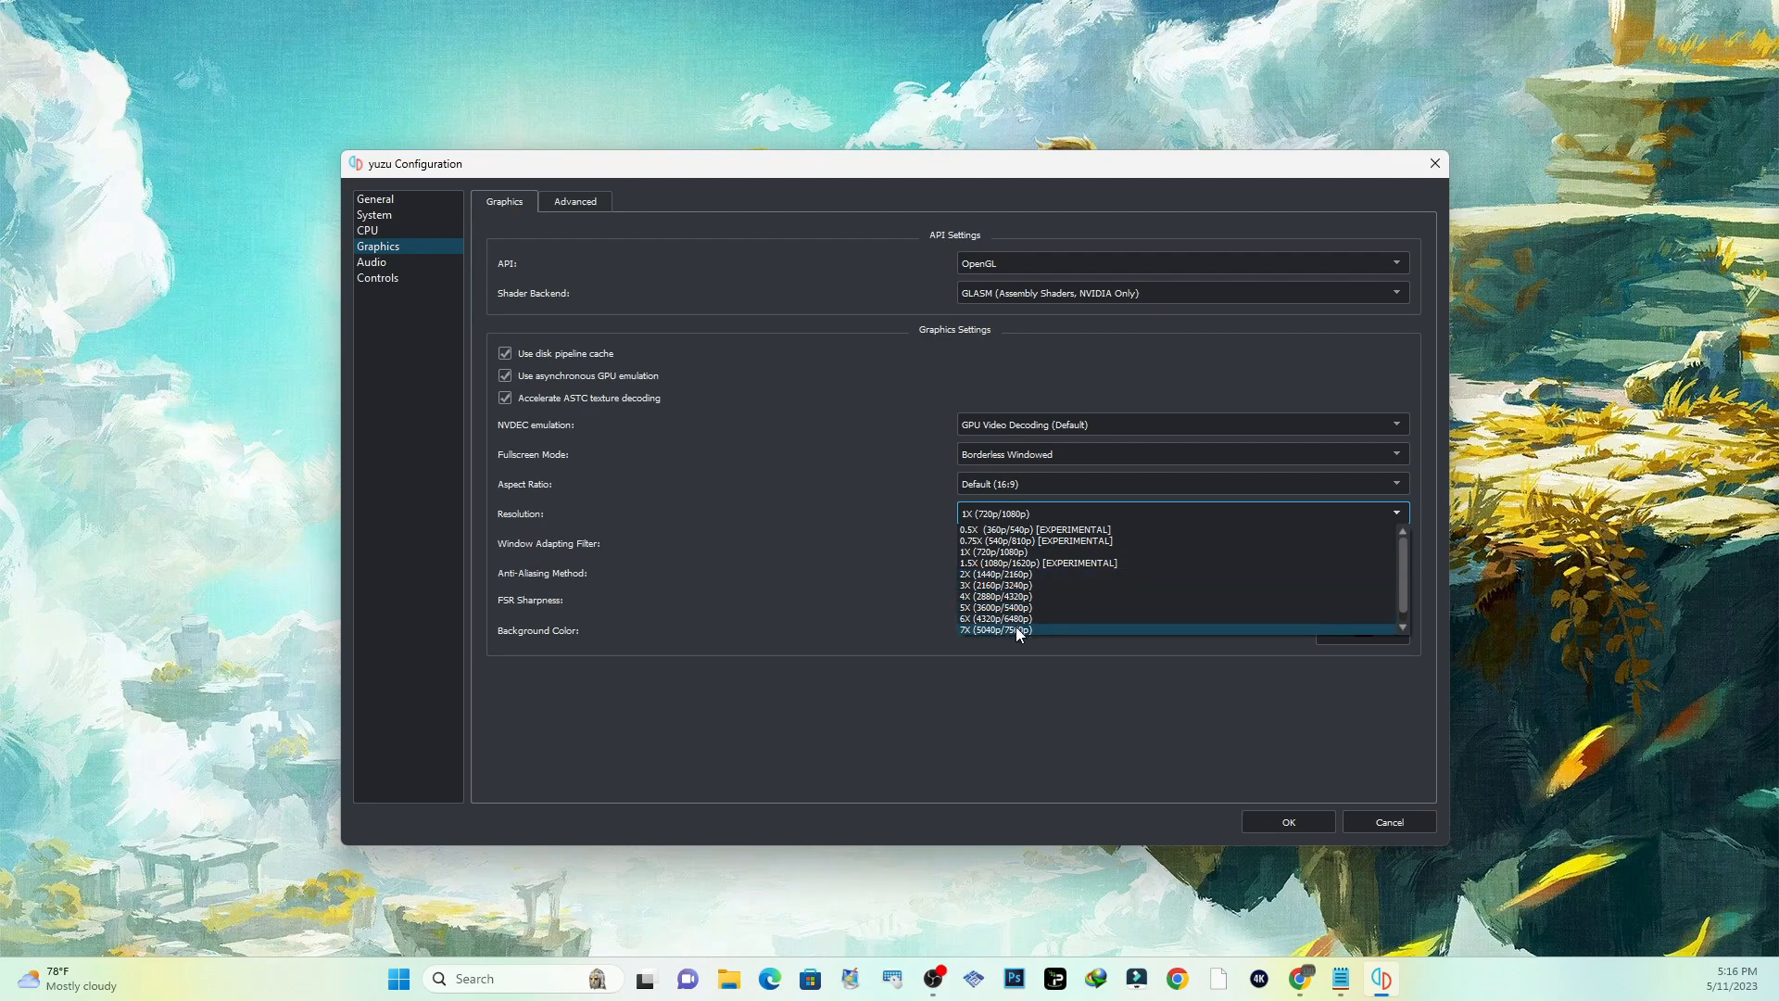
{"action": "mouse_move", "coordinate": [1013, 530]}
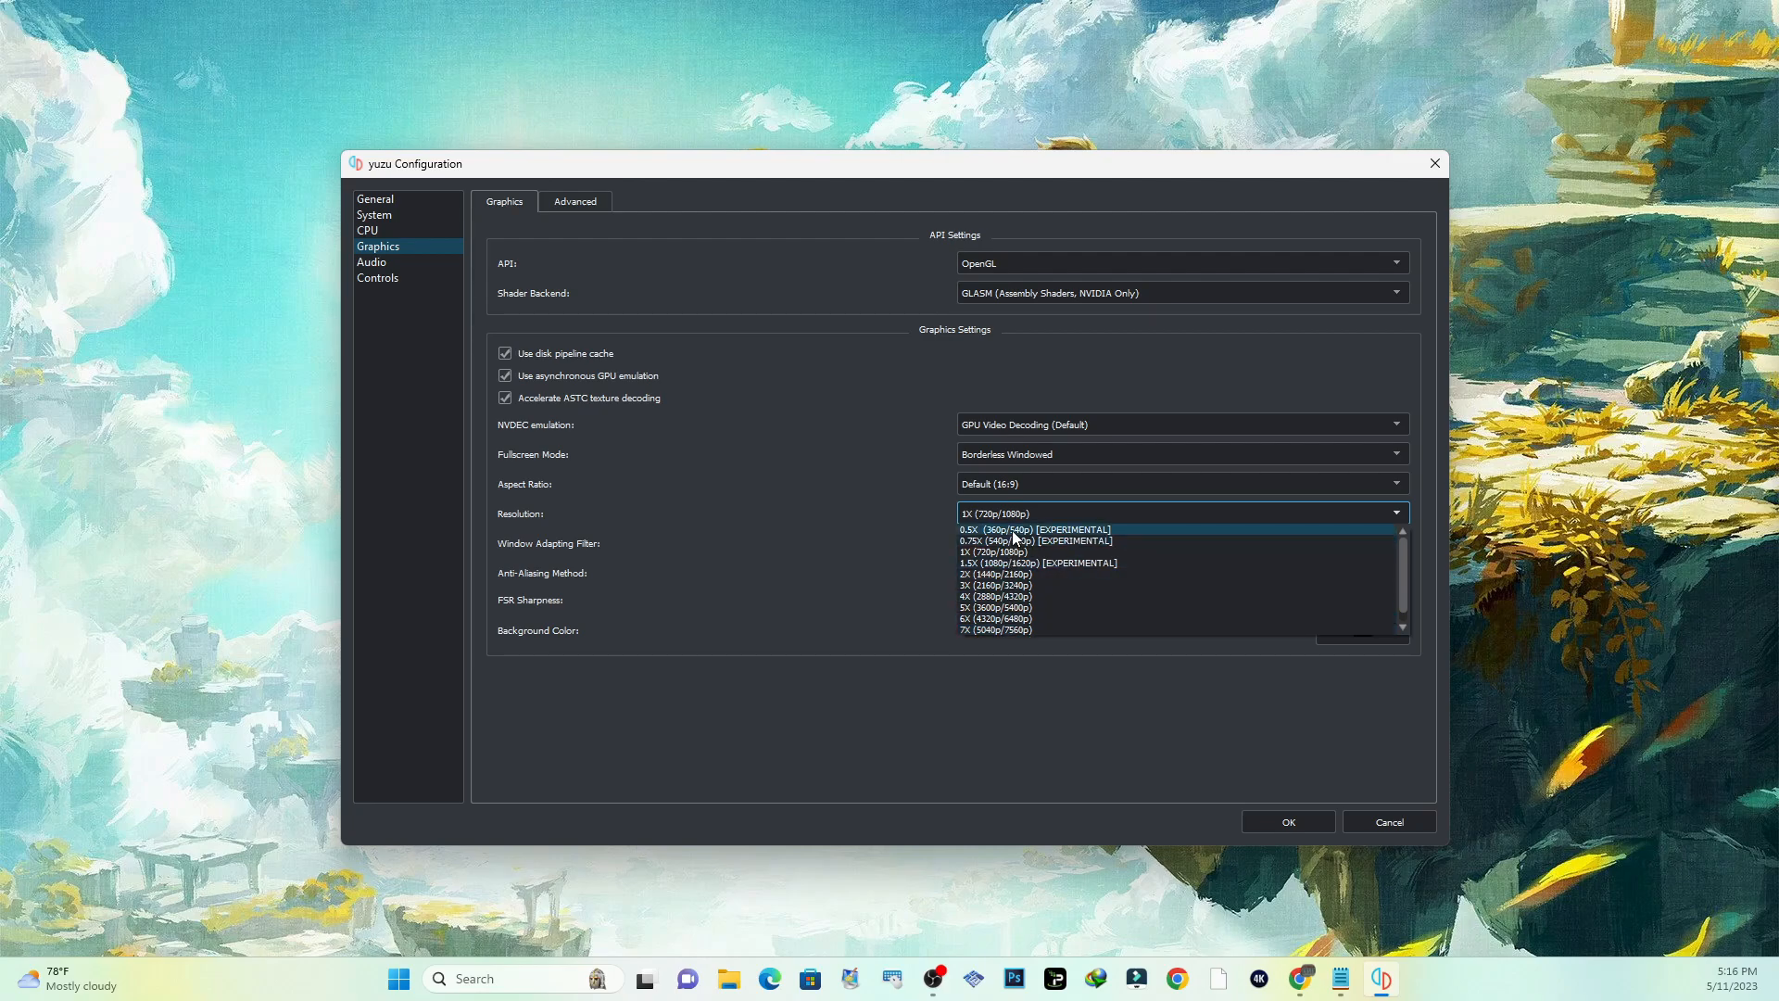
{"action": "mouse_move", "coordinate": [1025, 552]}
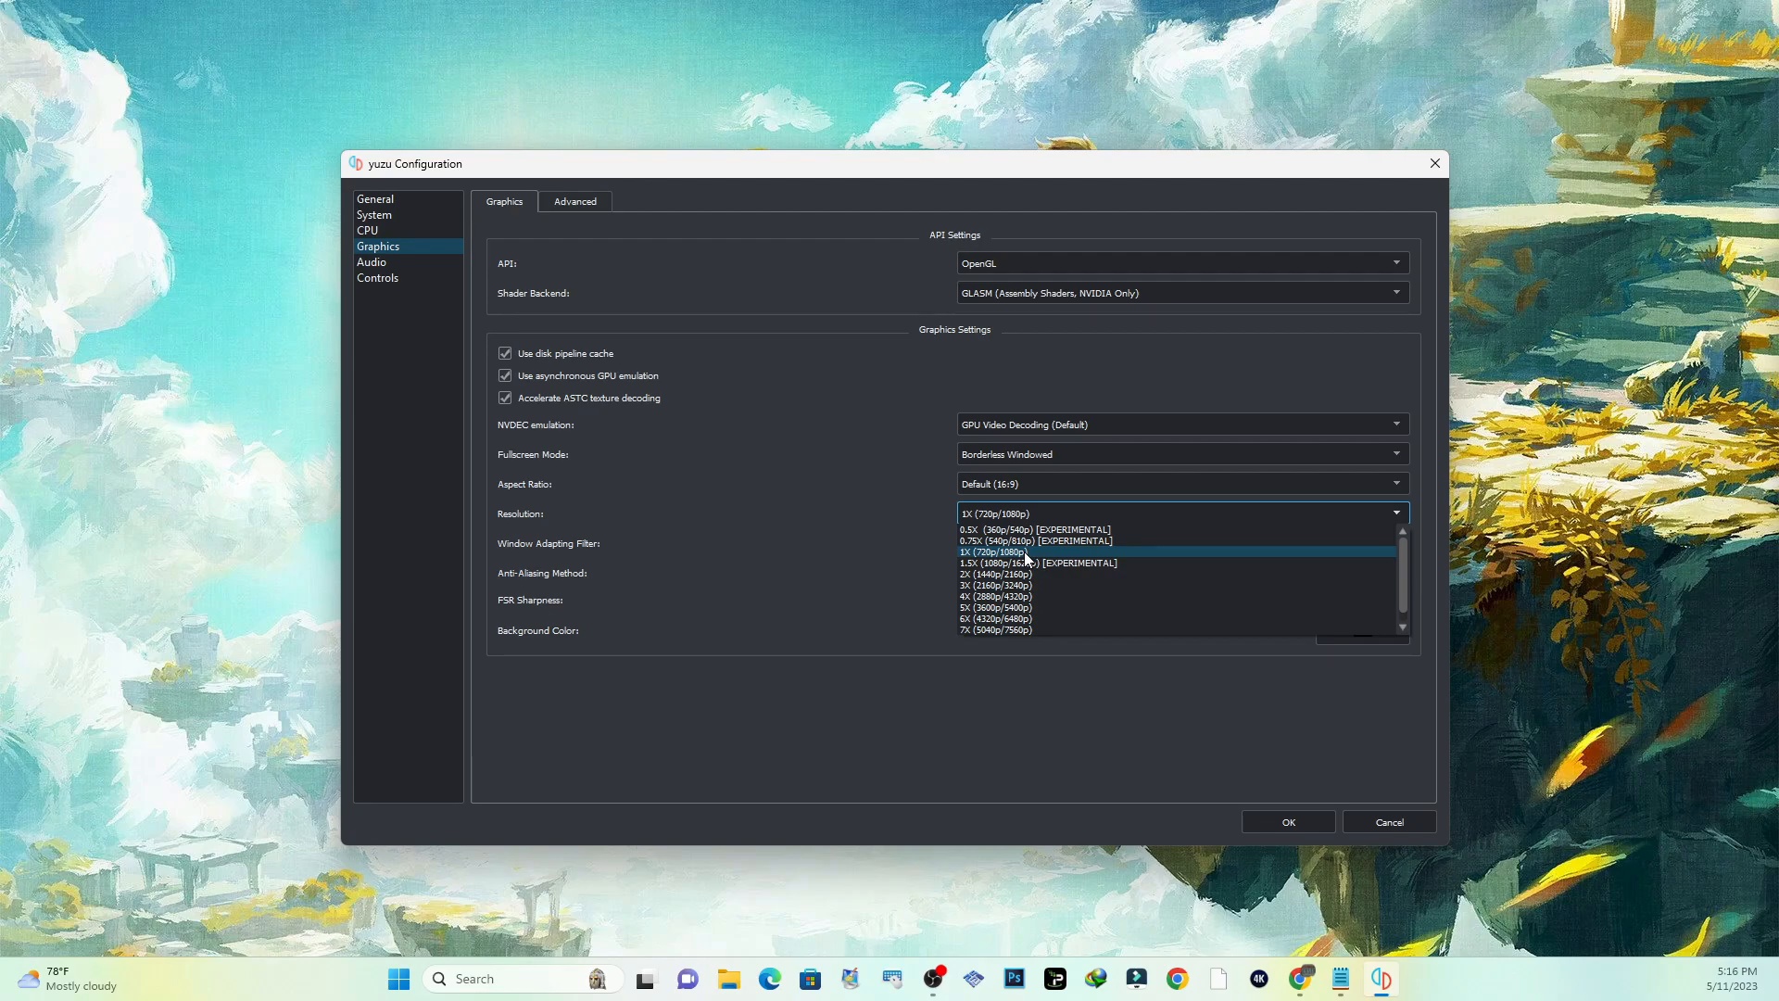
{"action": "mouse_move", "coordinate": [1023, 517]}
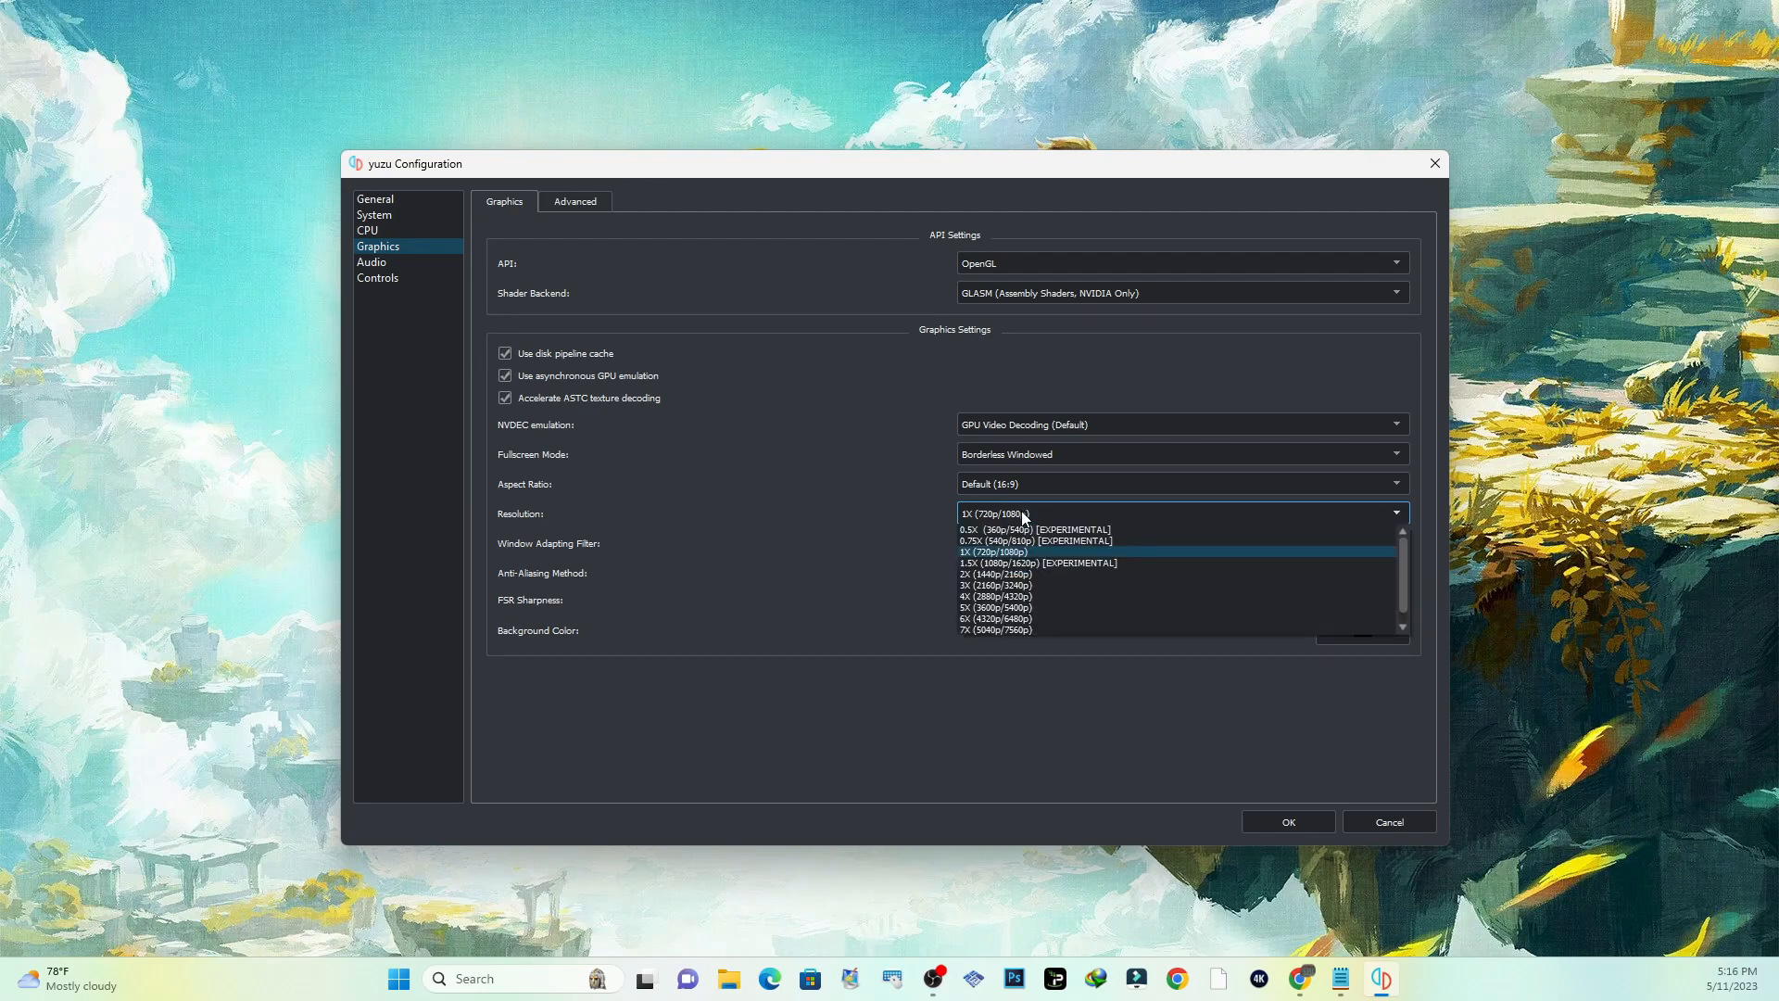
{"action": "mouse_move", "coordinate": [1034, 563]}
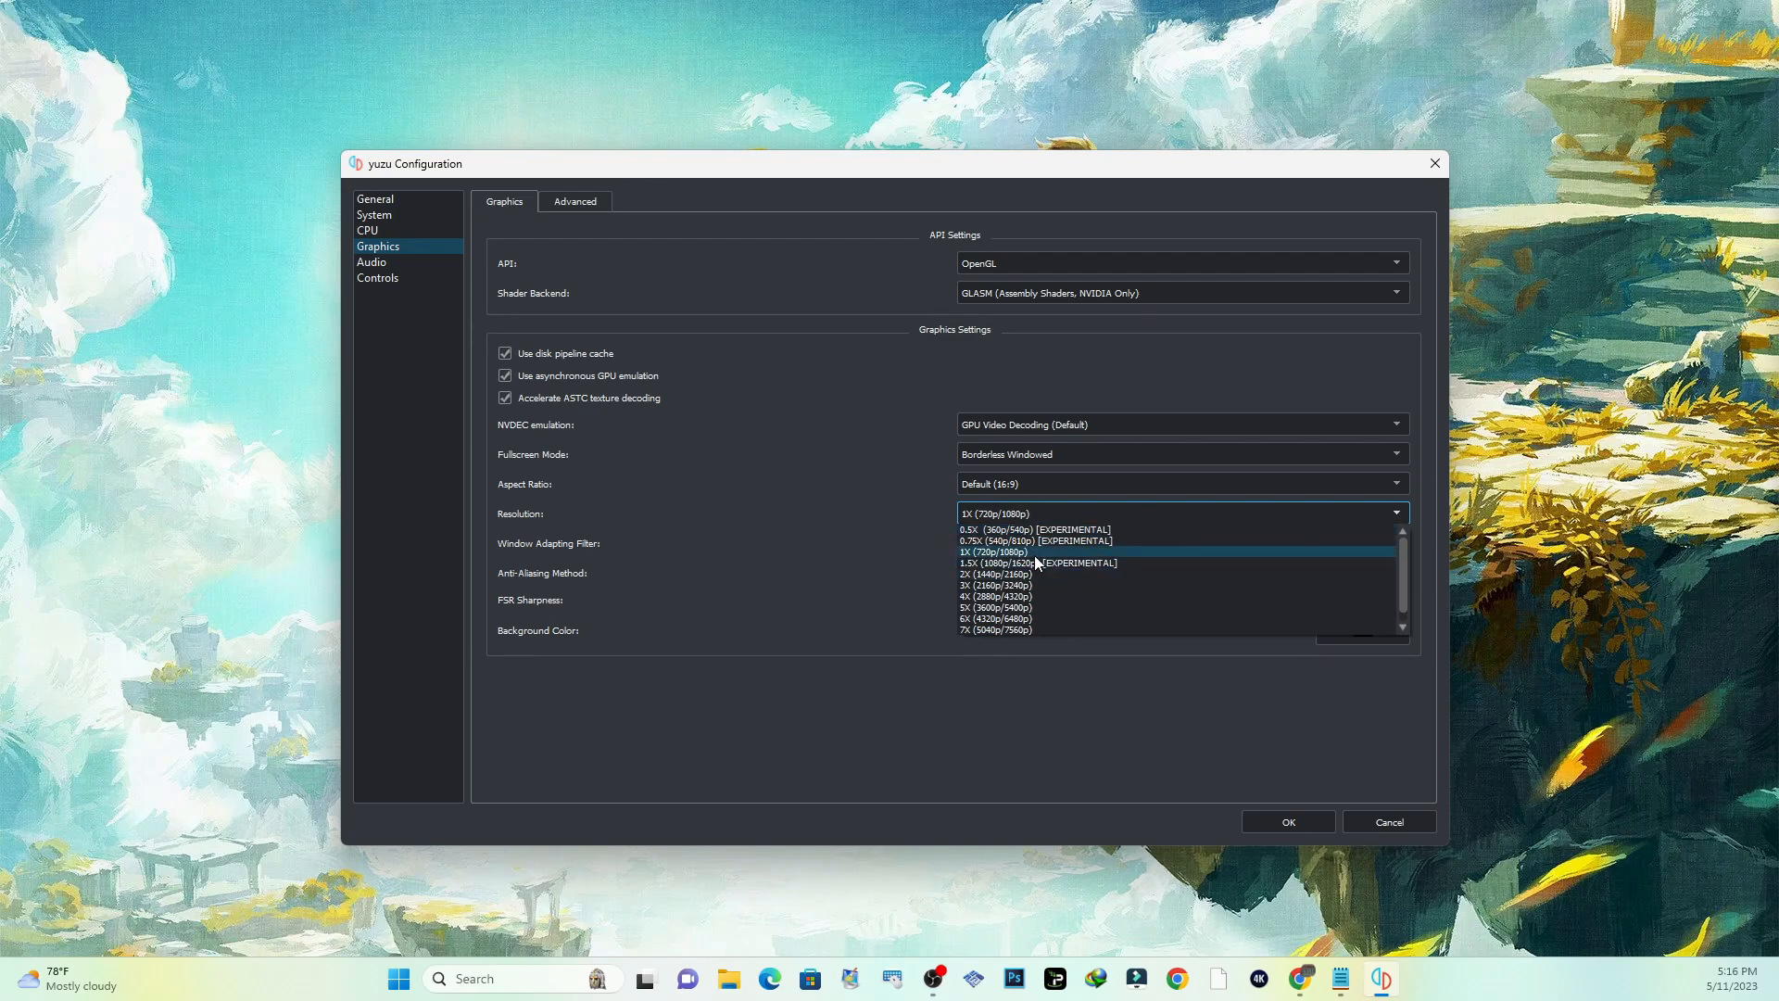
{"action": "mouse_move", "coordinate": [1032, 563]}
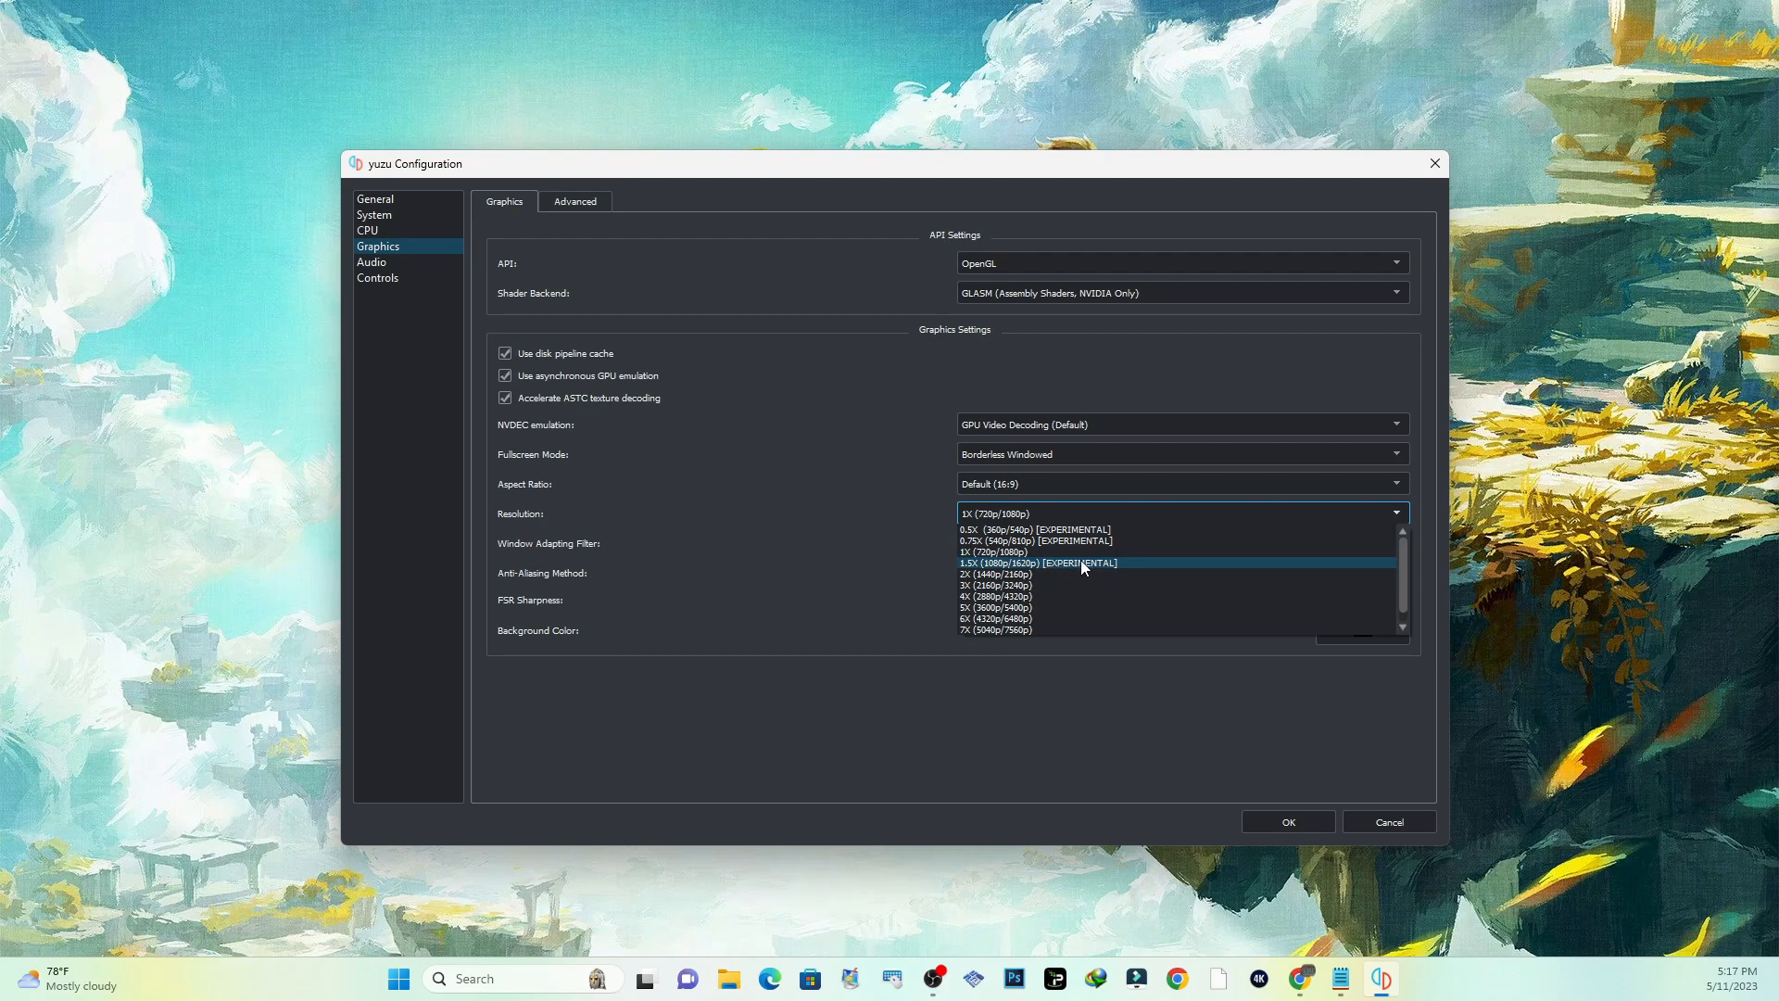
{"action": "mouse_move", "coordinate": [1019, 572]}
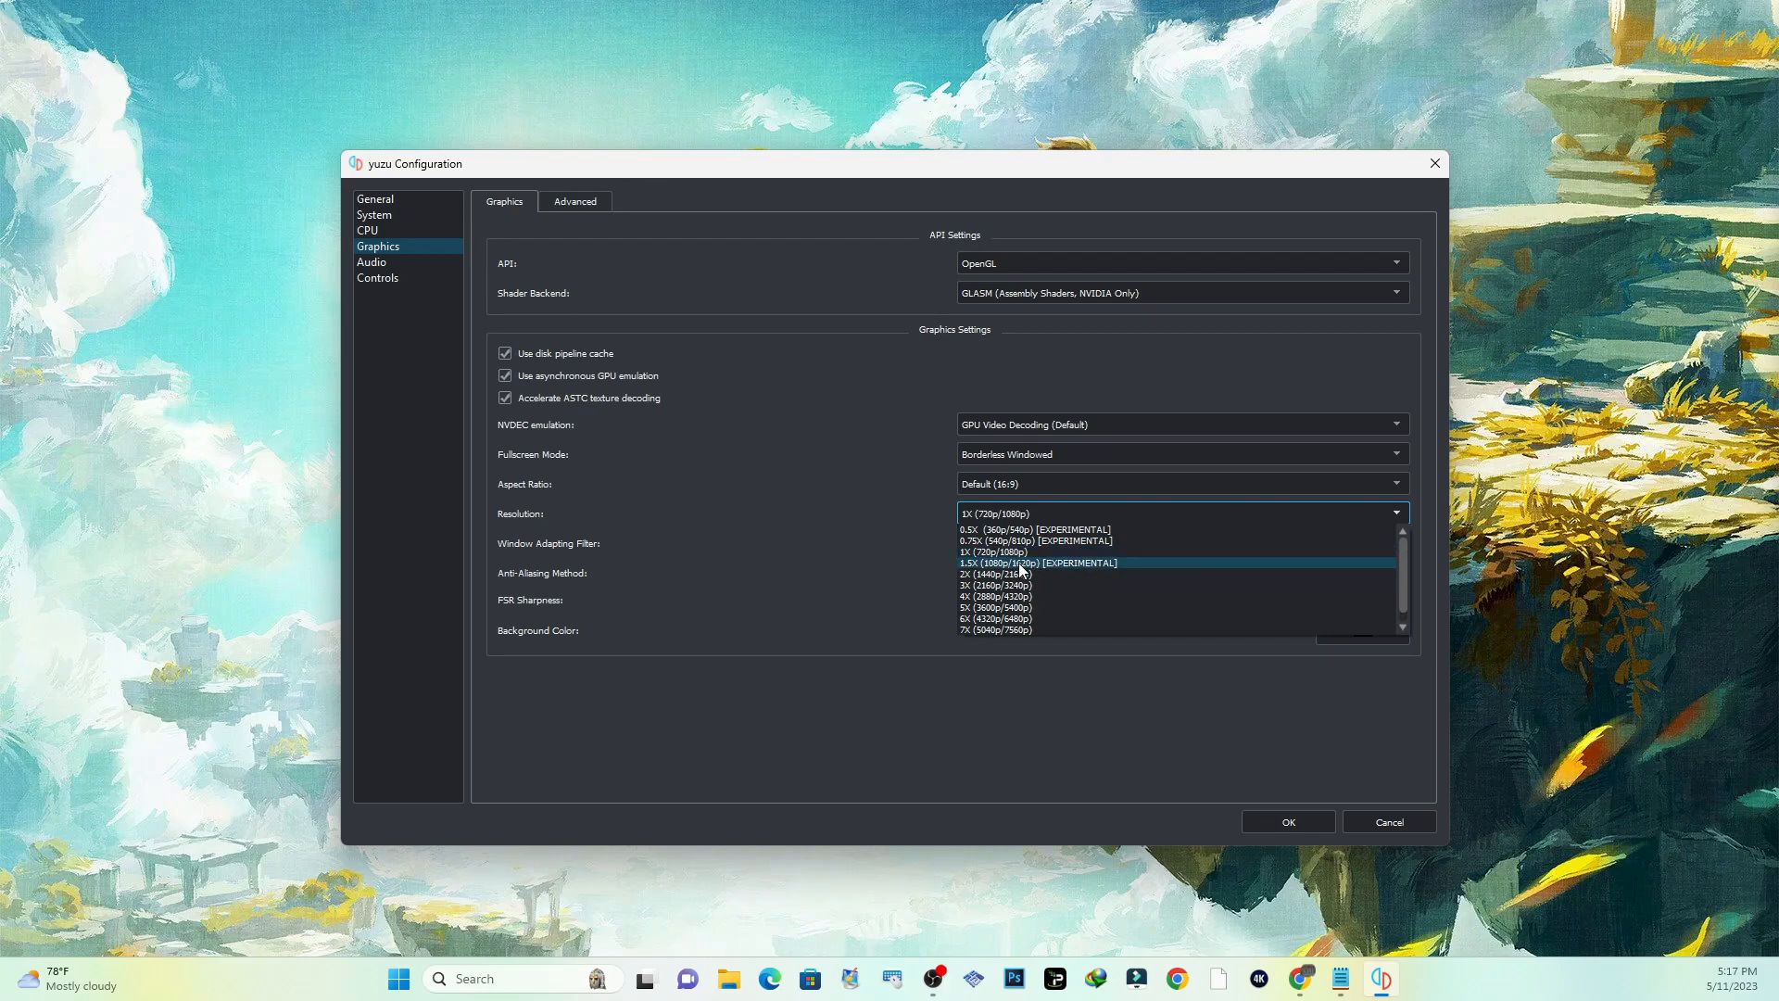
{"action": "mouse_move", "coordinate": [1027, 563]}
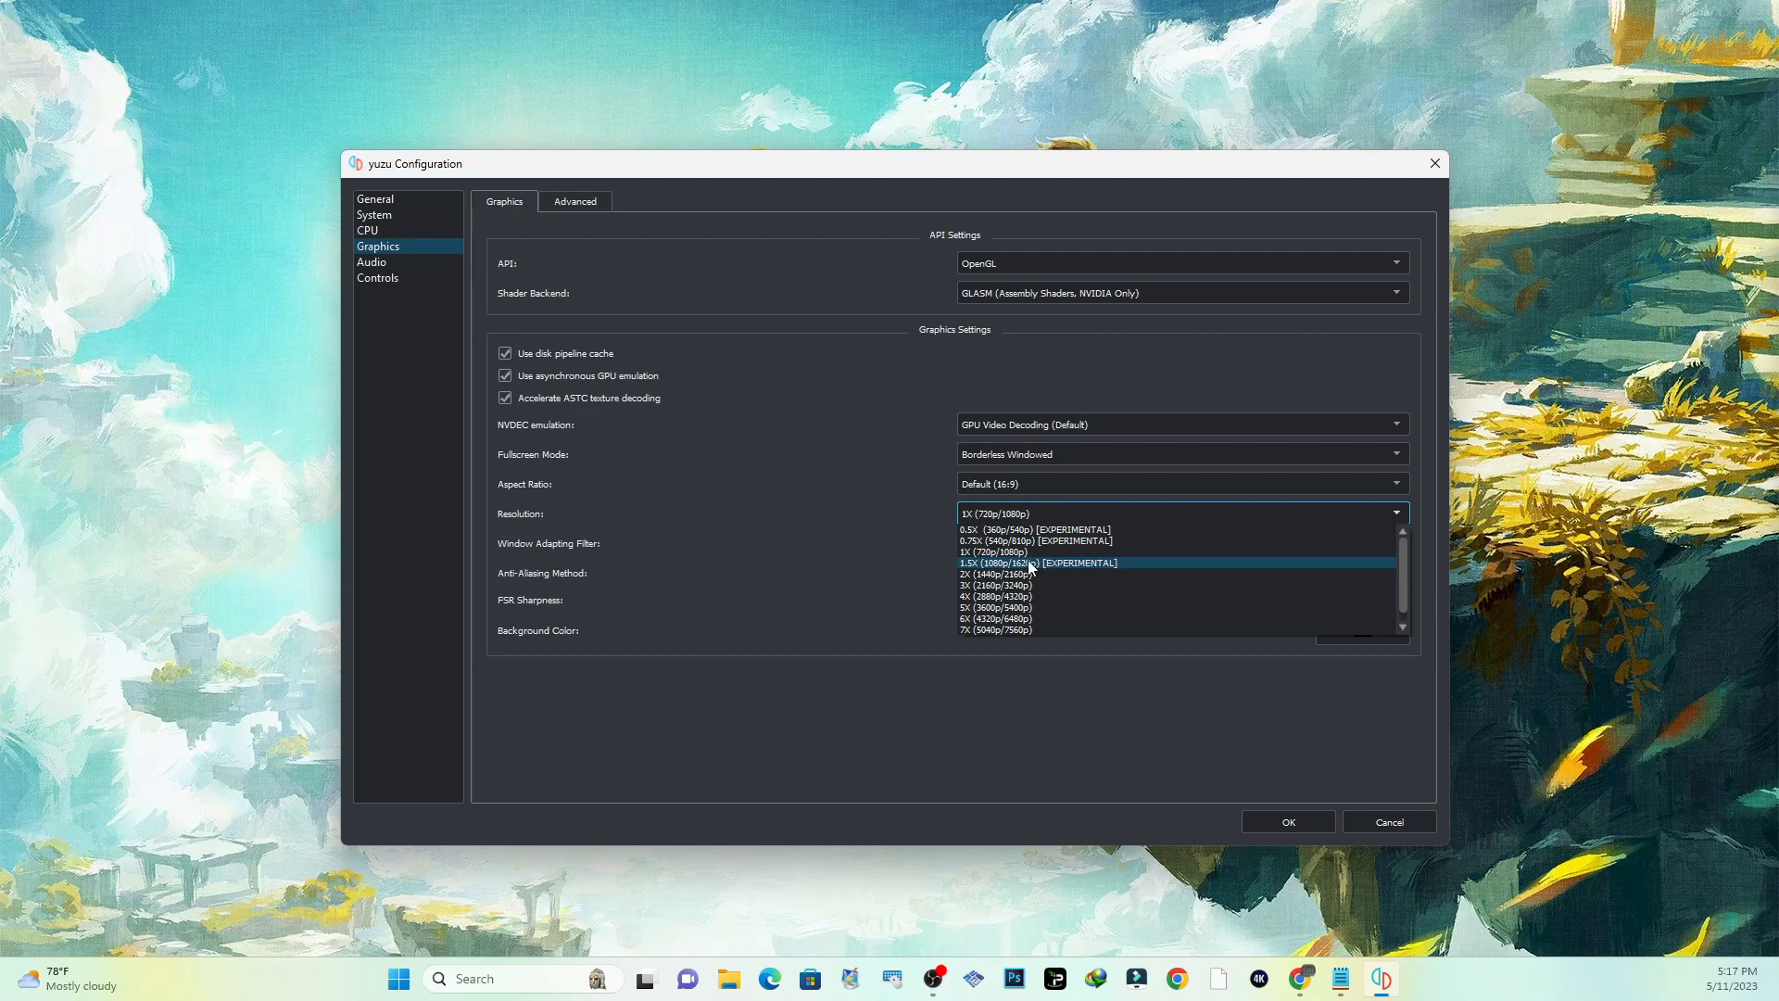
{"action": "left_click", "coordinate": [1034, 563]}
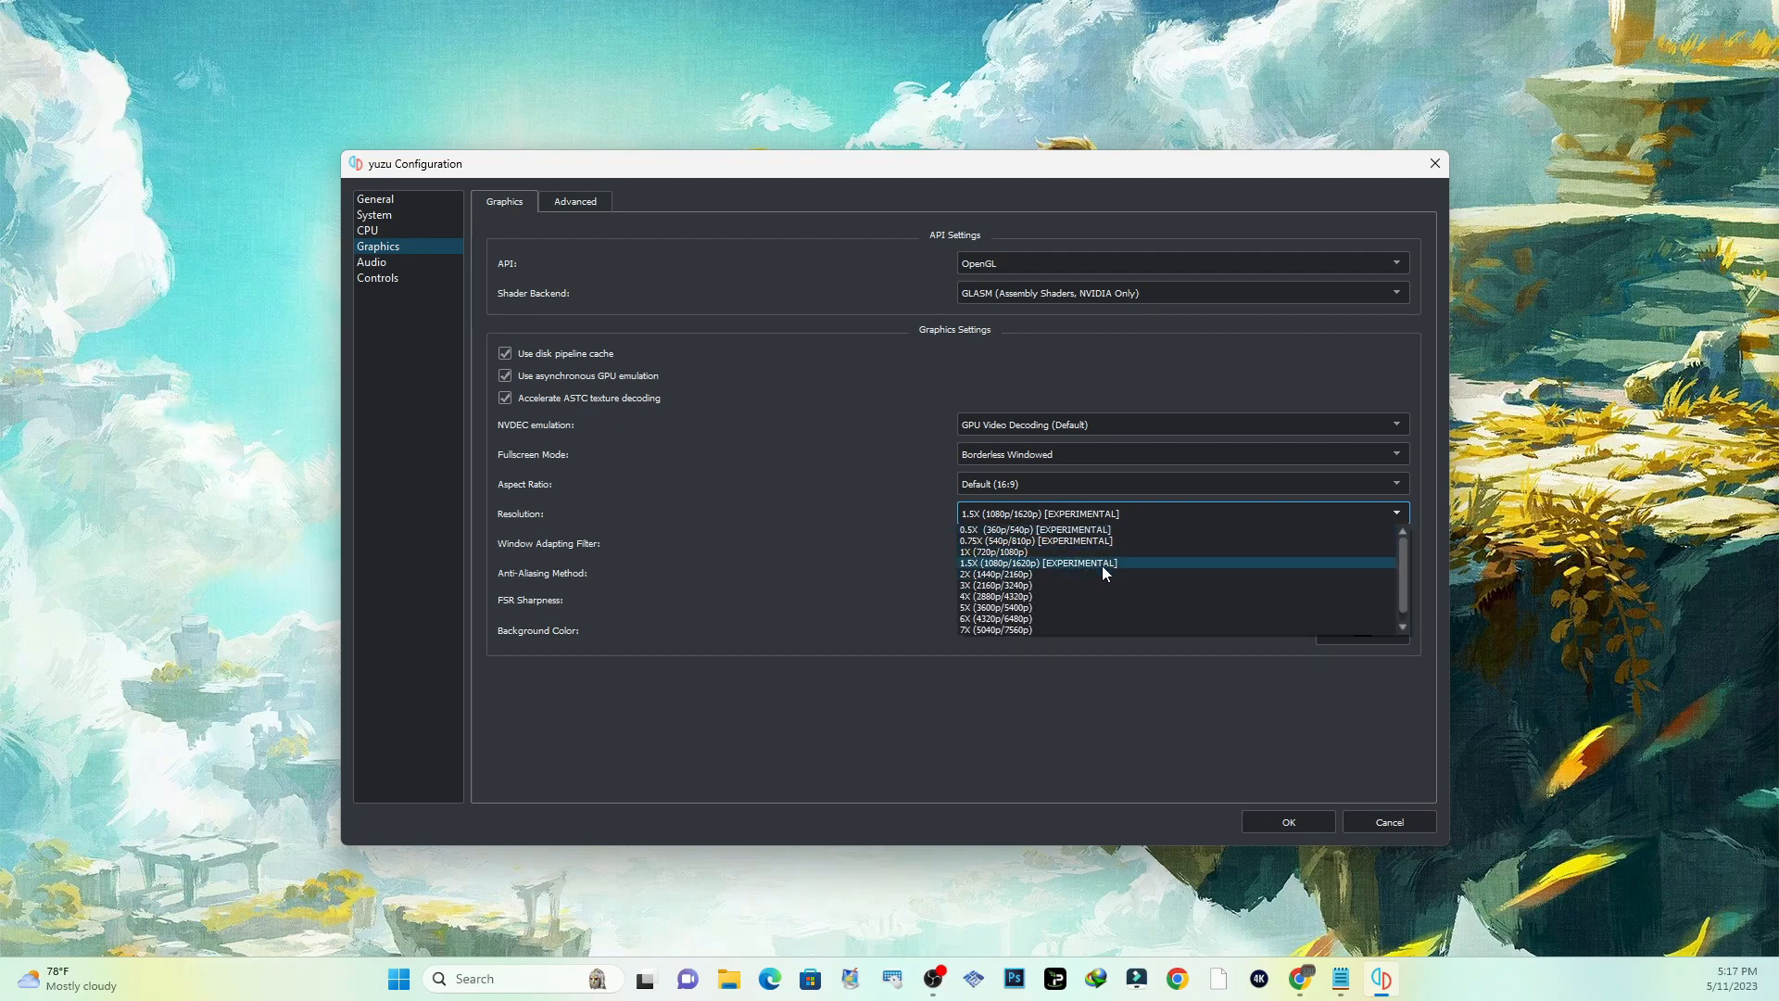
{"action": "mouse_move", "coordinate": [1085, 565]}
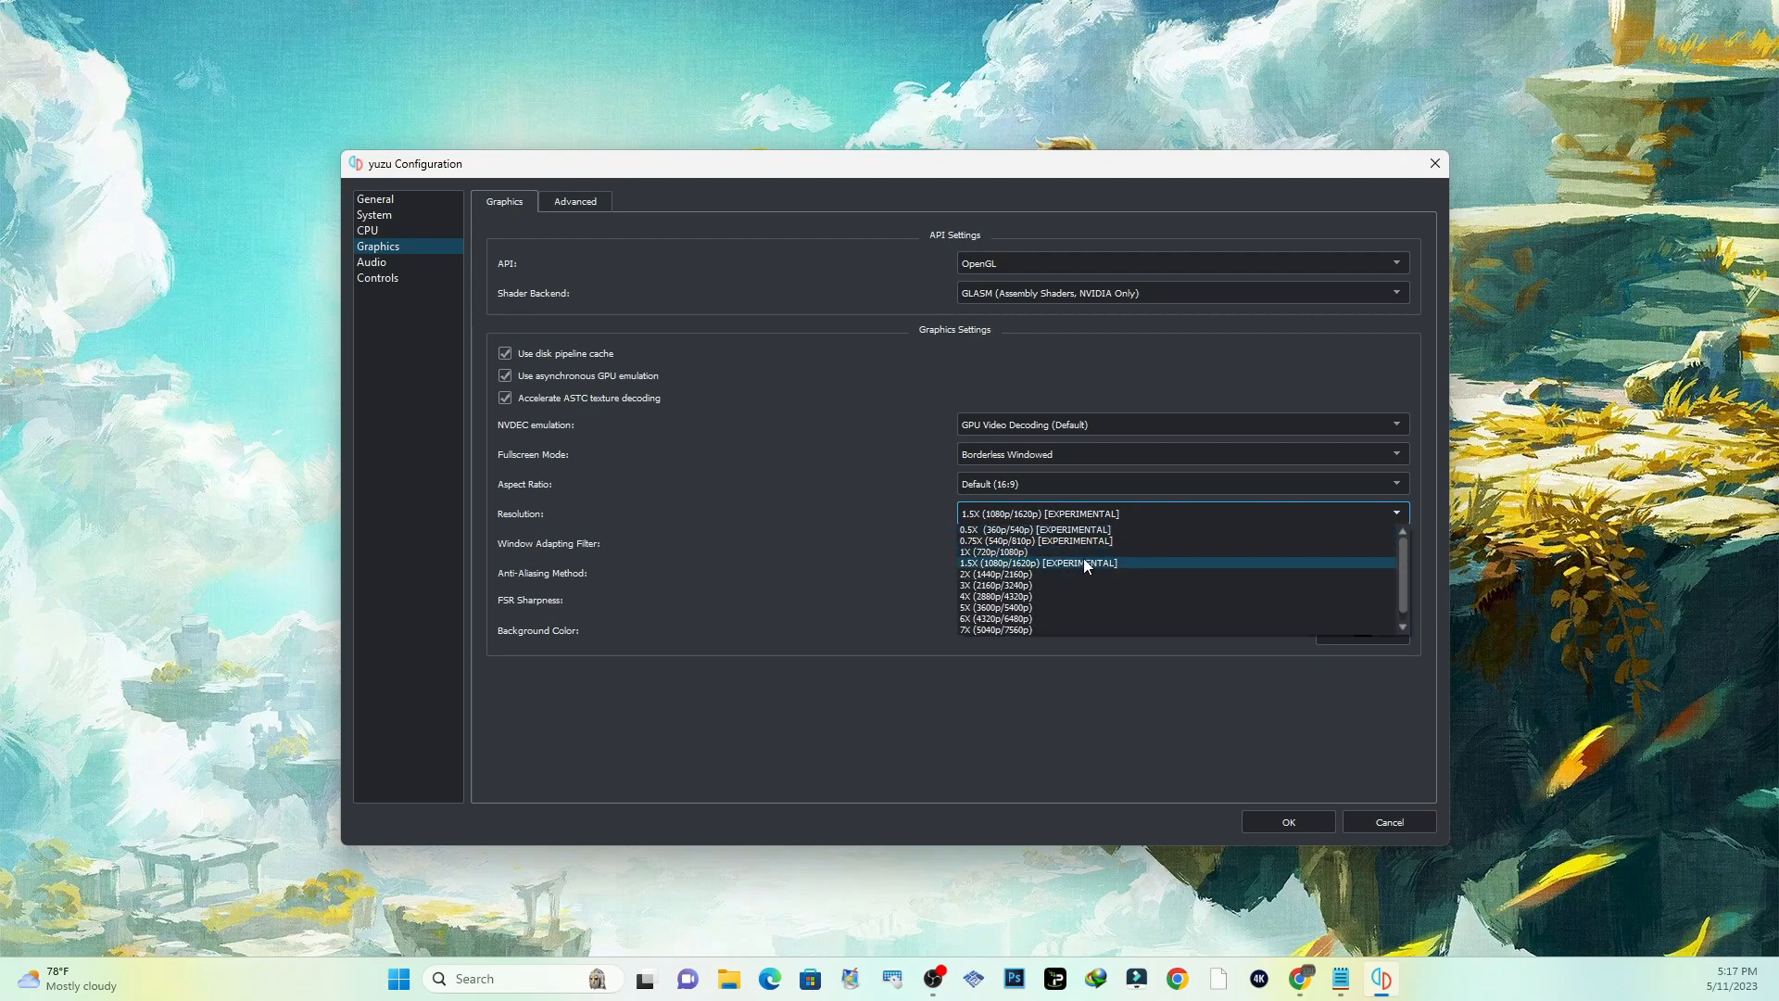
{"action": "mouse_move", "coordinate": [1062, 569]}
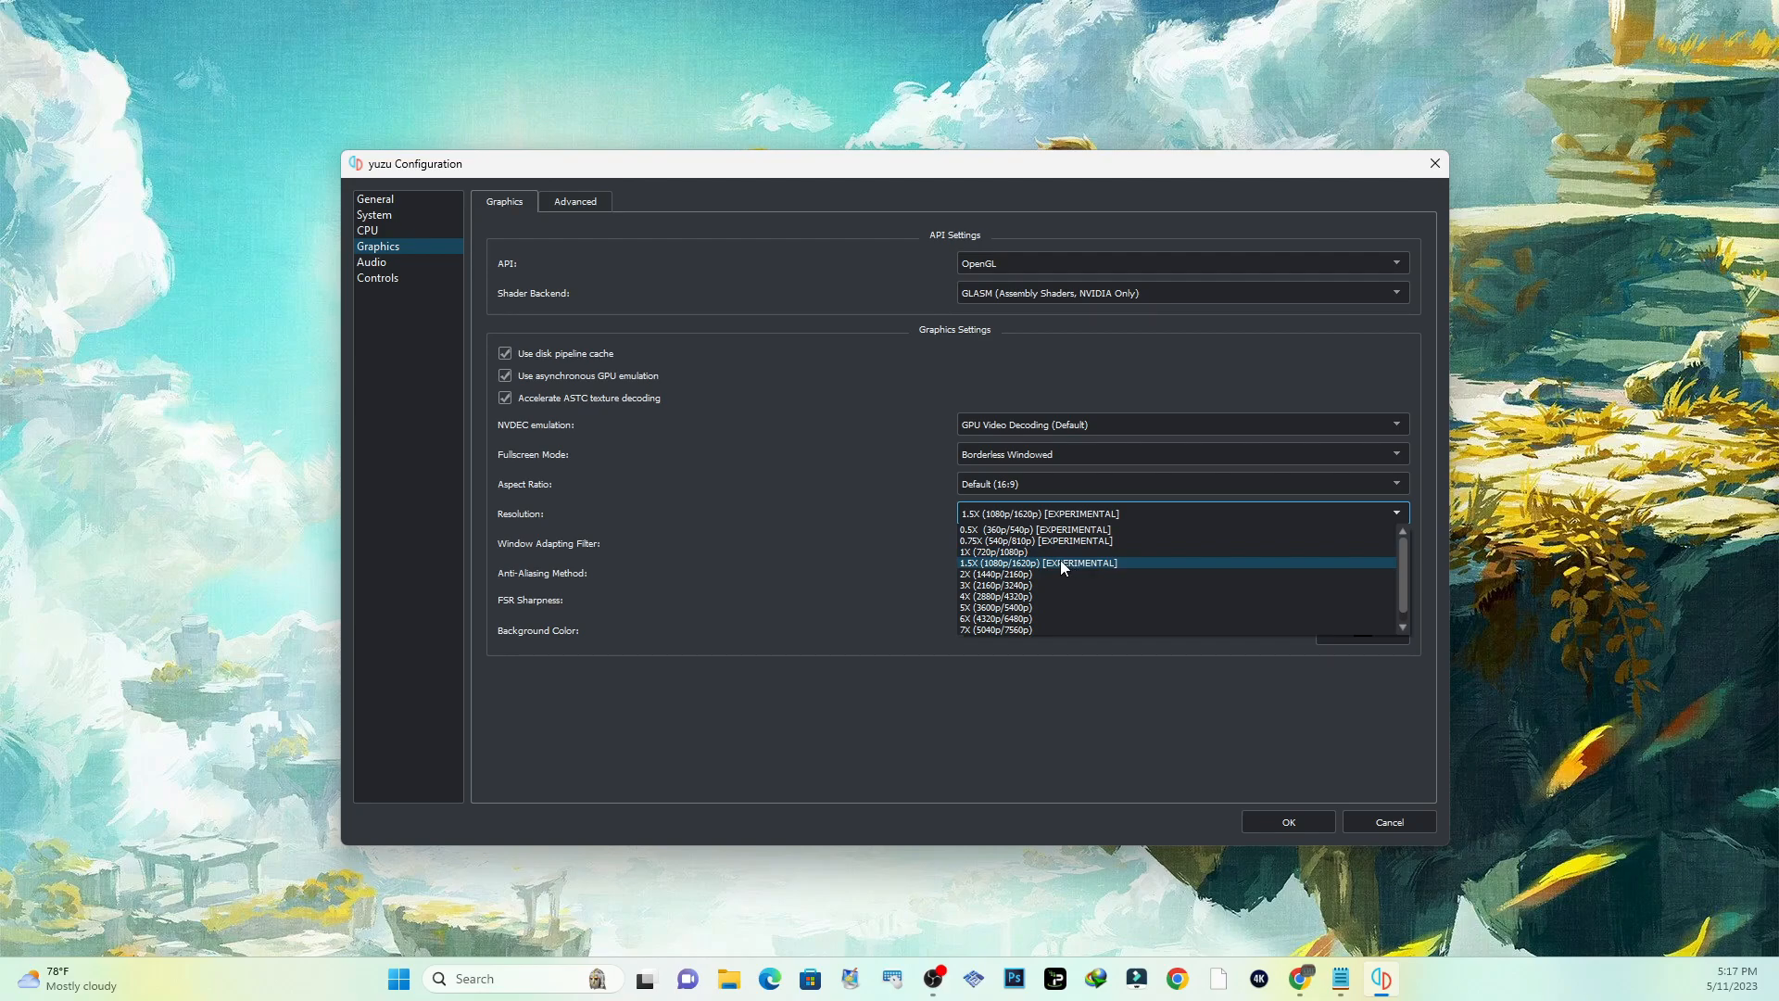
{"action": "mouse_move", "coordinate": [1043, 552]}
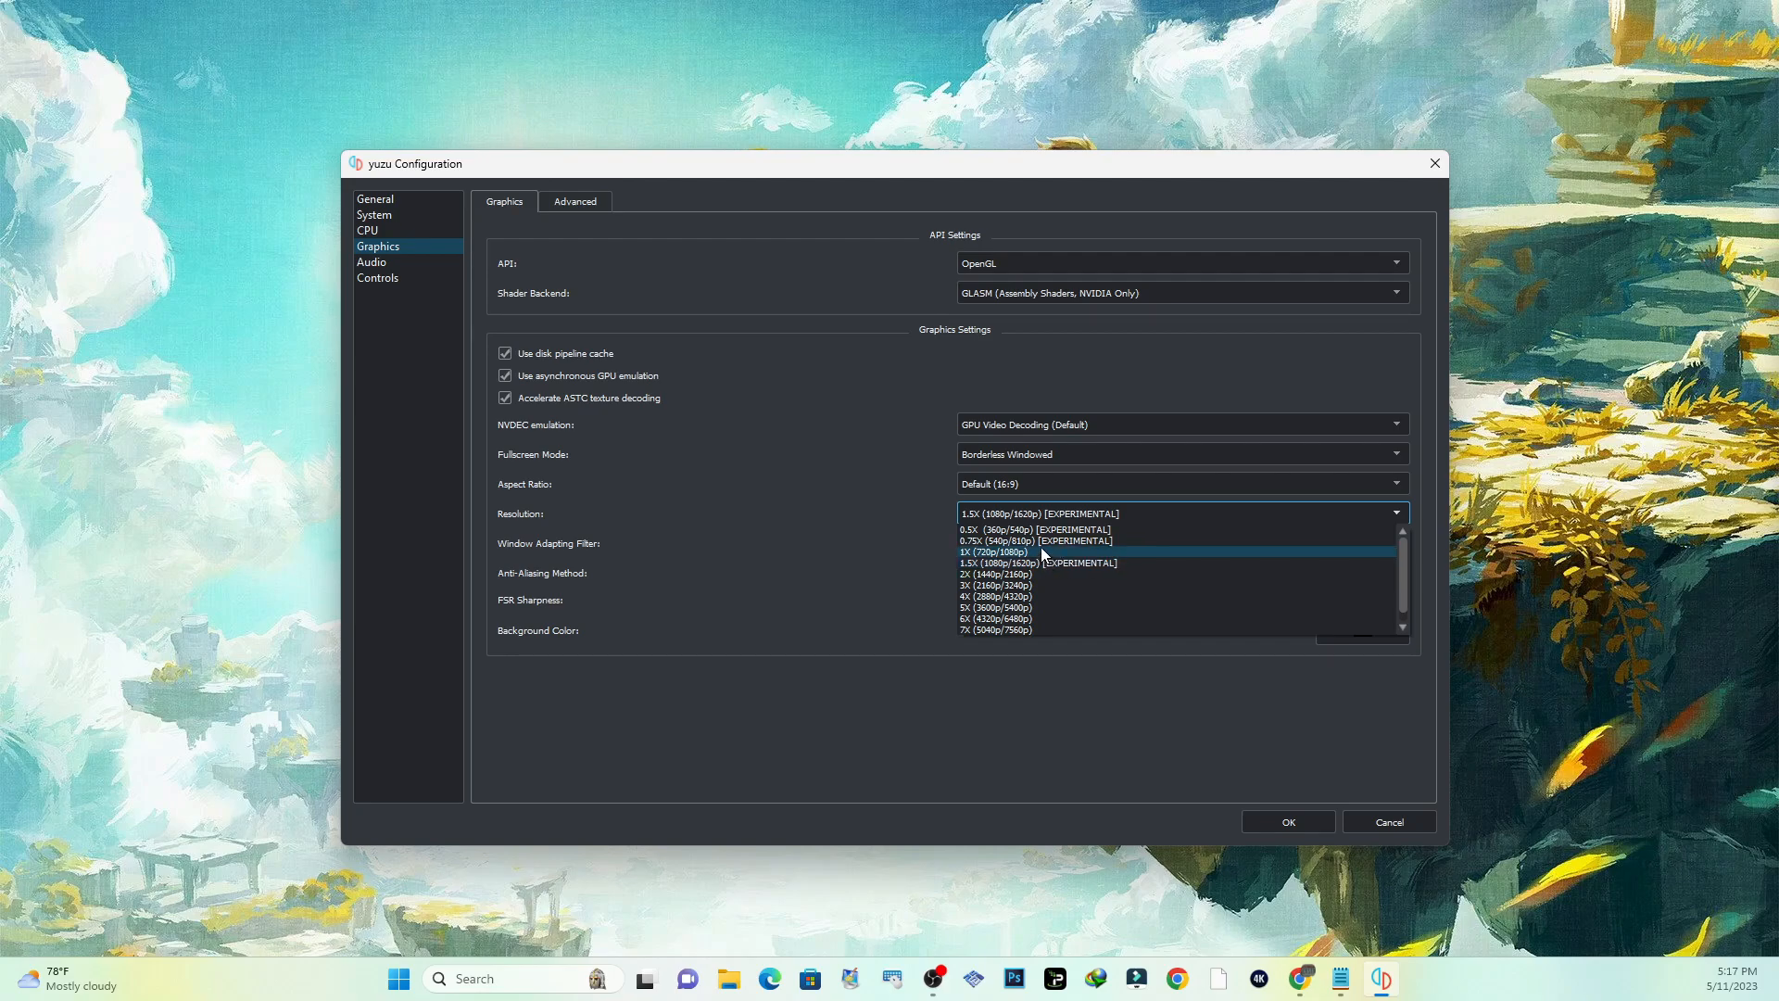
{"action": "mouse_move", "coordinate": [1017, 563]}
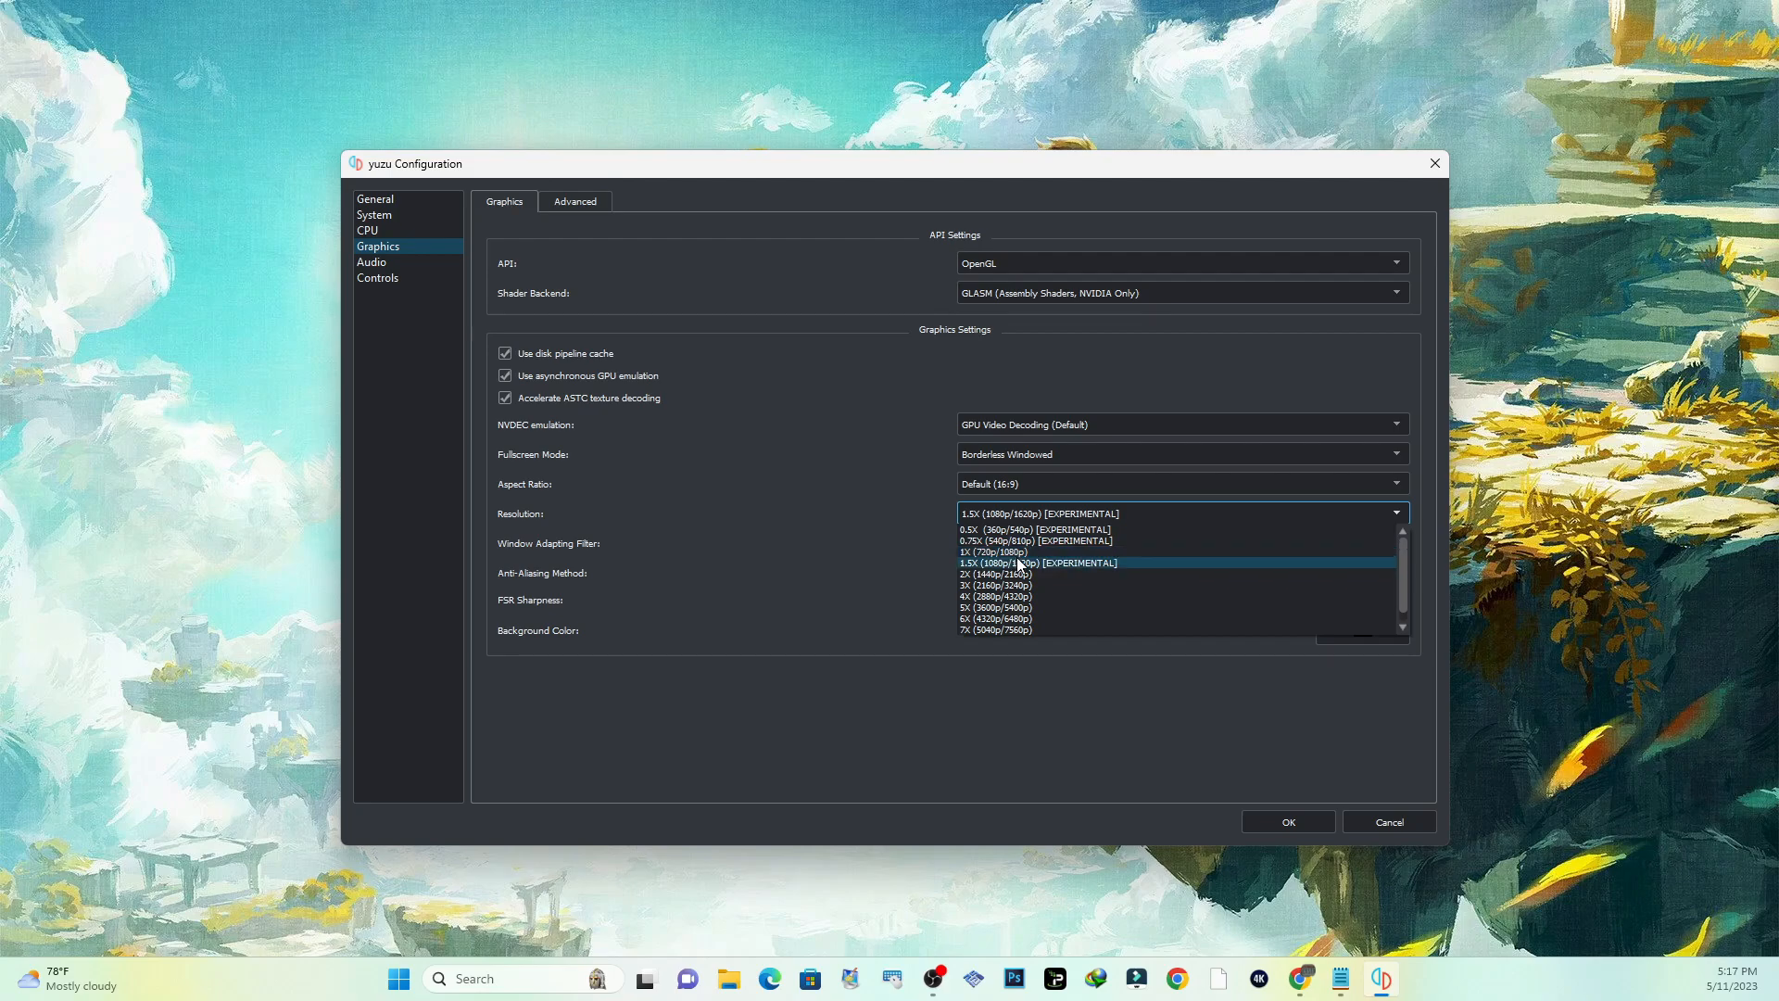
{"action": "left_click", "coordinate": [1037, 564]}
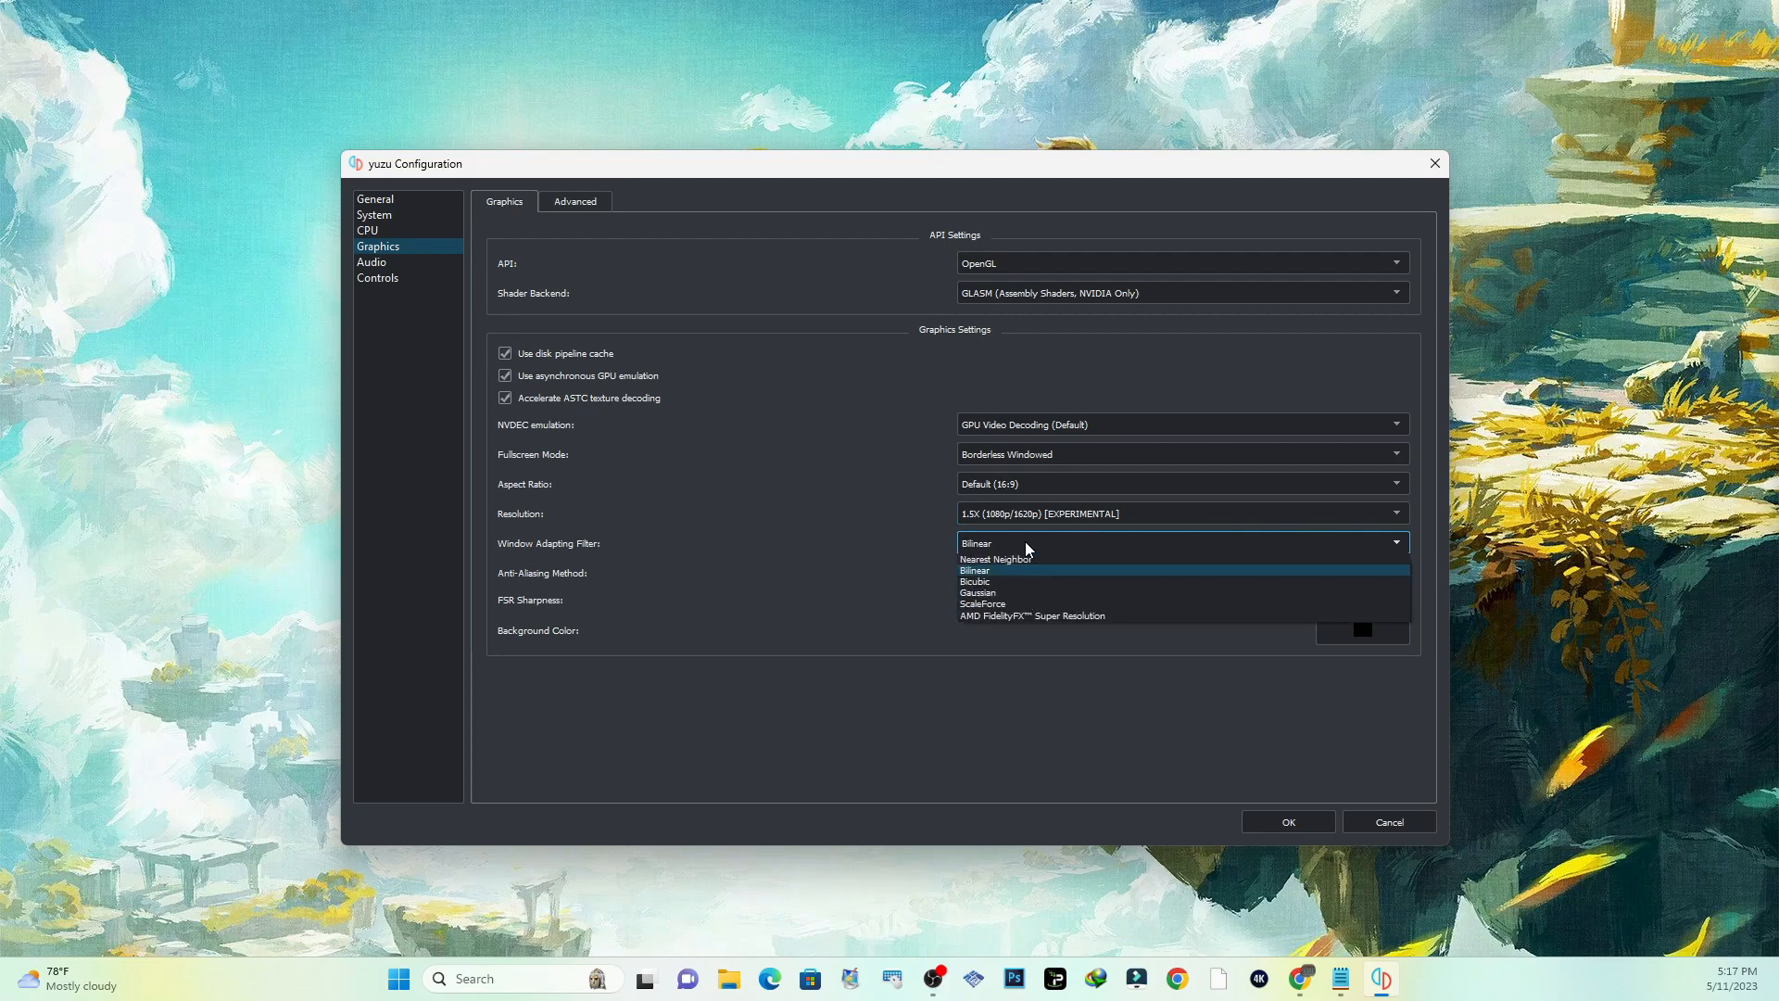
{"action": "mouse_move", "coordinate": [1017, 560]}
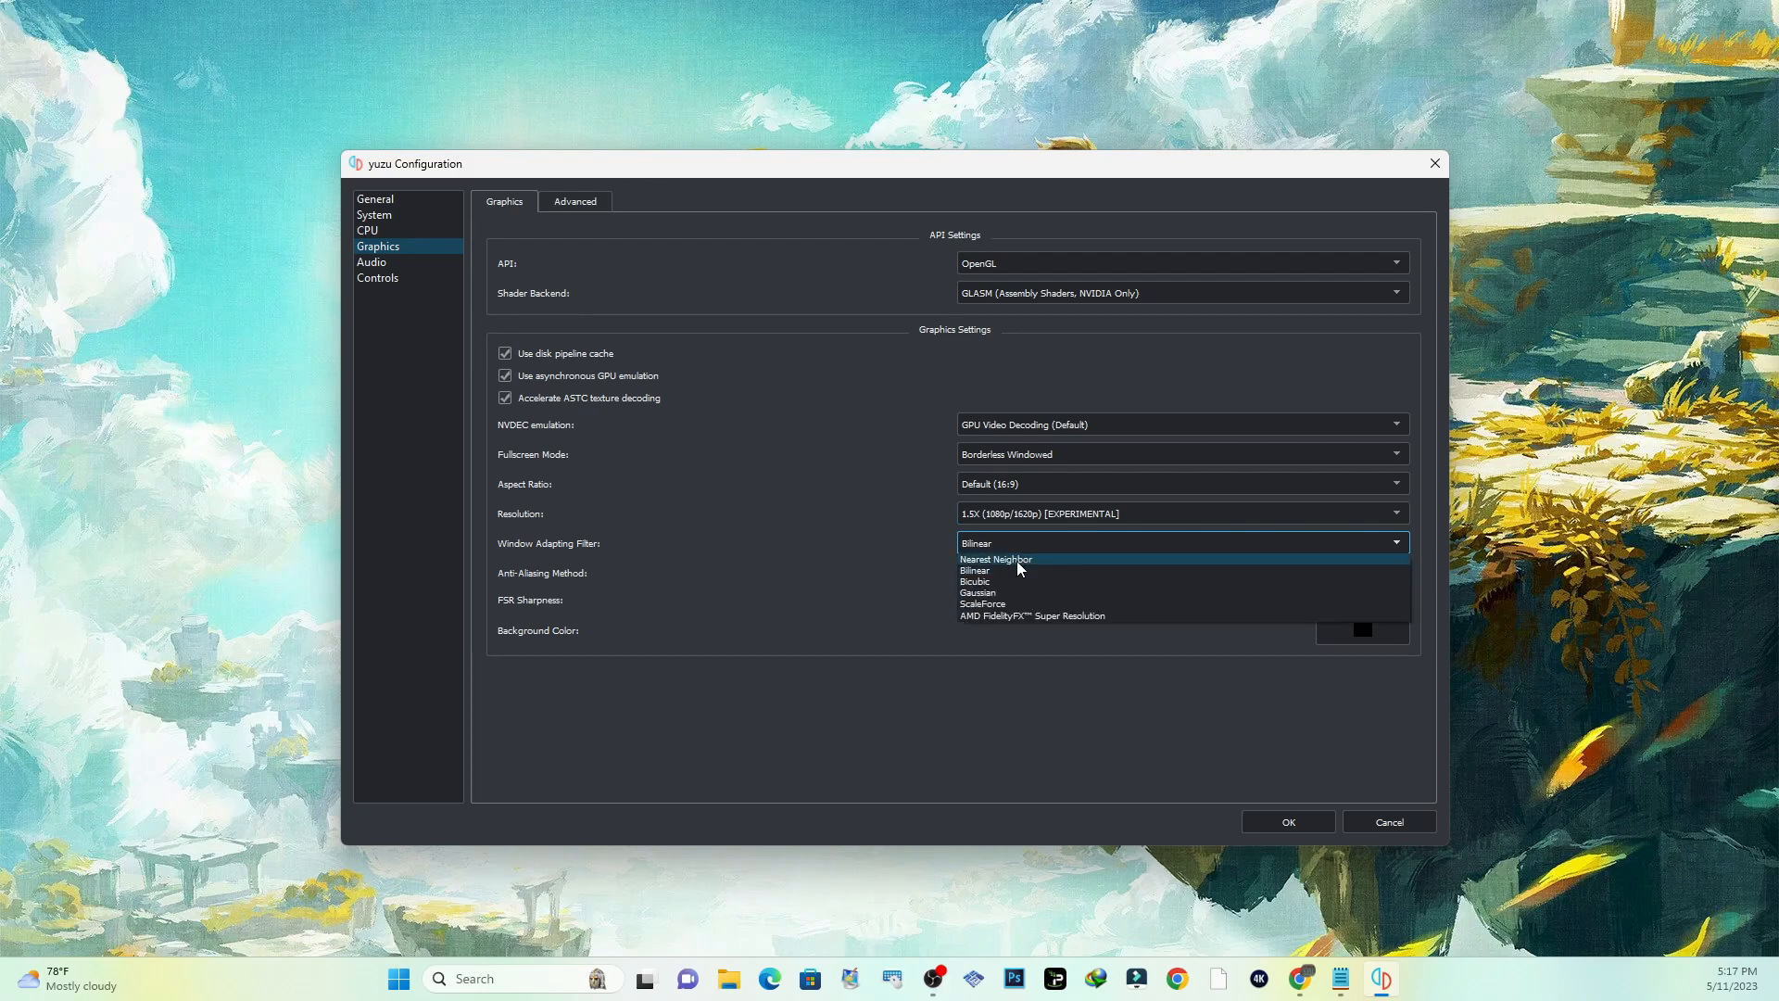
{"action": "mouse_move", "coordinate": [1010, 570]}
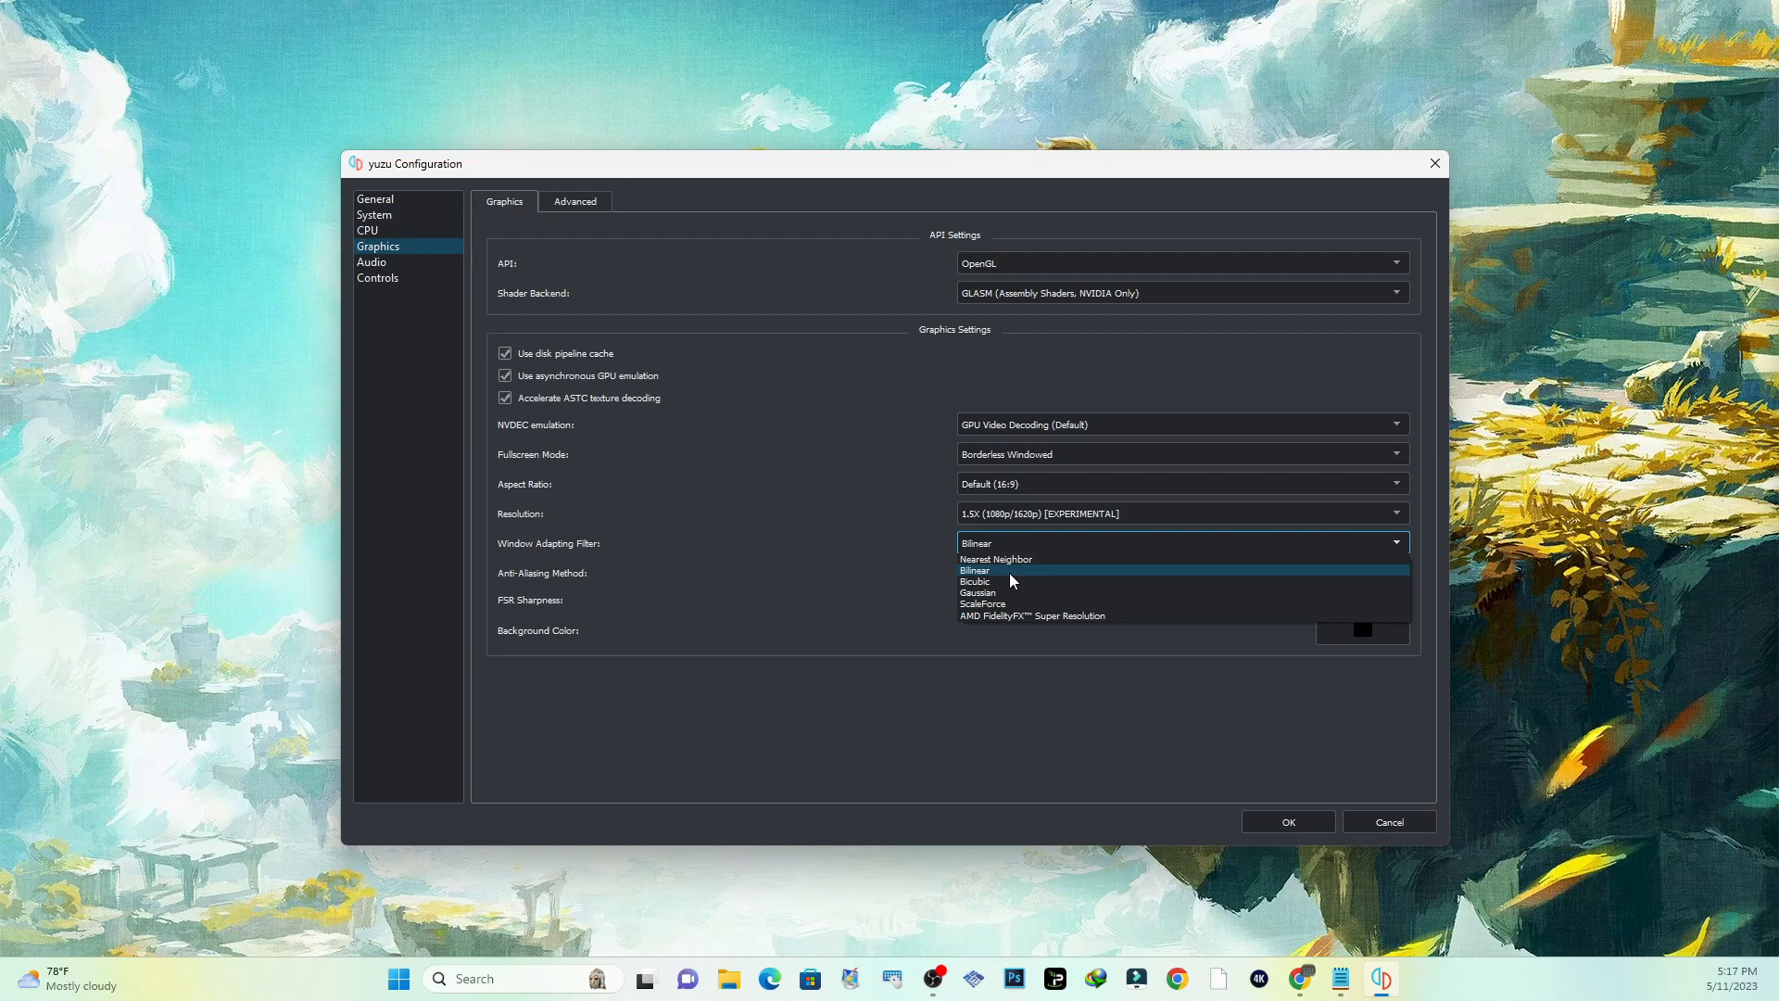
{"action": "left_click", "coordinate": [973, 569]}
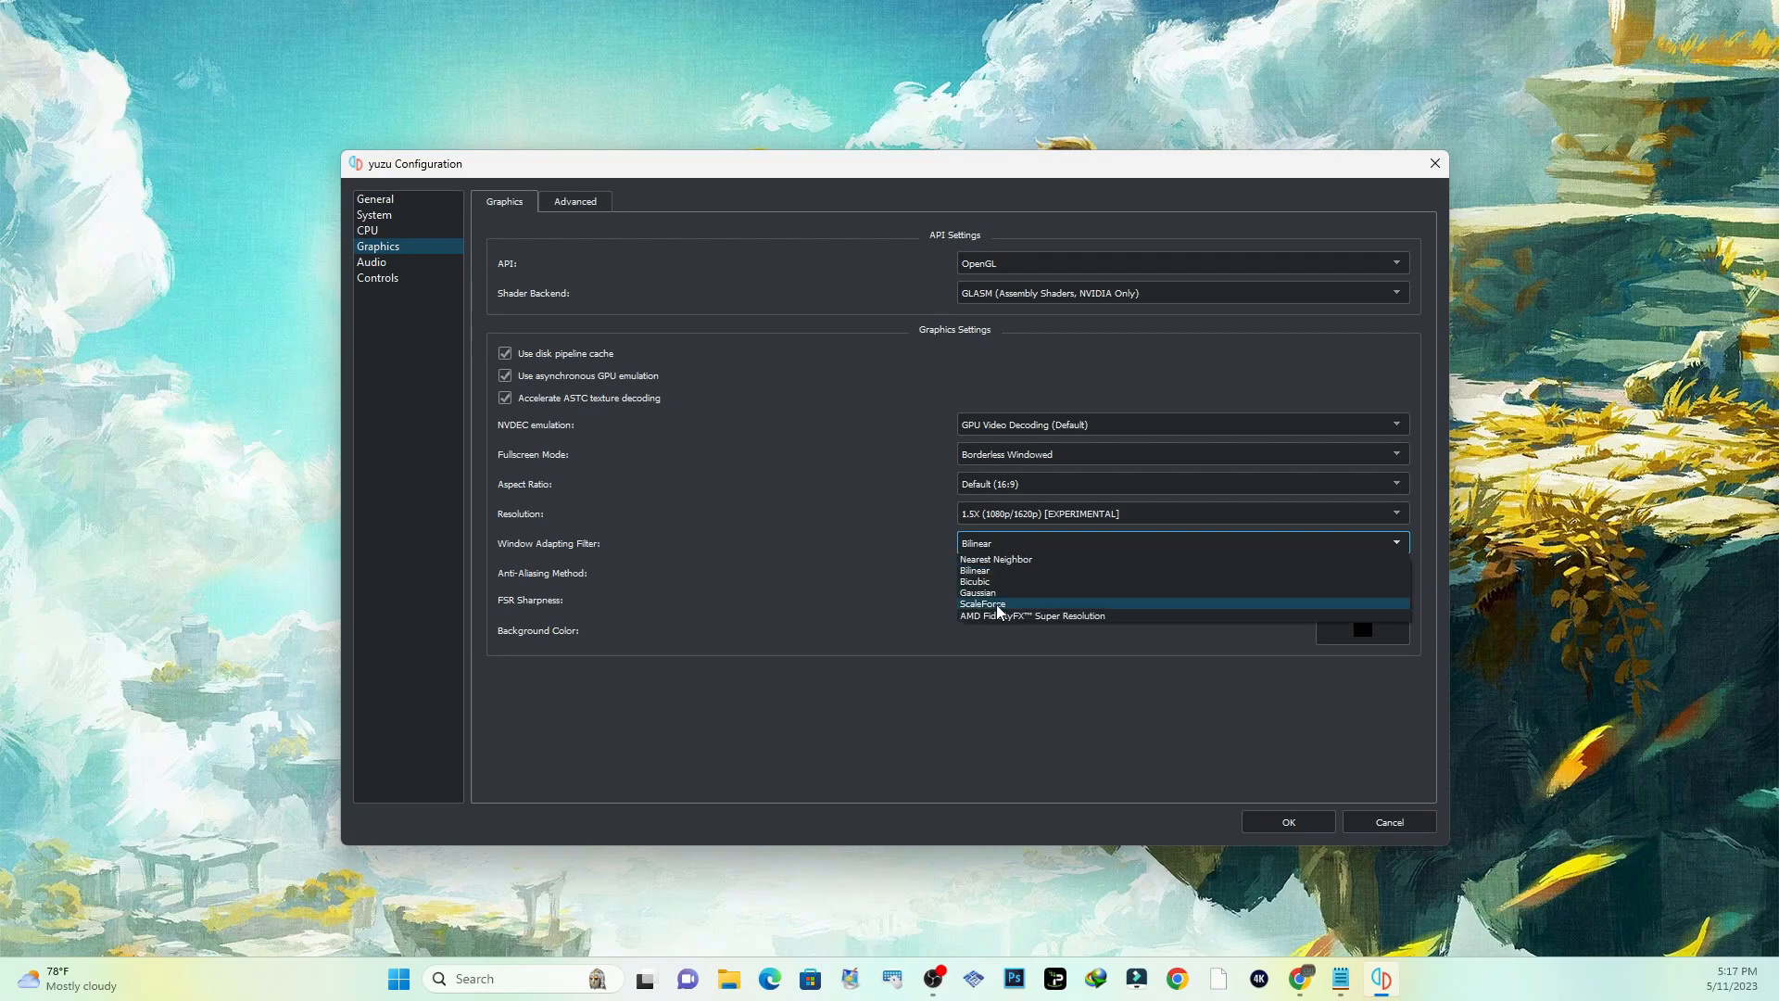
{"action": "left_click", "coordinate": [973, 569]}
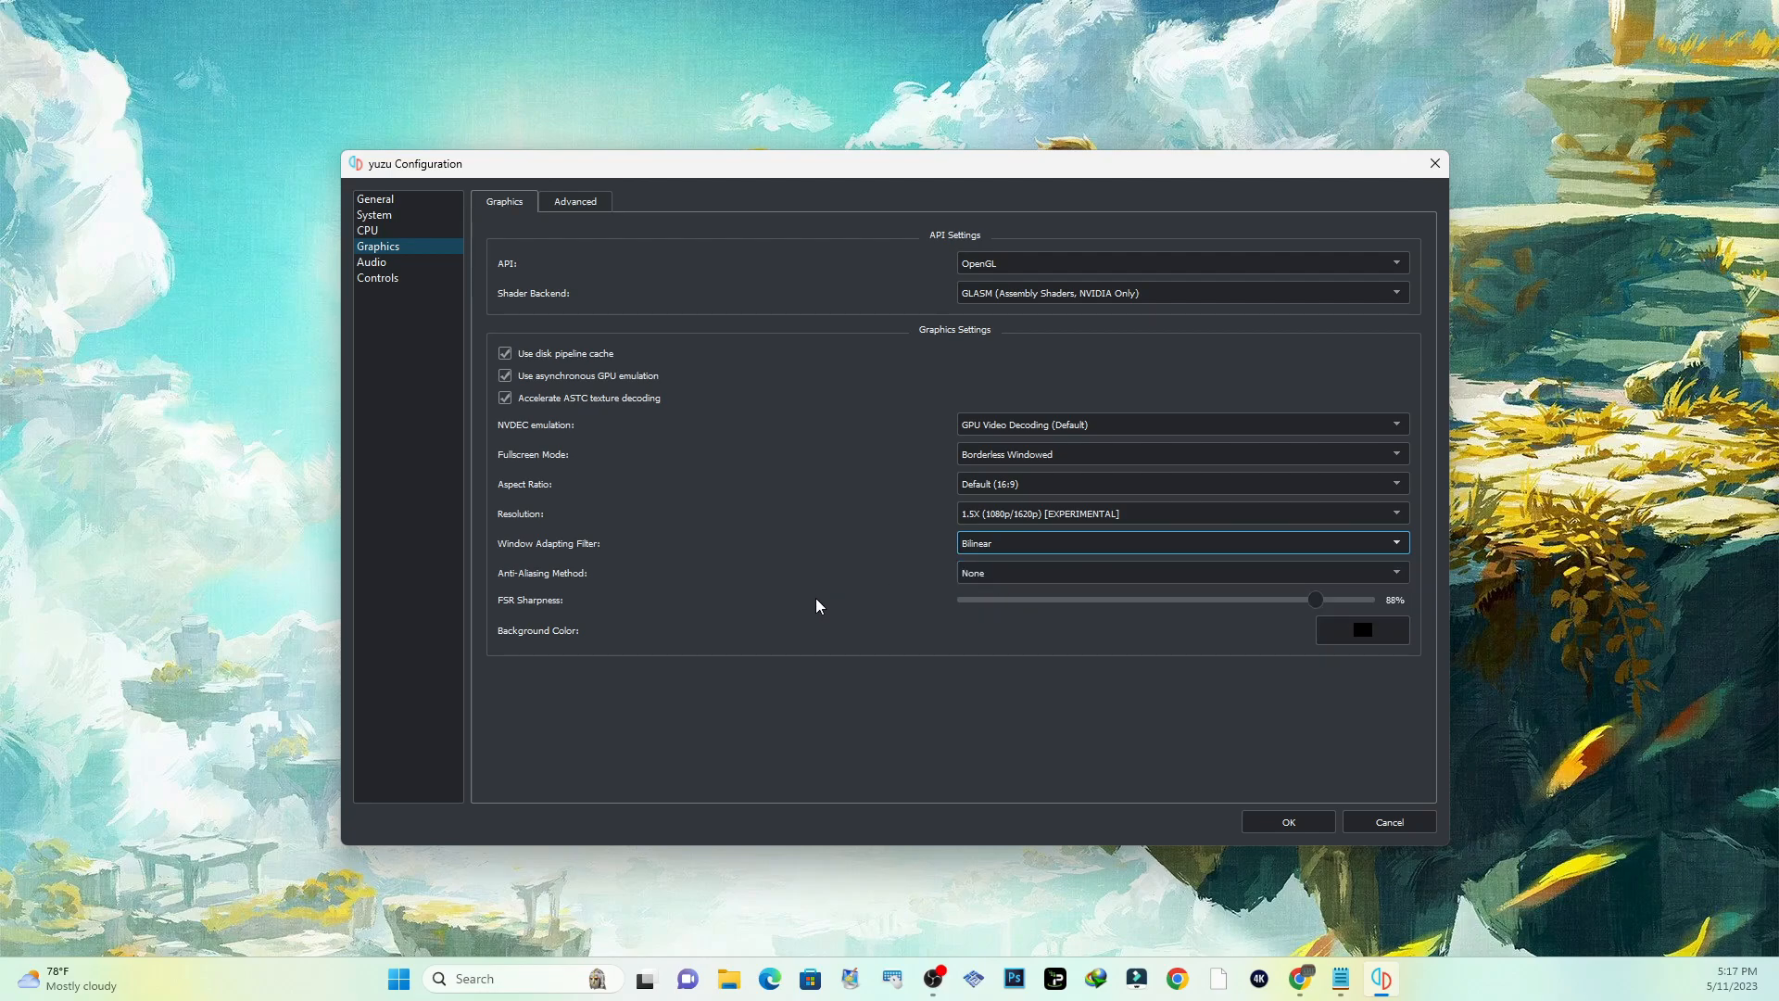
{"action": "mouse_move", "coordinate": [995, 575]}
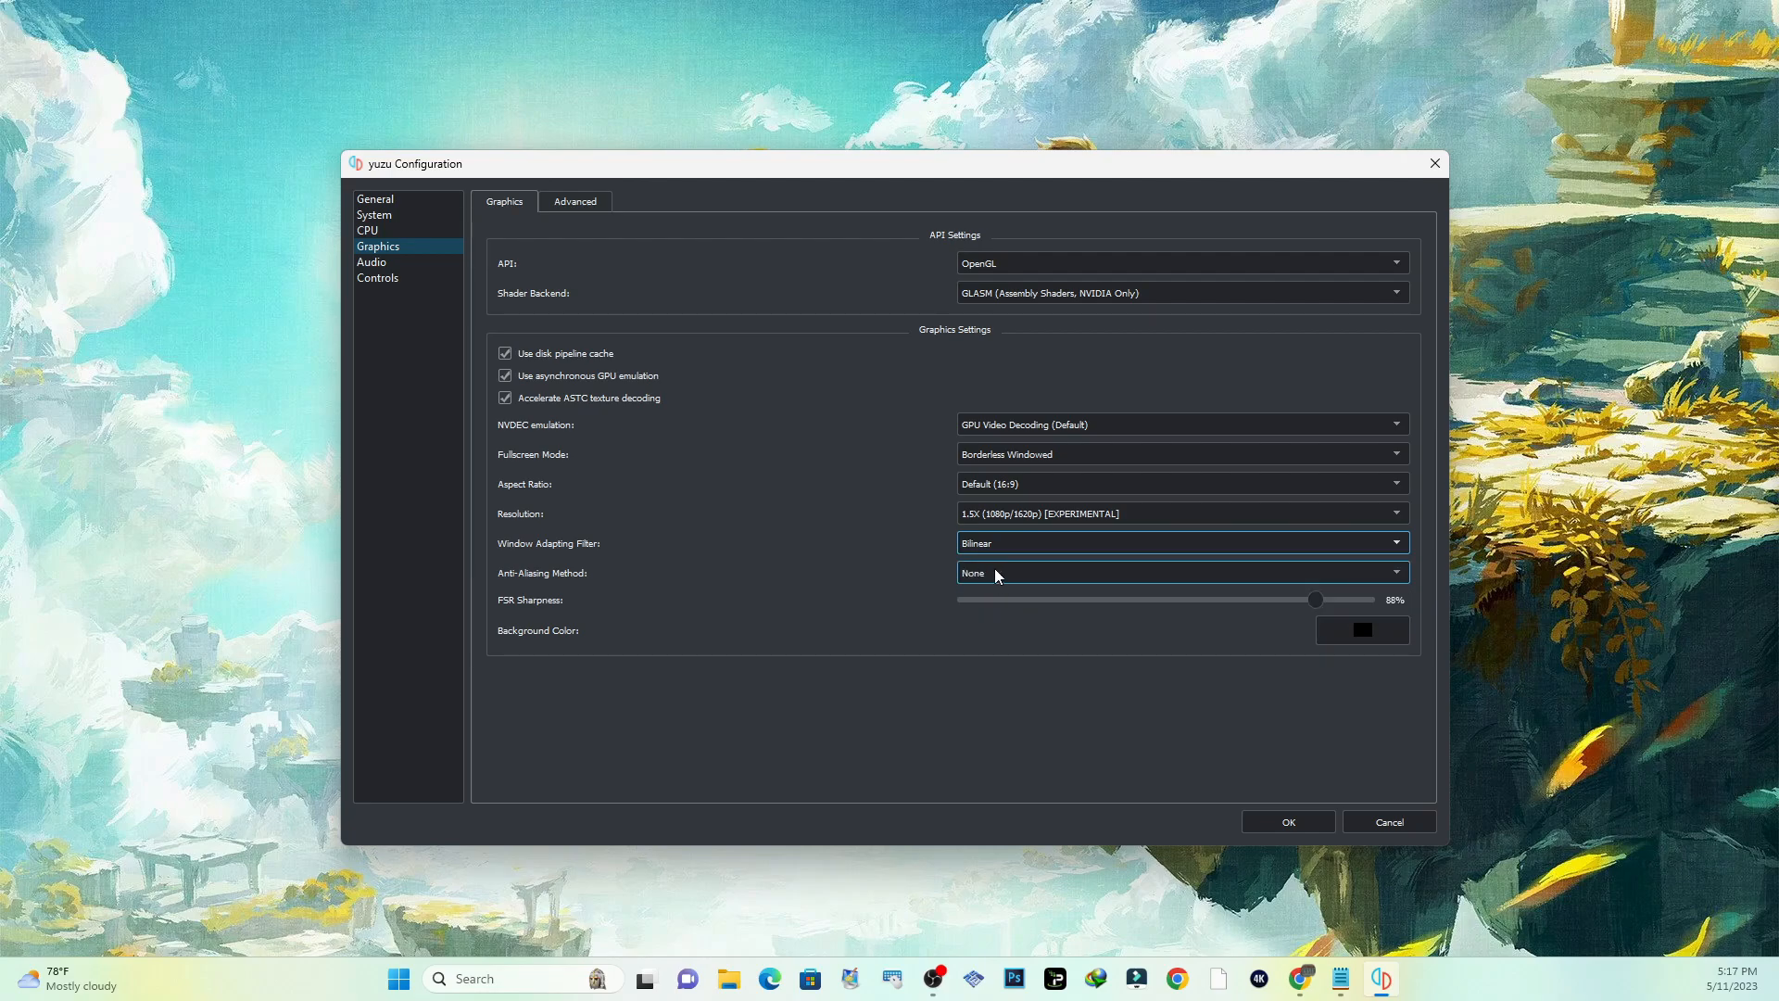
{"action": "left_click", "coordinate": [1181, 573]}
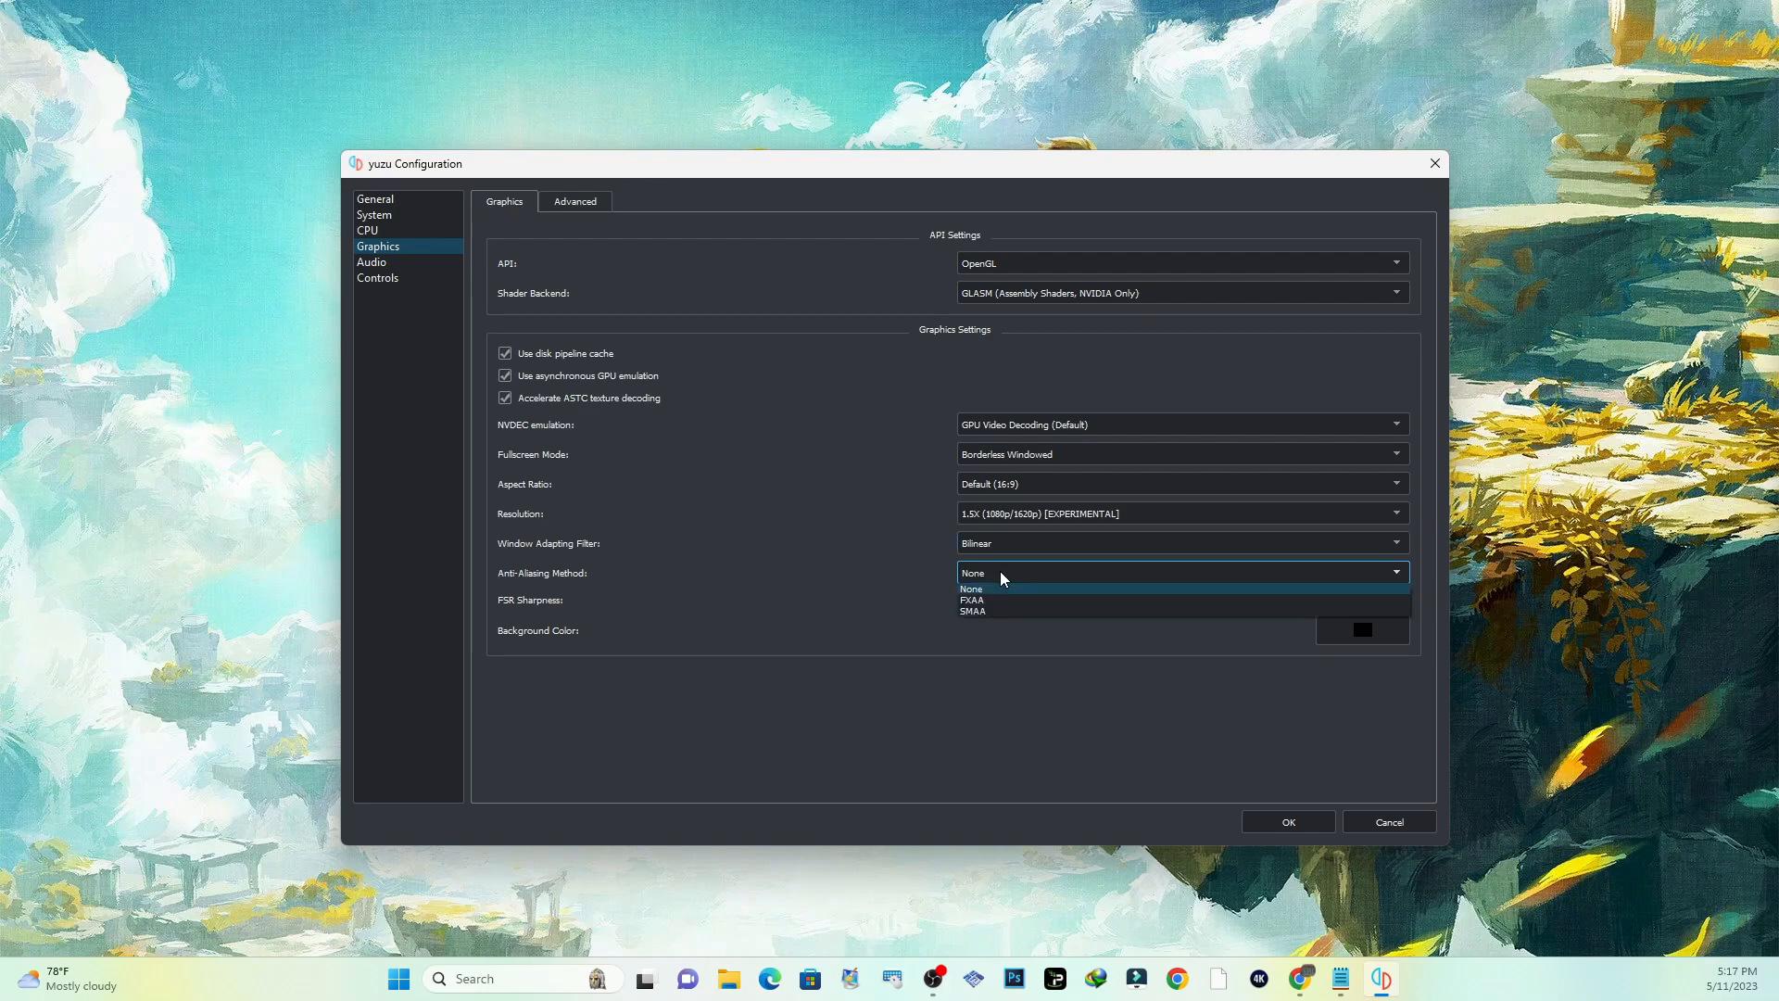
{"action": "left_click", "coordinate": [972, 588]}
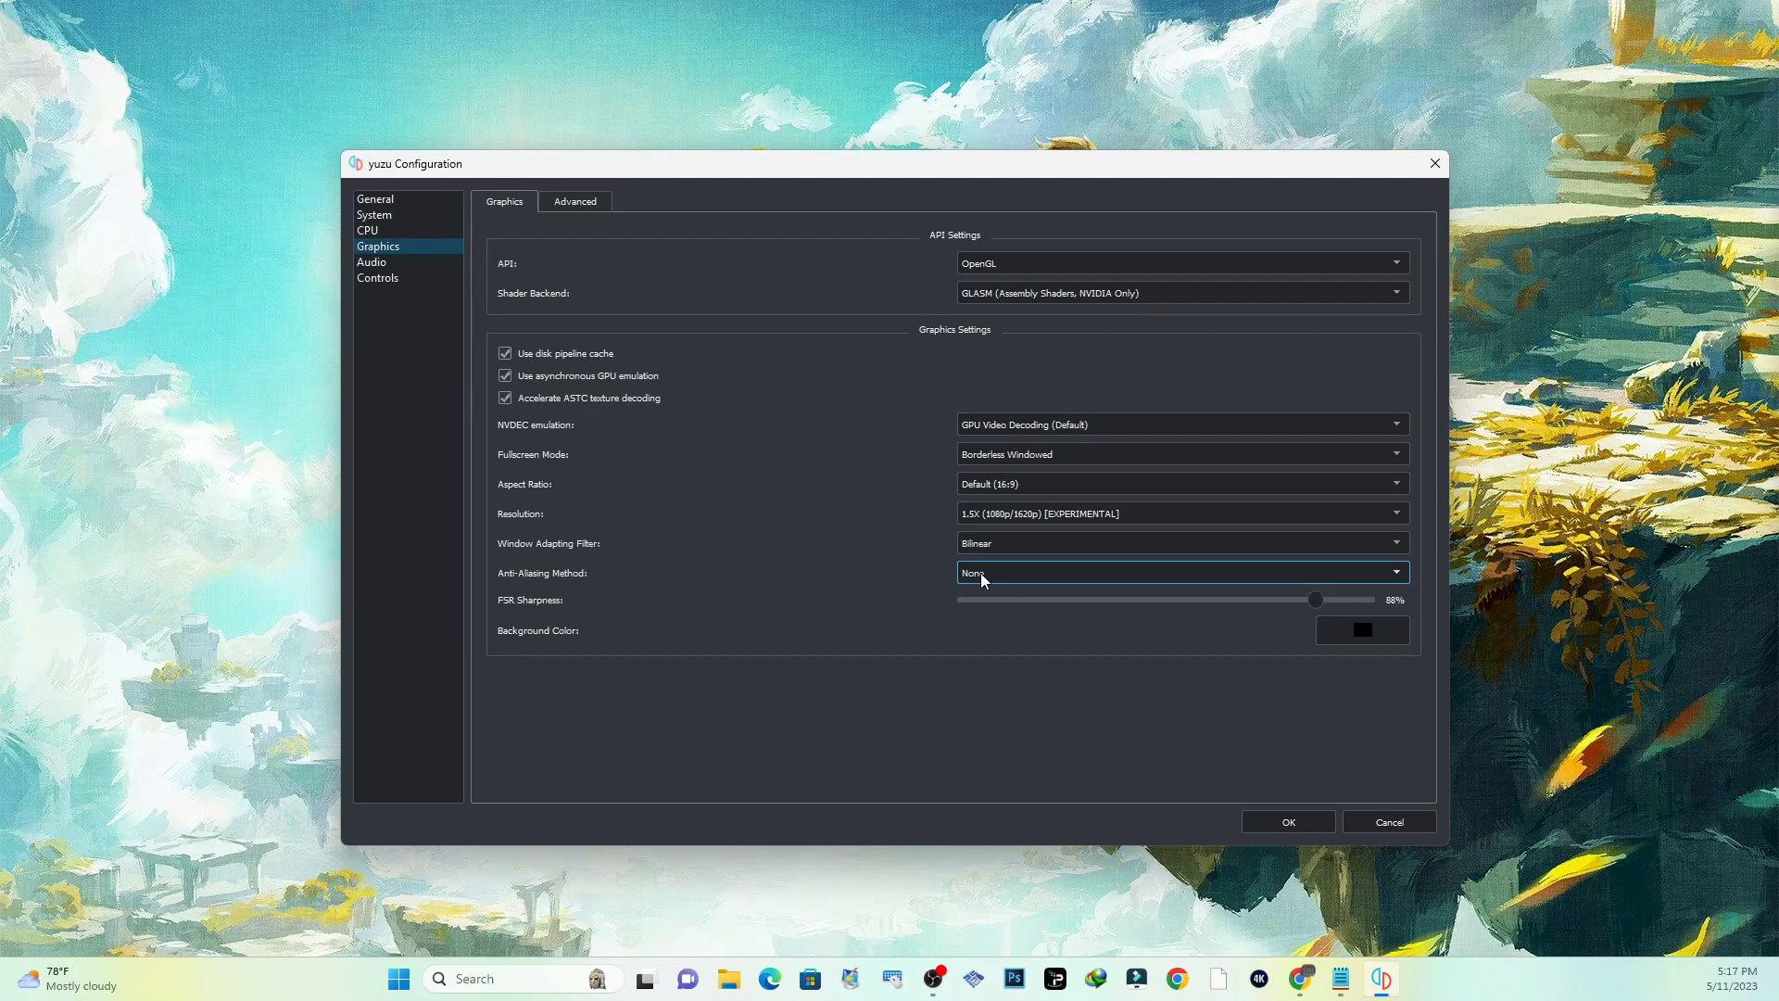
{"action": "mouse_move", "coordinate": [861, 599]}
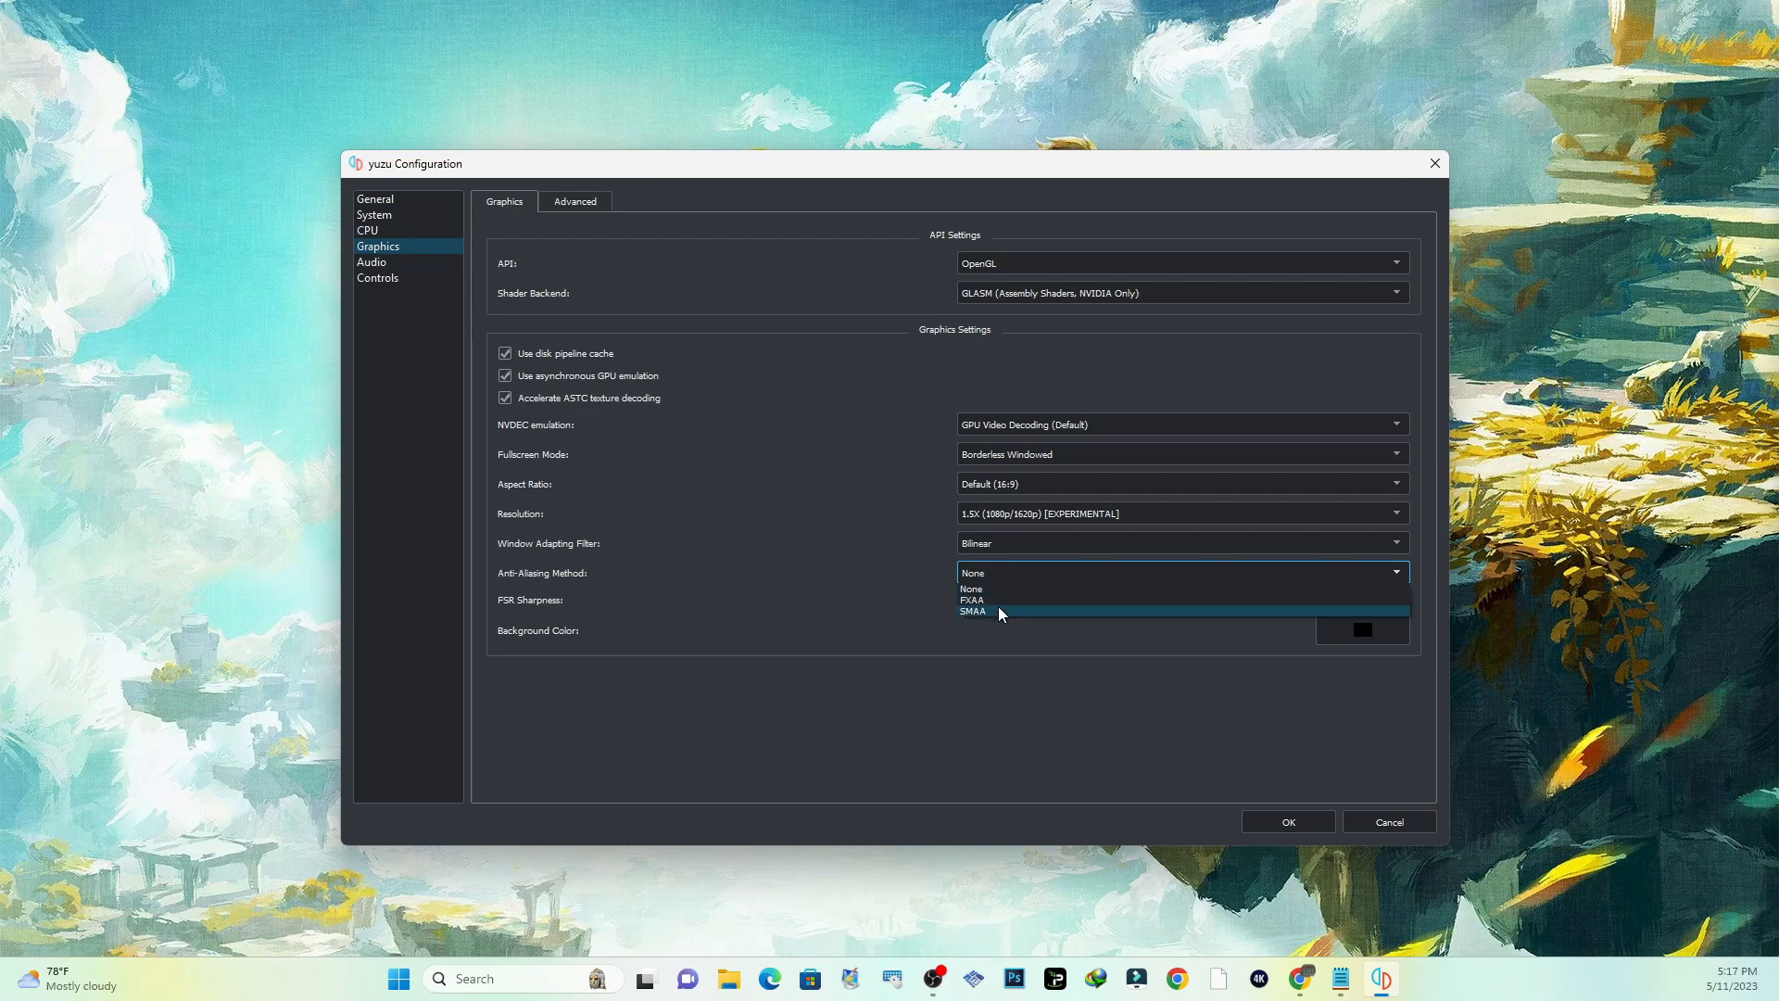
{"action": "mouse_move", "coordinate": [1004, 613]}
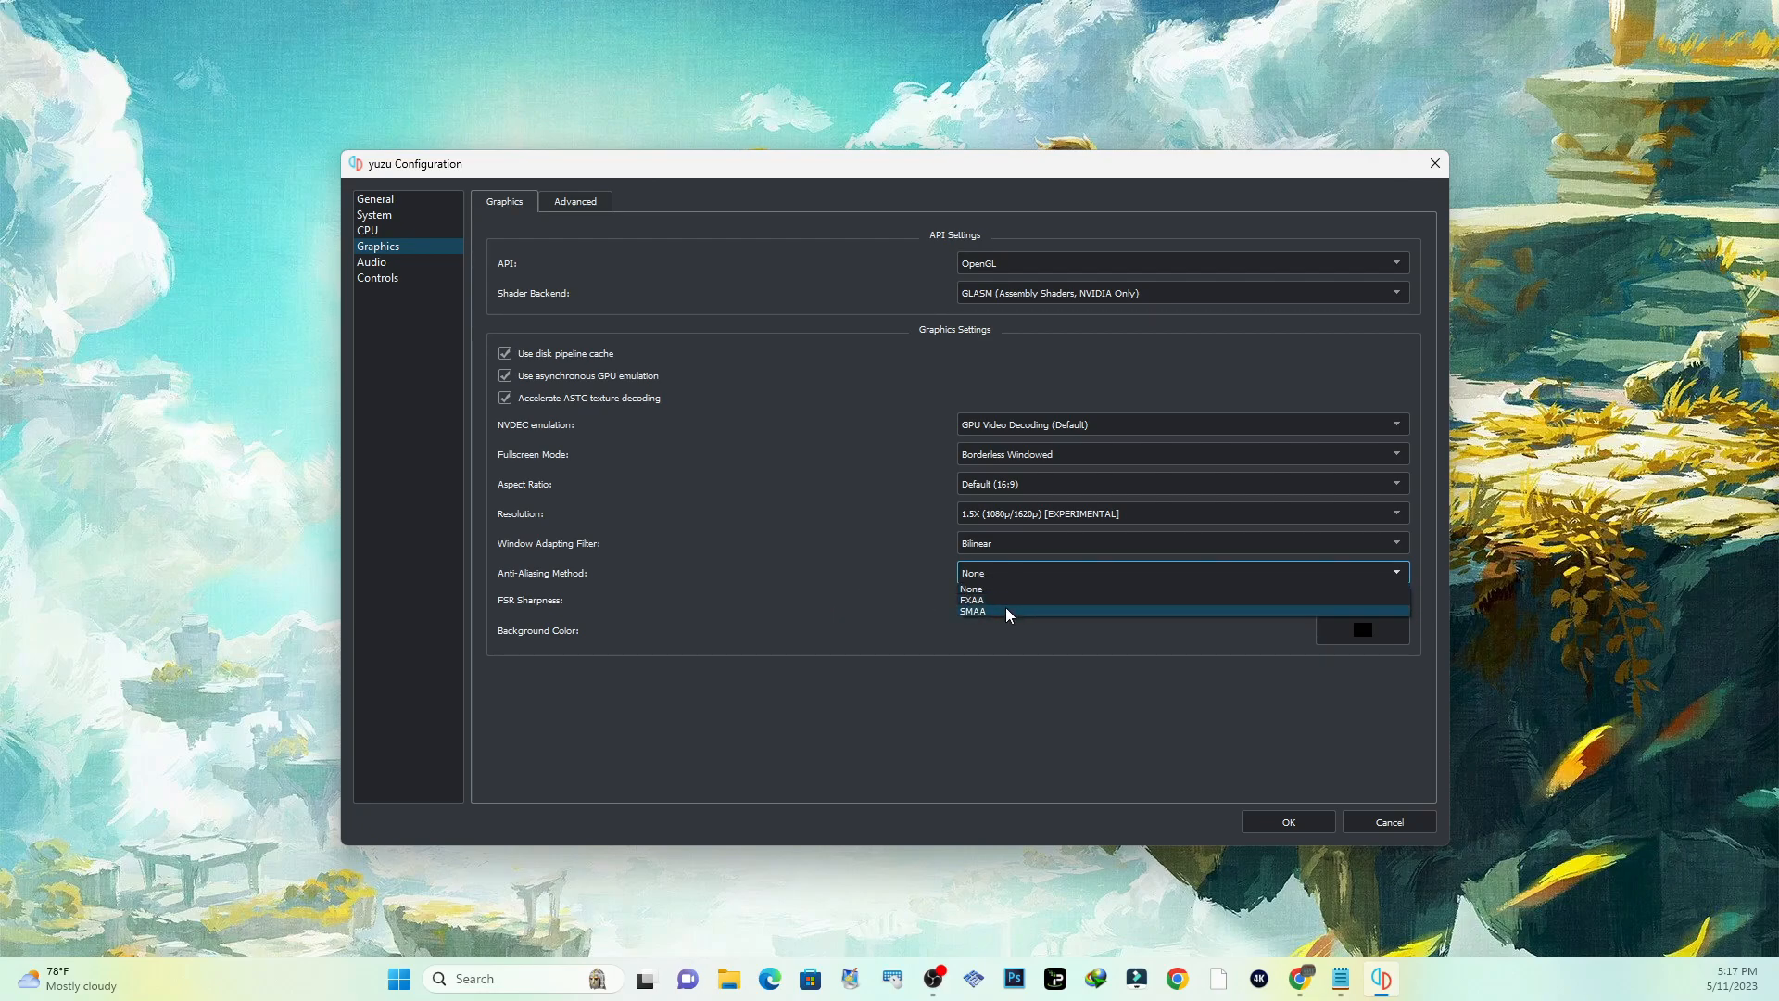
{"action": "mouse_move", "coordinate": [1023, 589]}
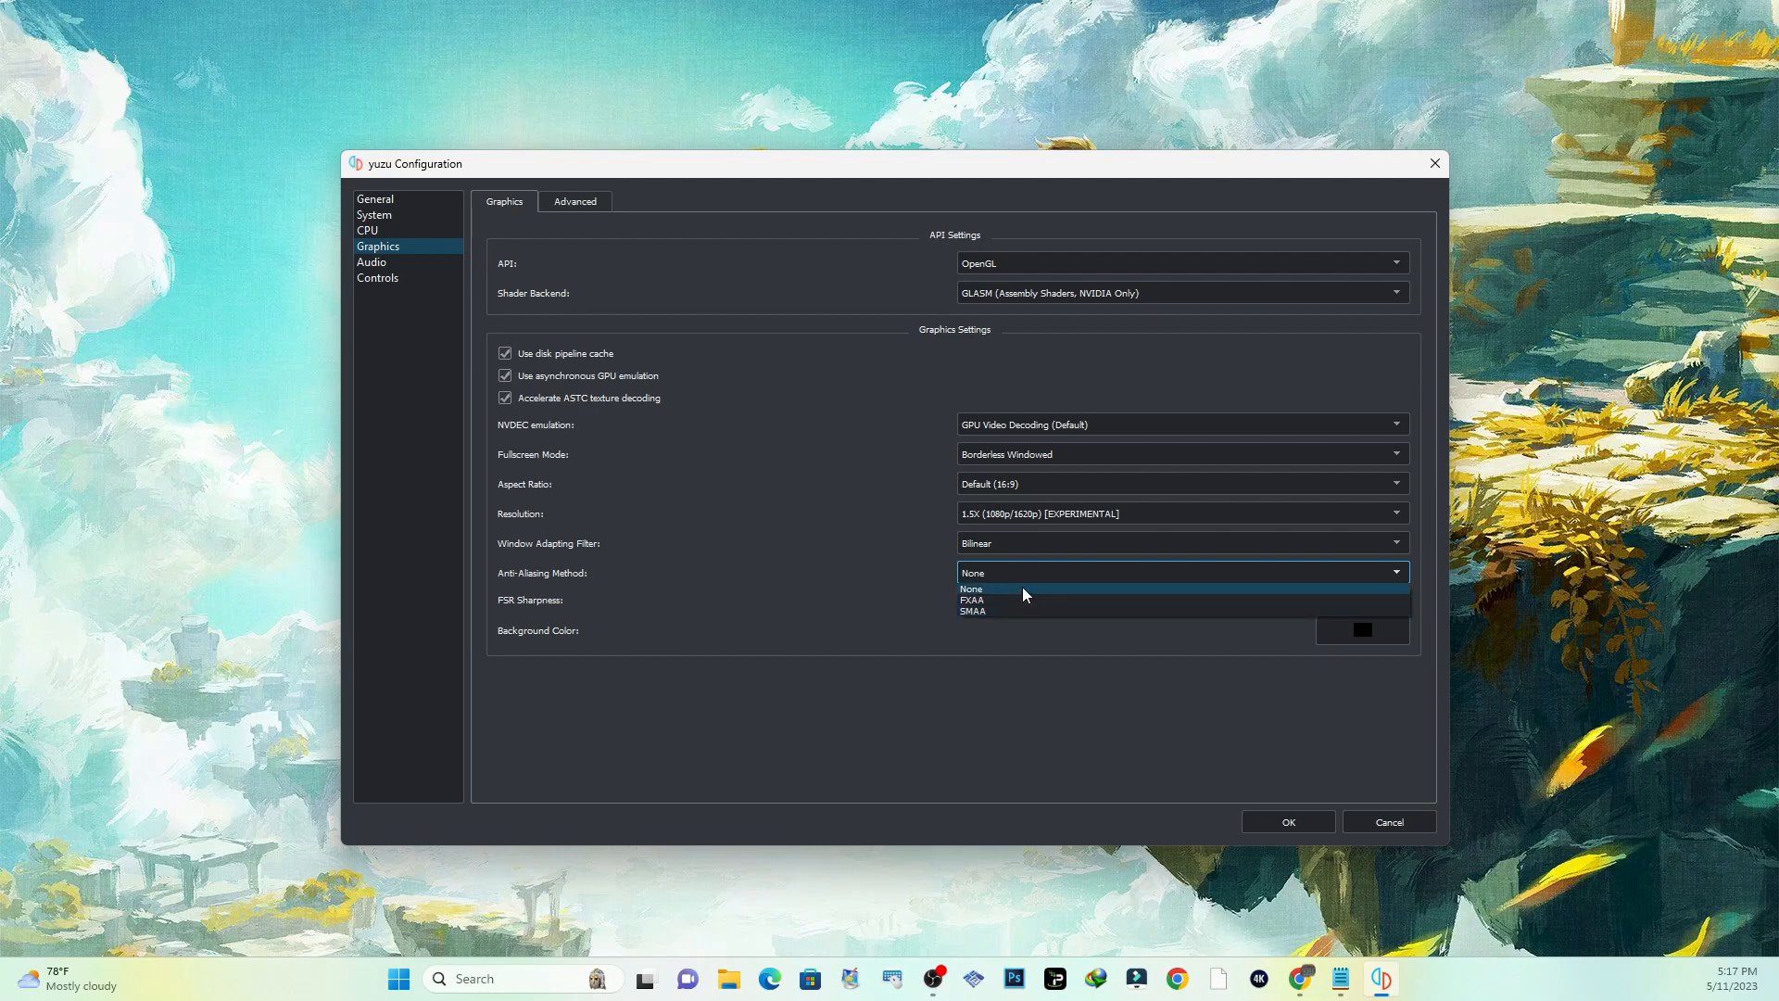
{"action": "left_click", "coordinate": [971, 587]}
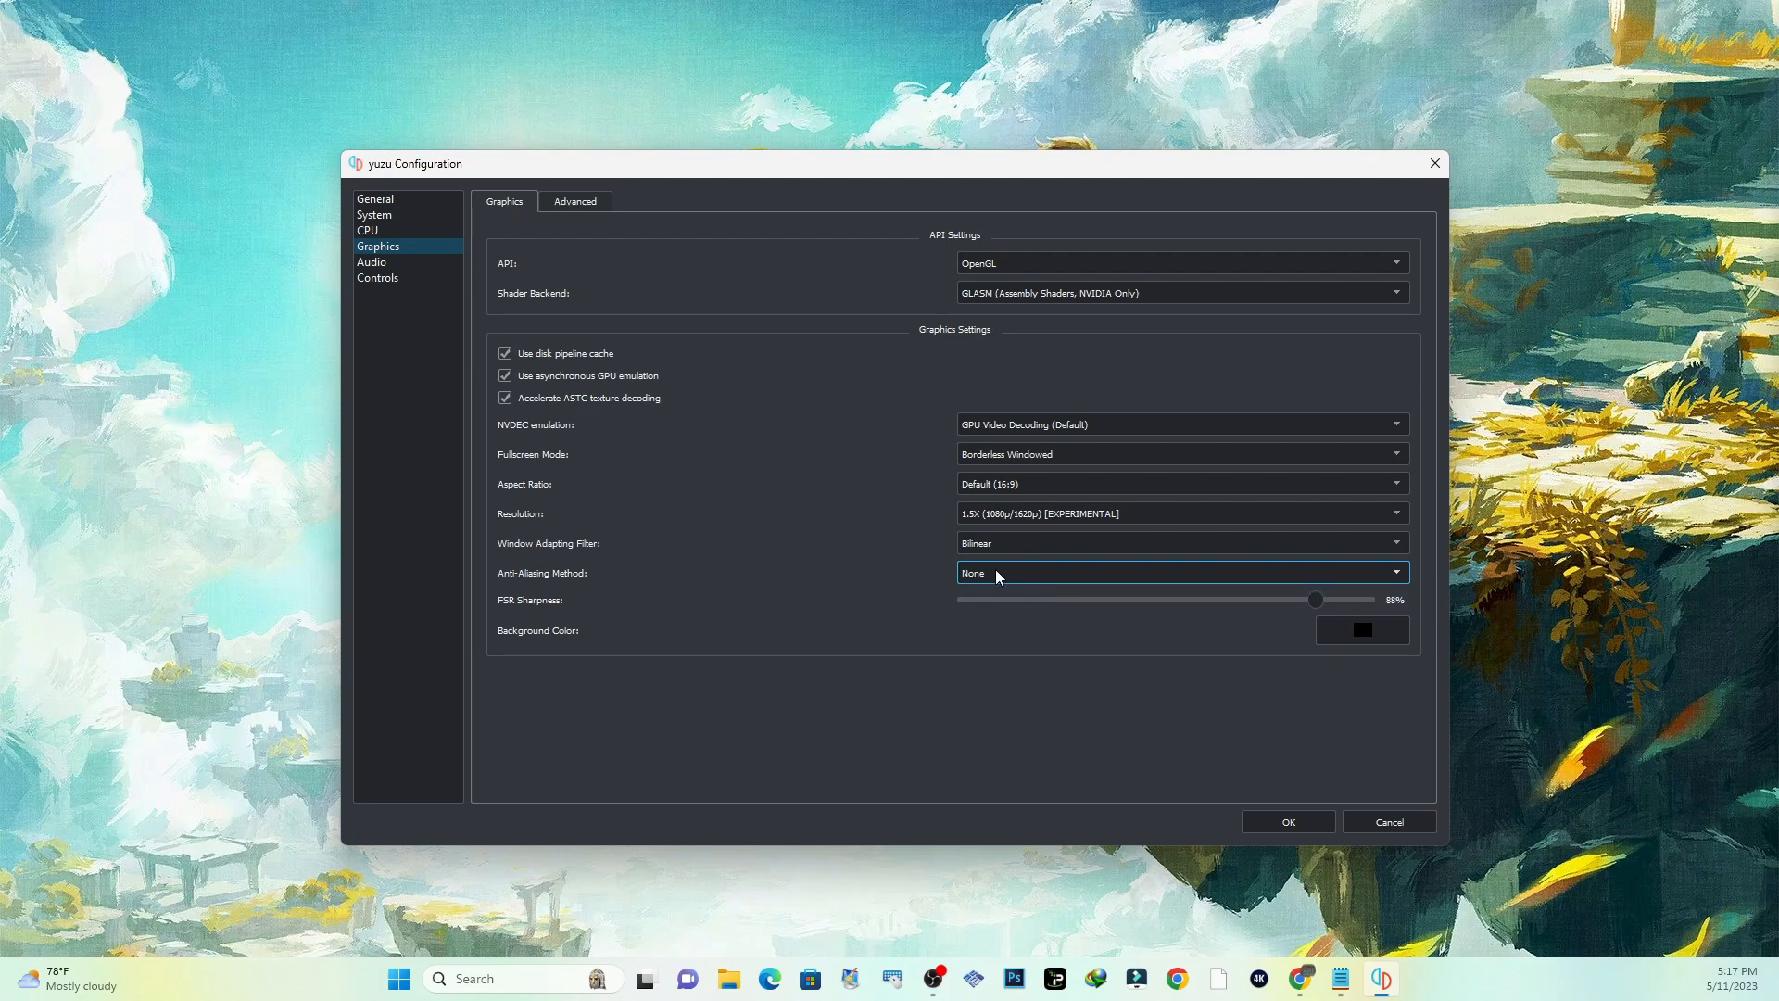
{"action": "mouse_move", "coordinate": [1095, 583]}
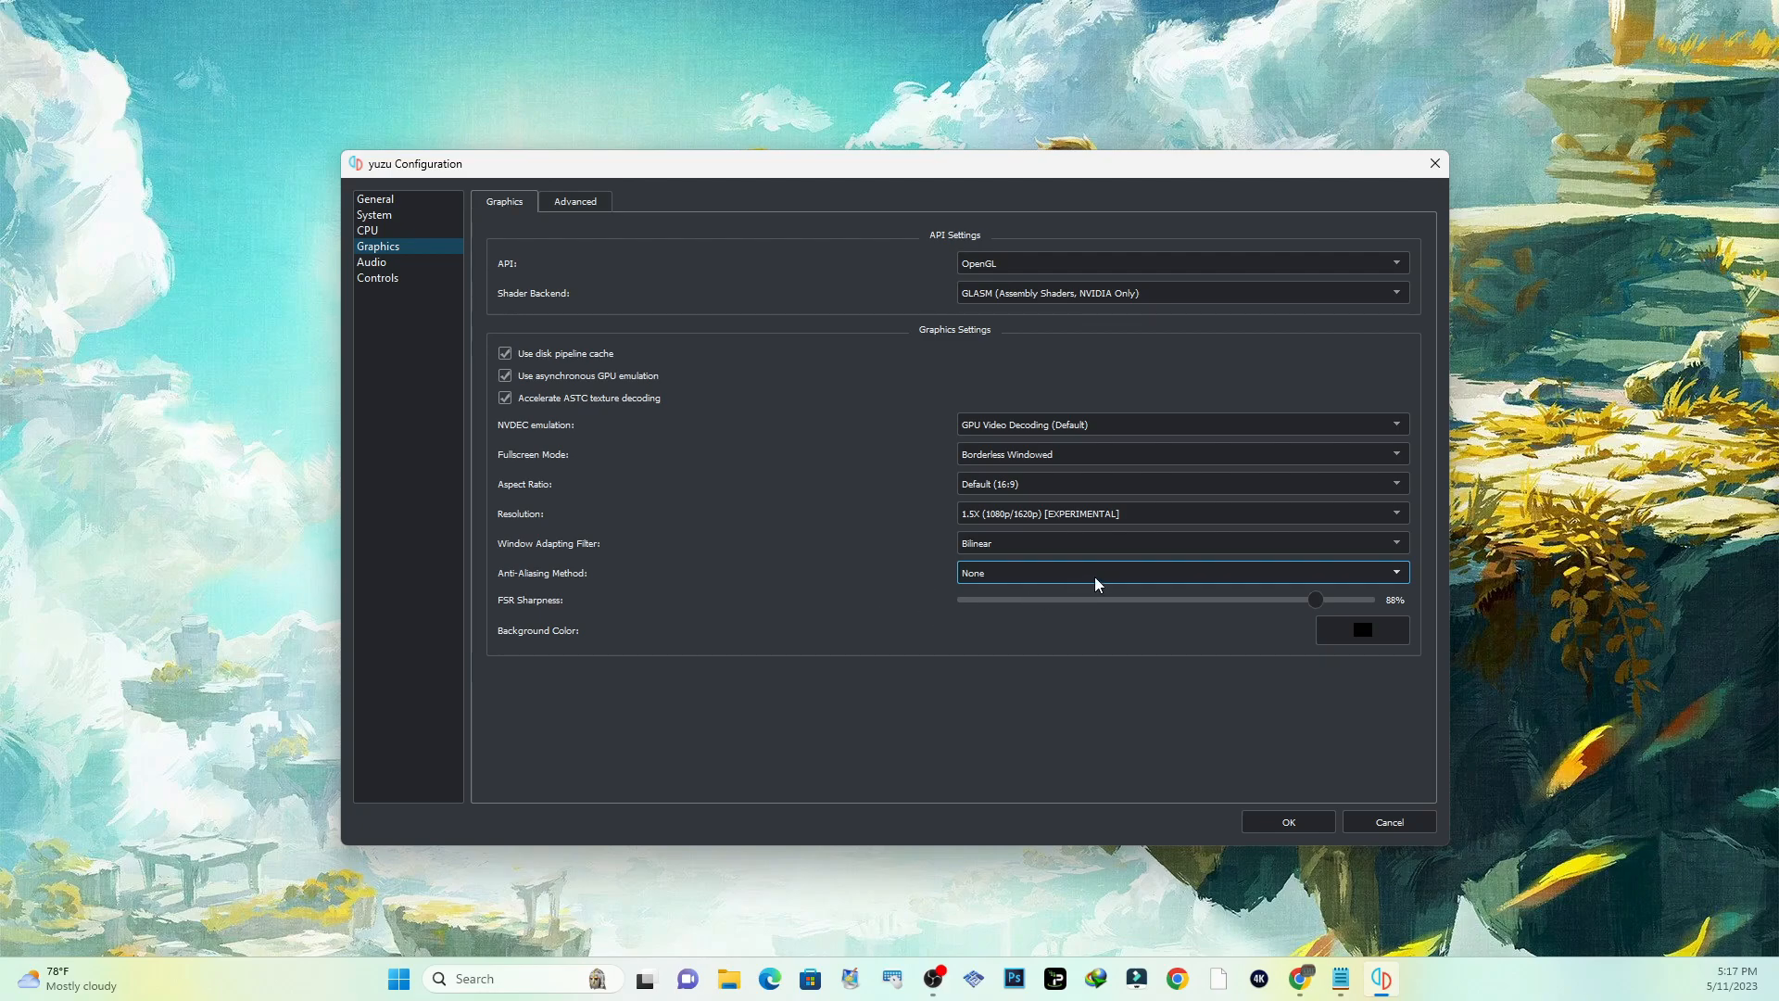
{"action": "mouse_move", "coordinate": [1008, 583]}
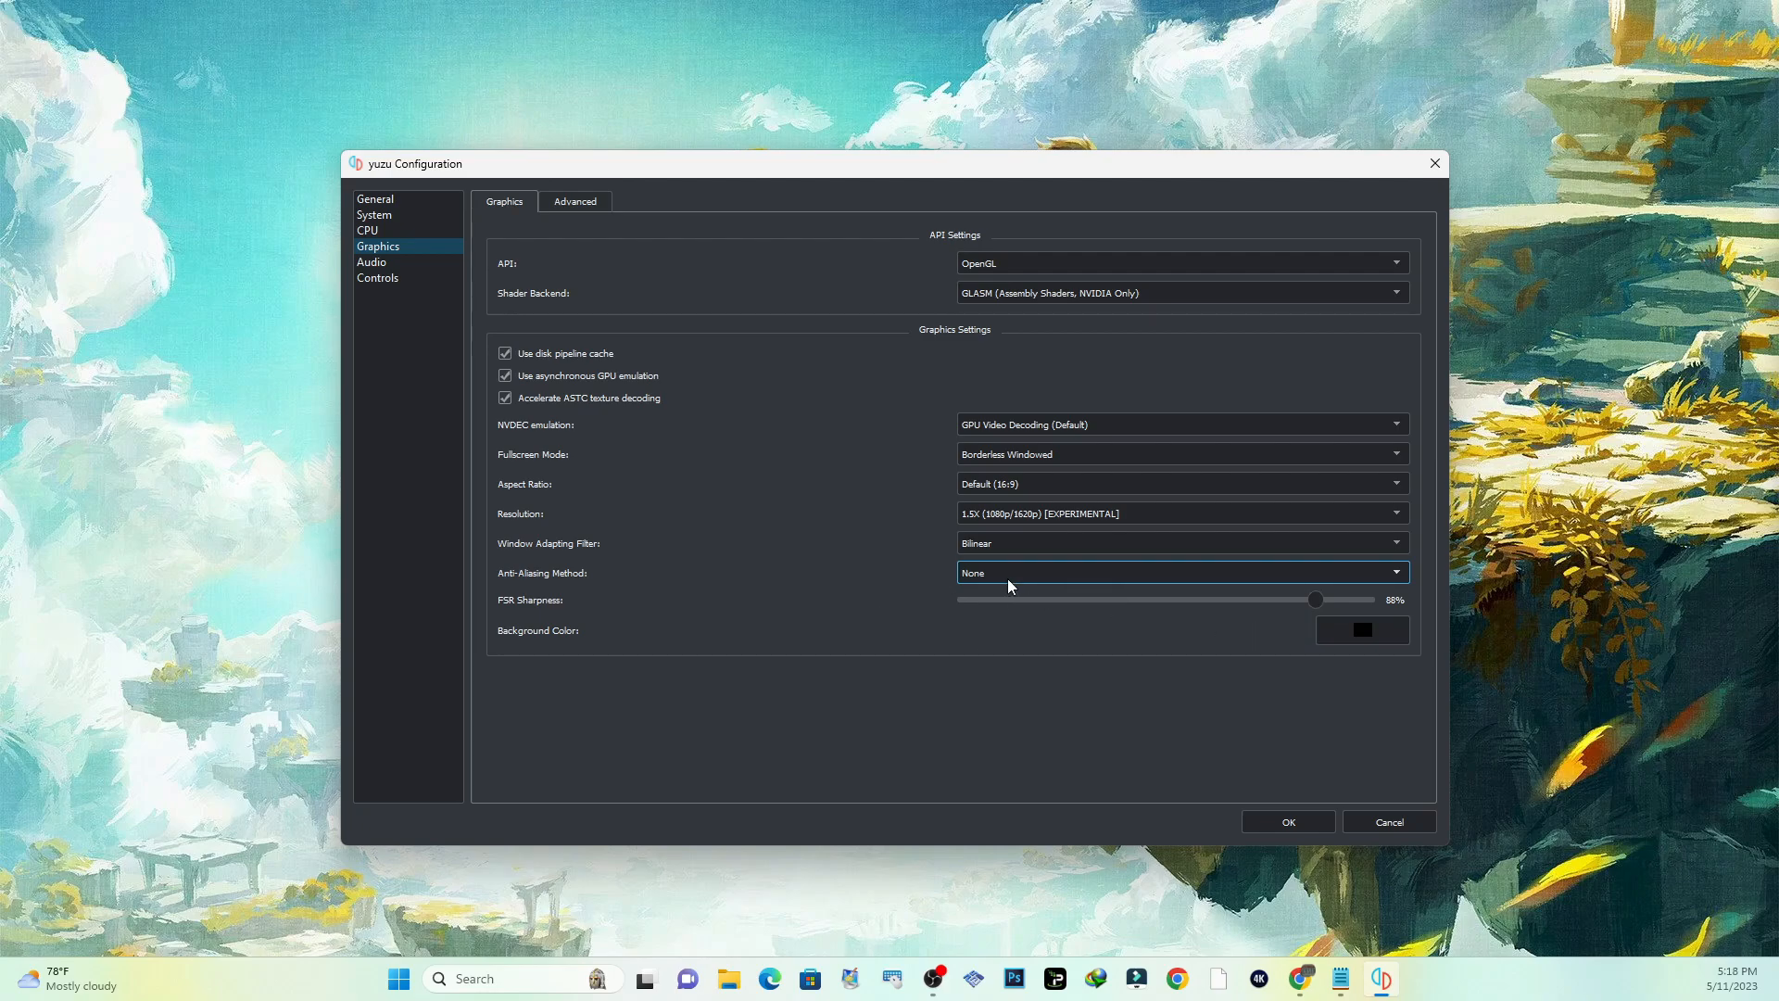
{"action": "mouse_move", "coordinate": [866, 428]}
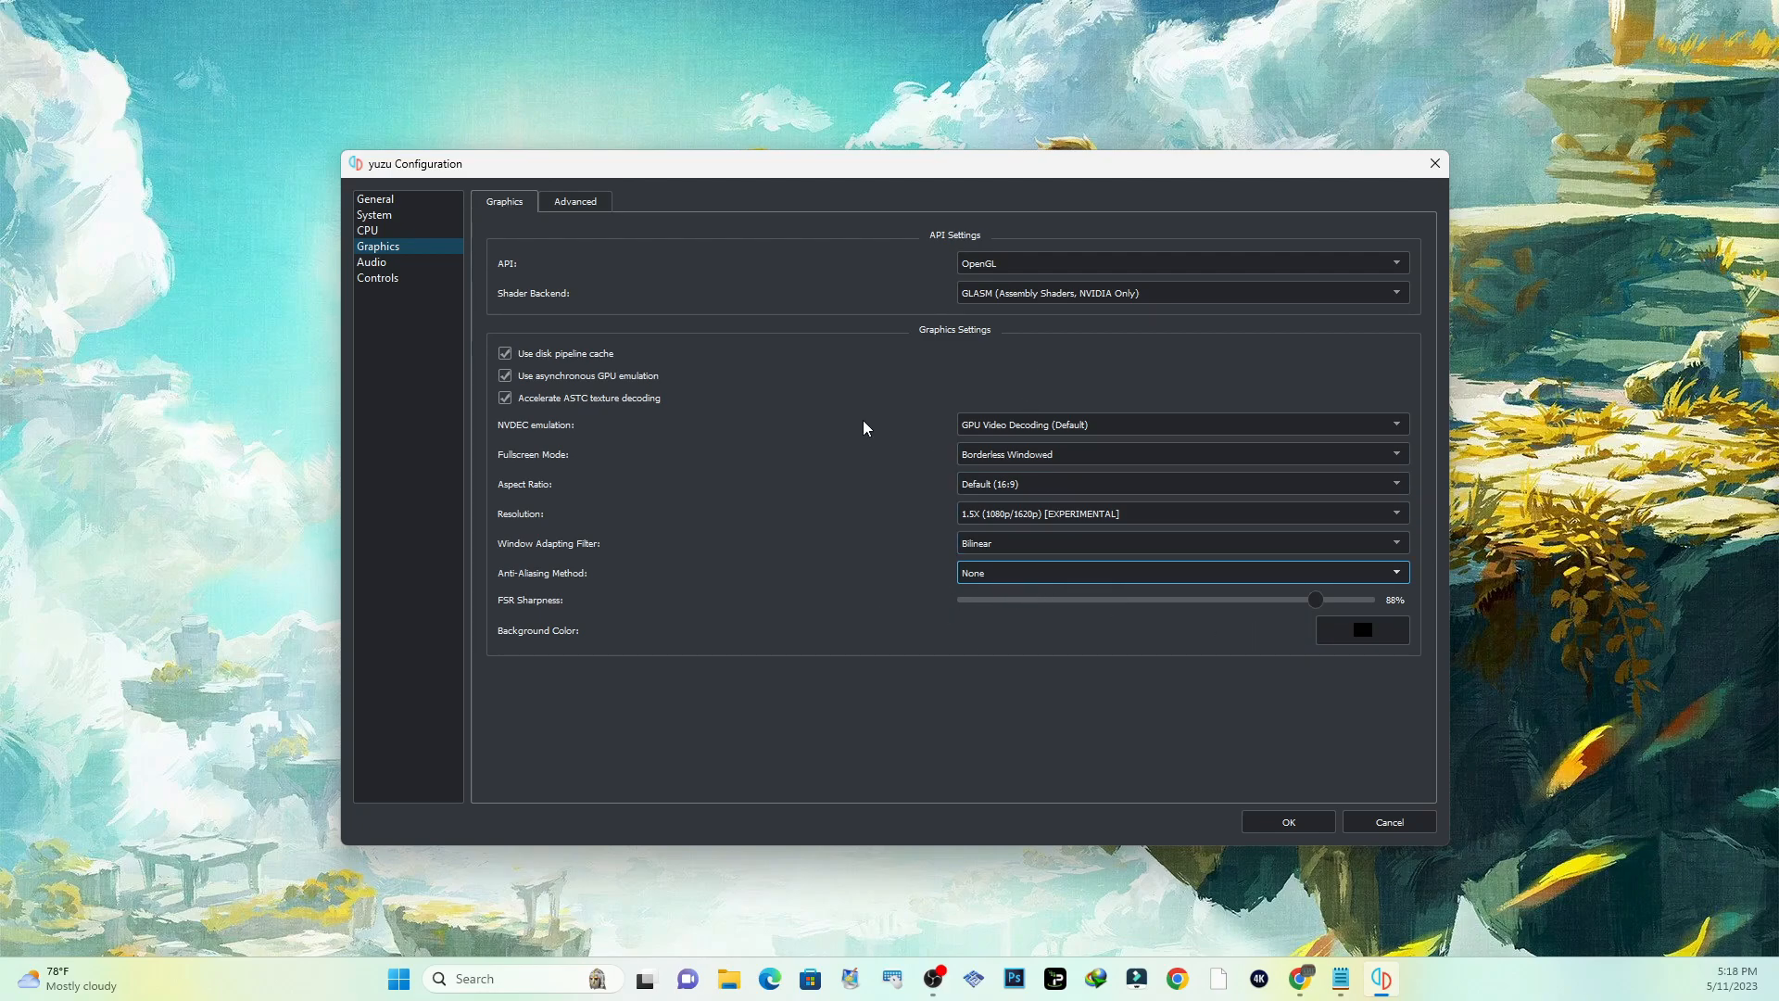
{"action": "mouse_move", "coordinate": [1349, 623]}
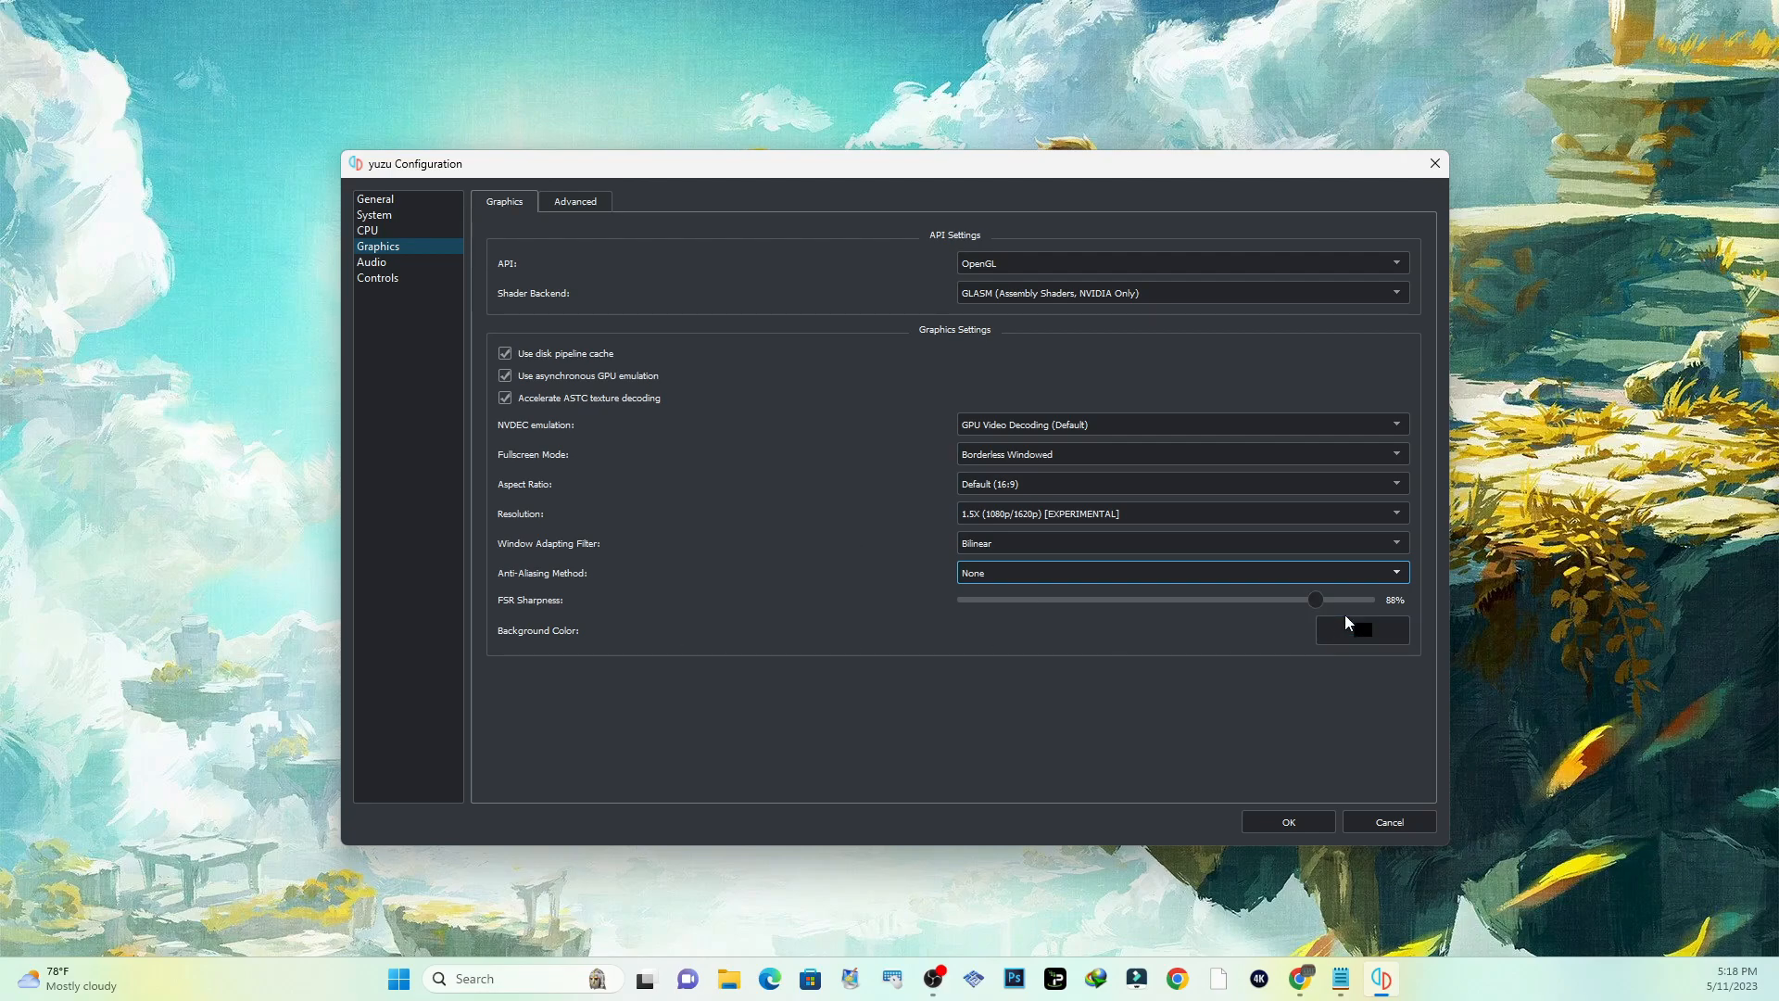
{"action": "mouse_move", "coordinate": [871, 513]}
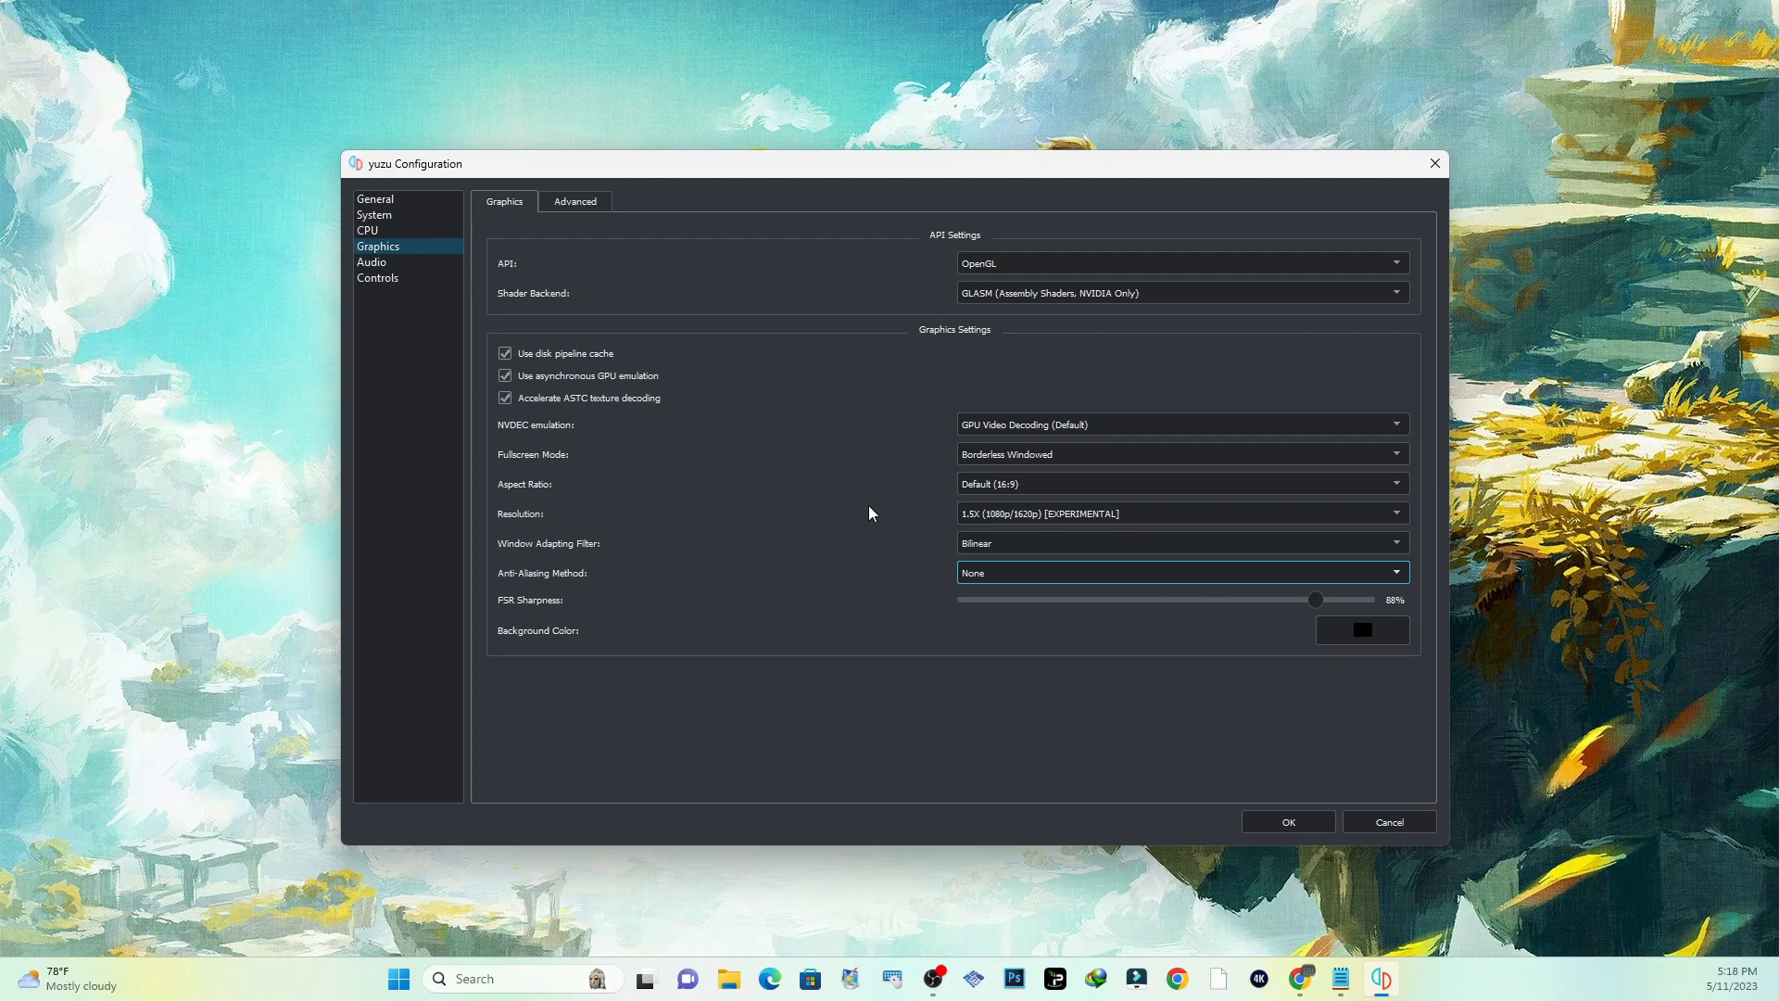
{"action": "mouse_move", "coordinate": [545, 643]}
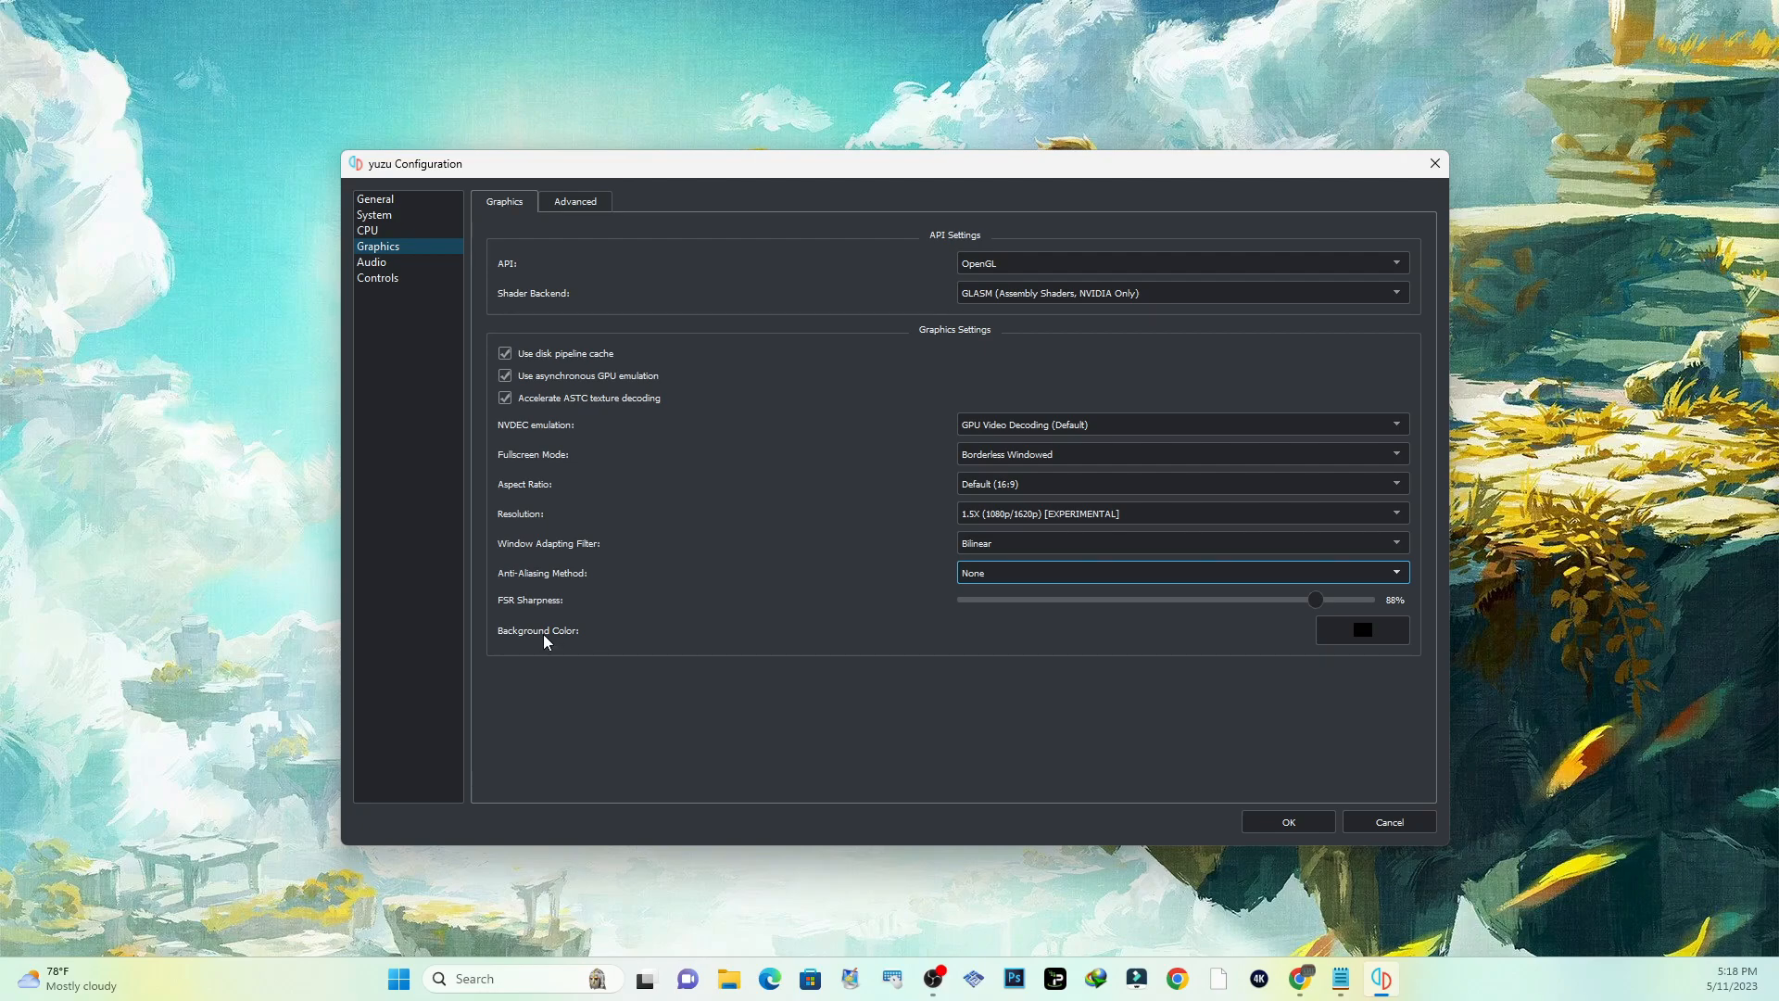
{"action": "mouse_move", "coordinate": [1089, 664]}
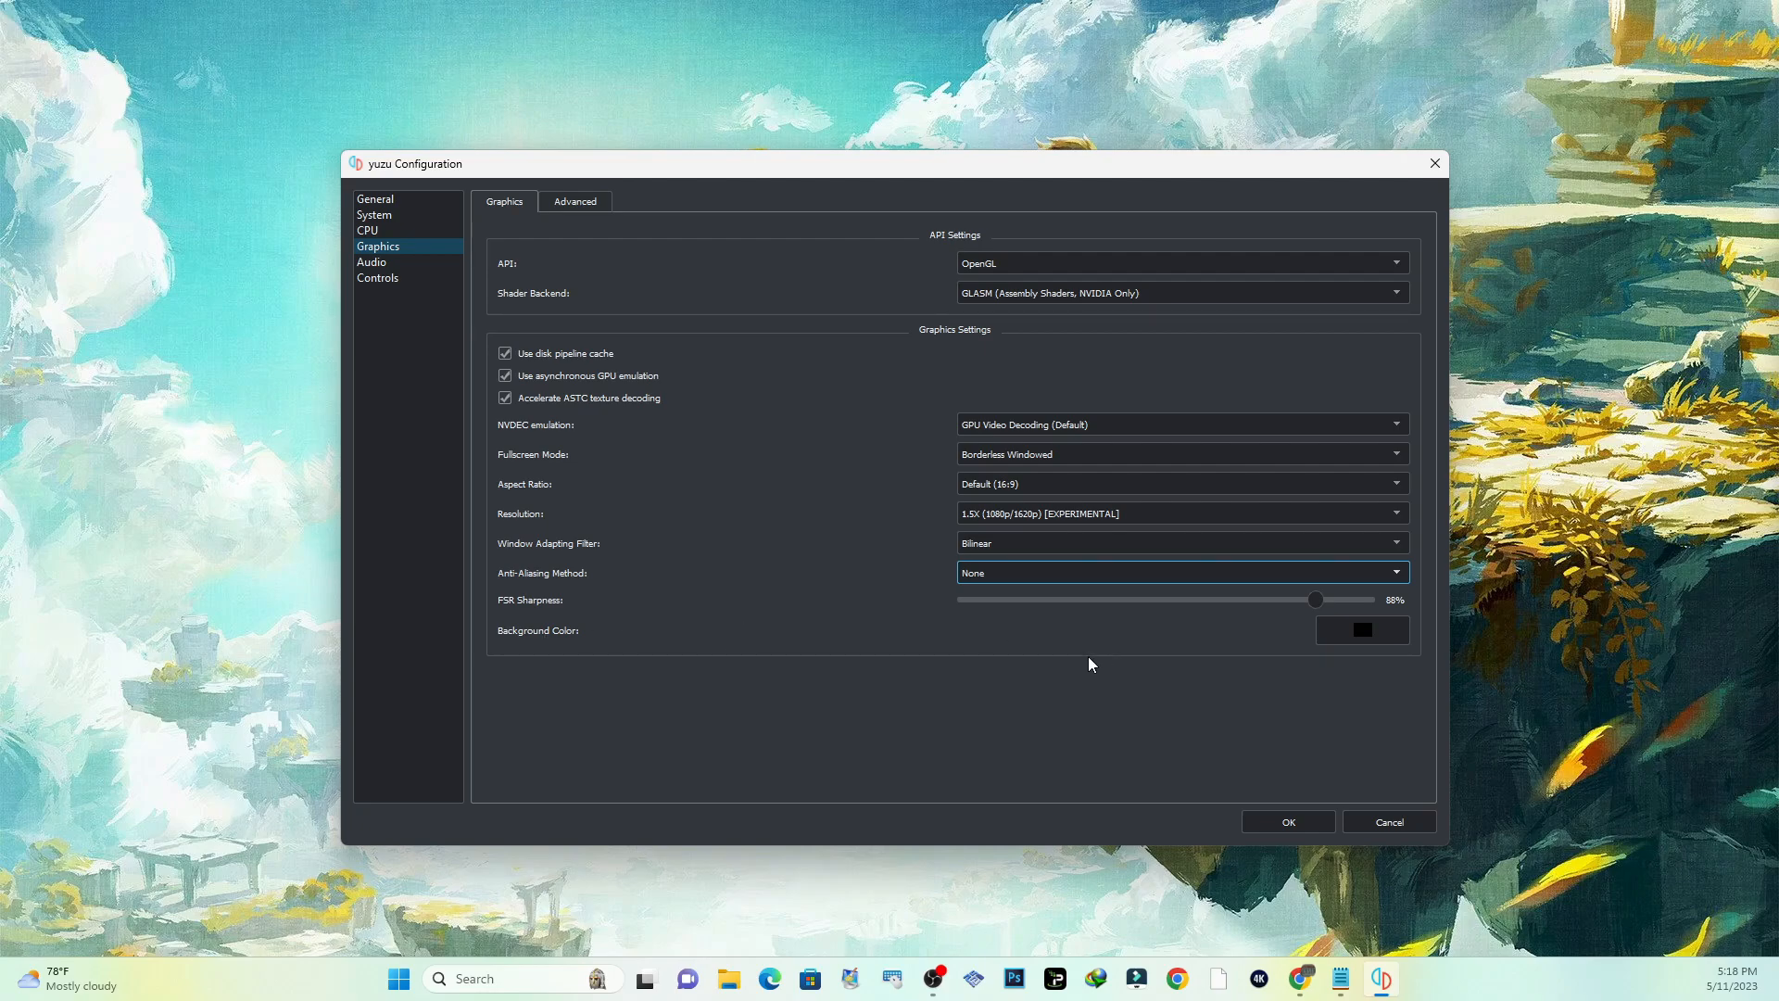
{"action": "mouse_move", "coordinate": [537, 428]}
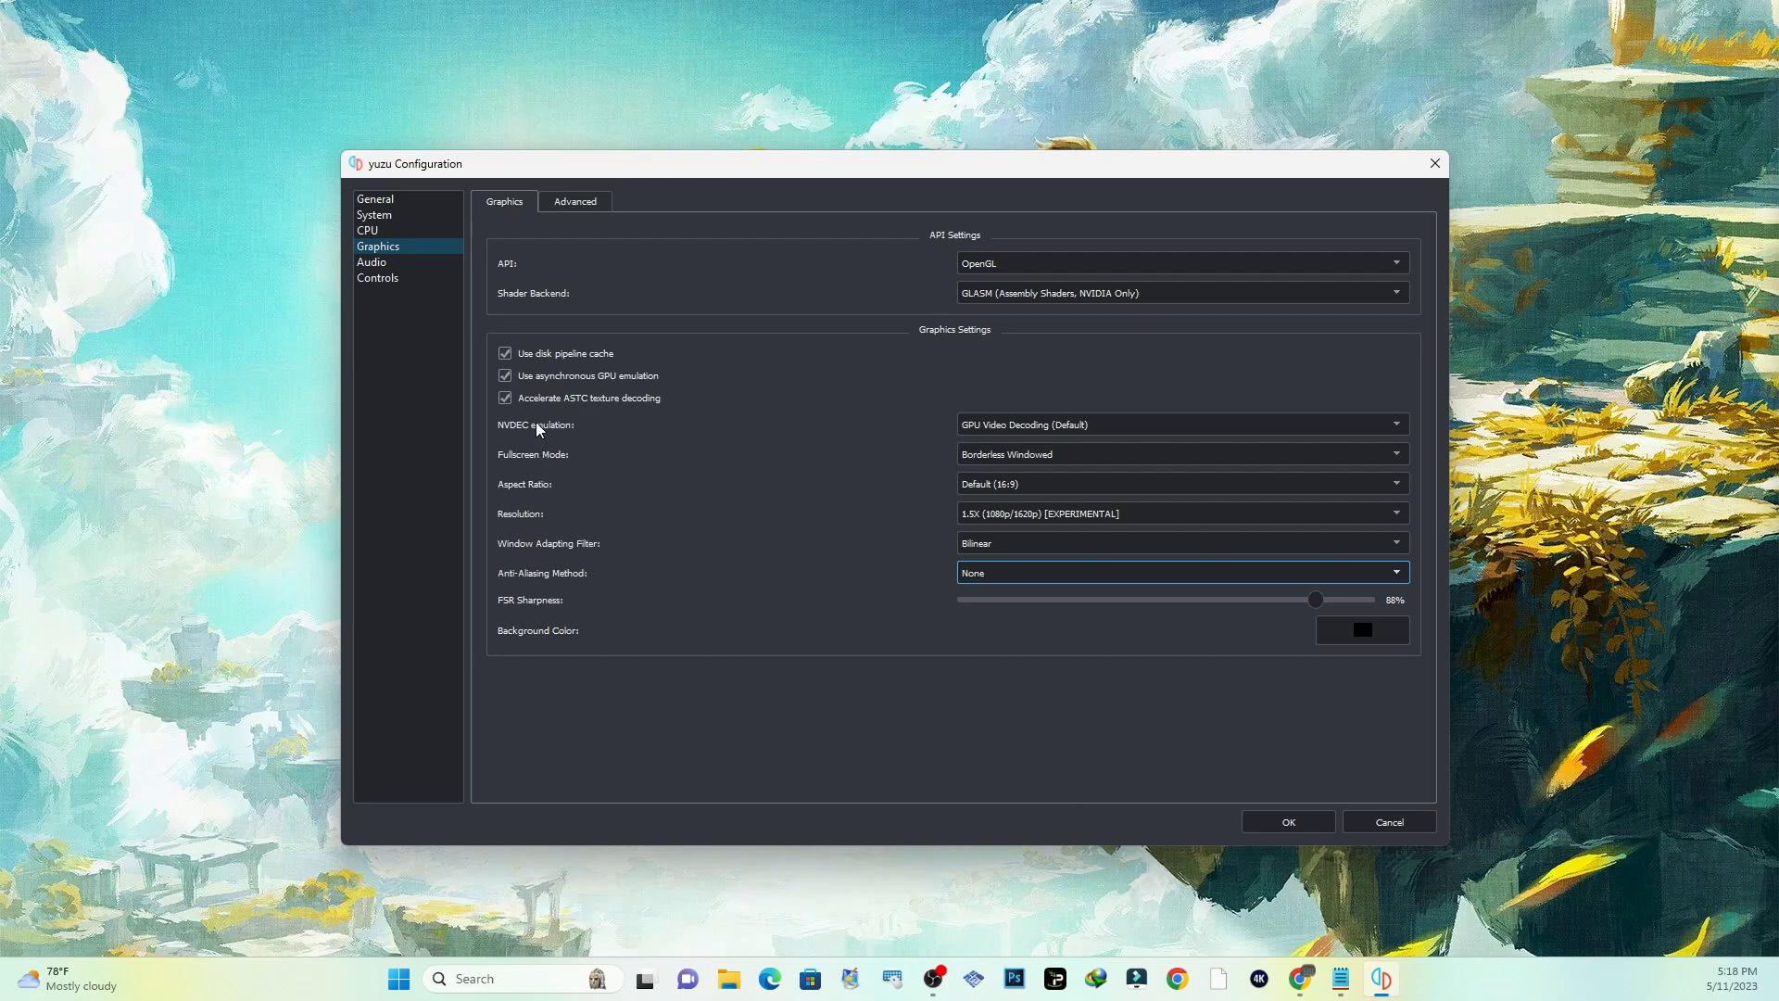
{"action": "left_click", "coordinate": [1180, 514]}
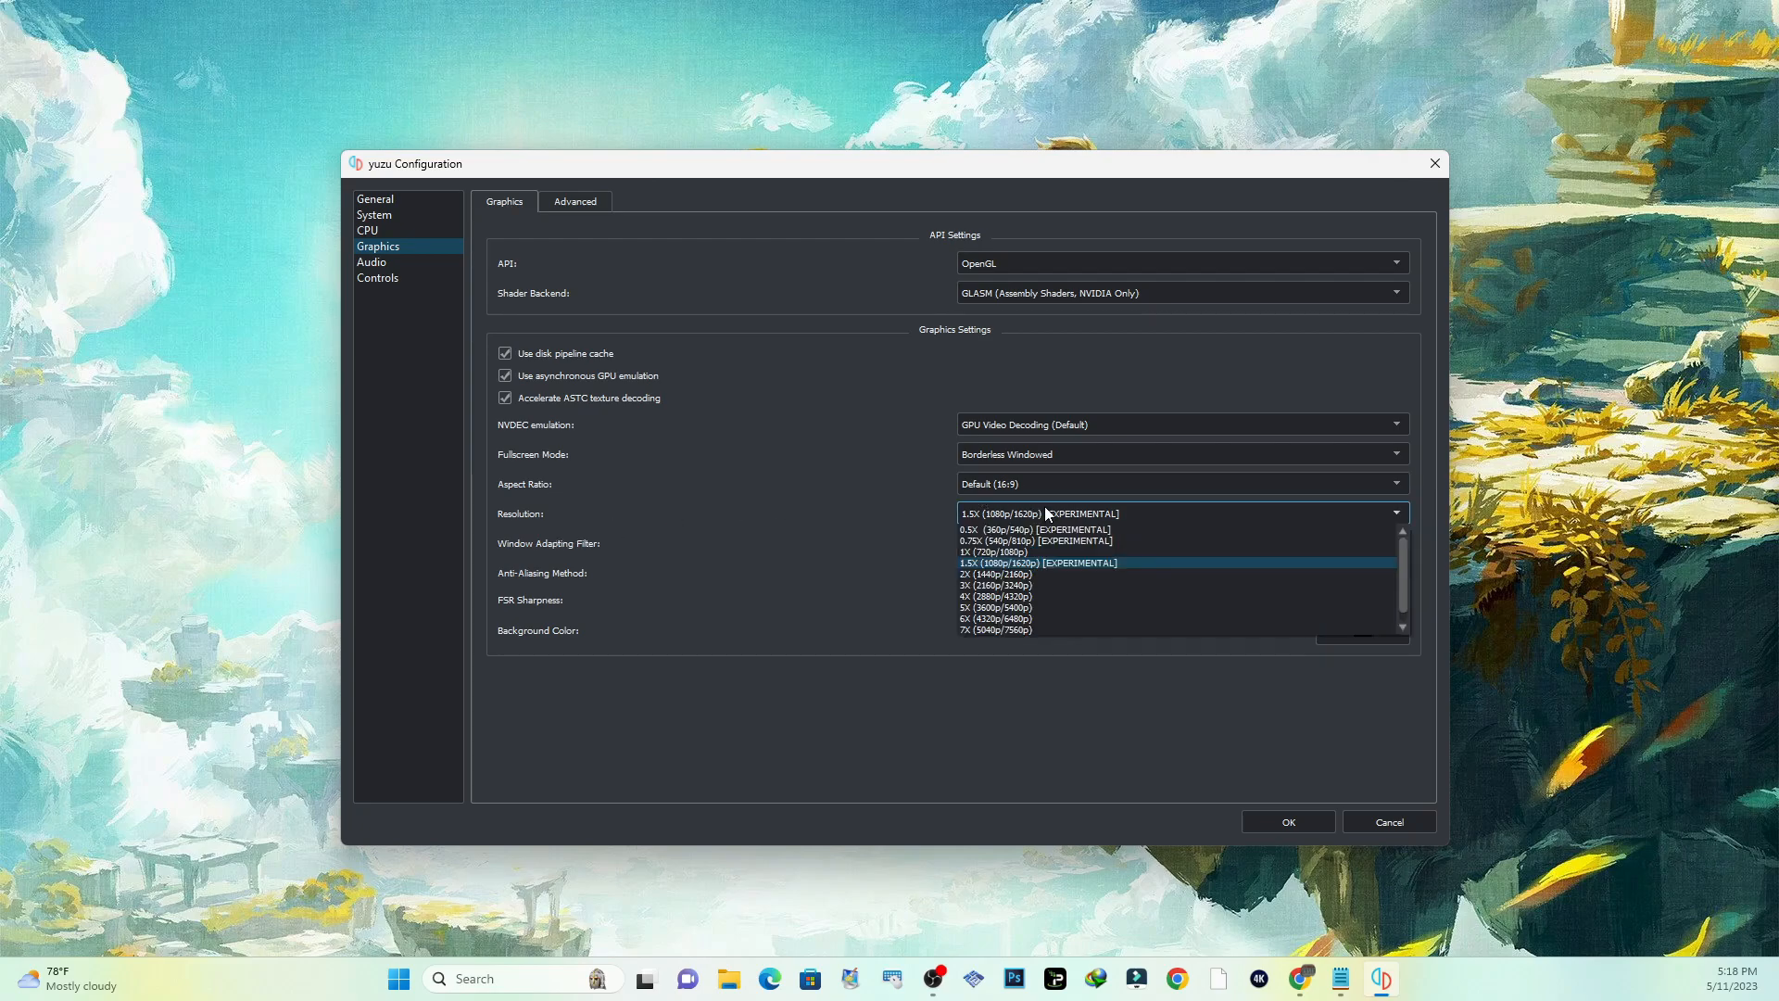
{"action": "left_click", "coordinate": [1034, 562]}
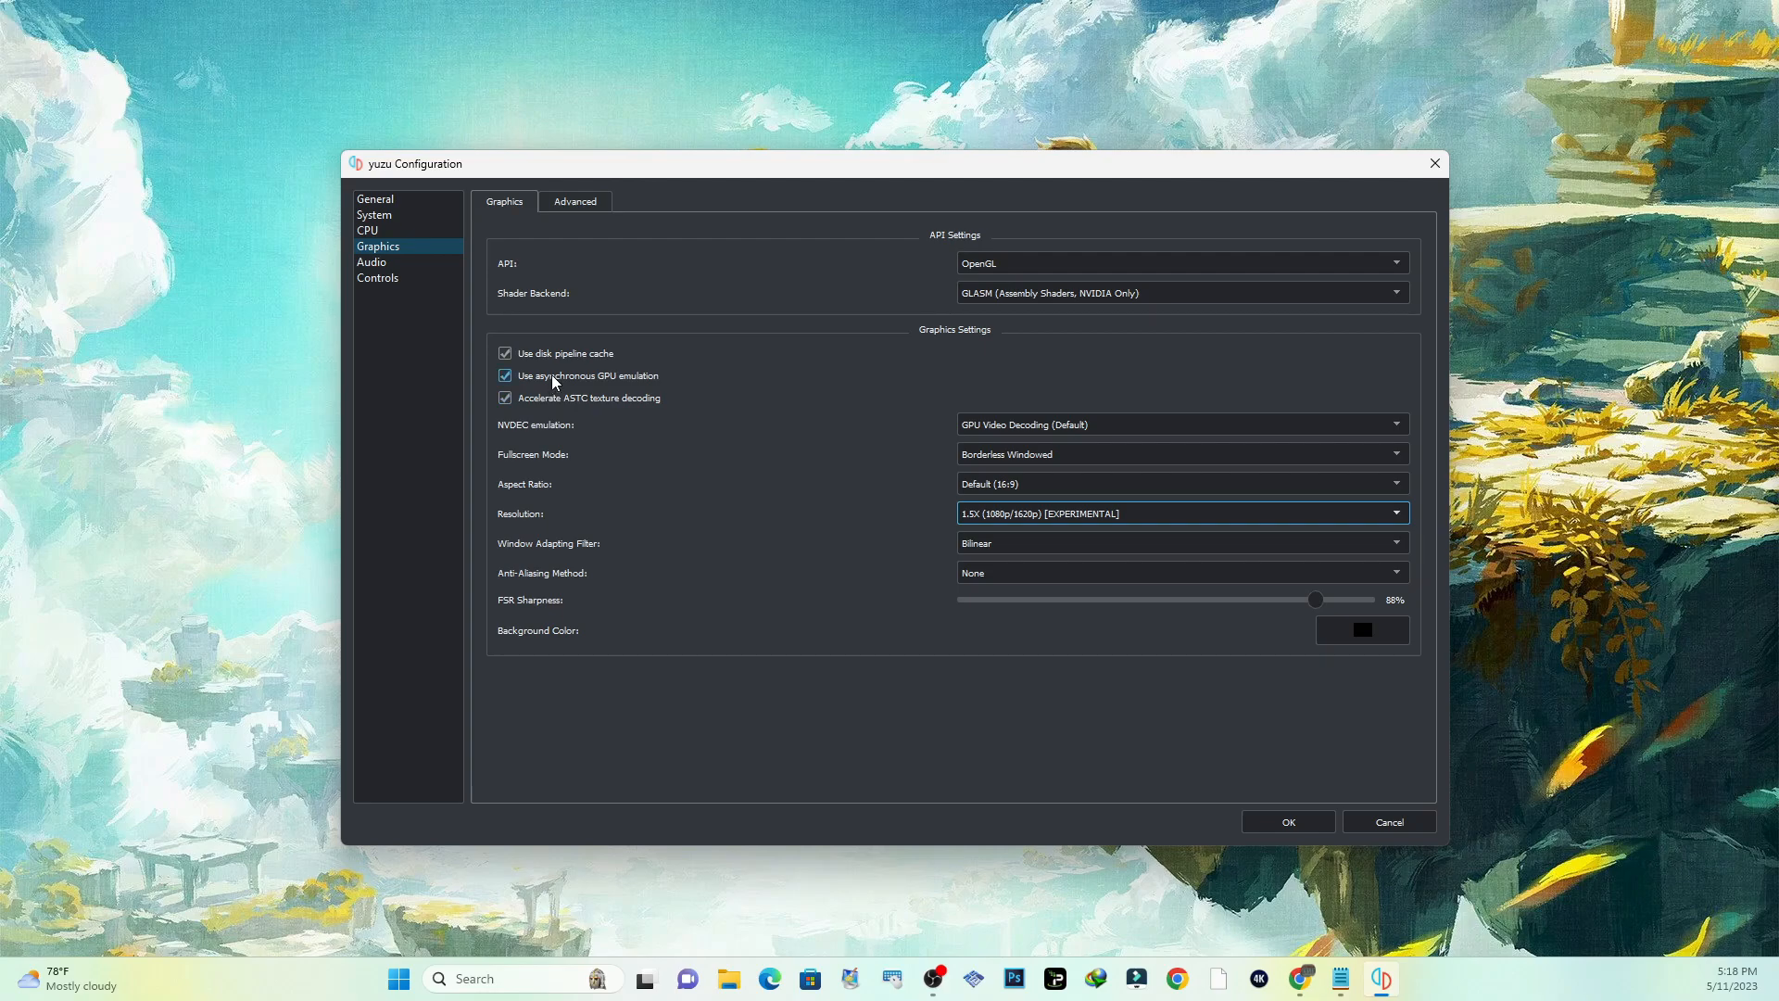
{"action": "left_click", "coordinate": [371, 262]}
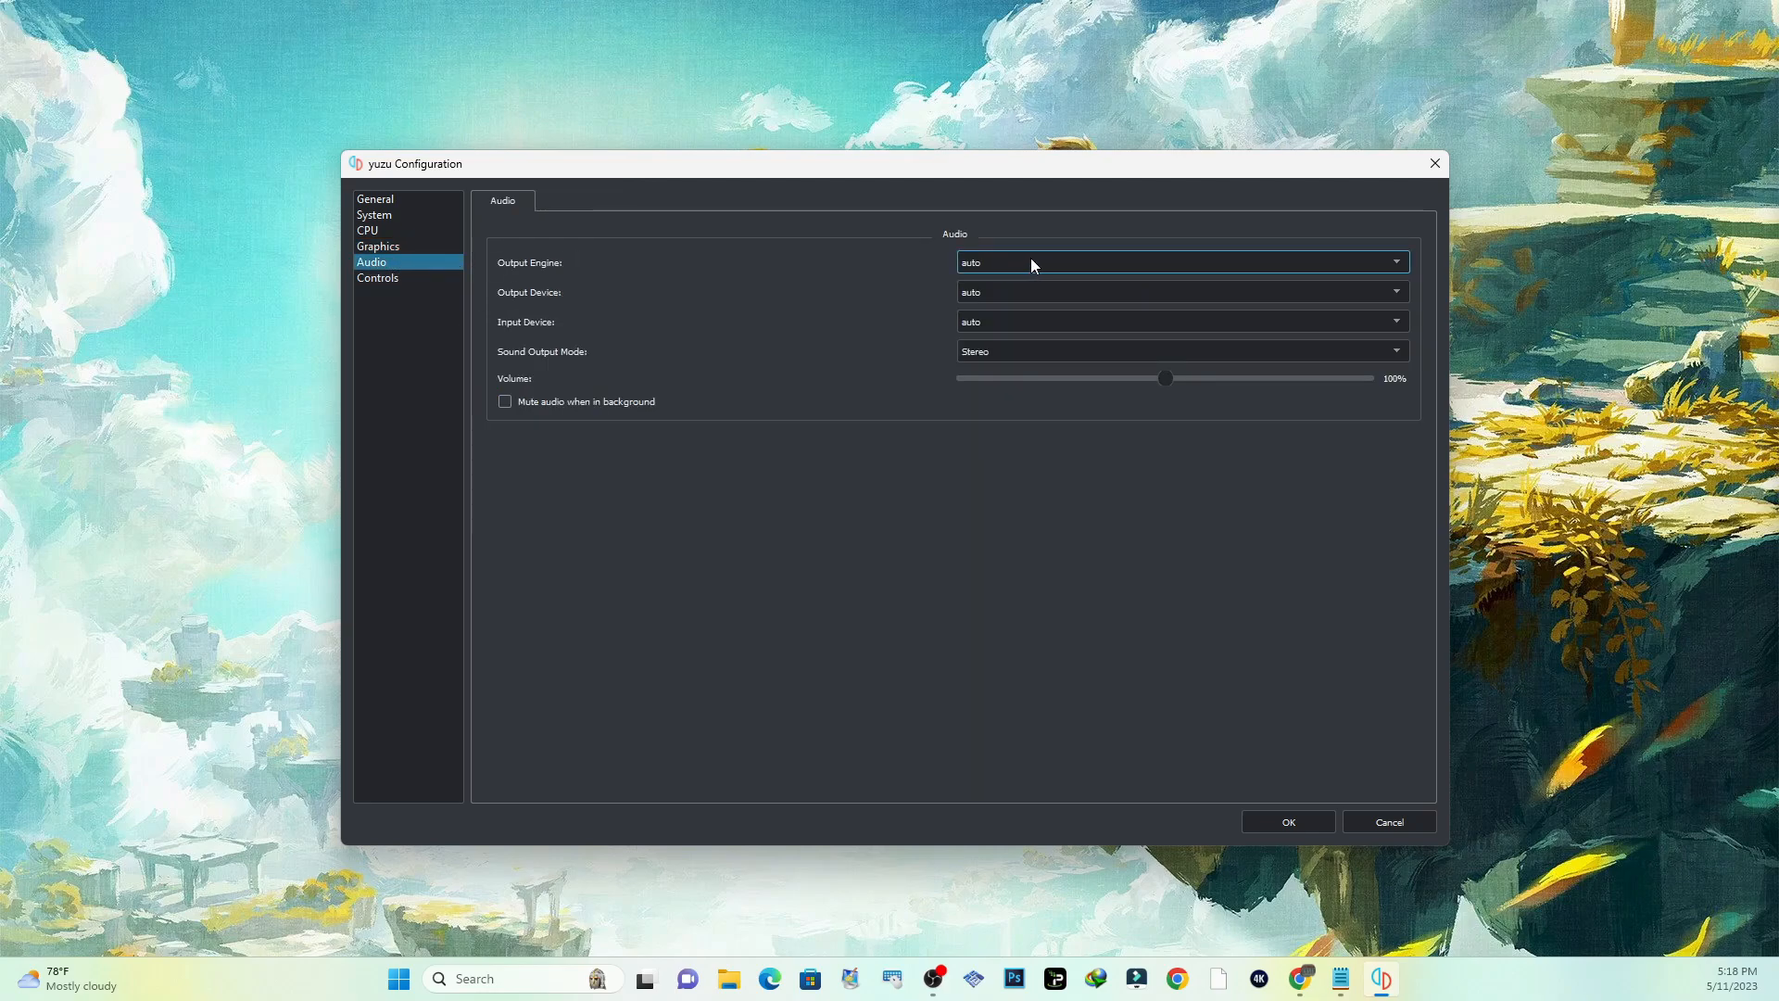
{"action": "mouse_move", "coordinate": [1024, 285]}
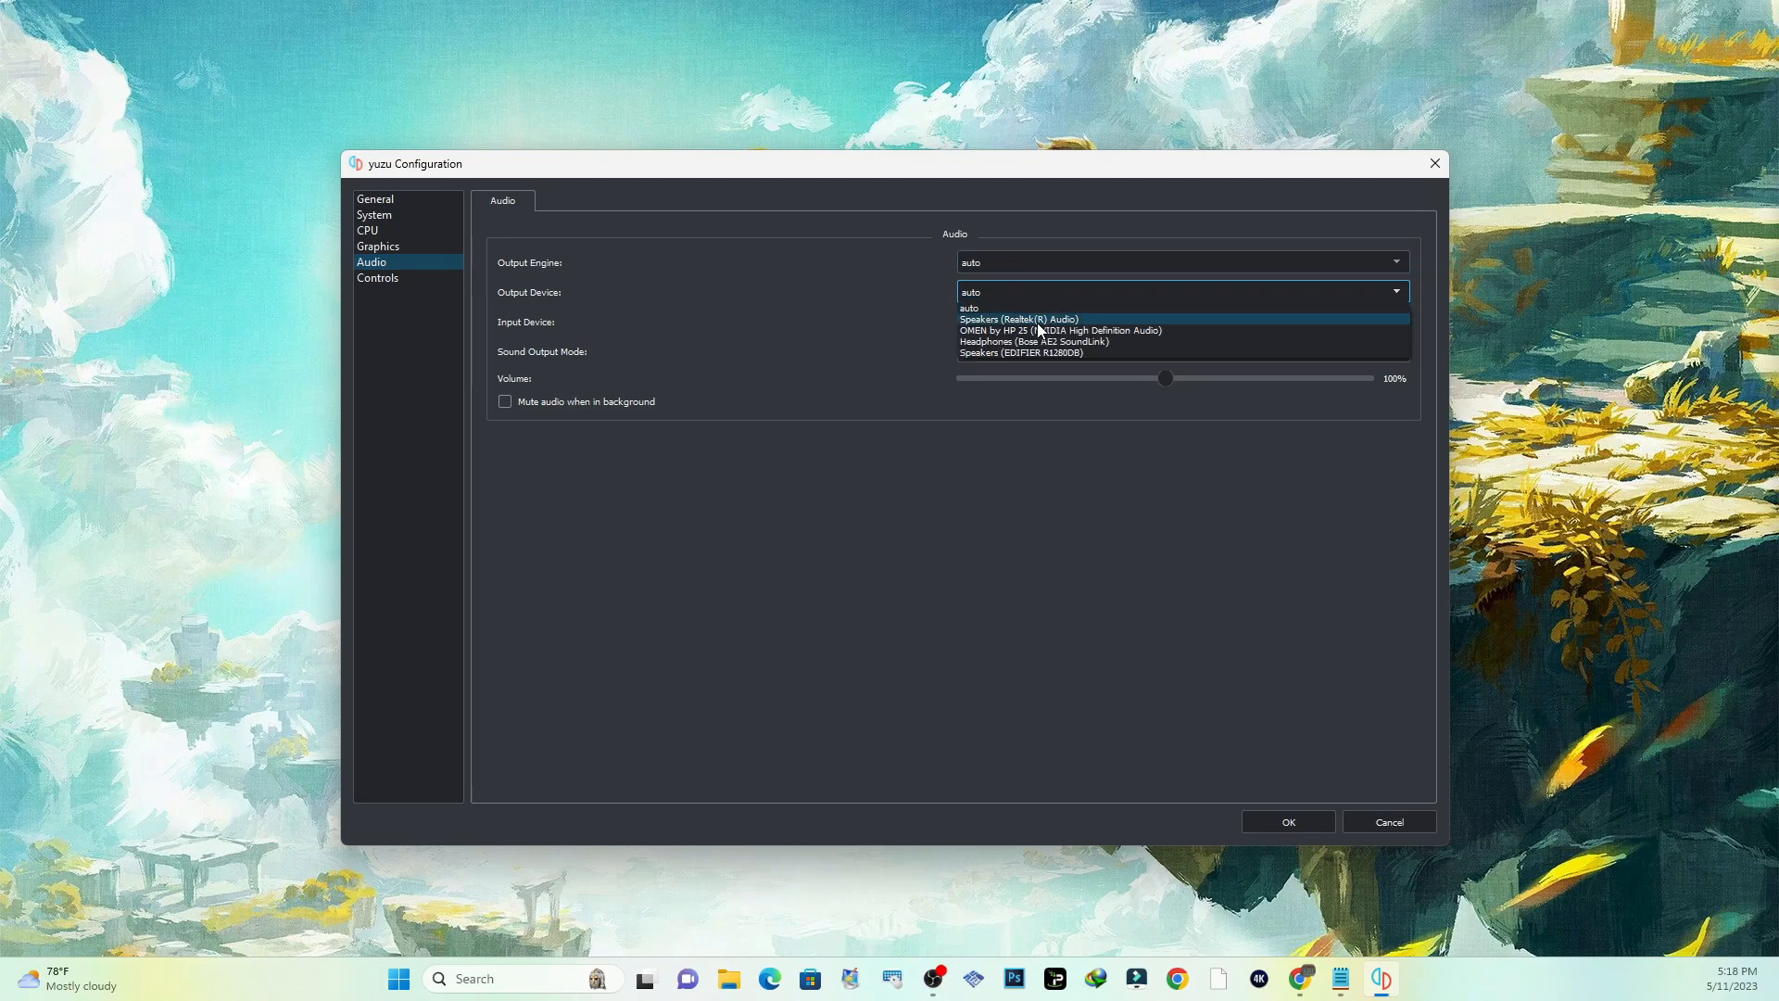
{"action": "mouse_move", "coordinate": [1033, 341]}
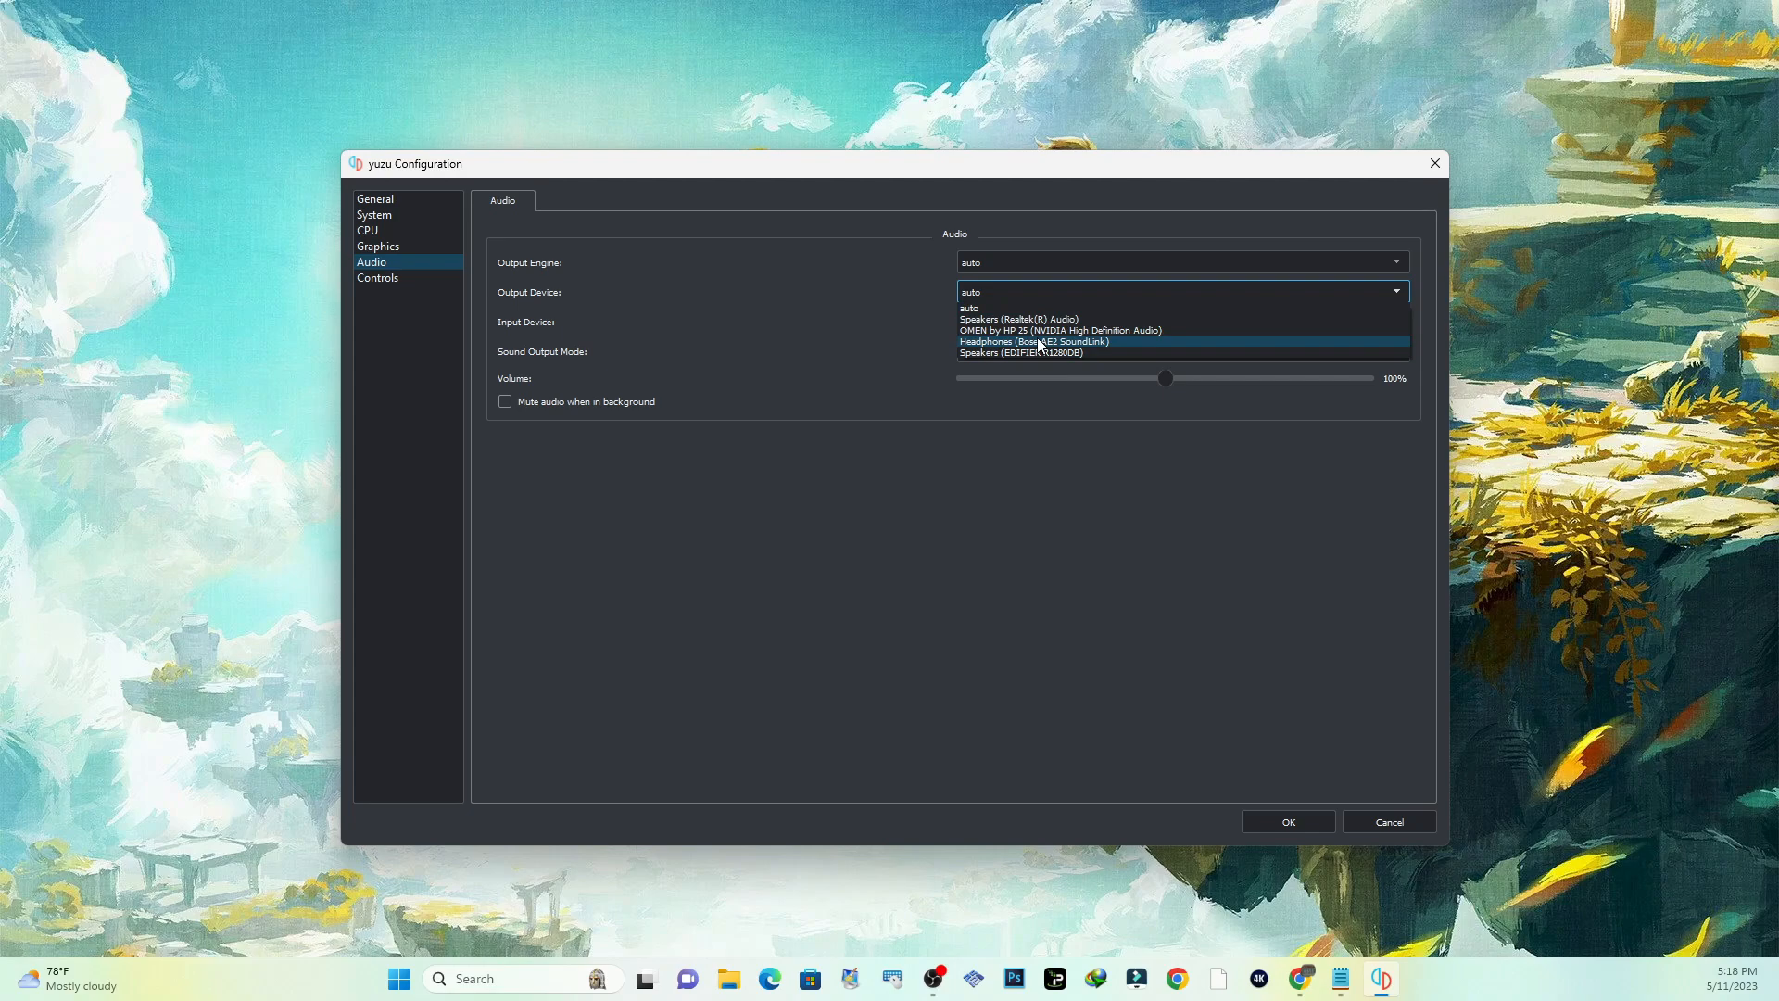
{"action": "mouse_move", "coordinate": [1063, 346]}
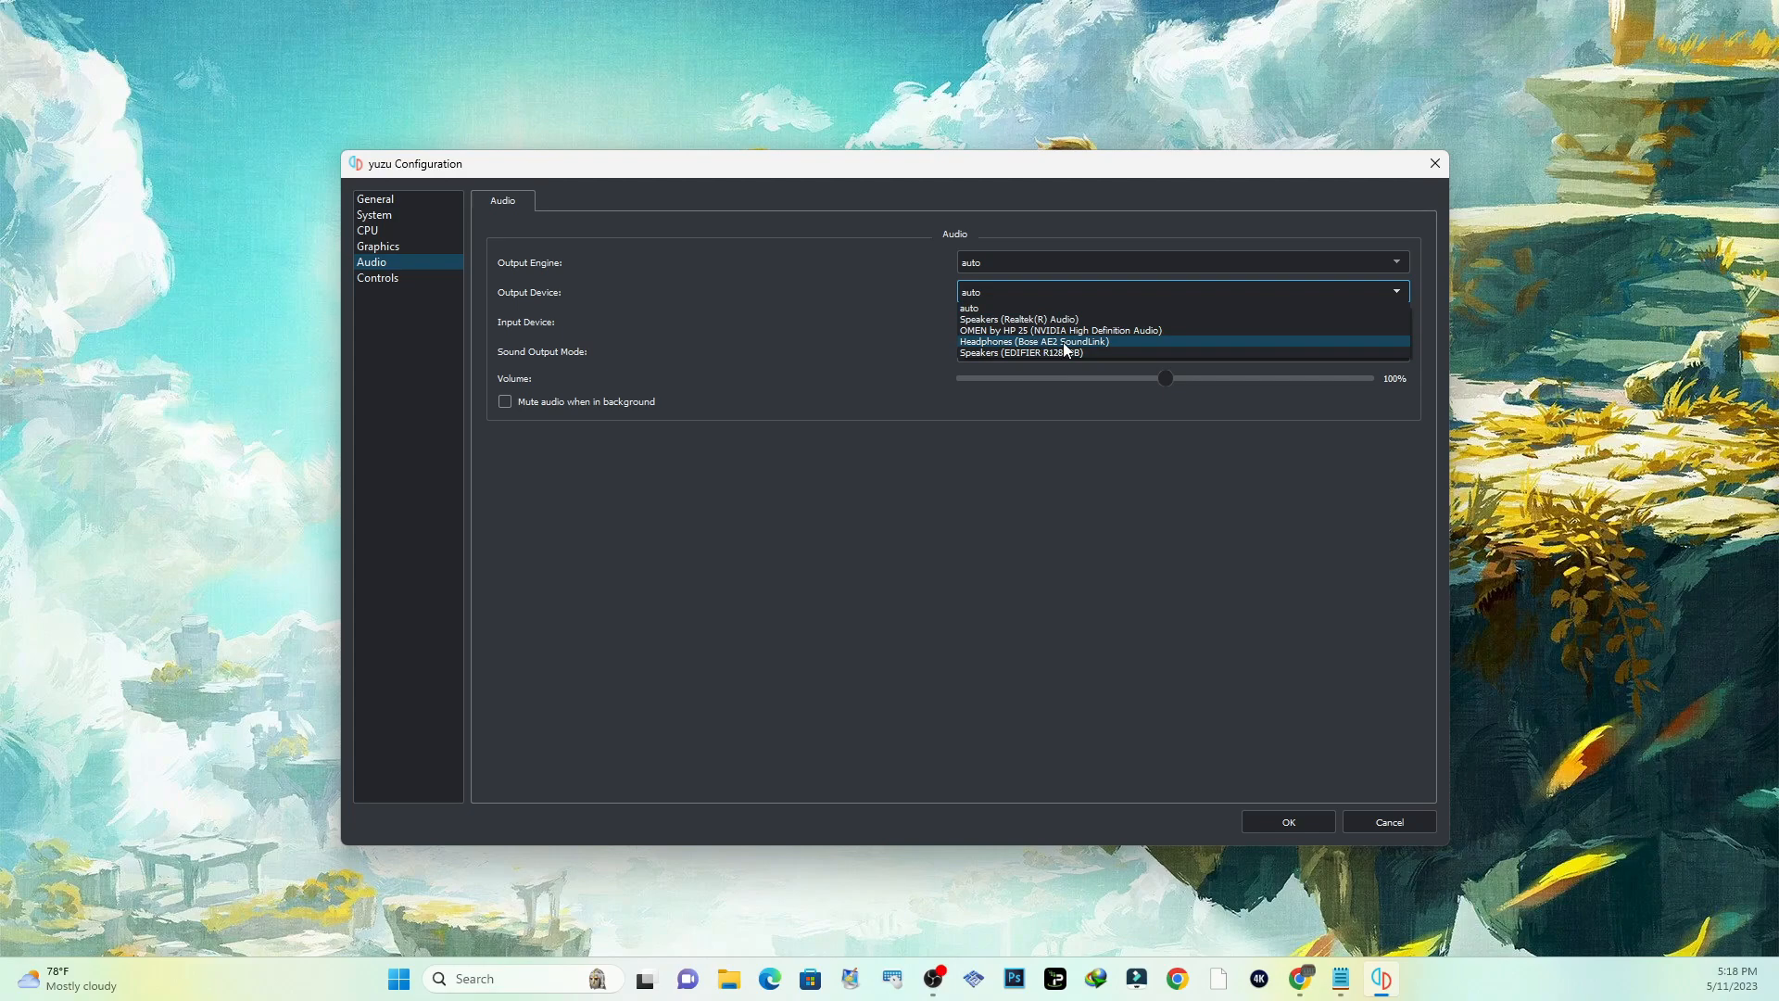
Step: Route audio output to the Bose headphones, leaving input on auto and Stereo output mode
{"action": "left_click", "coordinate": [1030, 341]}
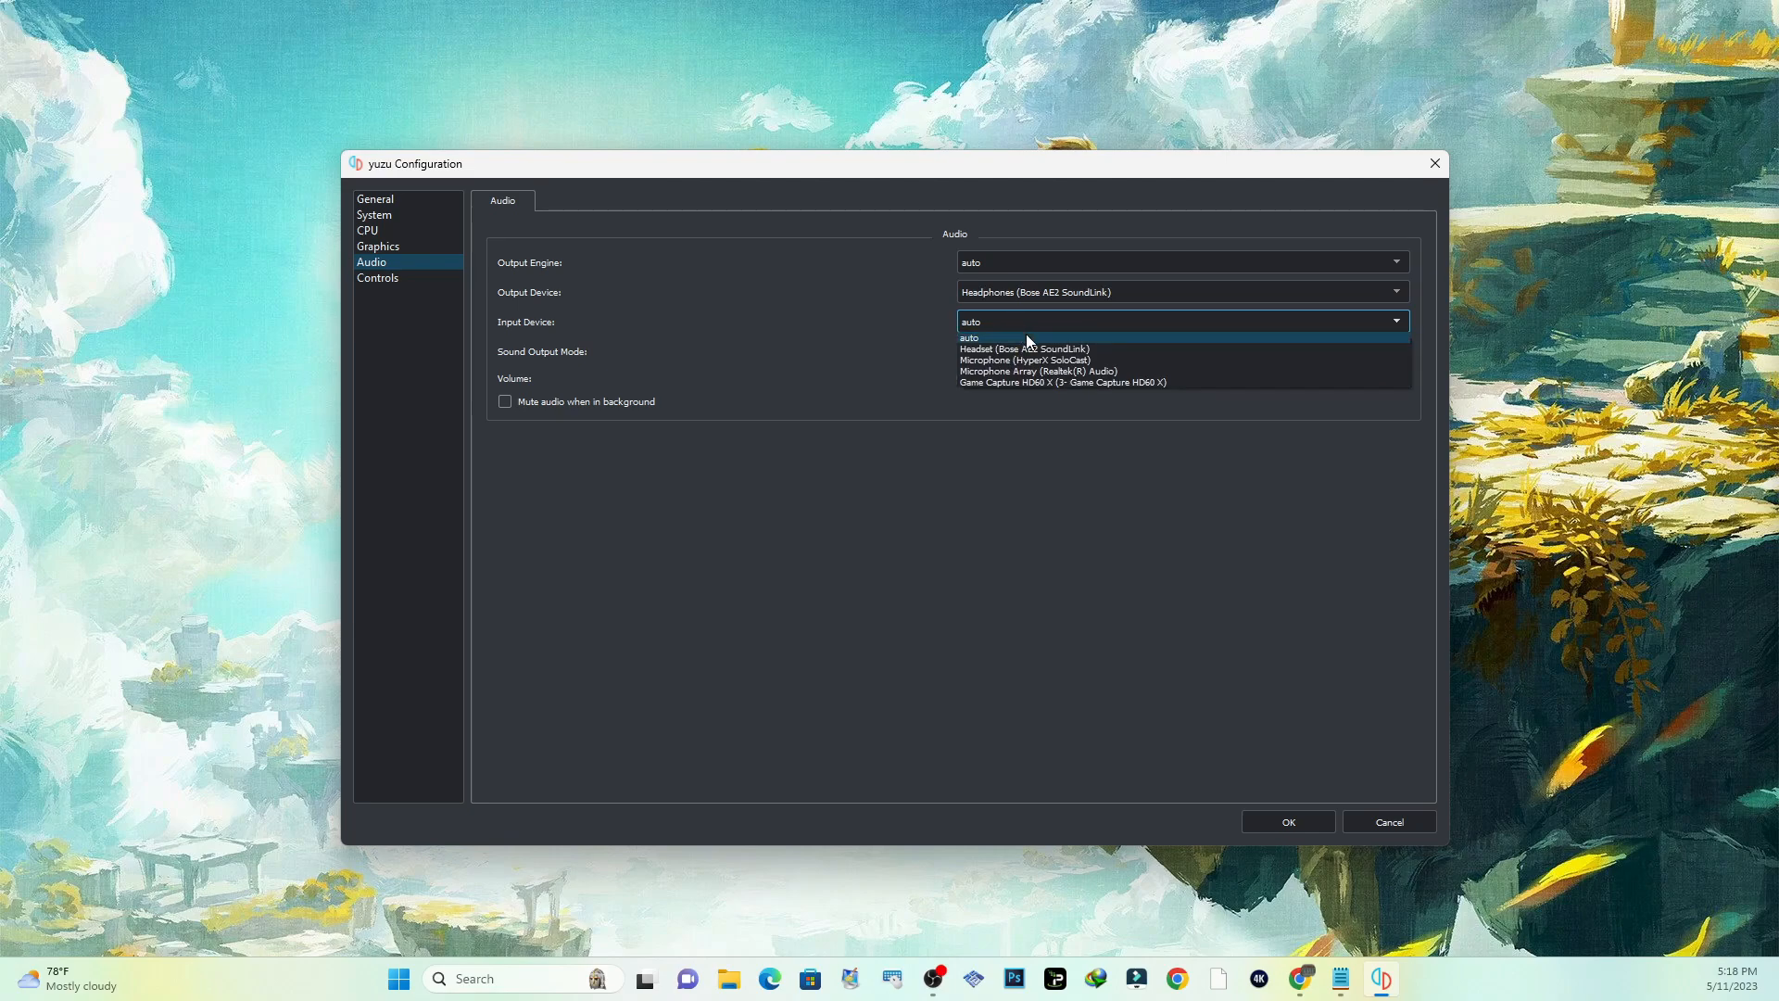
{"action": "mouse_move", "coordinate": [1034, 327]}
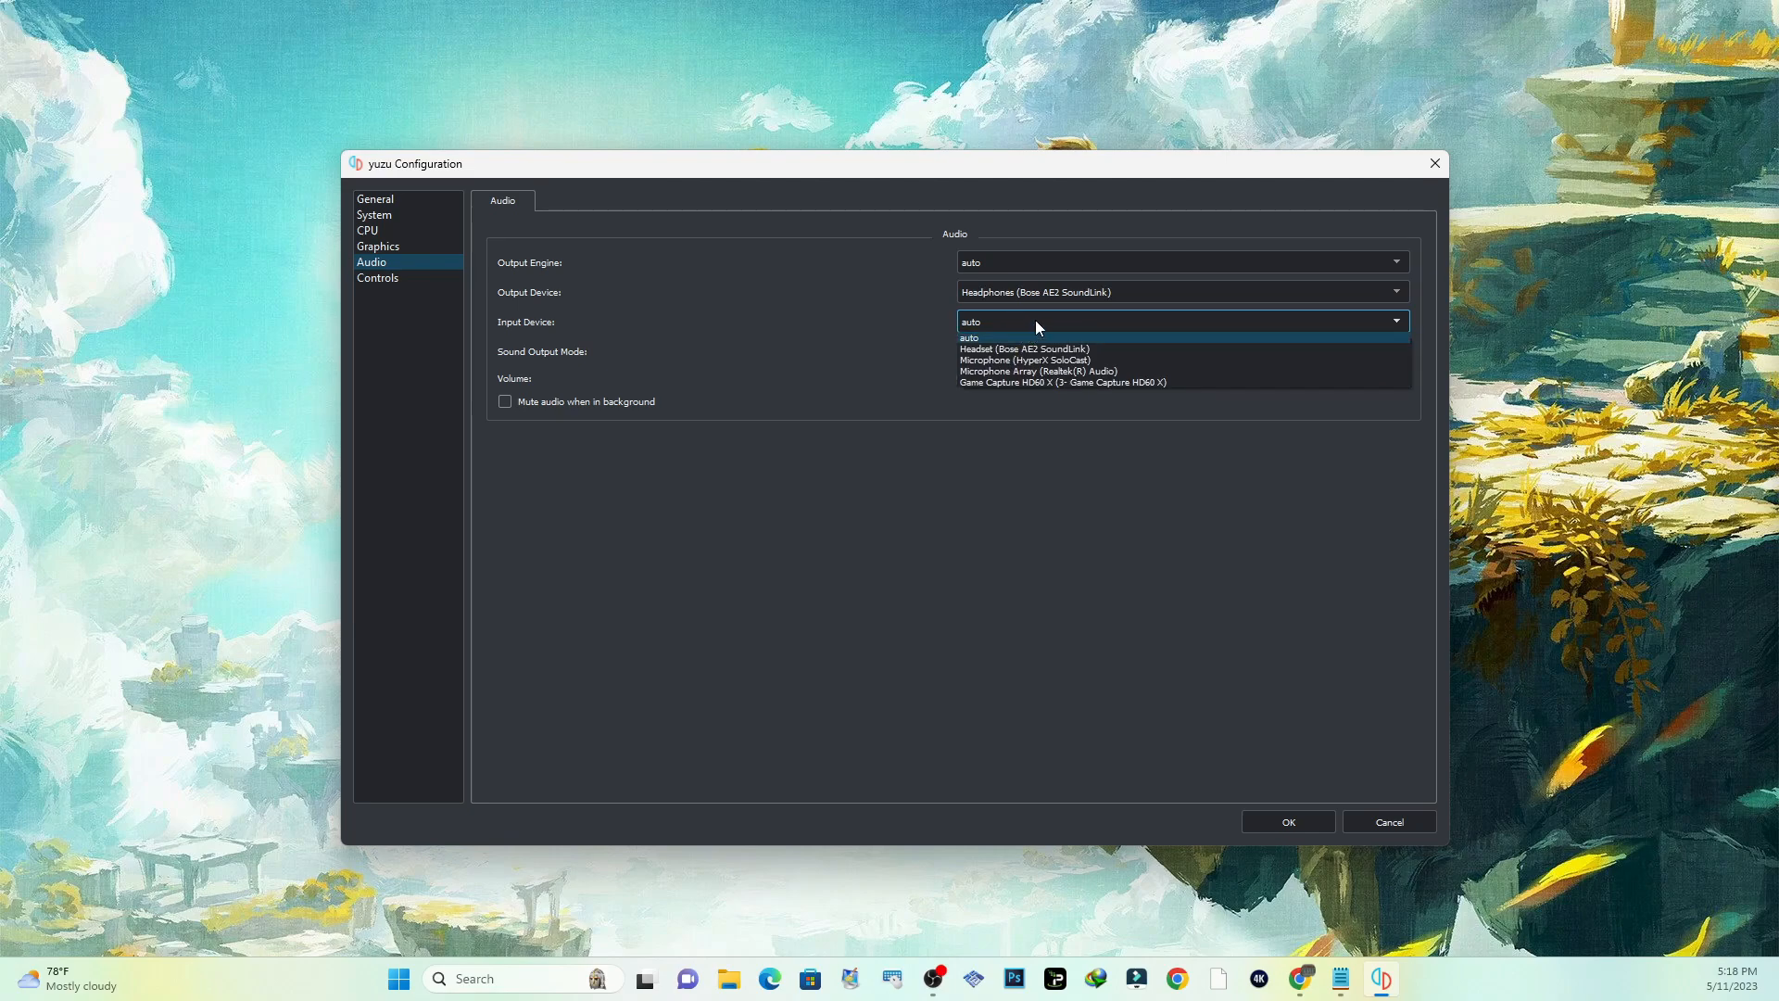
{"action": "left_click", "coordinate": [969, 337]}
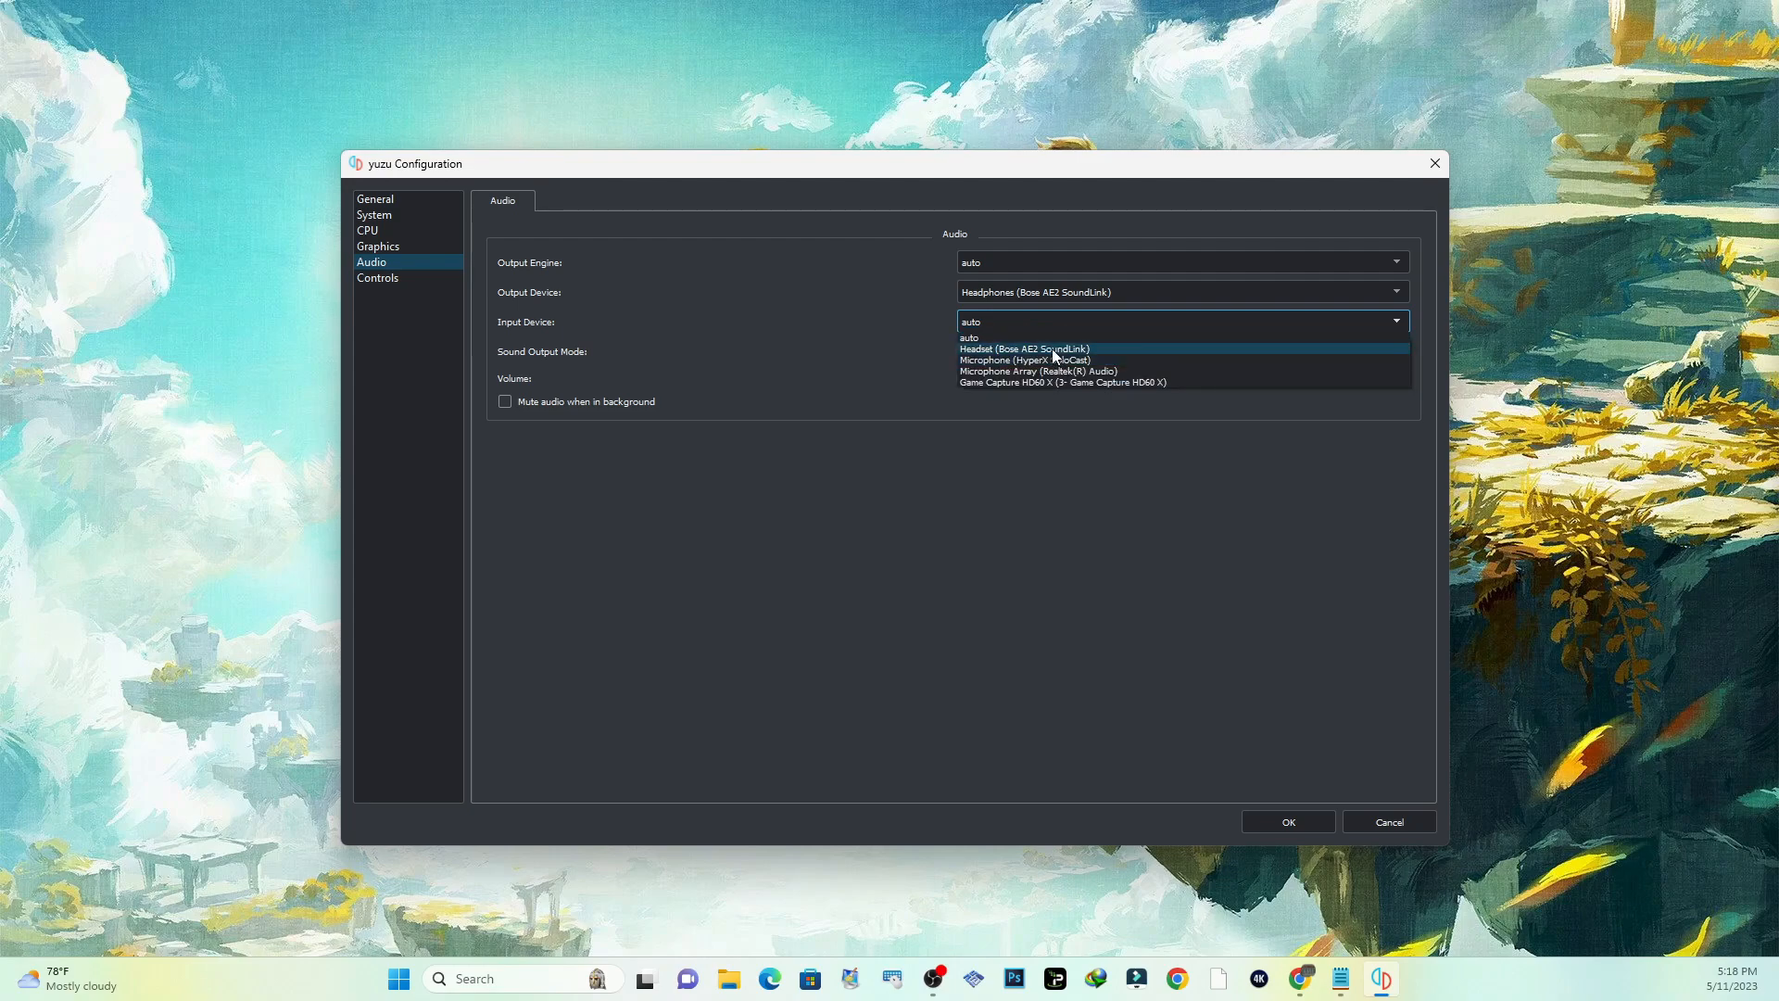
{"action": "mouse_move", "coordinate": [1060, 382]}
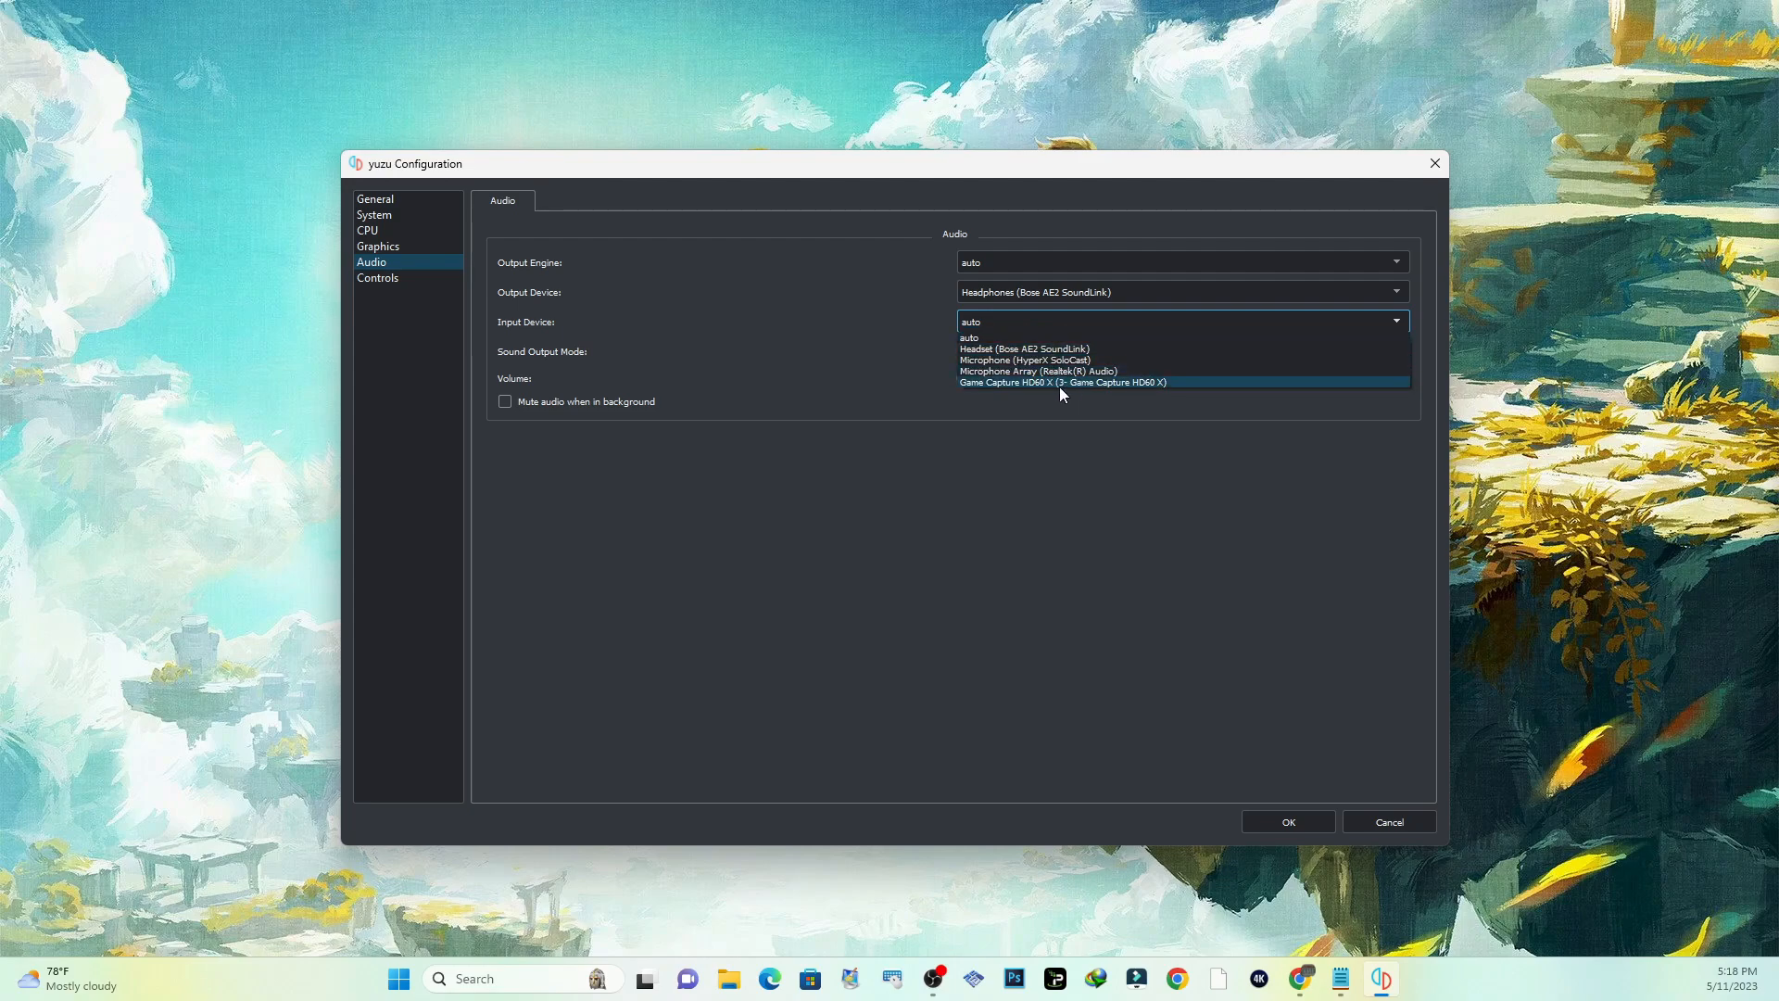
{"action": "left_click", "coordinate": [969, 335]}
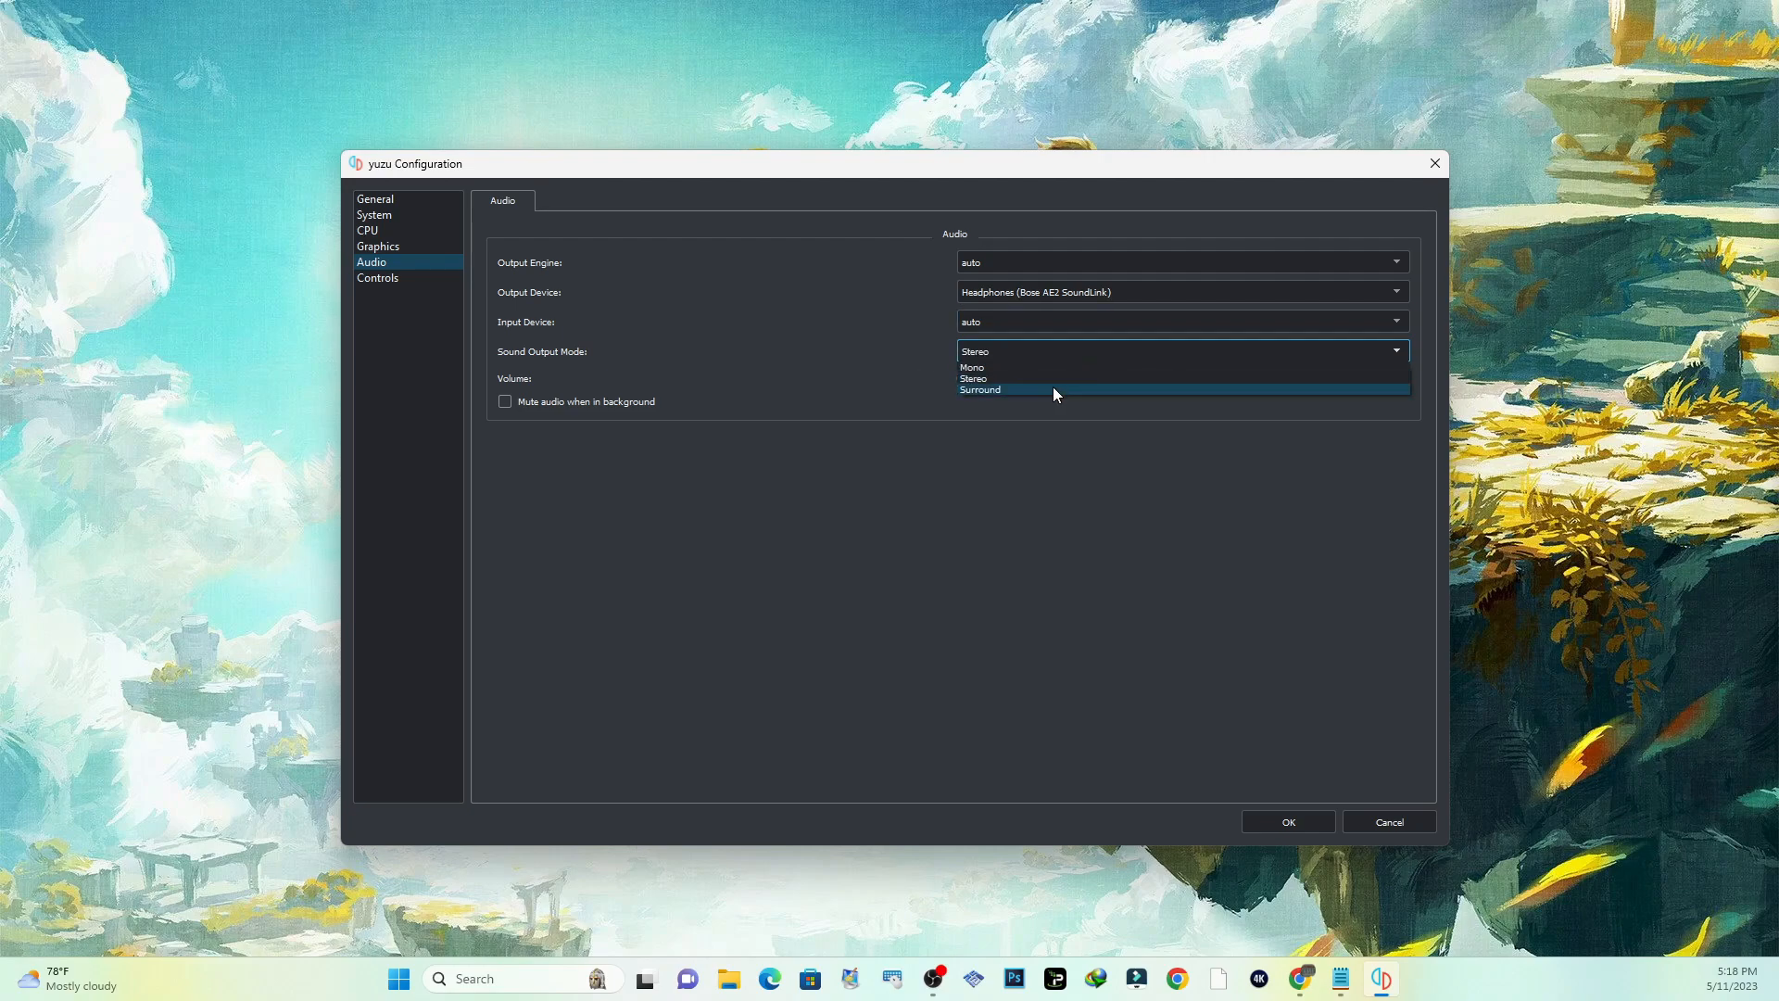
{"action": "mouse_move", "coordinate": [973, 378]}
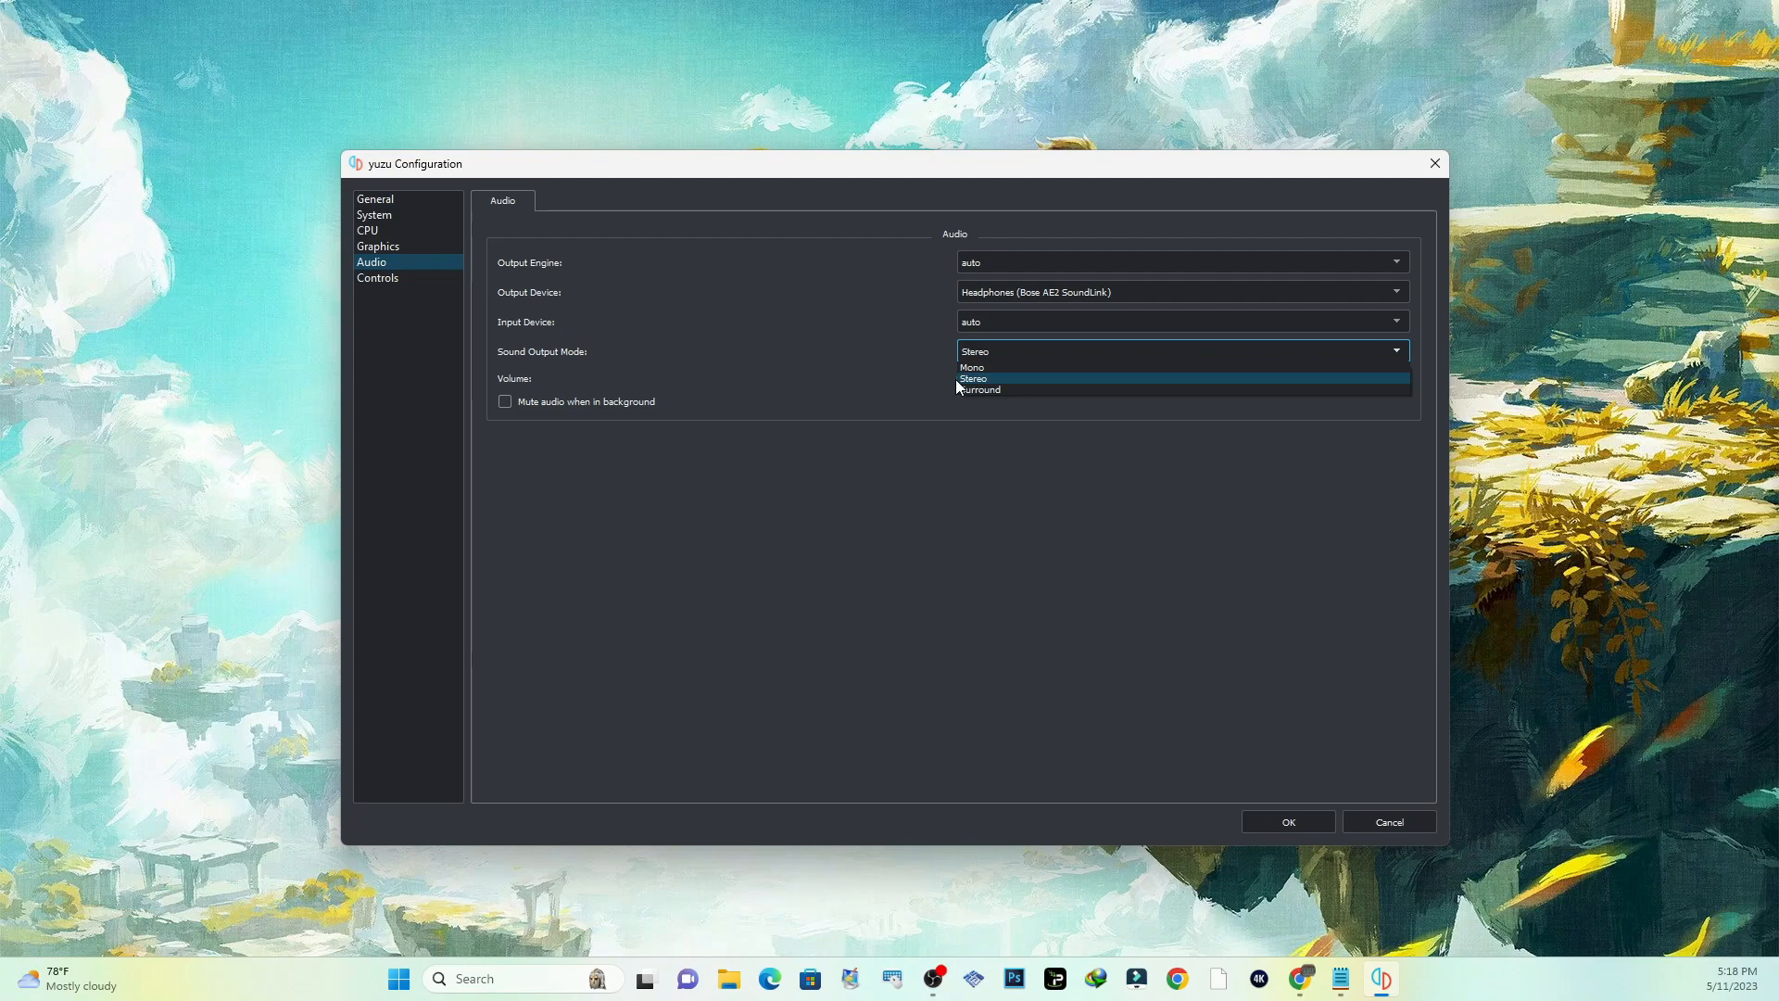
{"action": "left_click", "coordinate": [973, 378]}
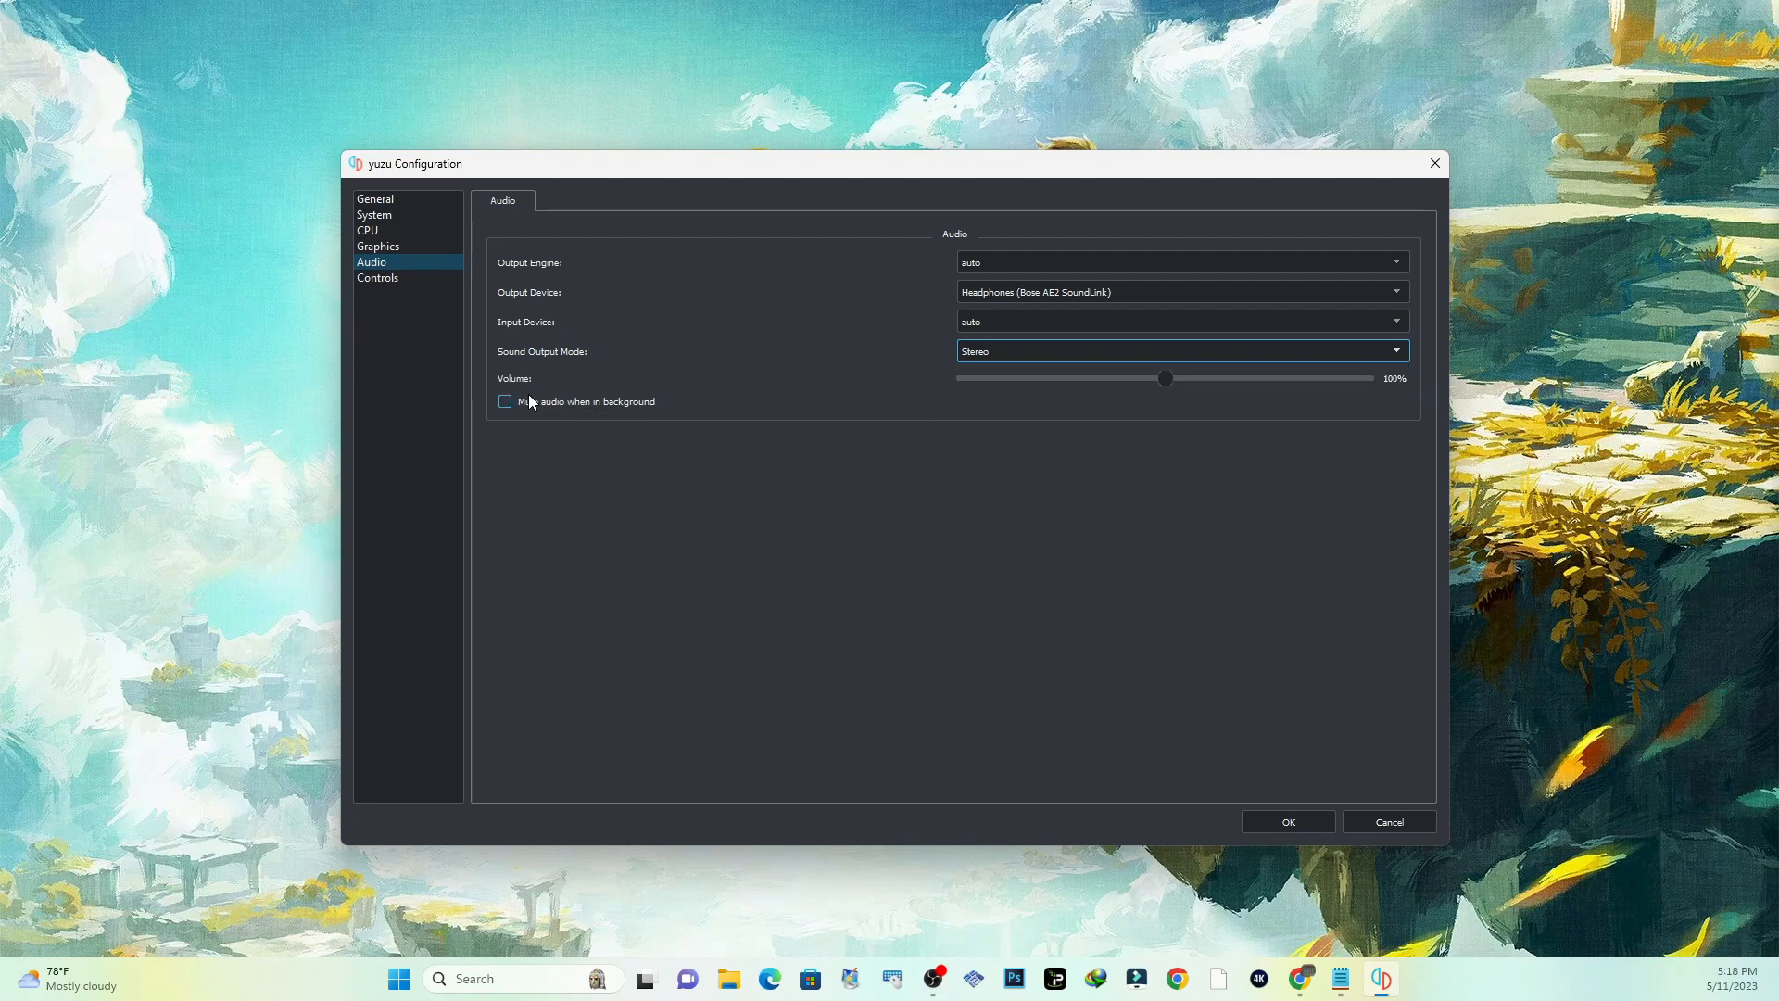
{"action": "left_click", "coordinate": [376, 276]}
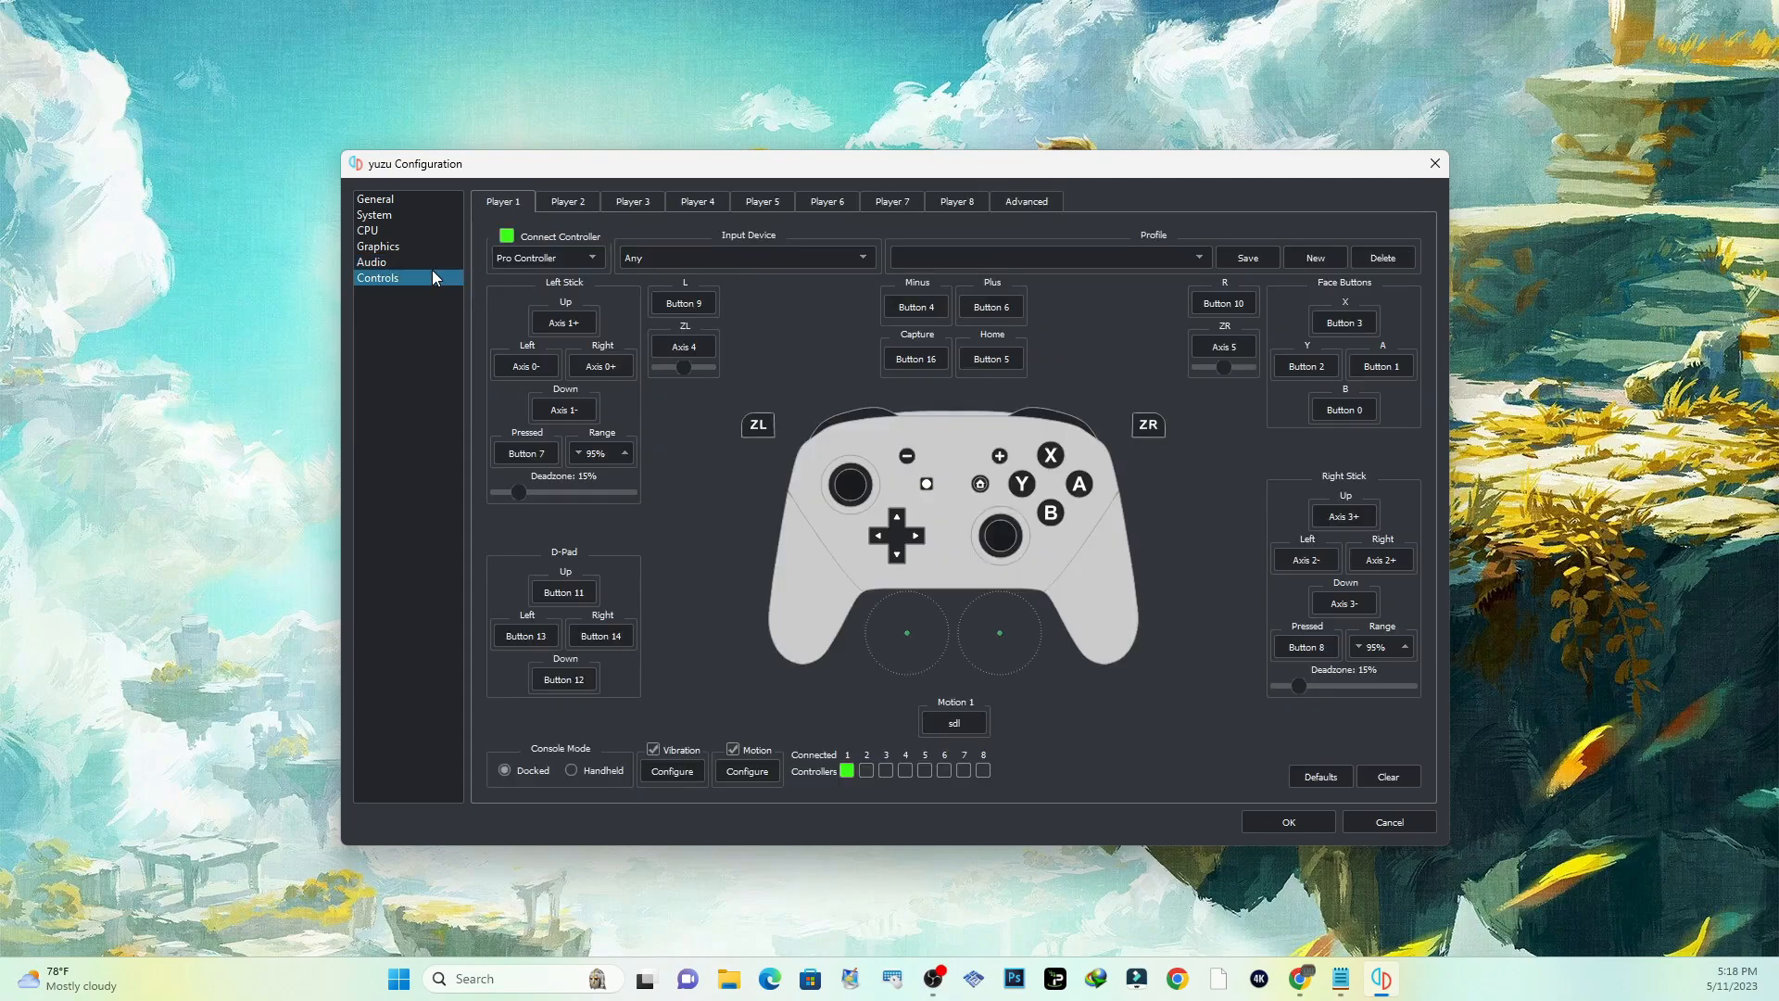
{"action": "mouse_move", "coordinate": [580, 285]}
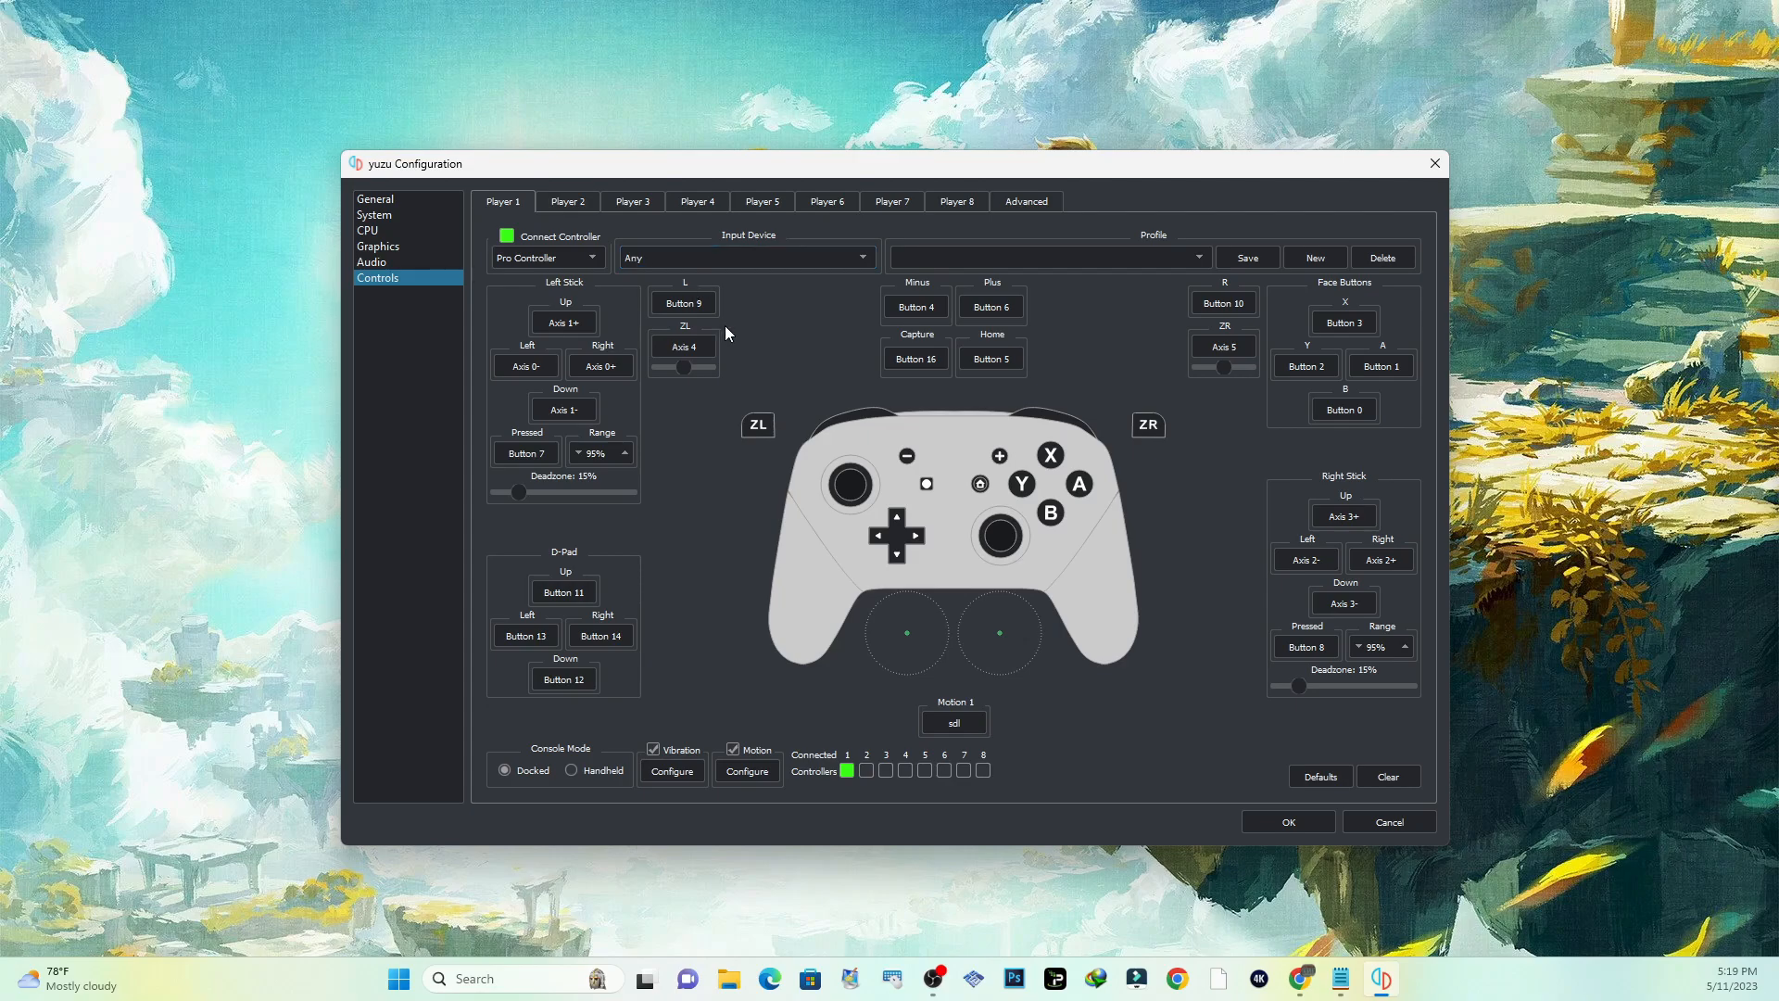
{"action": "mouse_move", "coordinate": [763, 279]}
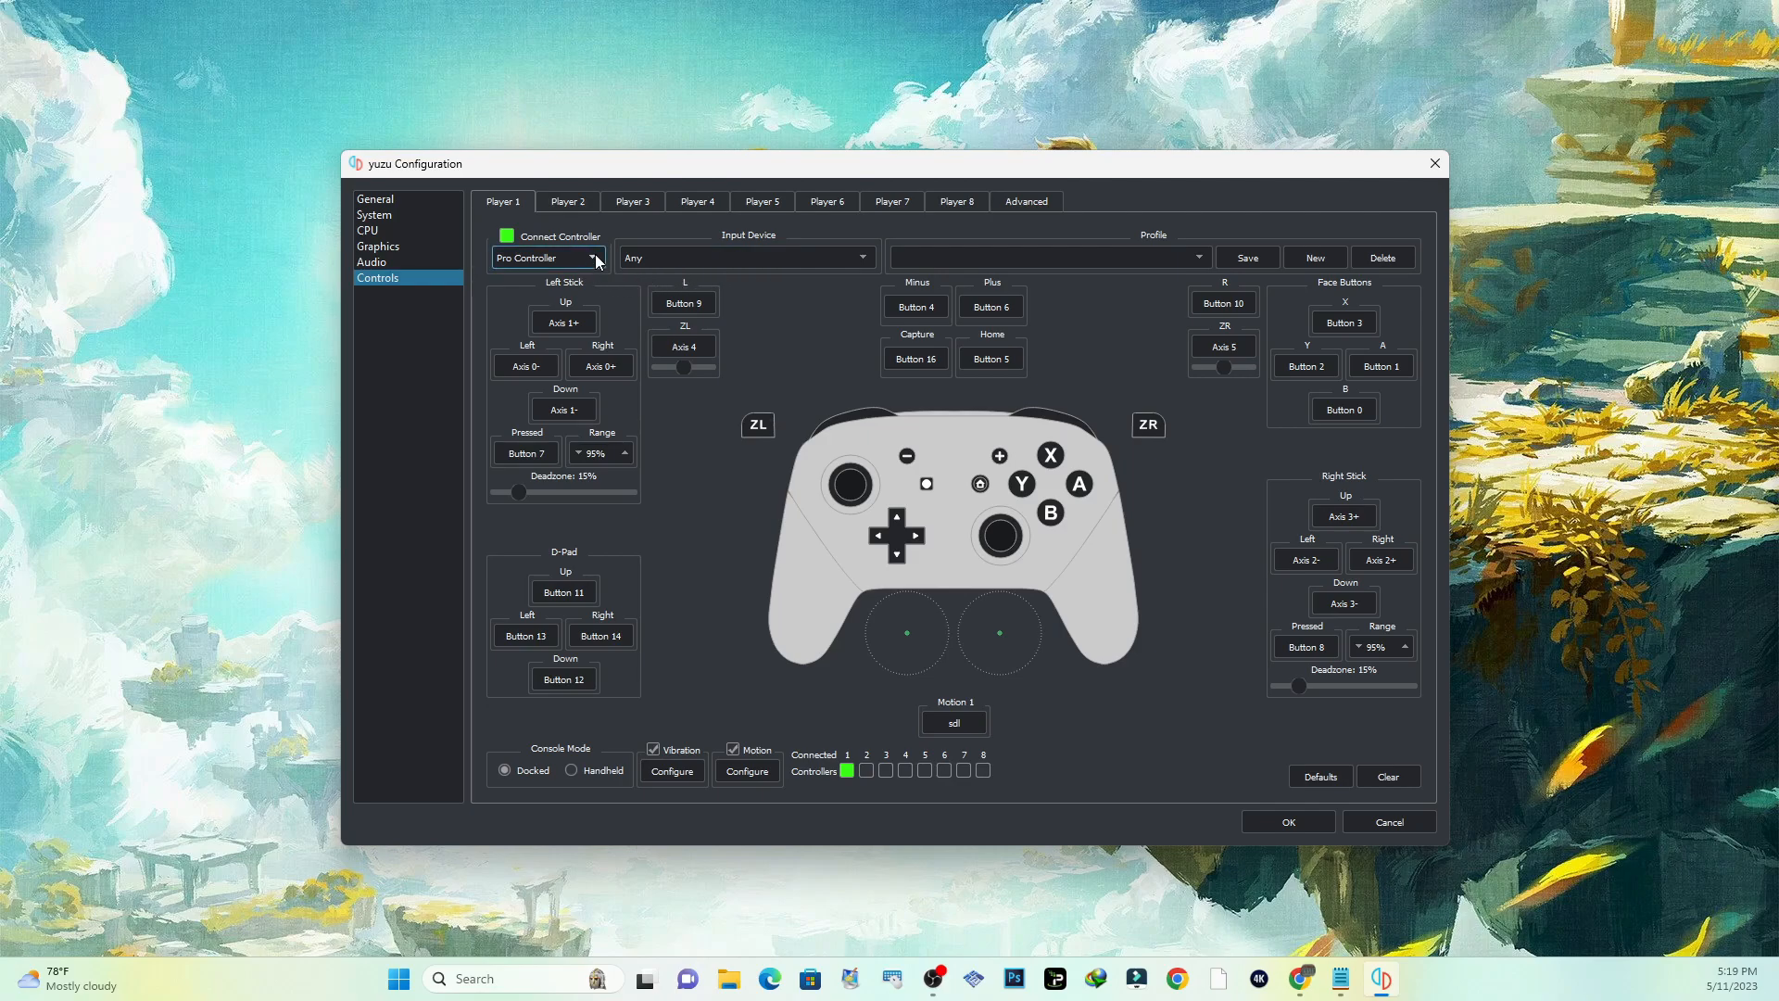
Step: Set Player 1's input device to DualSense Controller 0 instead of Any
{"action": "left_click", "coordinate": [549, 257]}
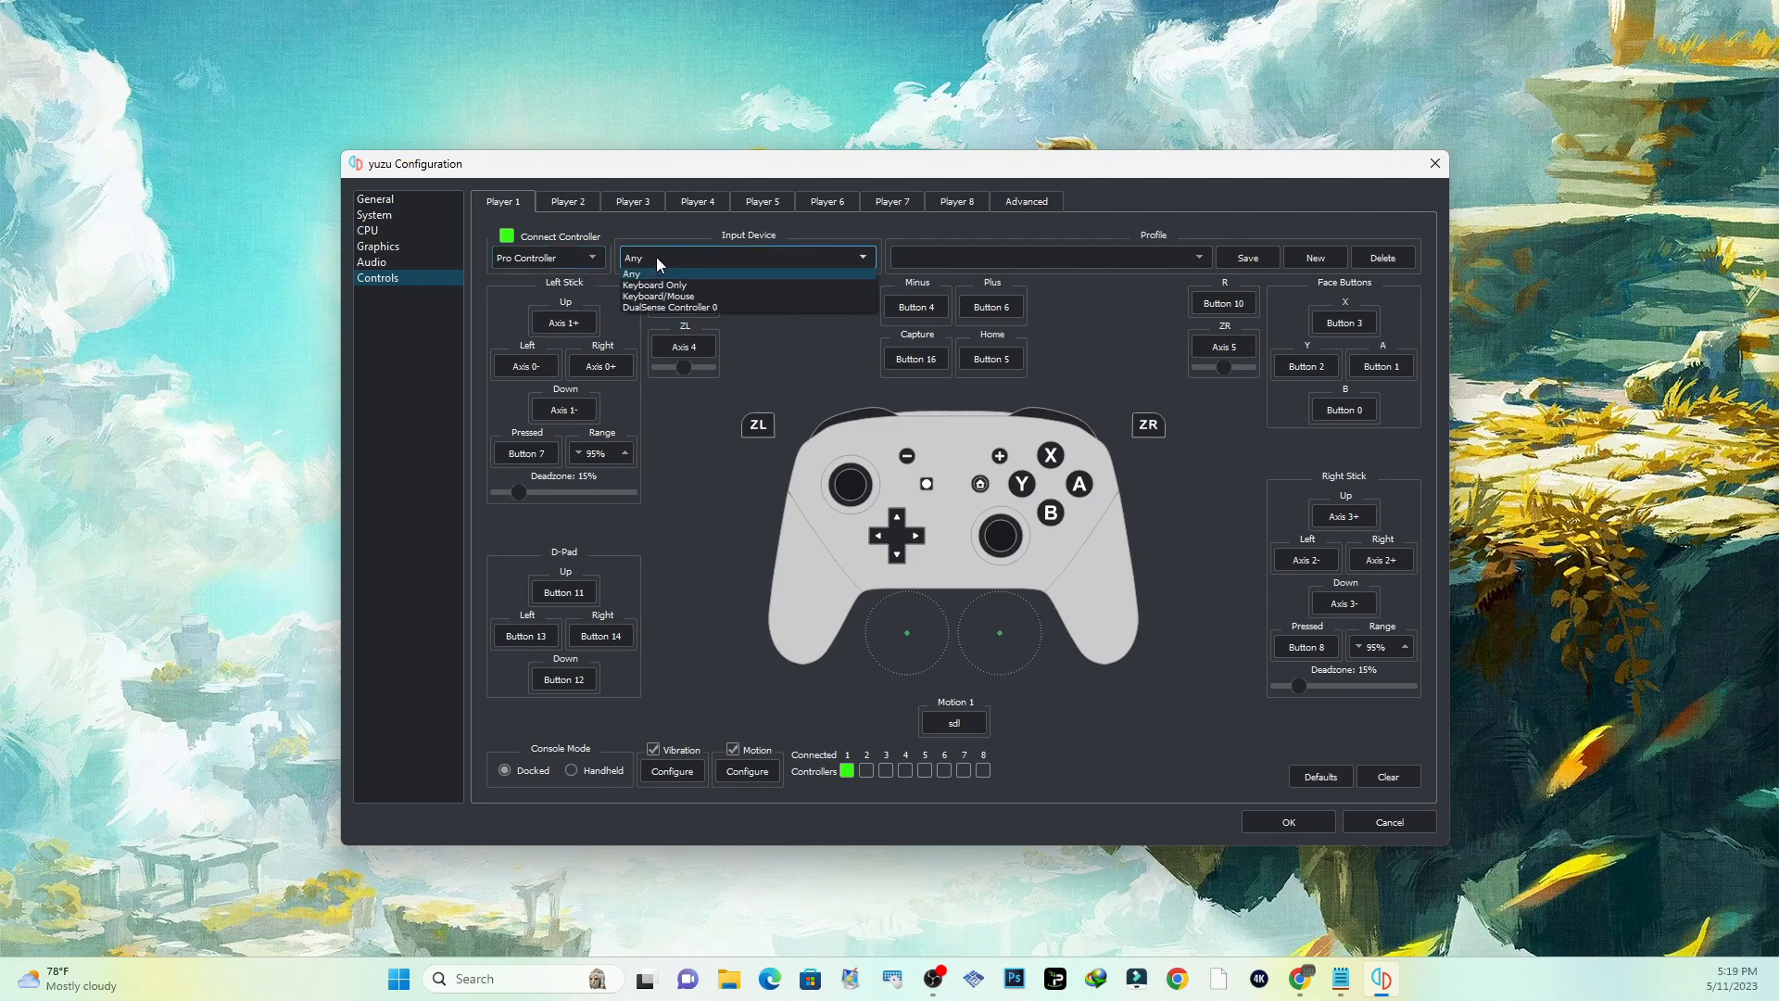
{"action": "mouse_move", "coordinate": [685, 285]}
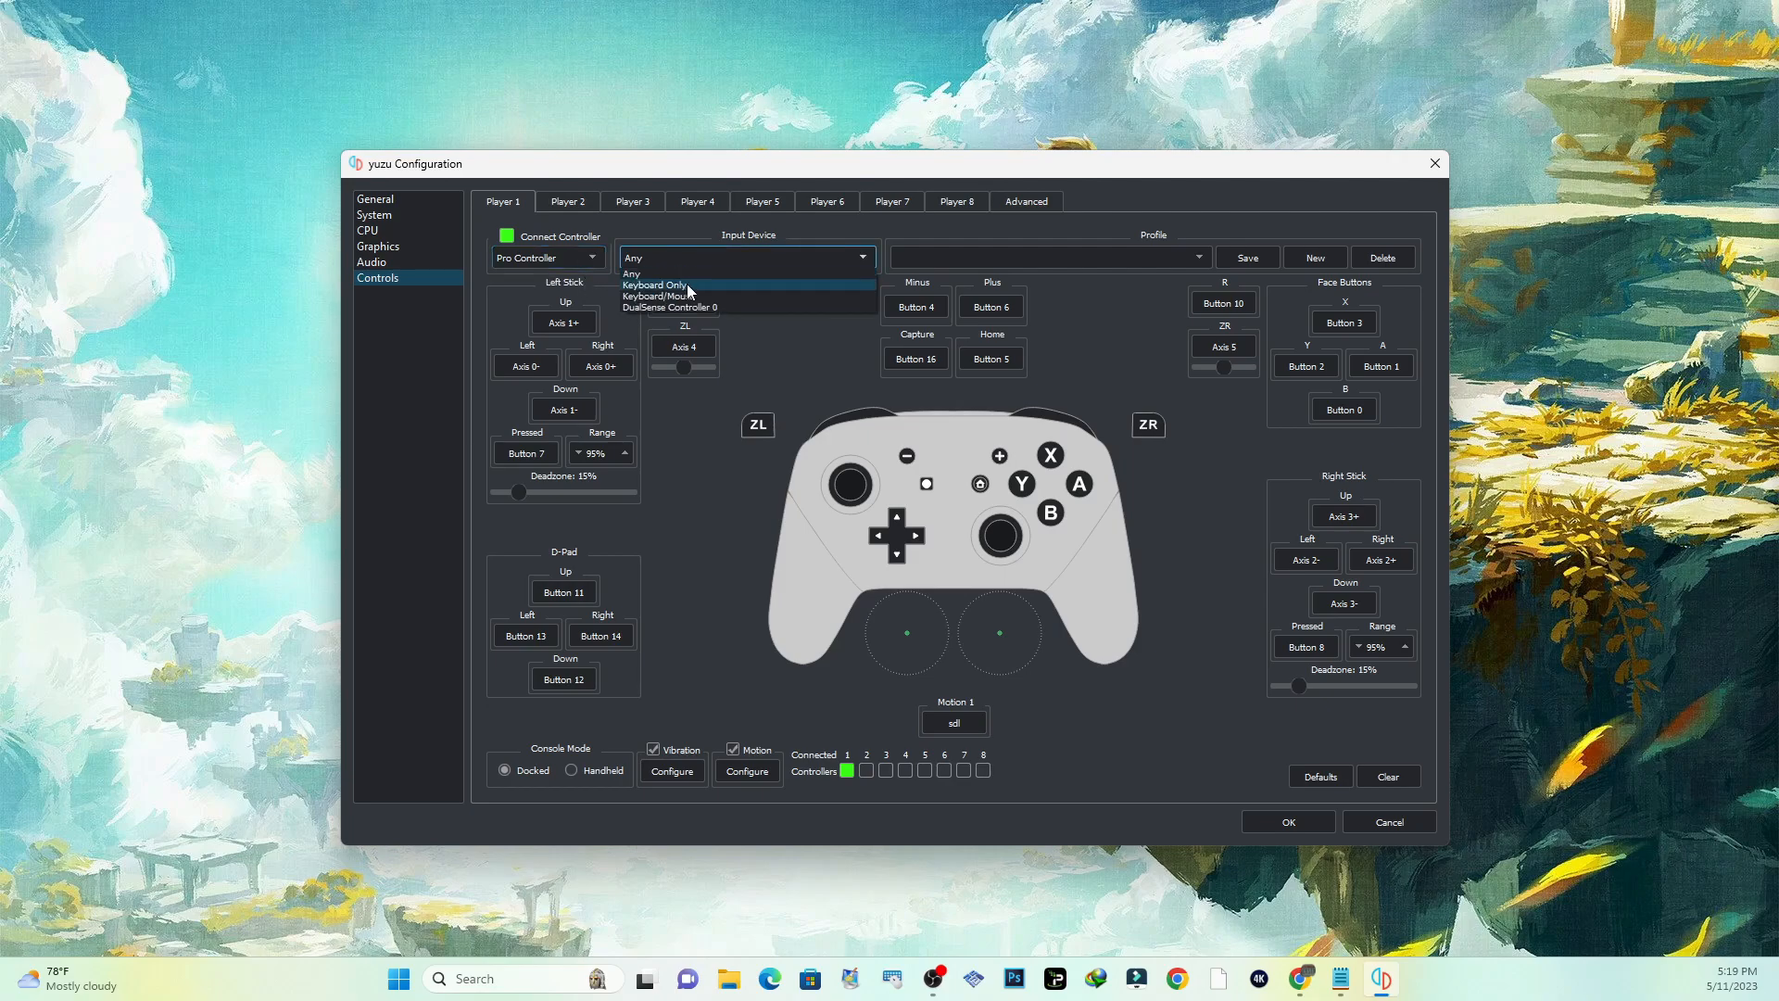
{"action": "left_click", "coordinate": [669, 306]}
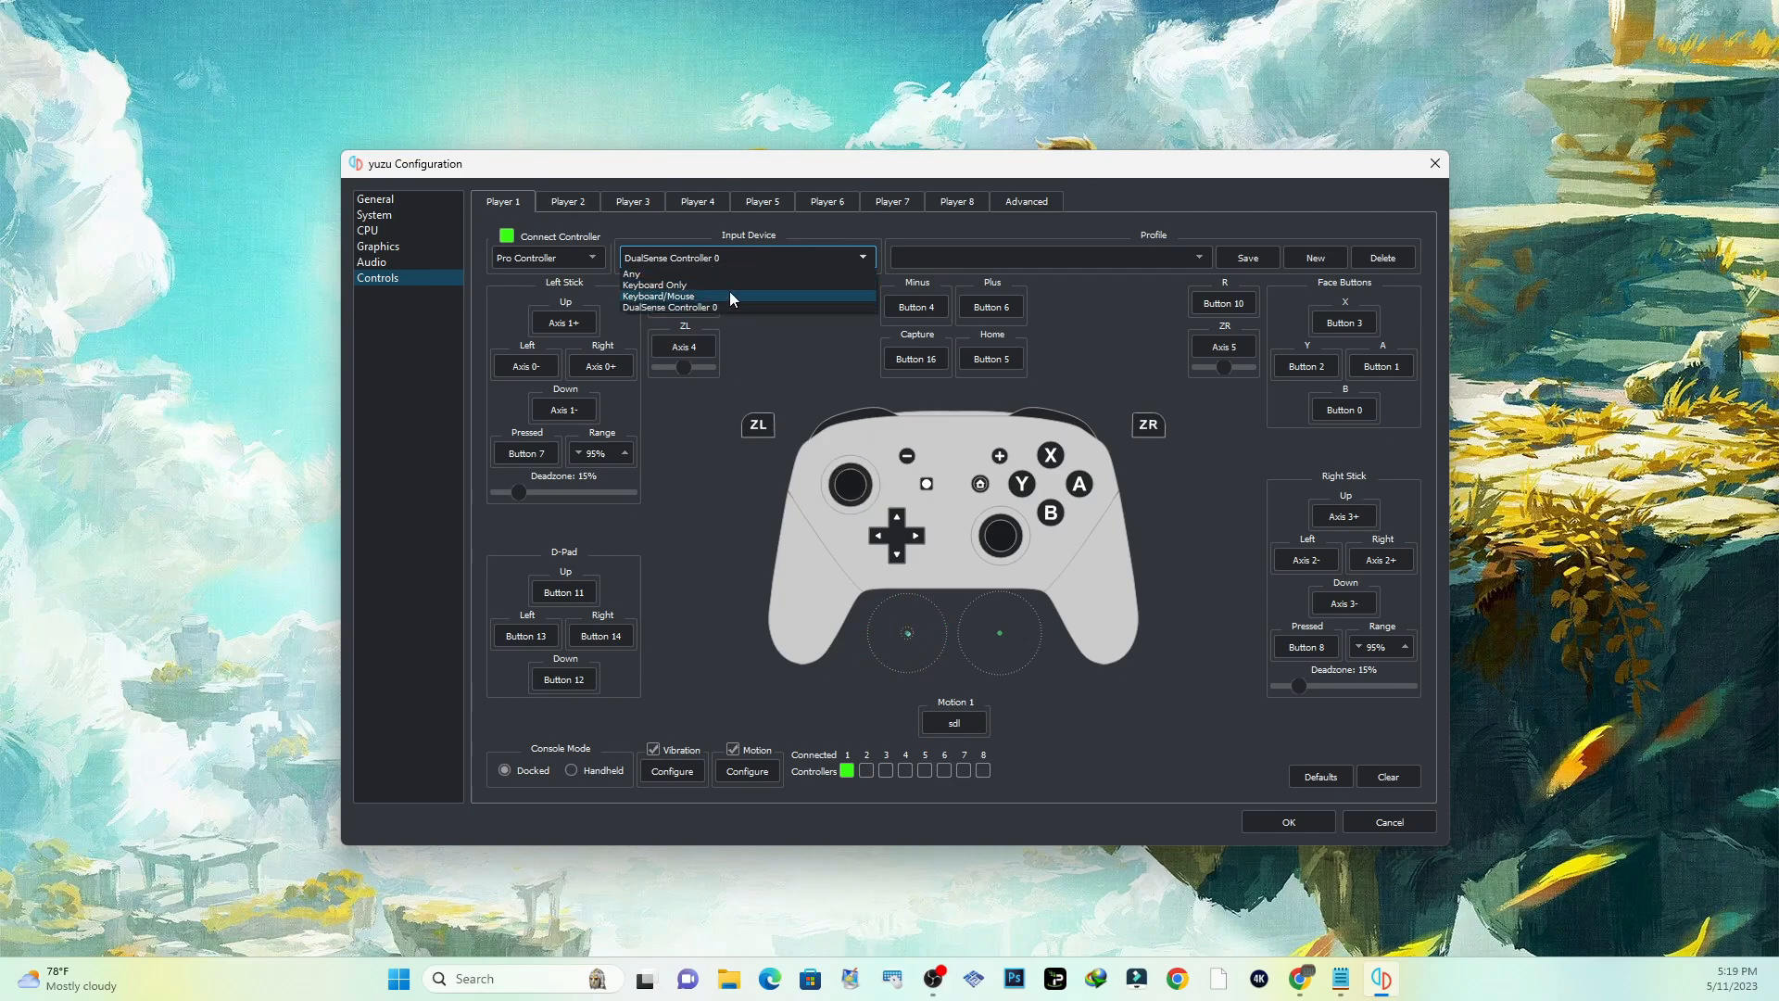
{"action": "mouse_move", "coordinate": [715, 275]}
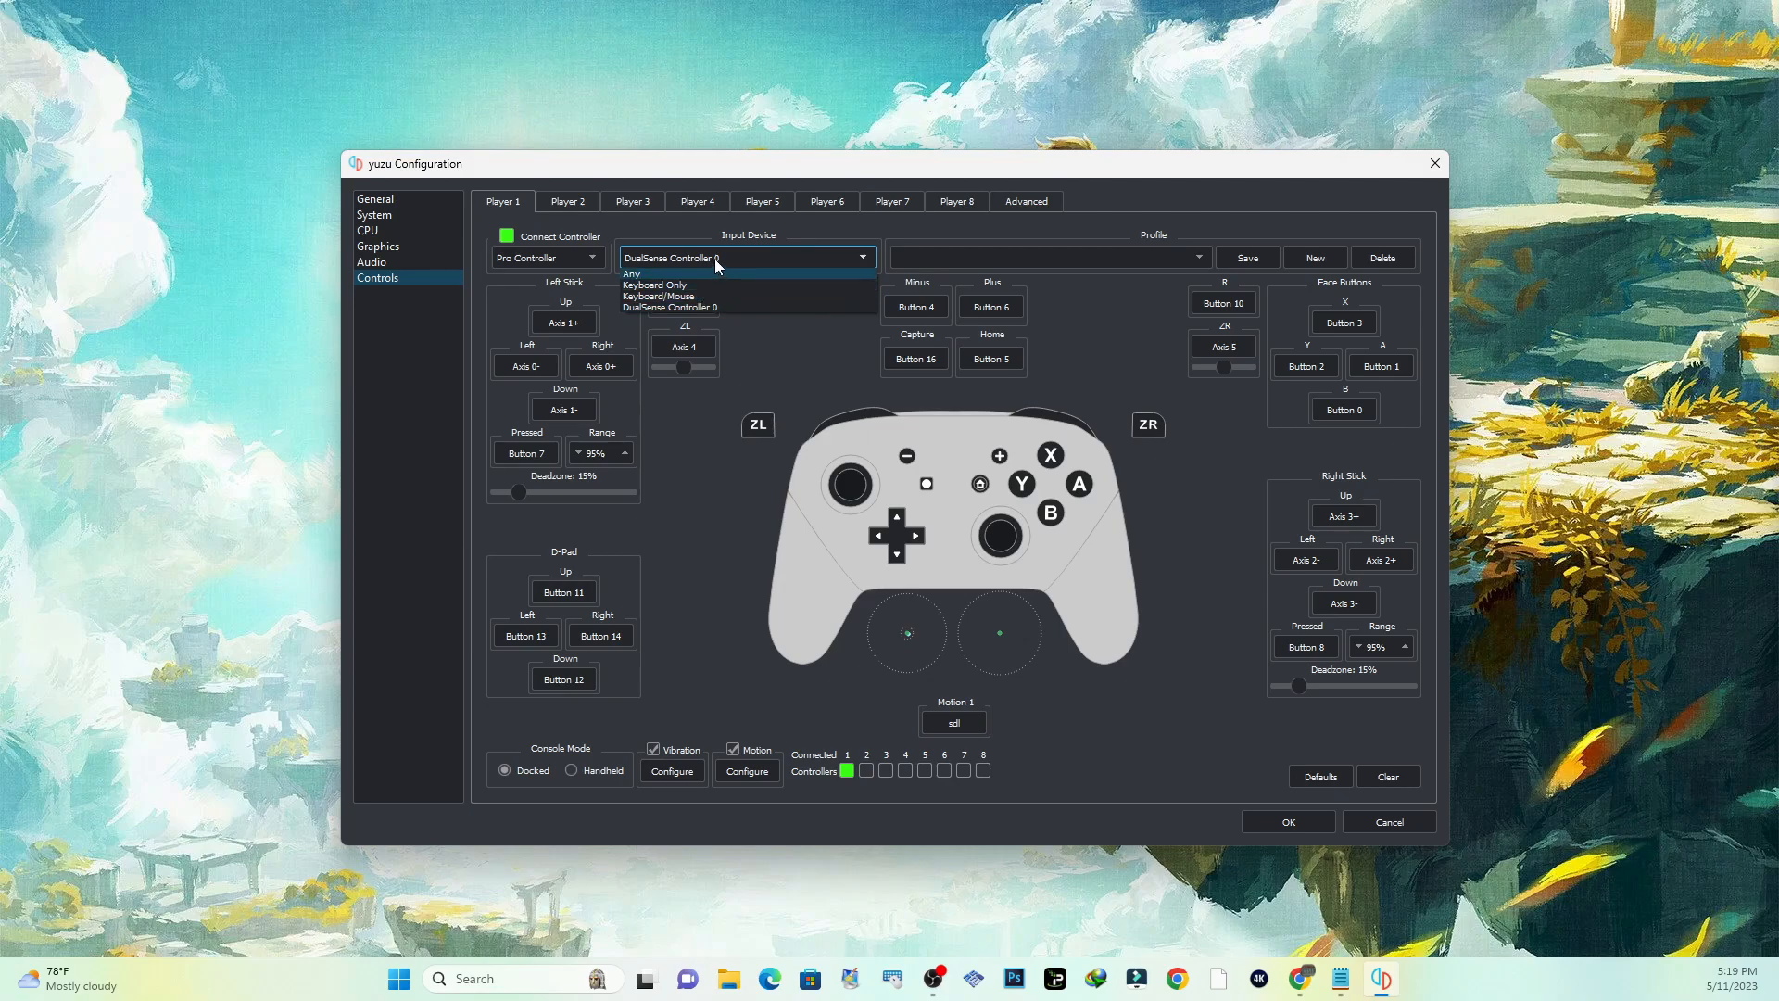
{"action": "left_click", "coordinate": [669, 306]}
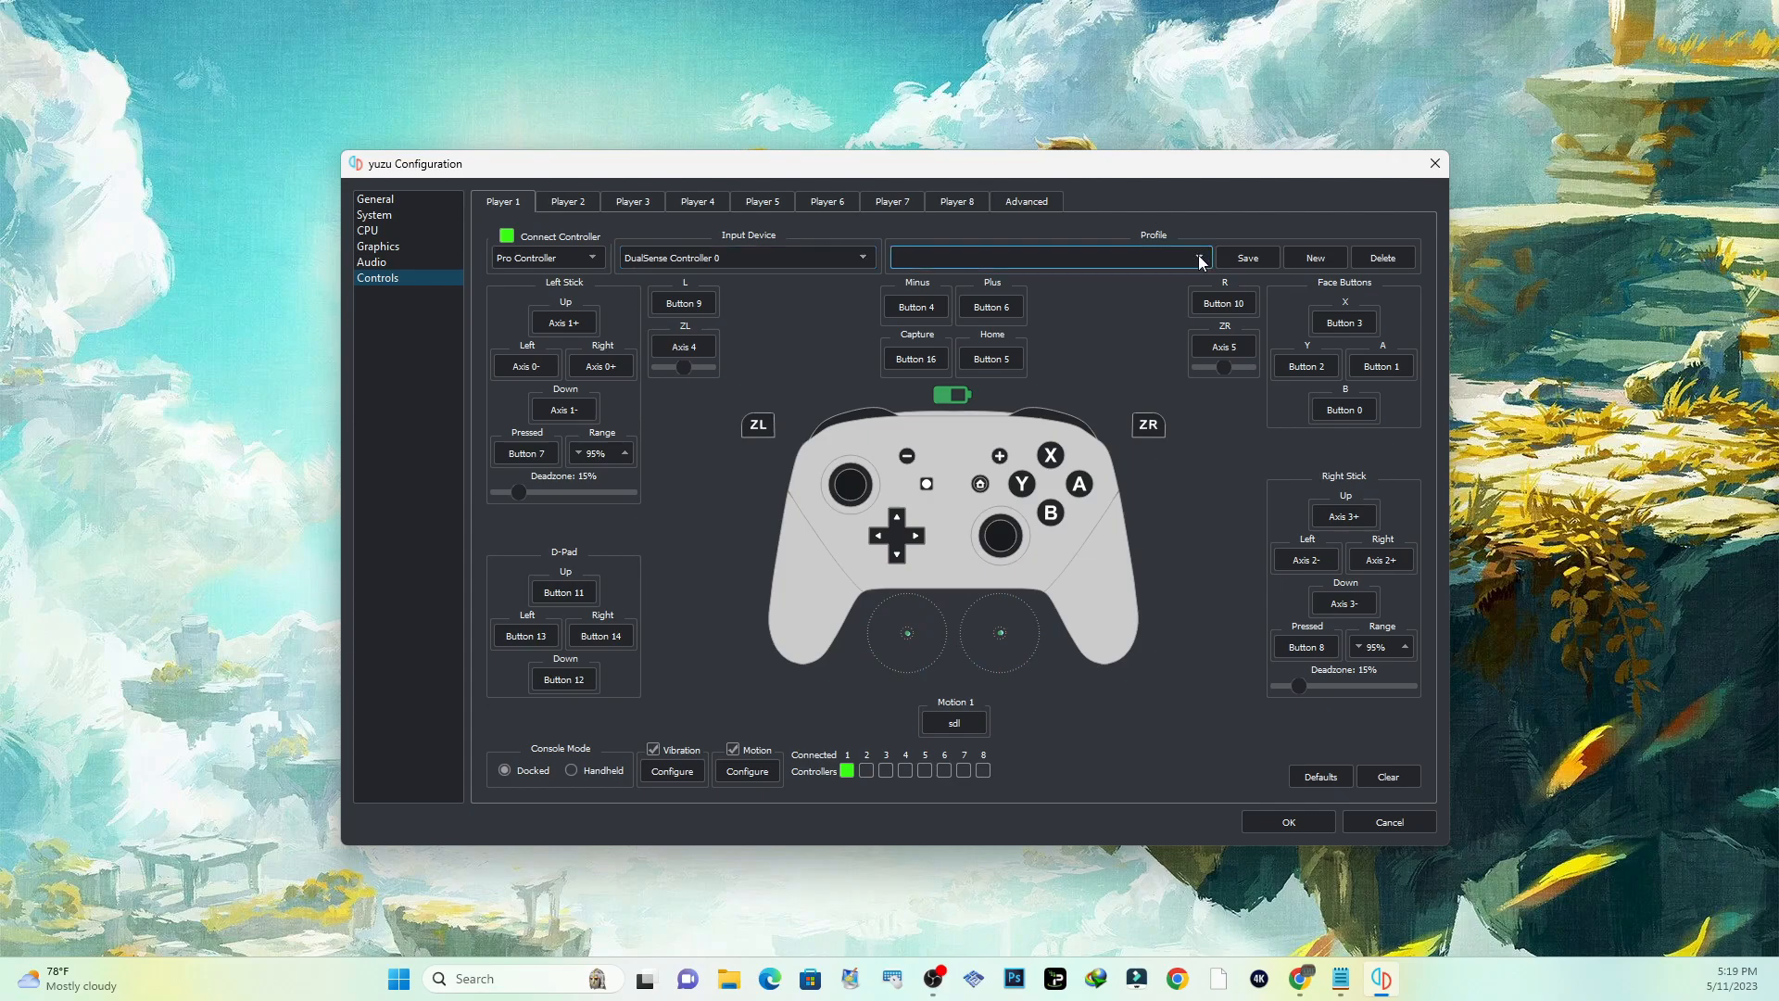
{"action": "mouse_move", "coordinate": [1199, 263]}
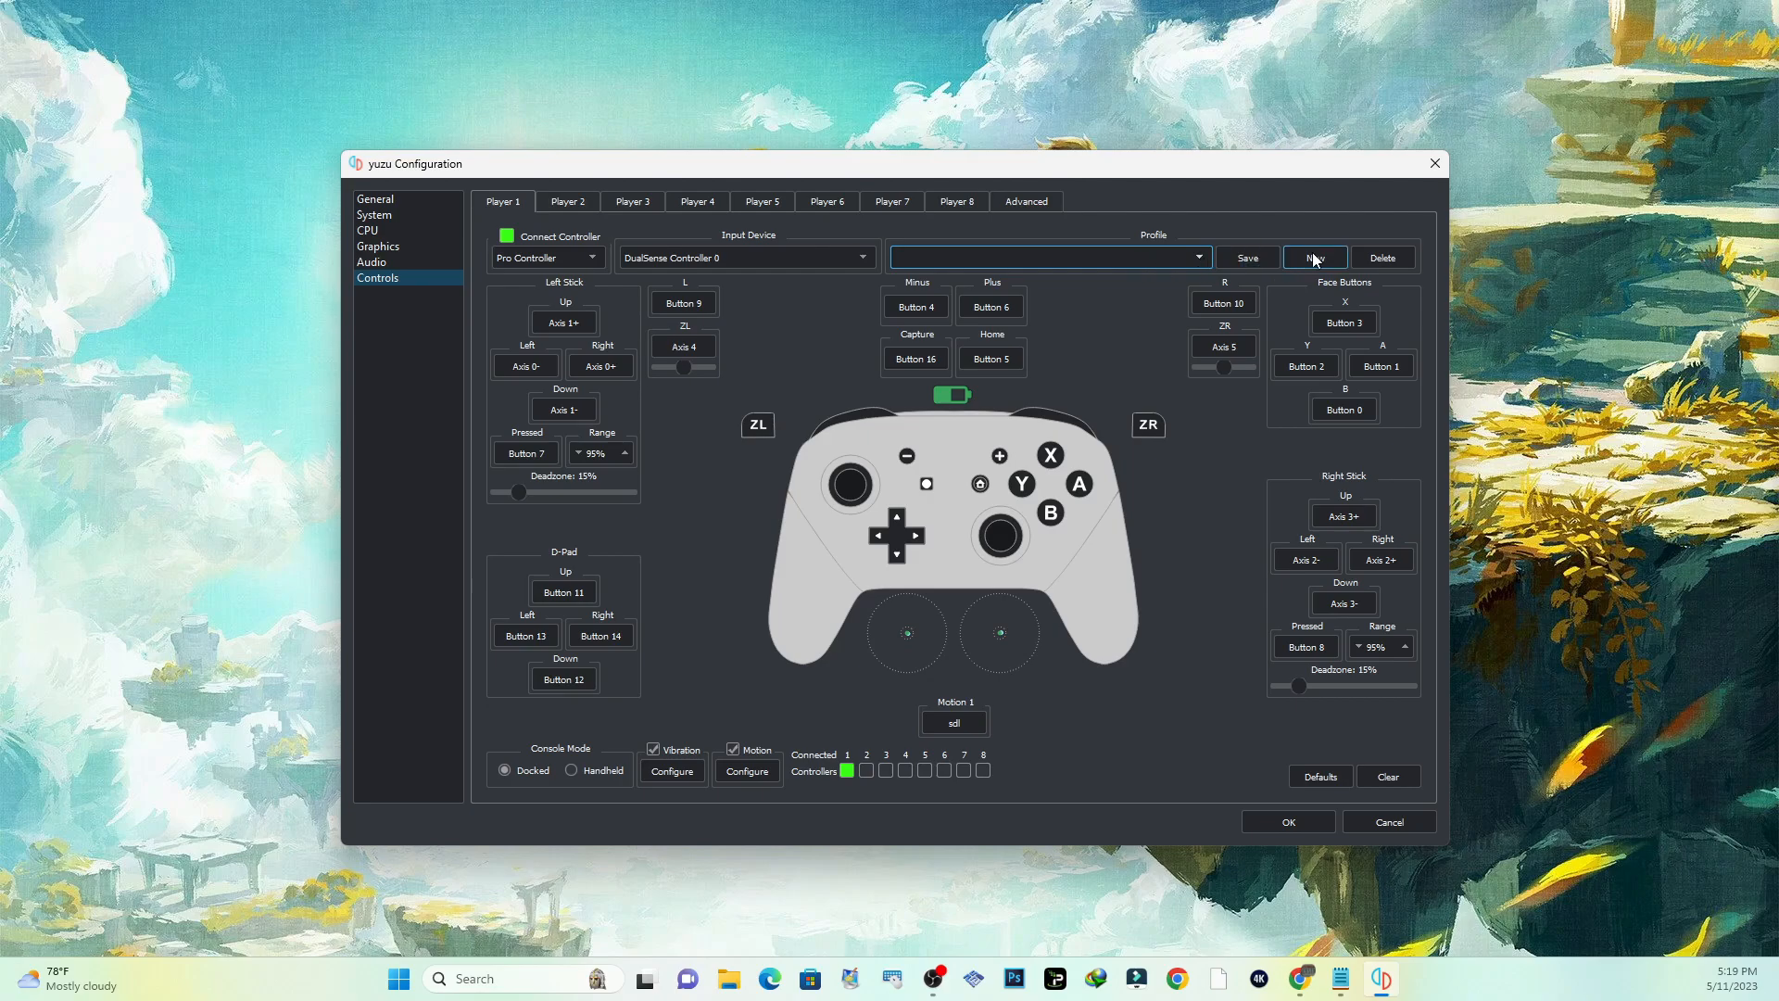
Step: Create a new Player 1 controller profile named 'ps5'
{"action": "left_click", "coordinate": [1313, 255]}
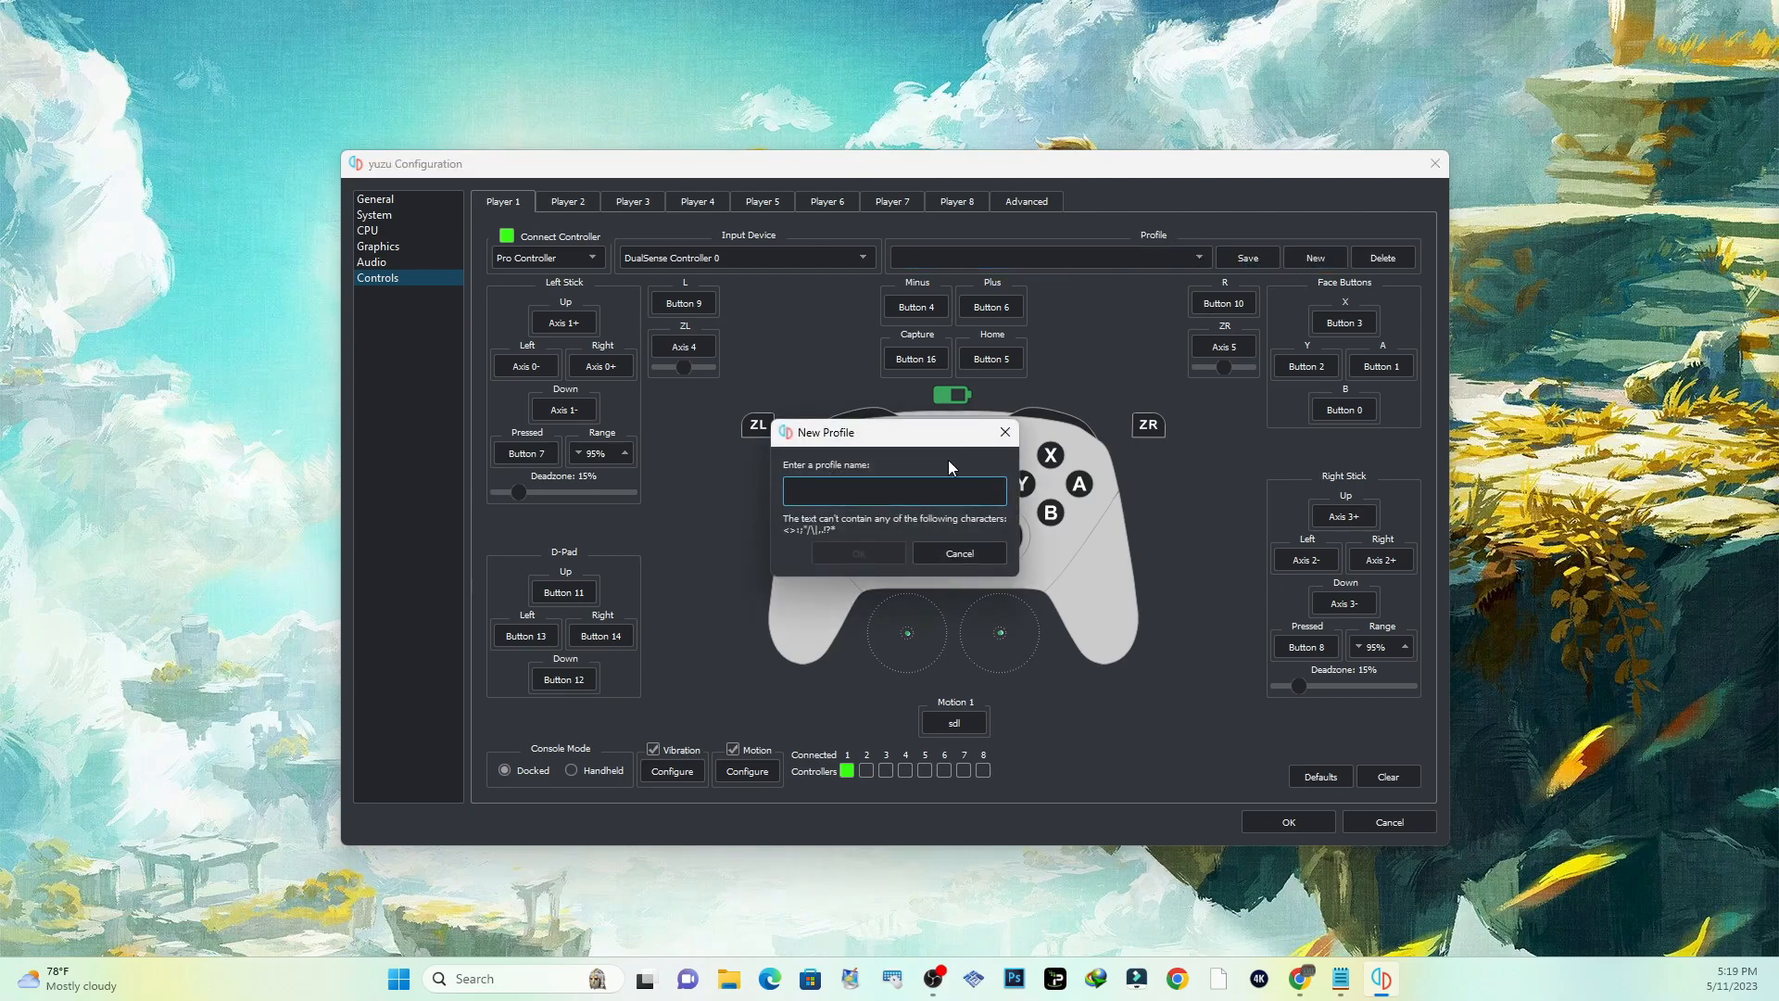
{"action": "type", "text": "p"}
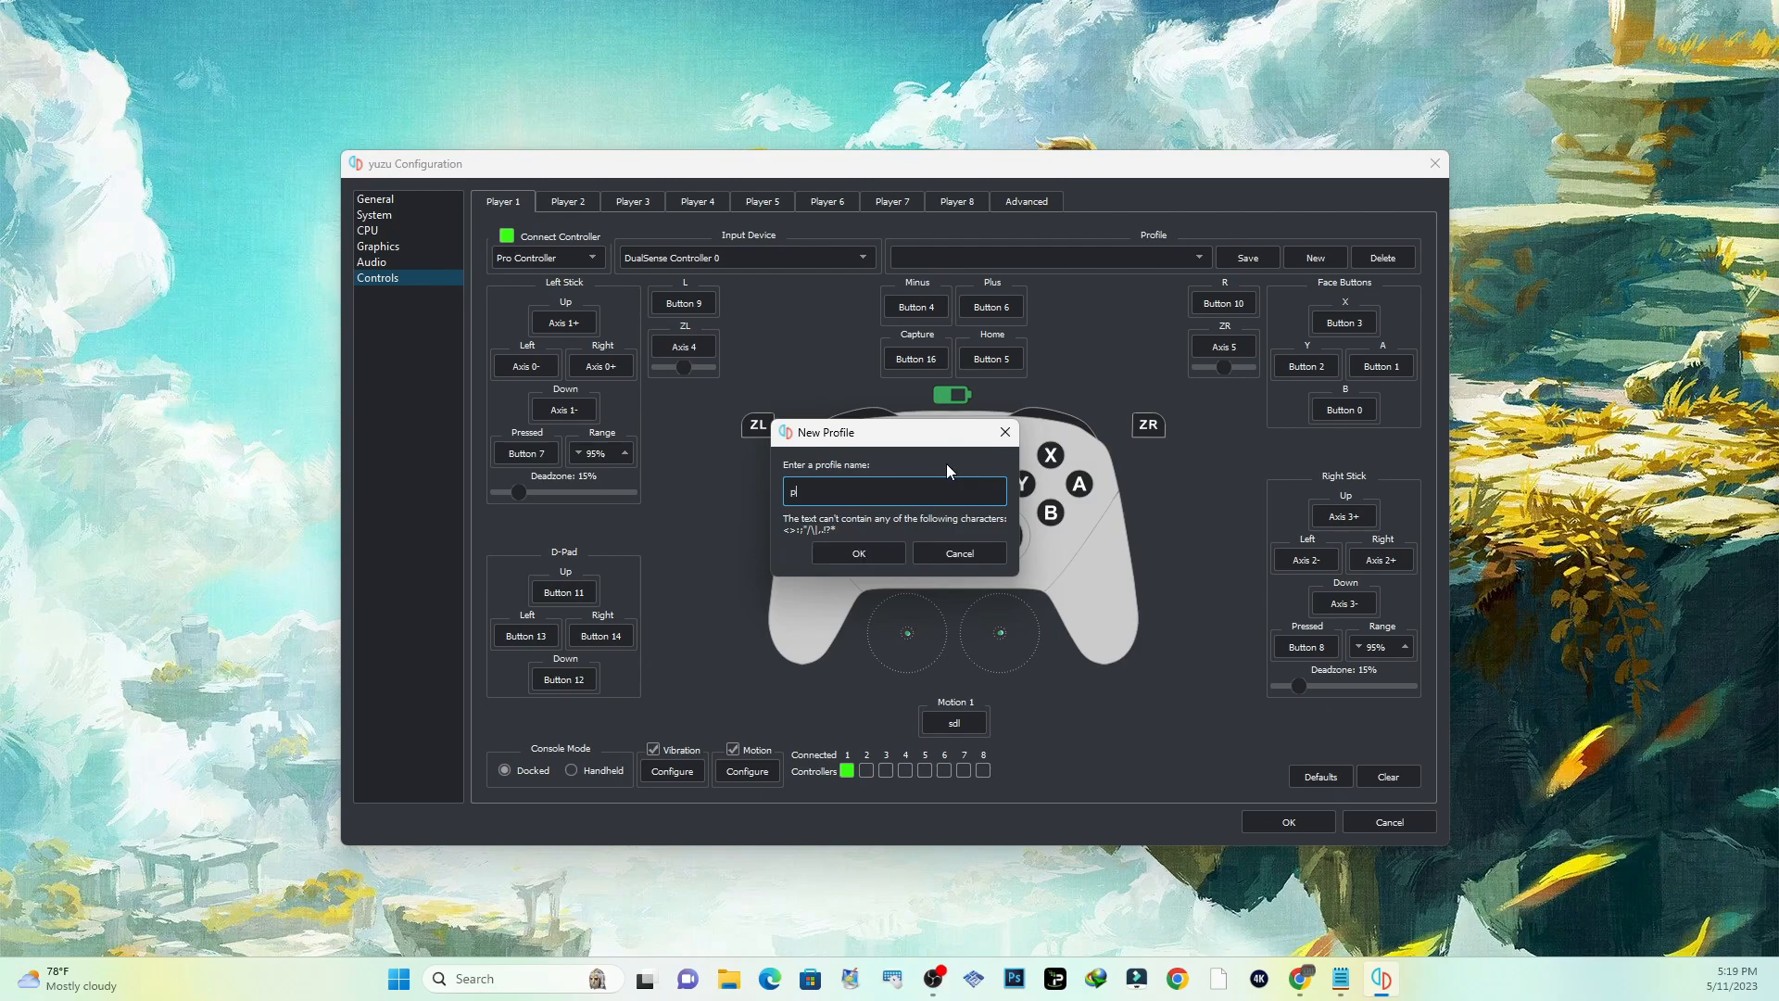
{"action": "type", "text": "s5"}
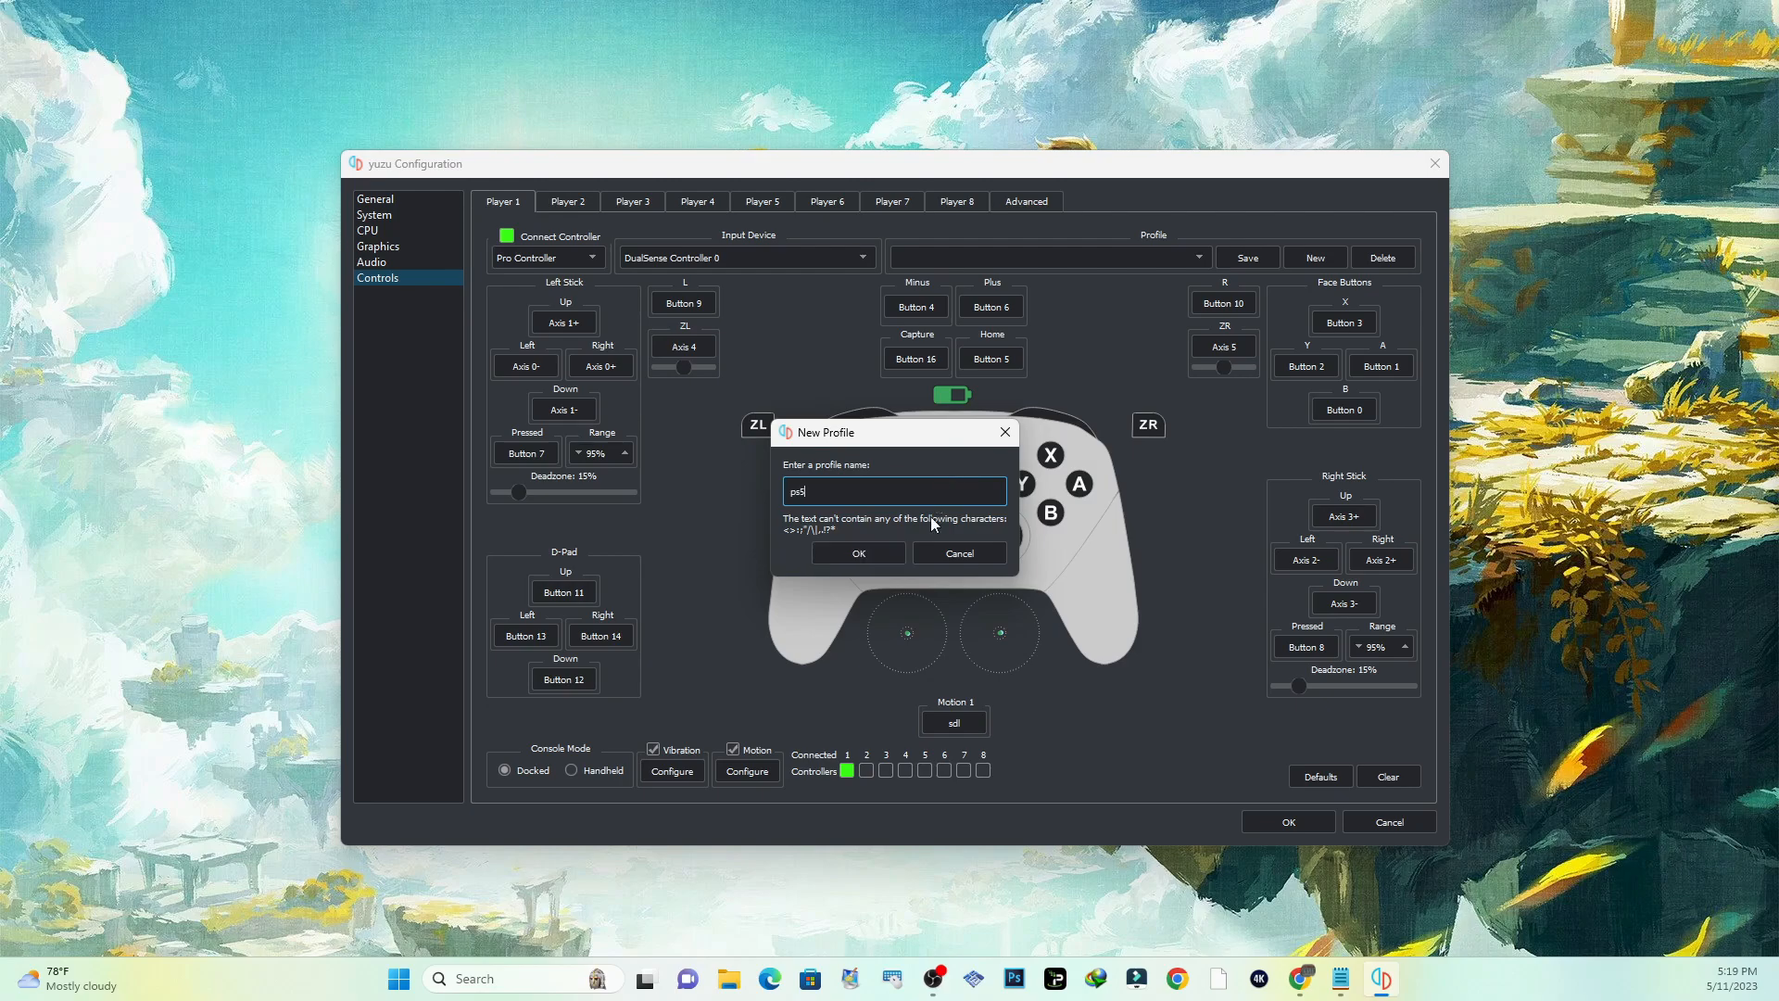
{"action": "left_click", "coordinate": [858, 552]}
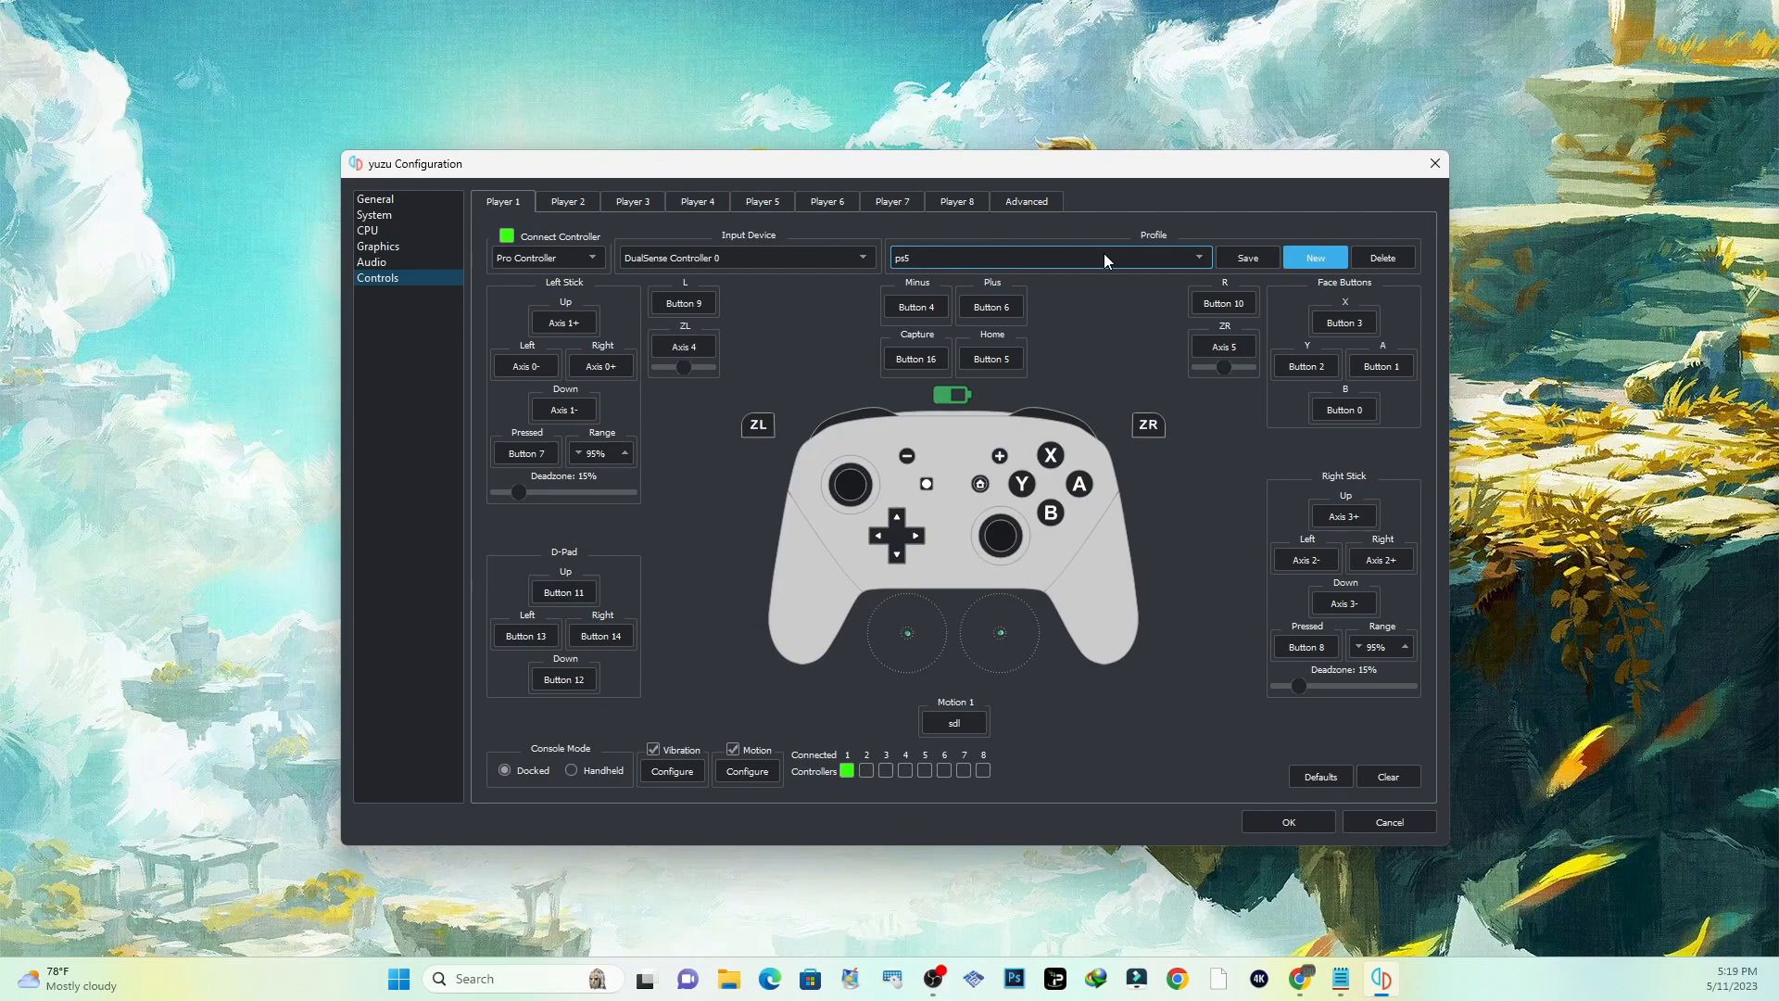
{"action": "mouse_move", "coordinate": [1414, 782]}
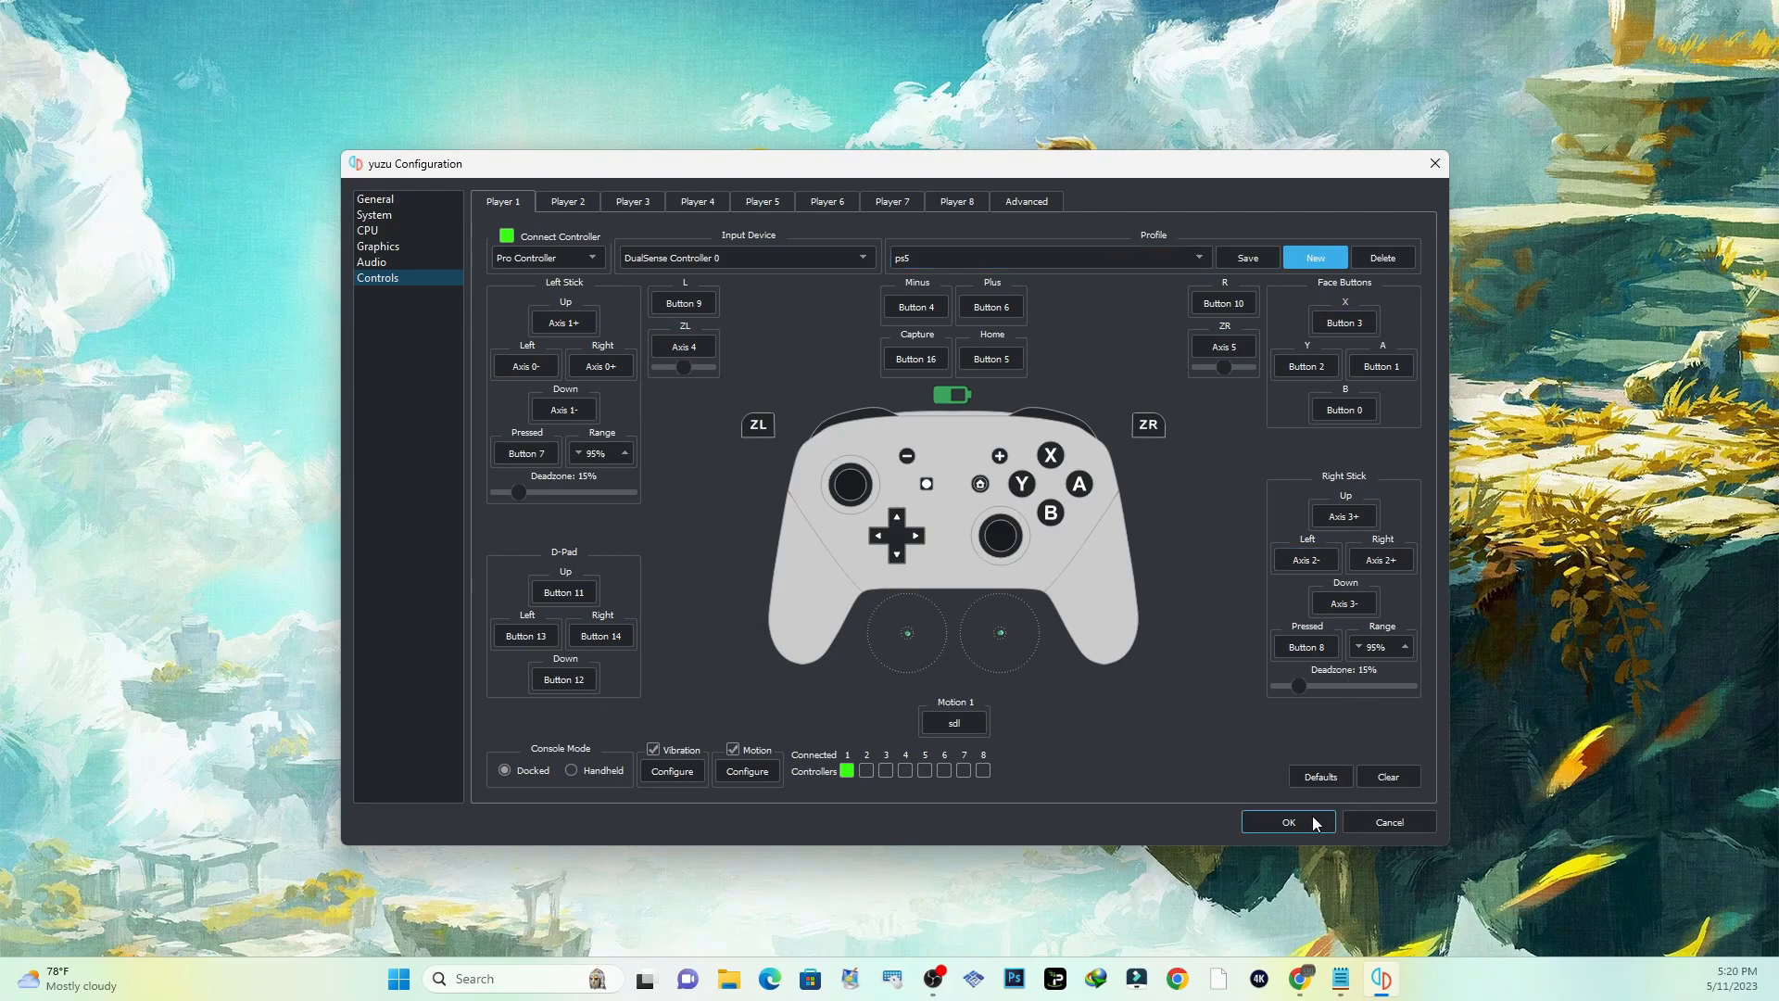
{"action": "mouse_move", "coordinate": [907, 782]}
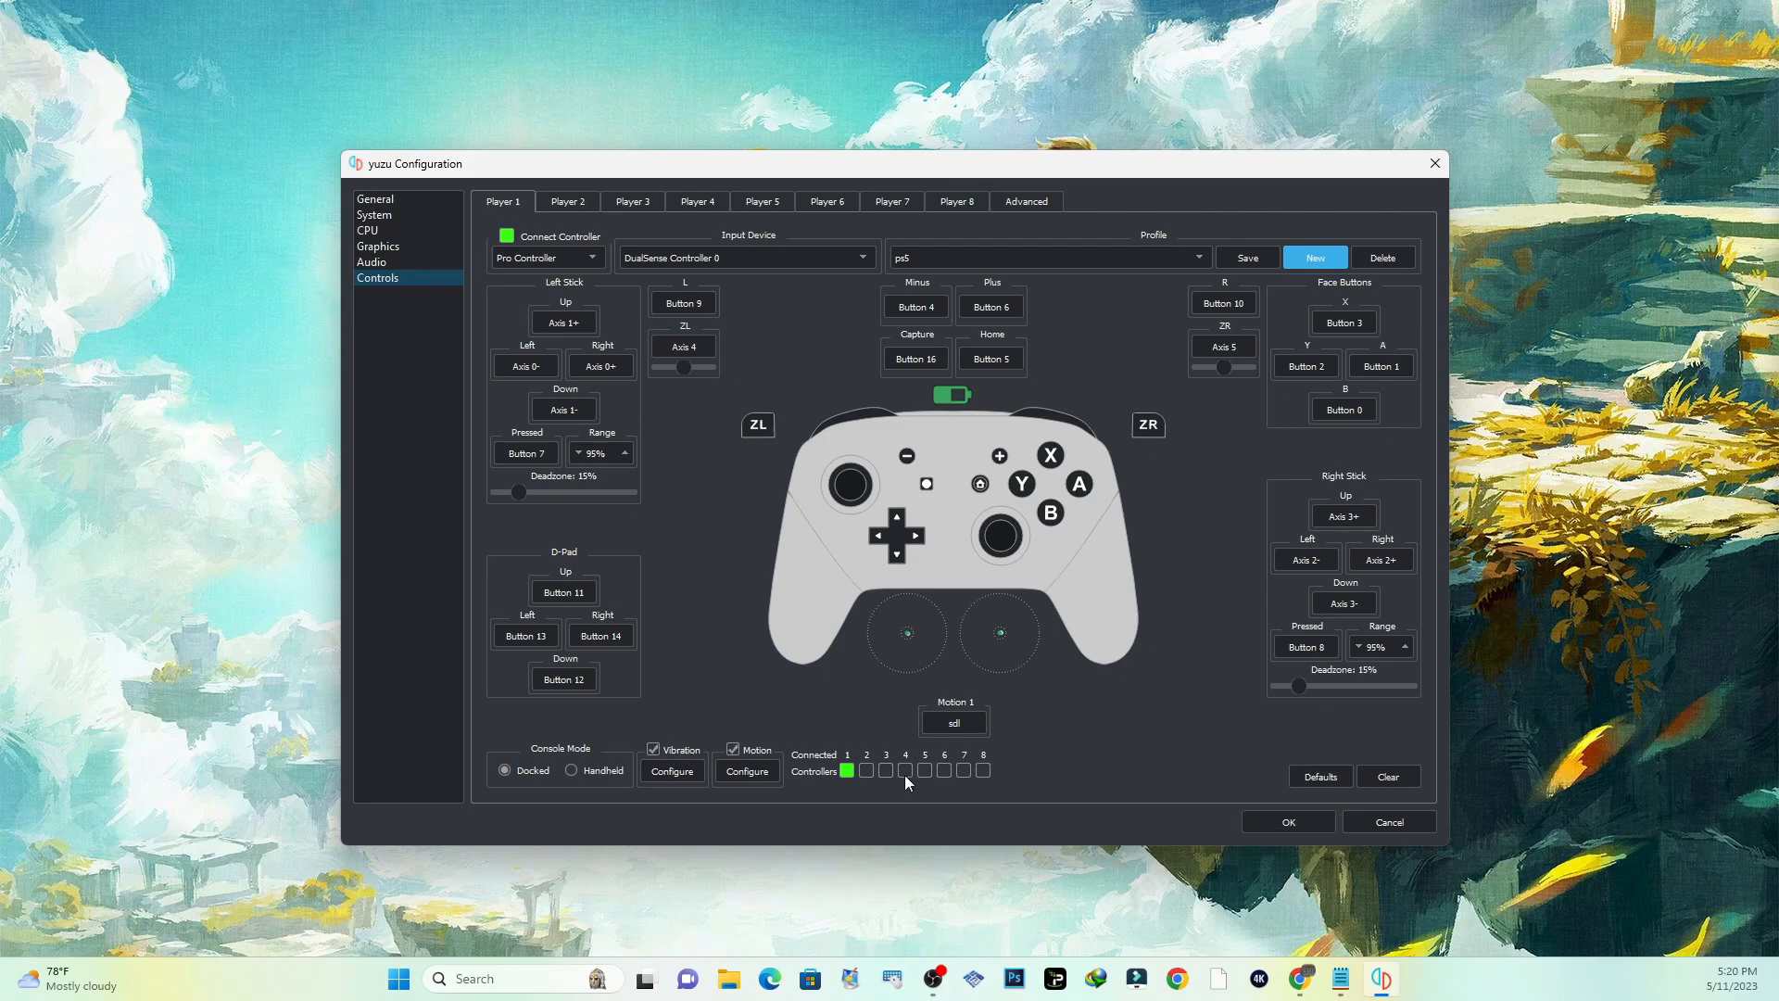
{"action": "mouse_move", "coordinate": [747, 771]}
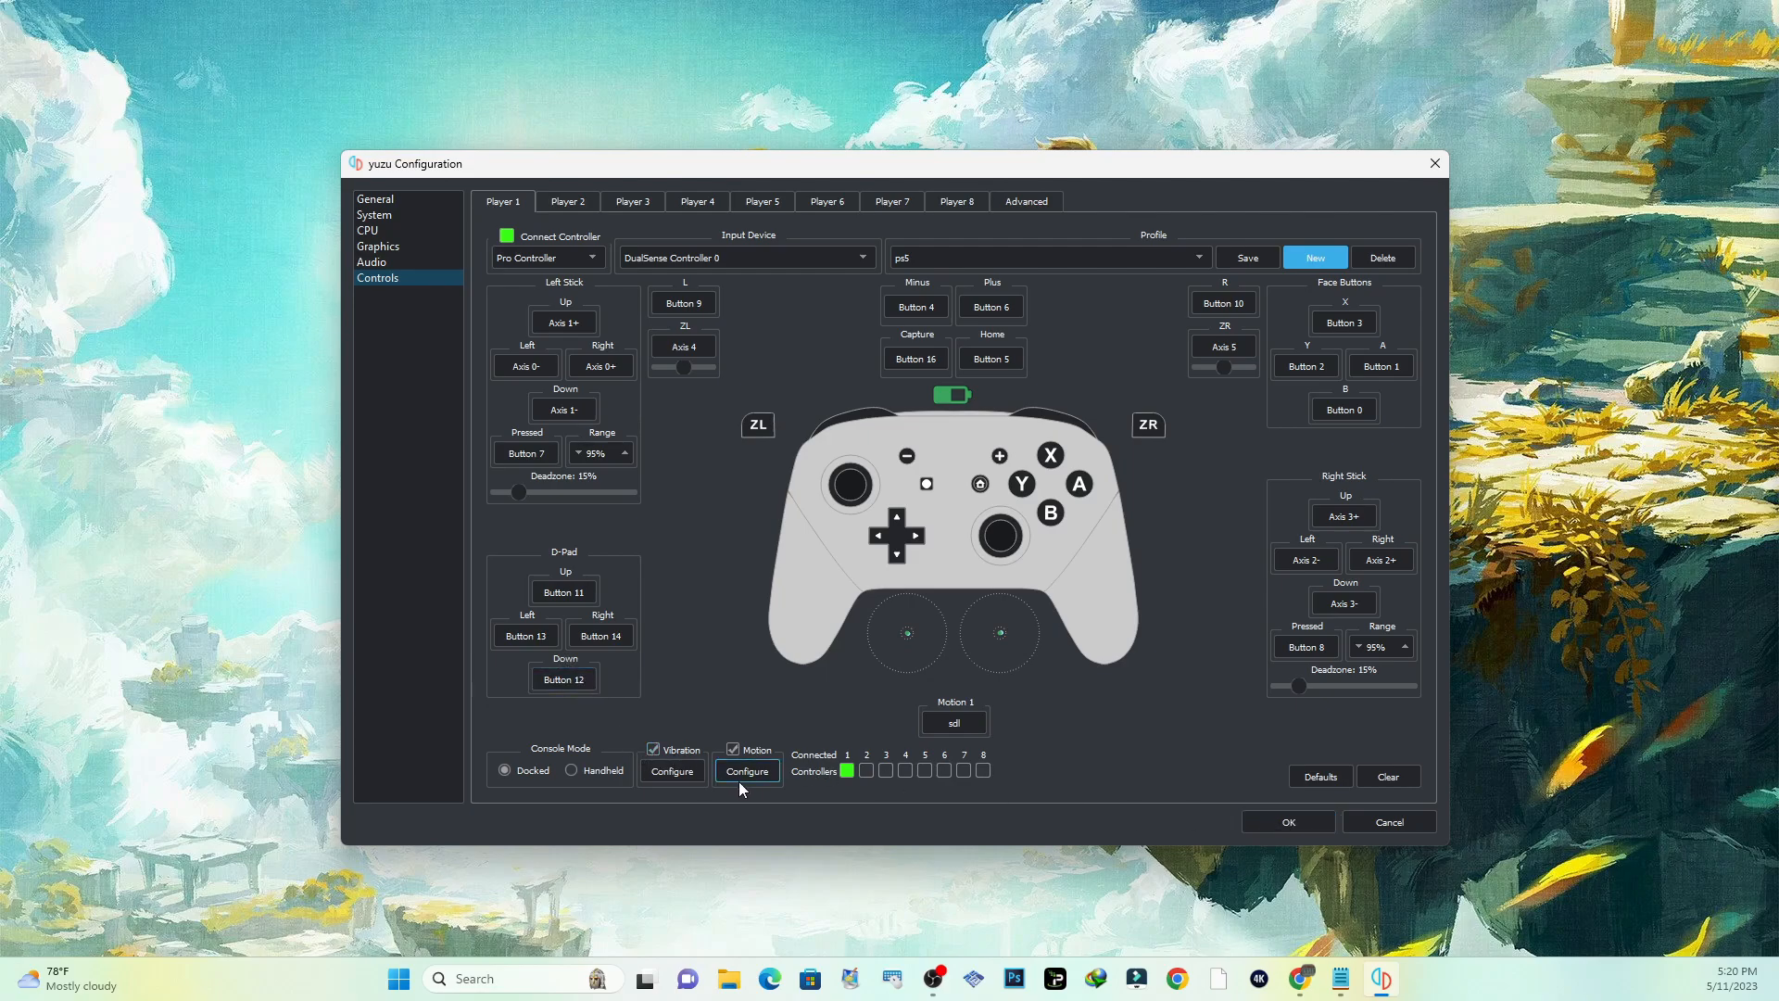
{"action": "mouse_move", "coordinate": [656, 762]}
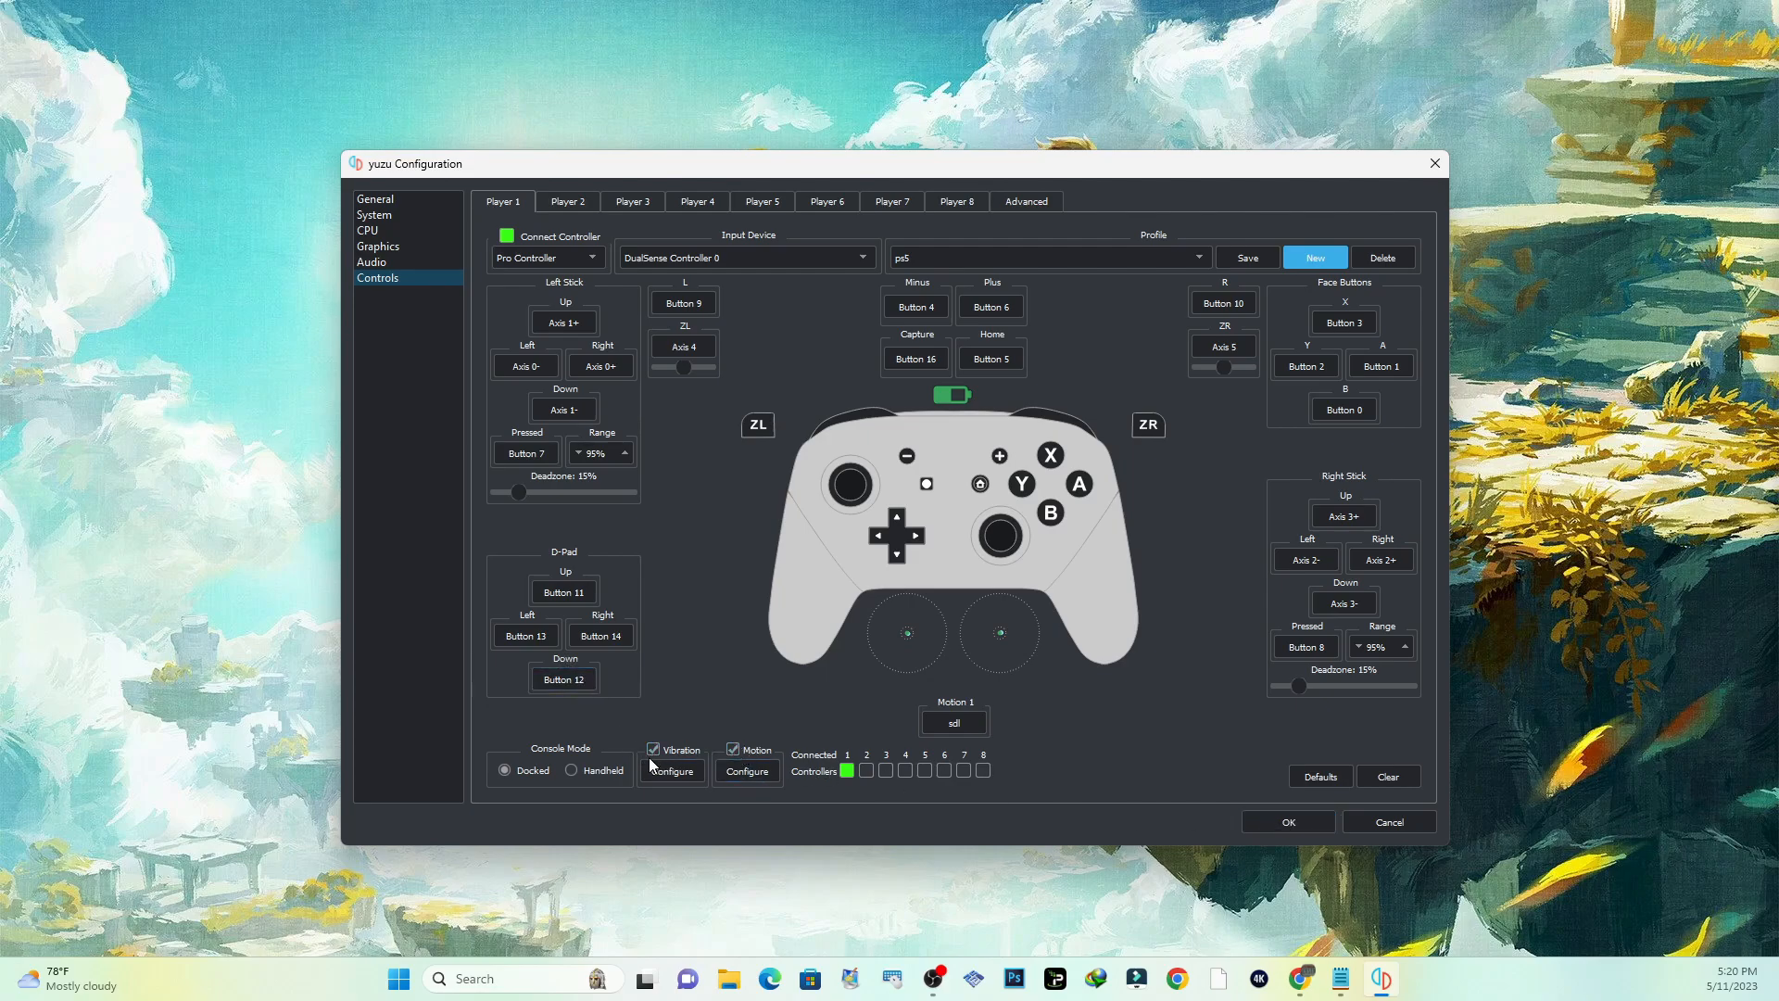
{"action": "mouse_move", "coordinate": [962, 346]}
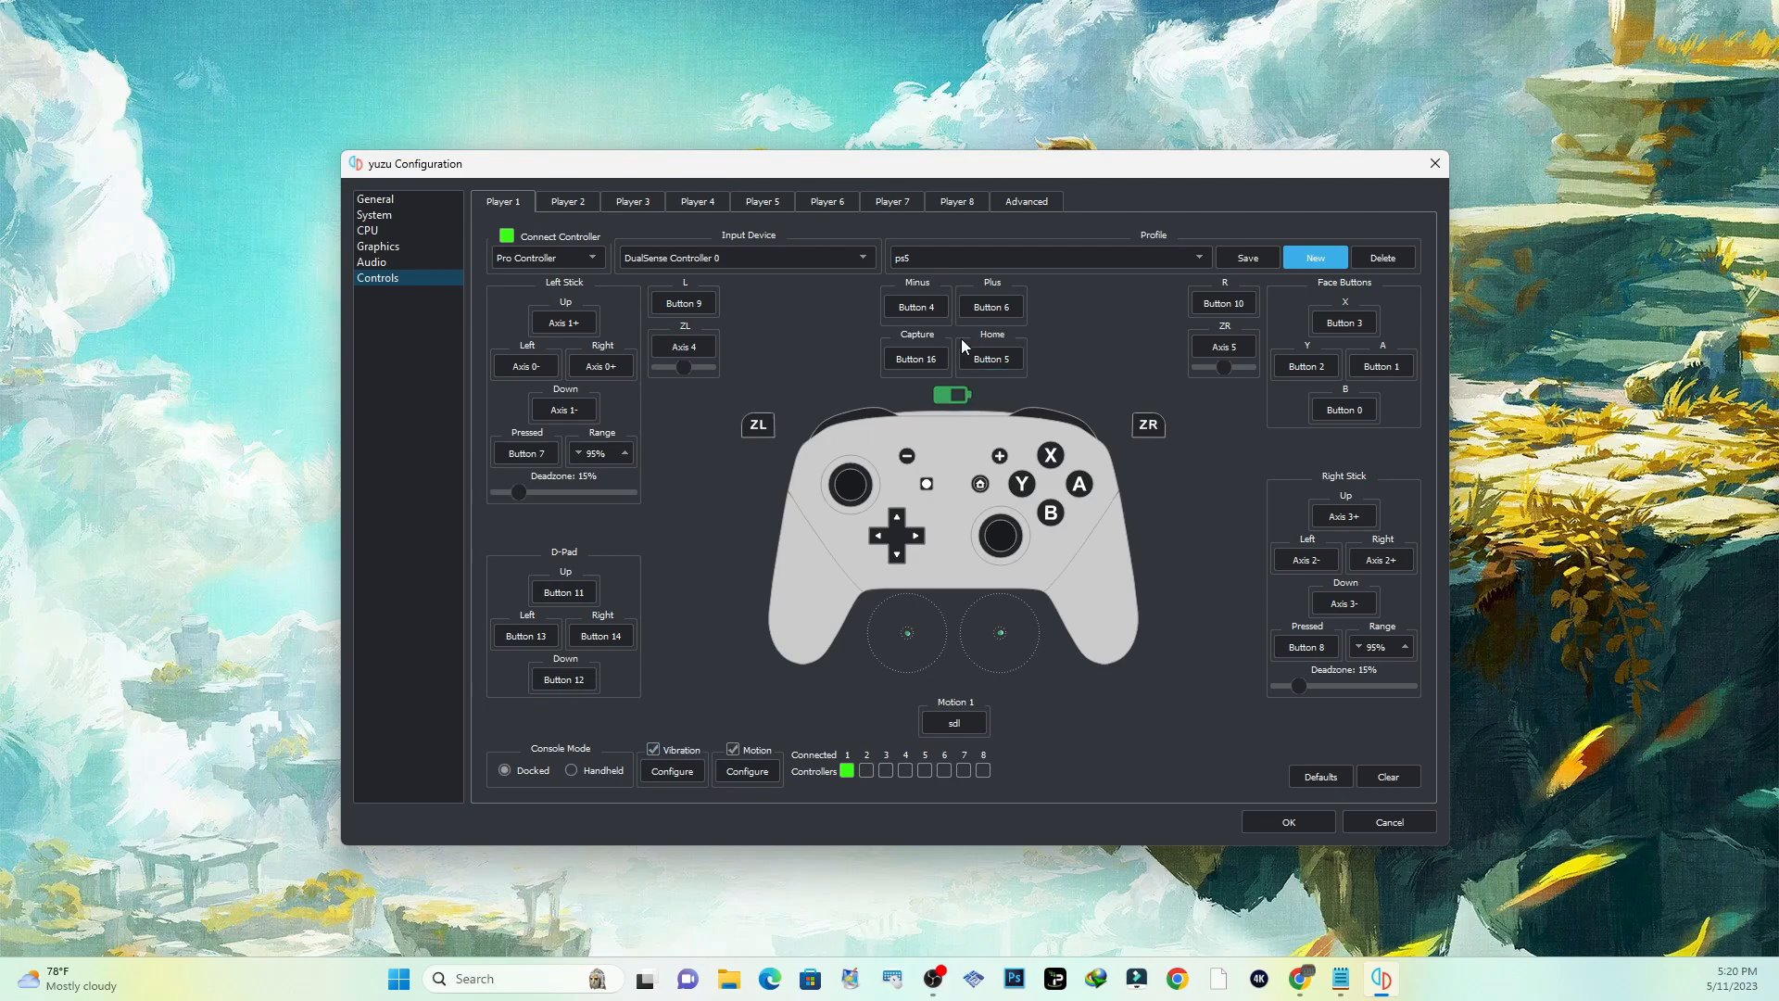
{"action": "mouse_move", "coordinate": [1288, 821]}
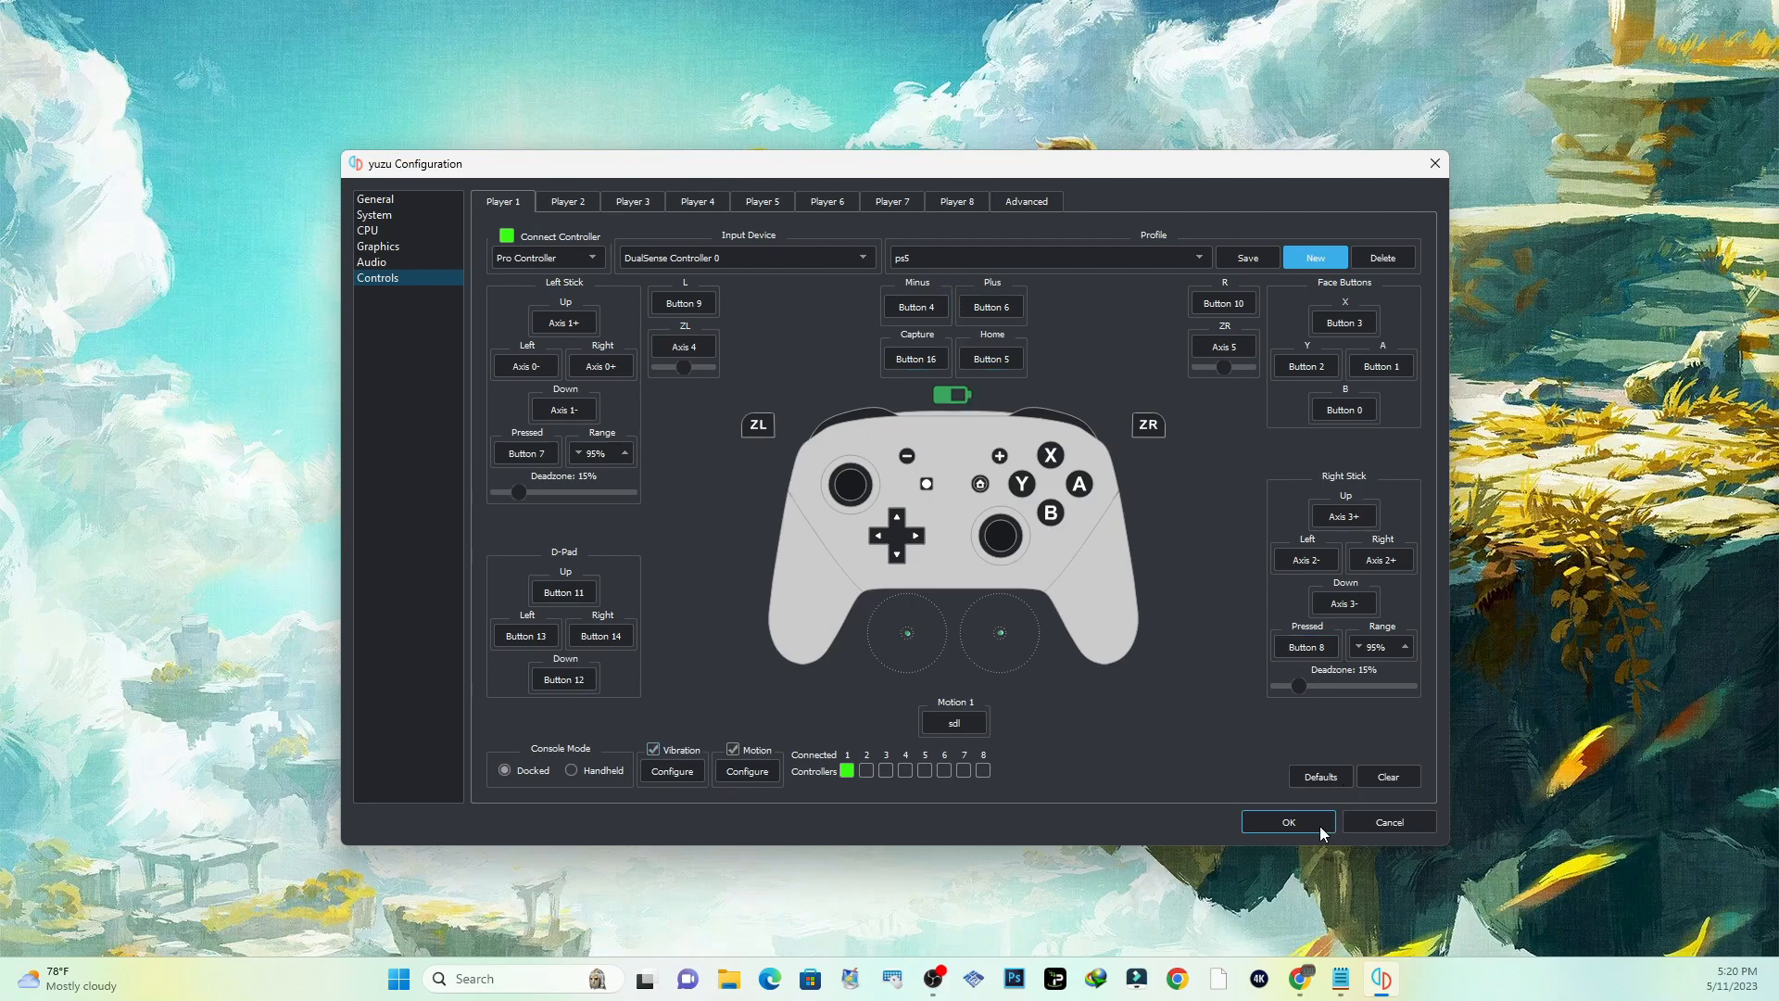
Step: Confirm with OK to save settings and return to the game library
{"action": "left_click", "coordinate": [1286, 821]}
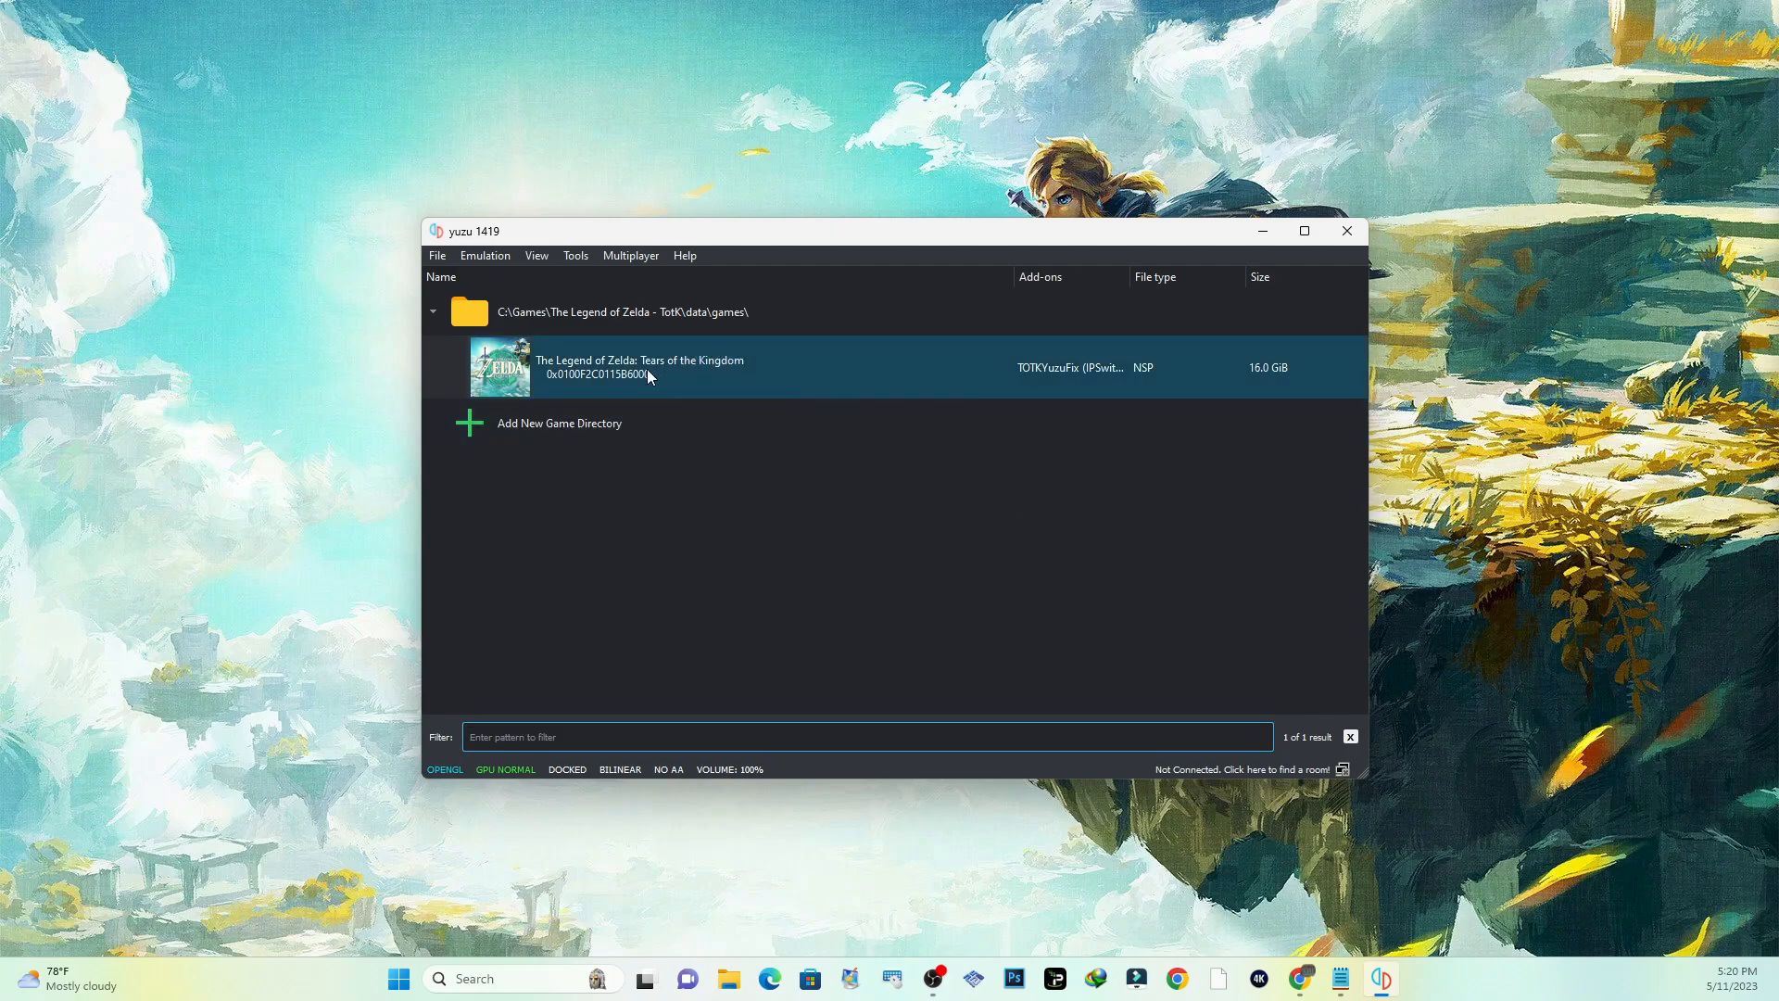
{"action": "mouse_move", "coordinate": [689, 365]}
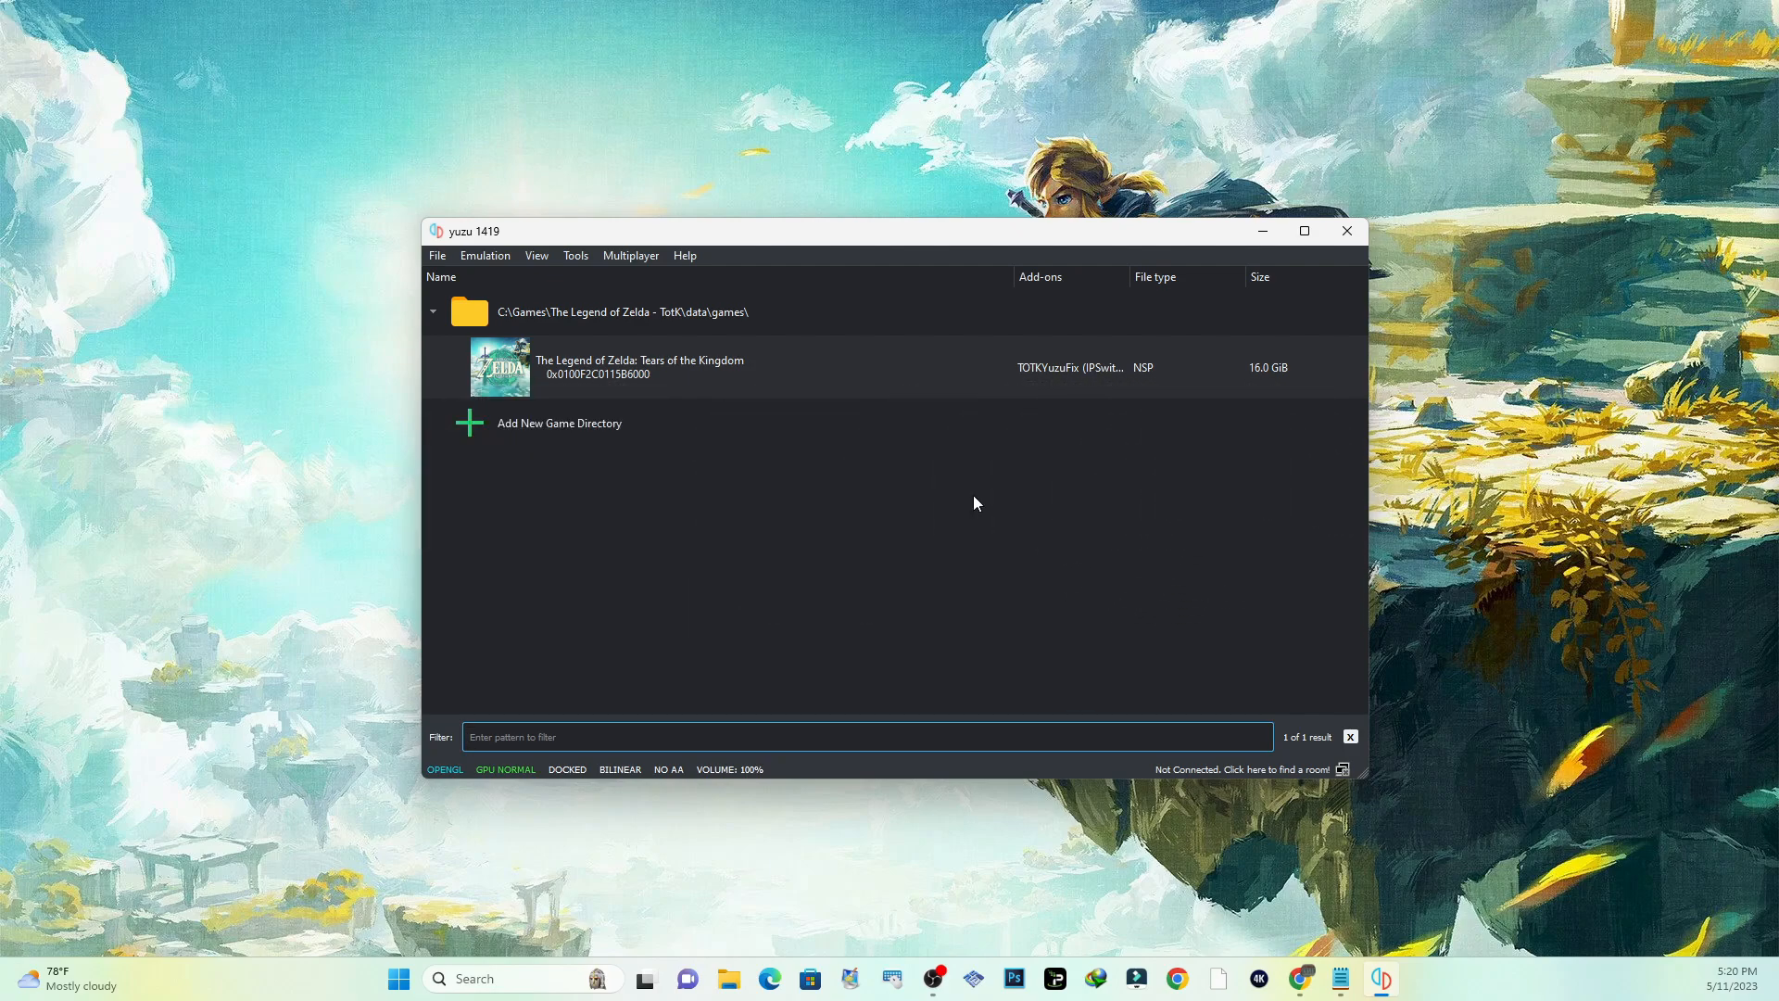
{"action": "mouse_move", "coordinate": [1143, 407]}
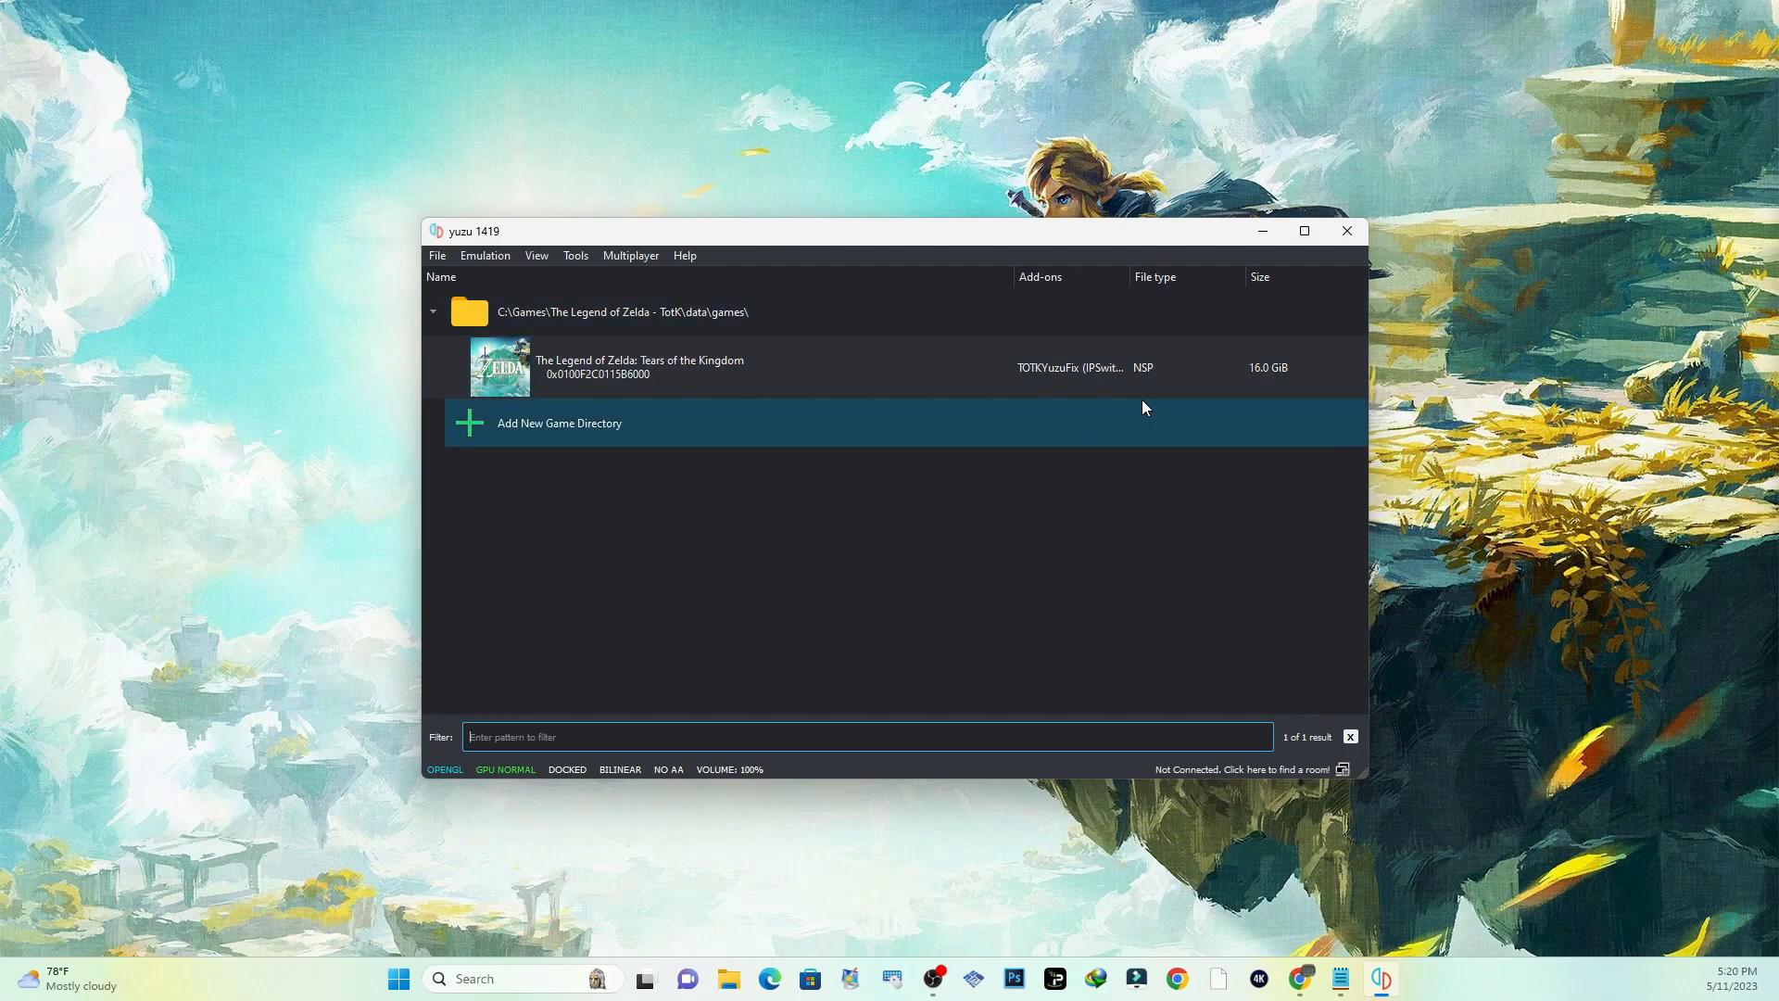